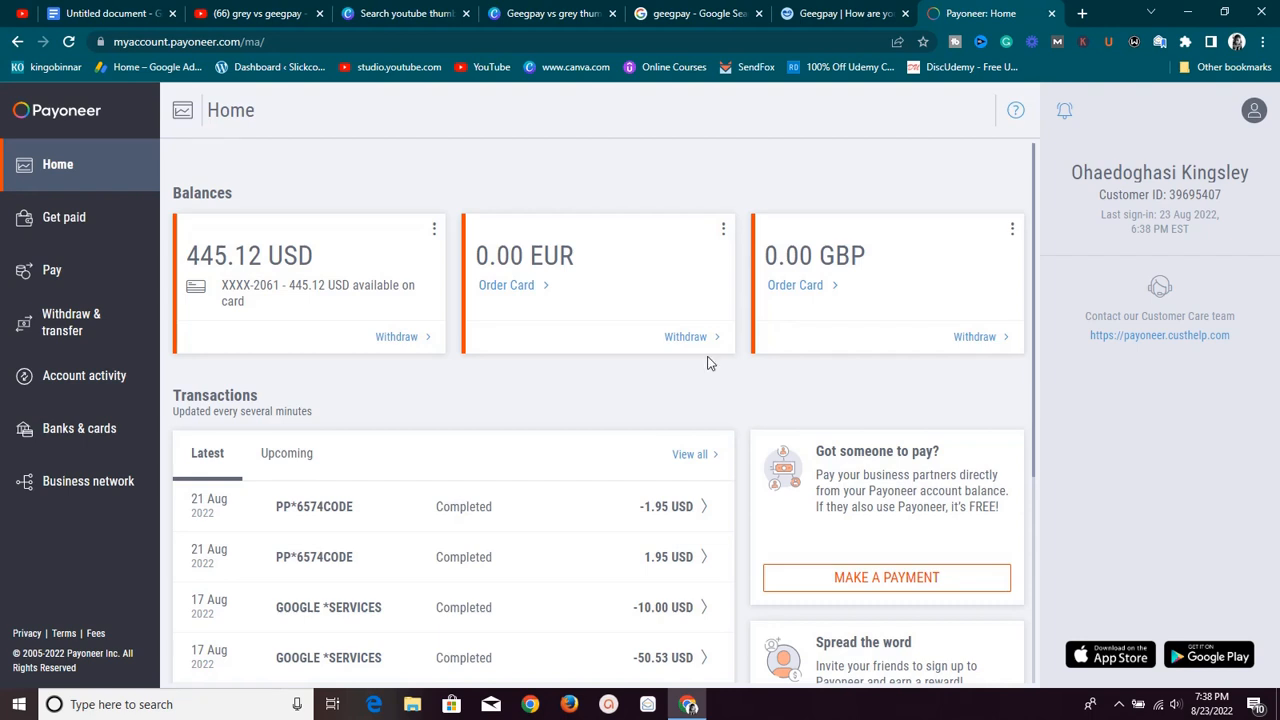
mouse_move(676, 358)
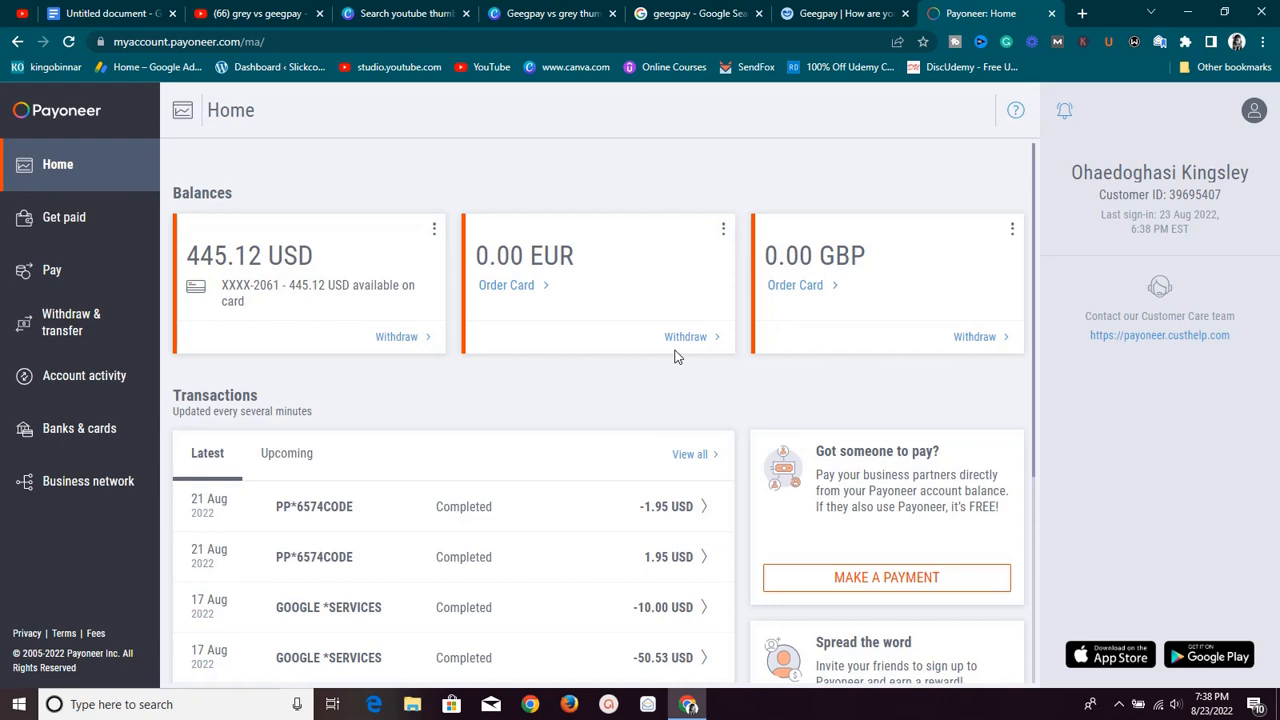
- Start a USD withdrawal from the USD balance to the United Bank for Africa account
scroll(down, 3)
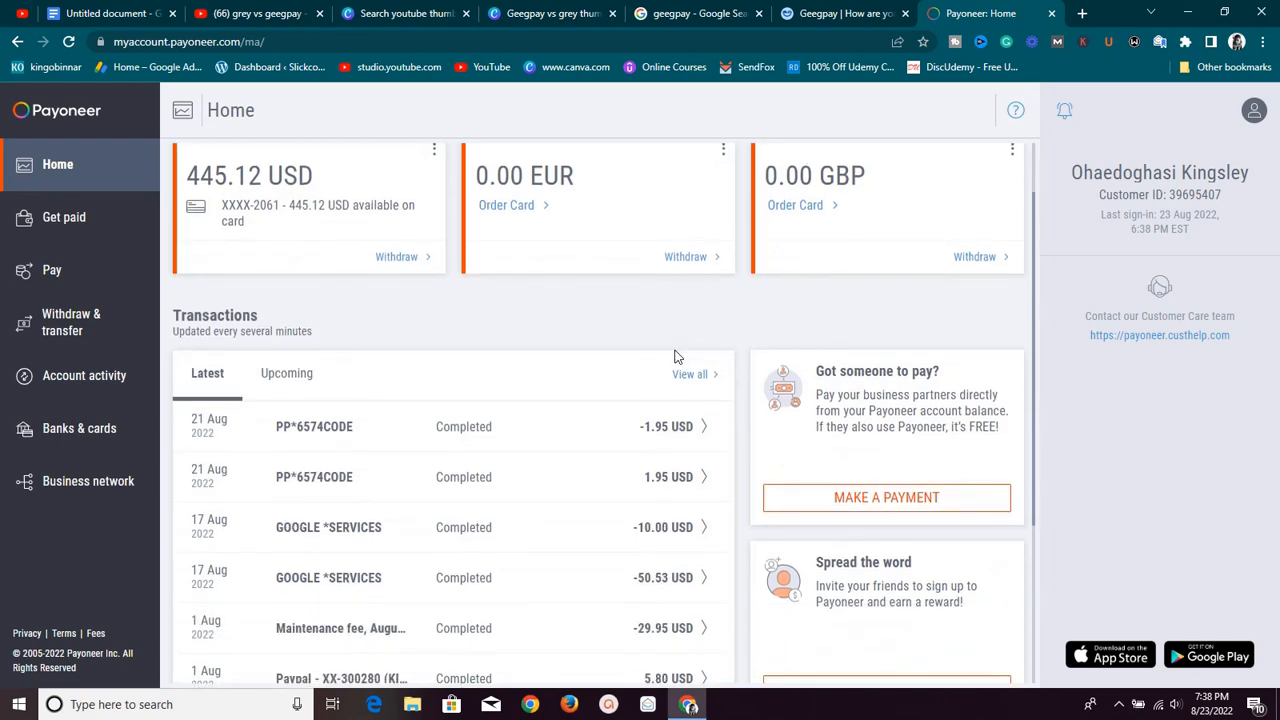
scroll(up, 3)
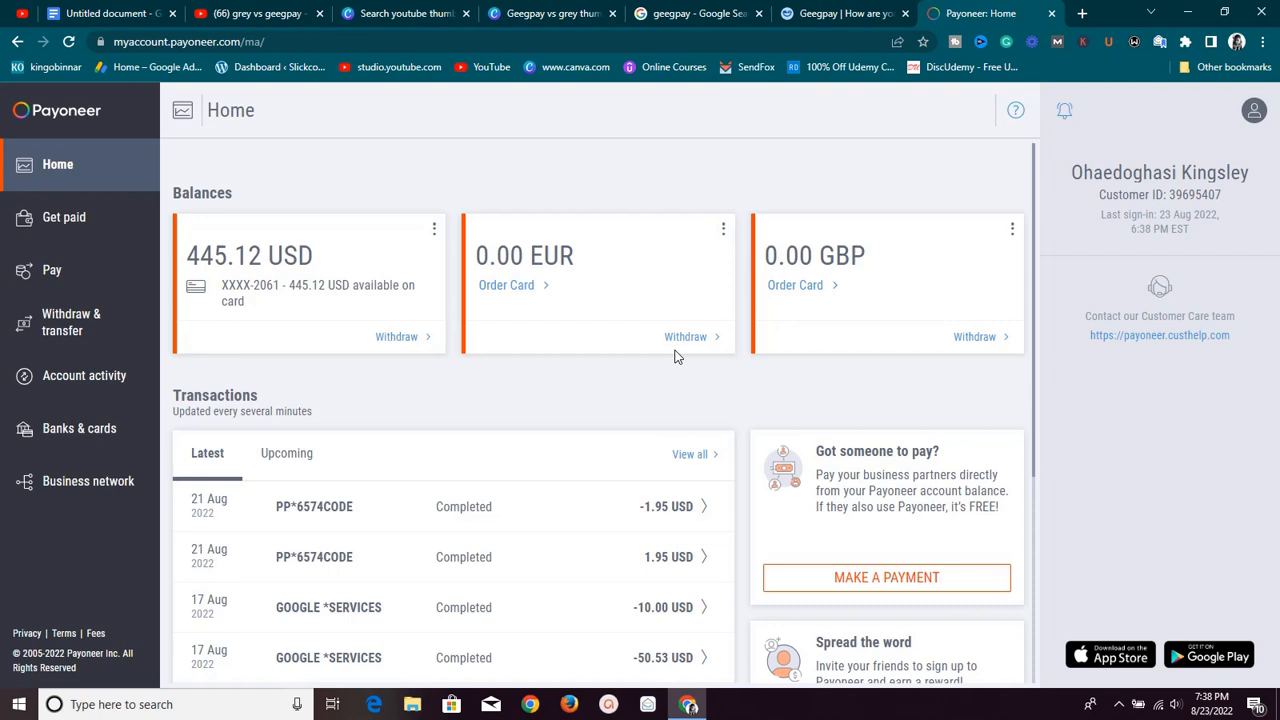
mouse_move(490, 152)
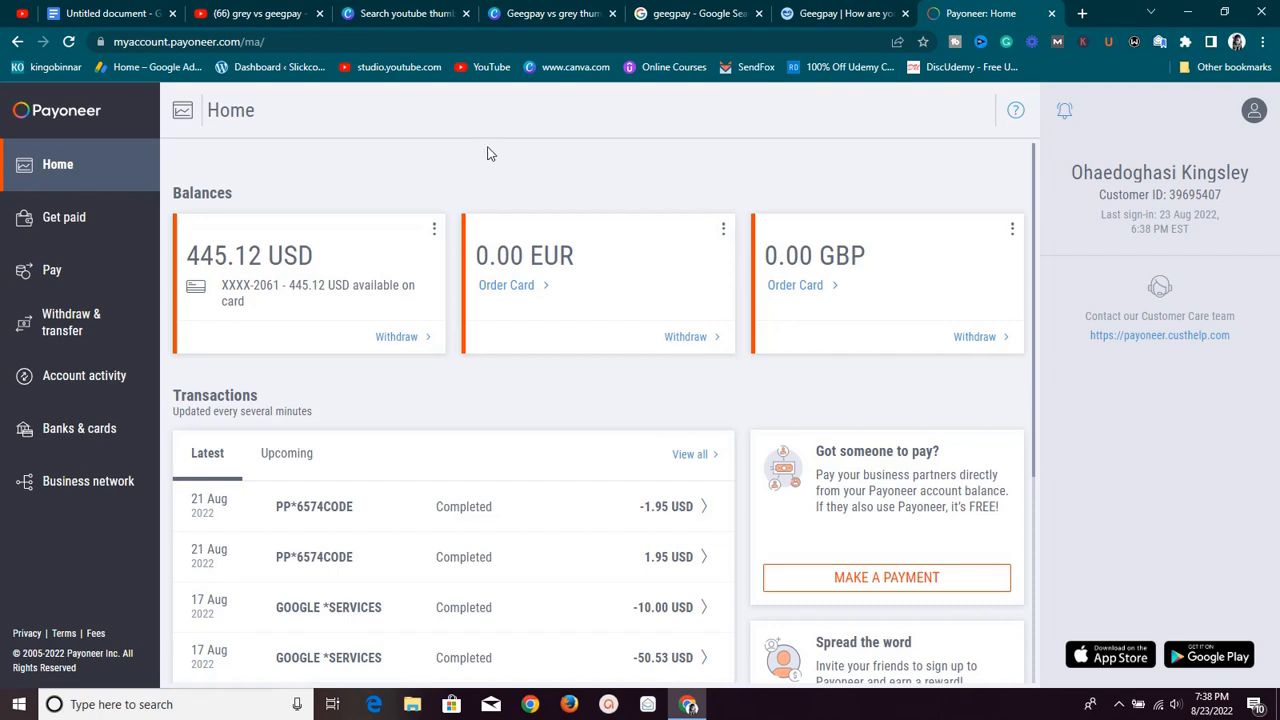
mouse_move(372, 320)
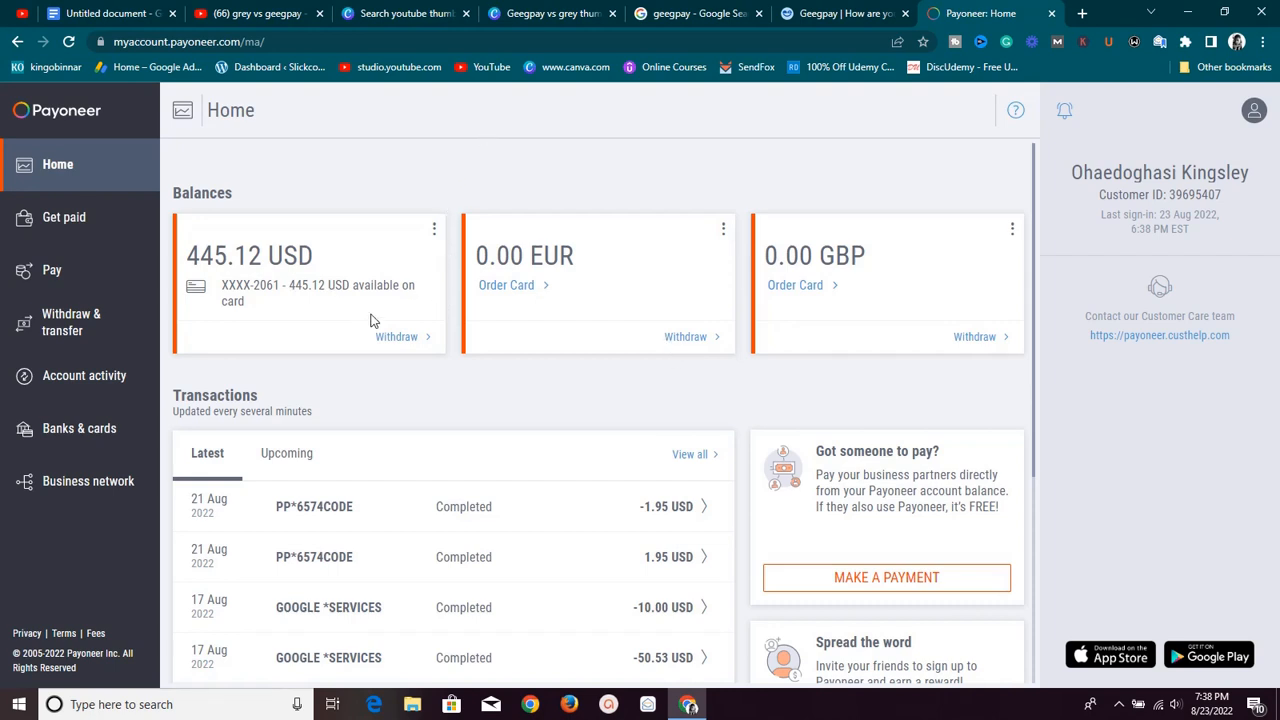
click(396, 336)
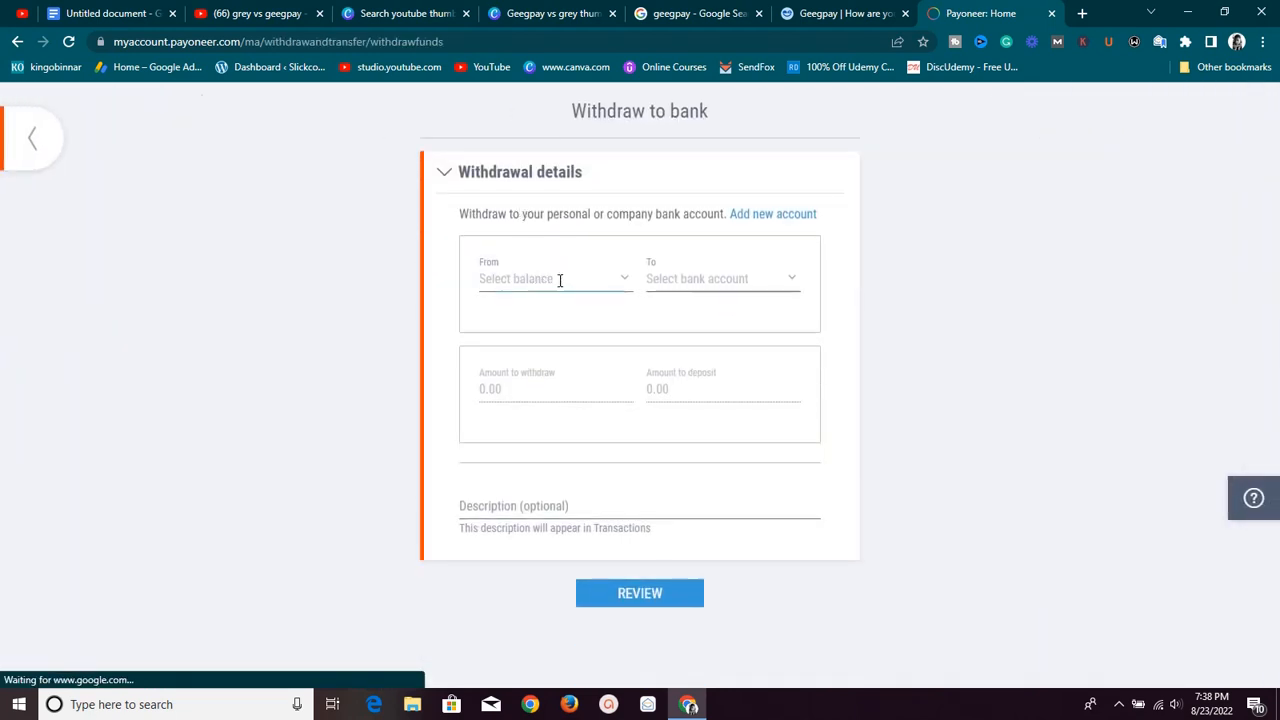
click(552, 278)
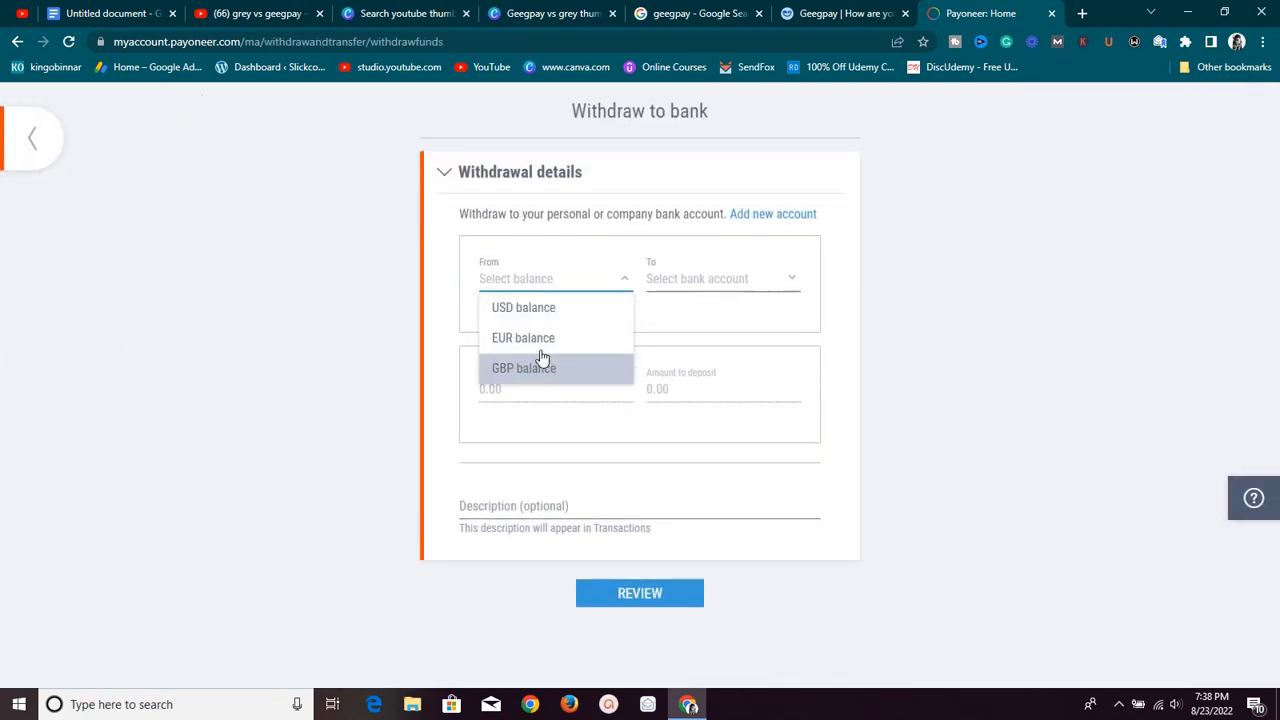
mouse_move(538, 316)
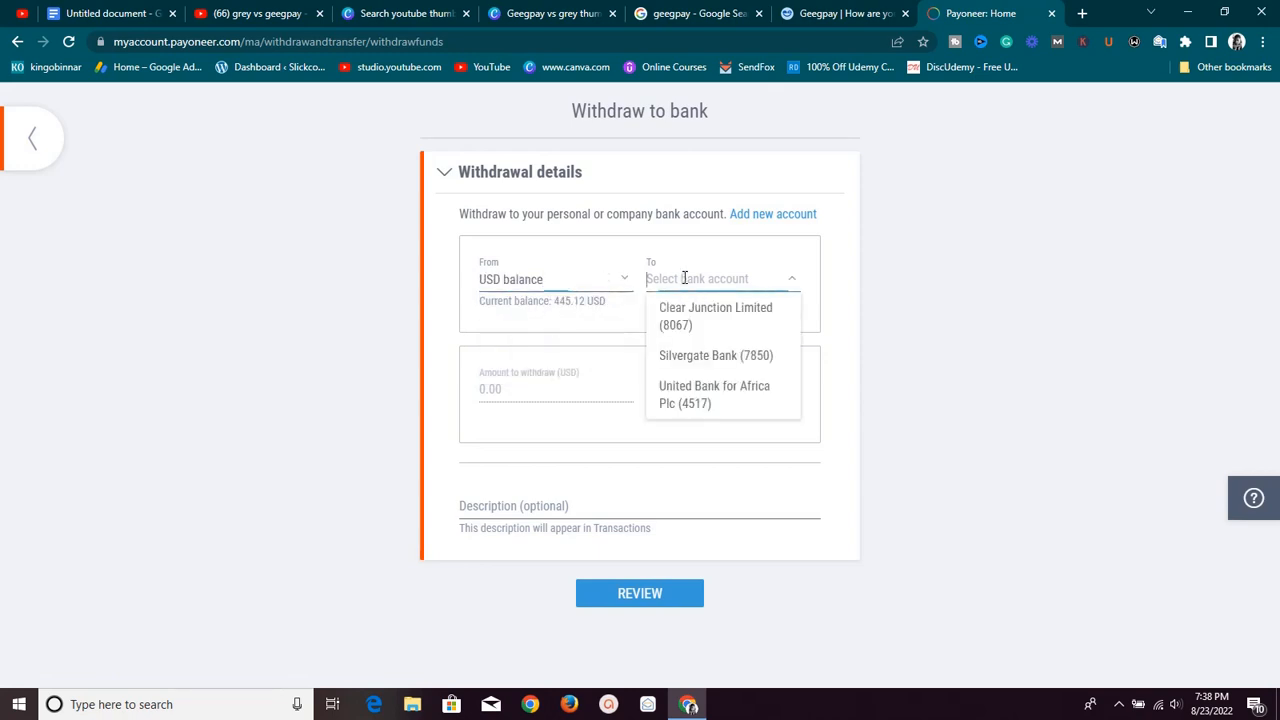
click(714, 394)
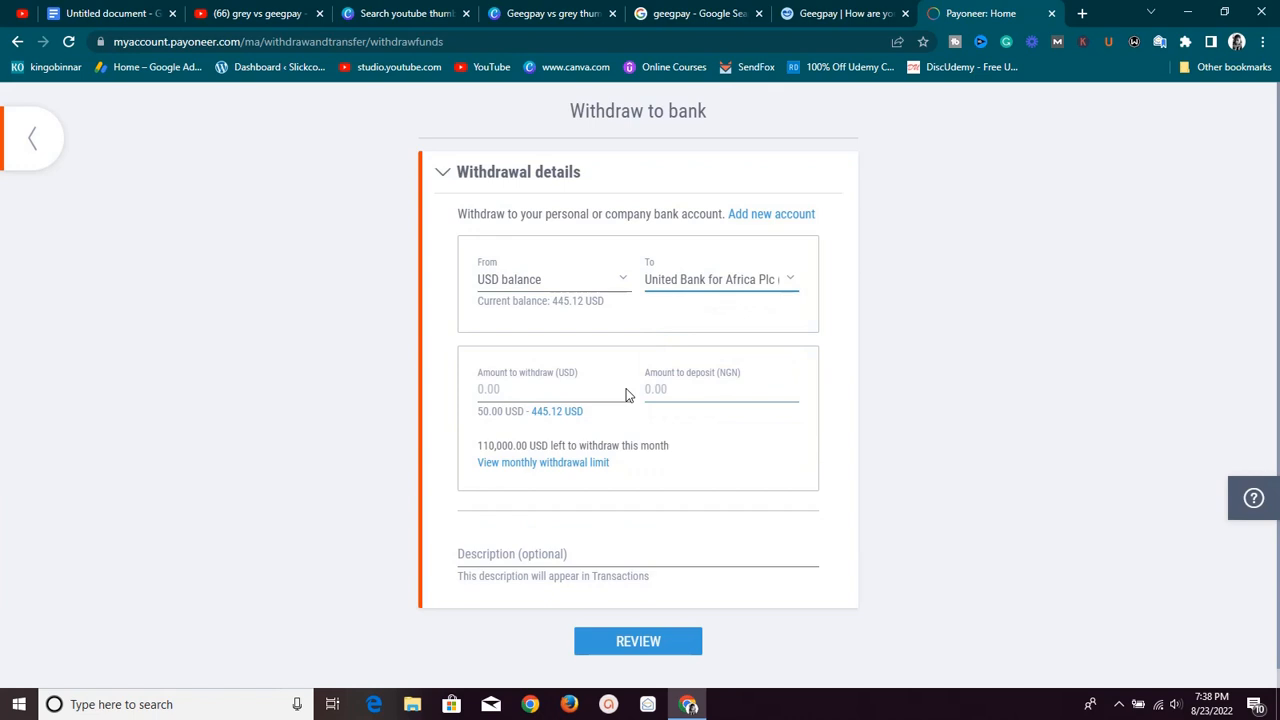
mouse_move(546, 420)
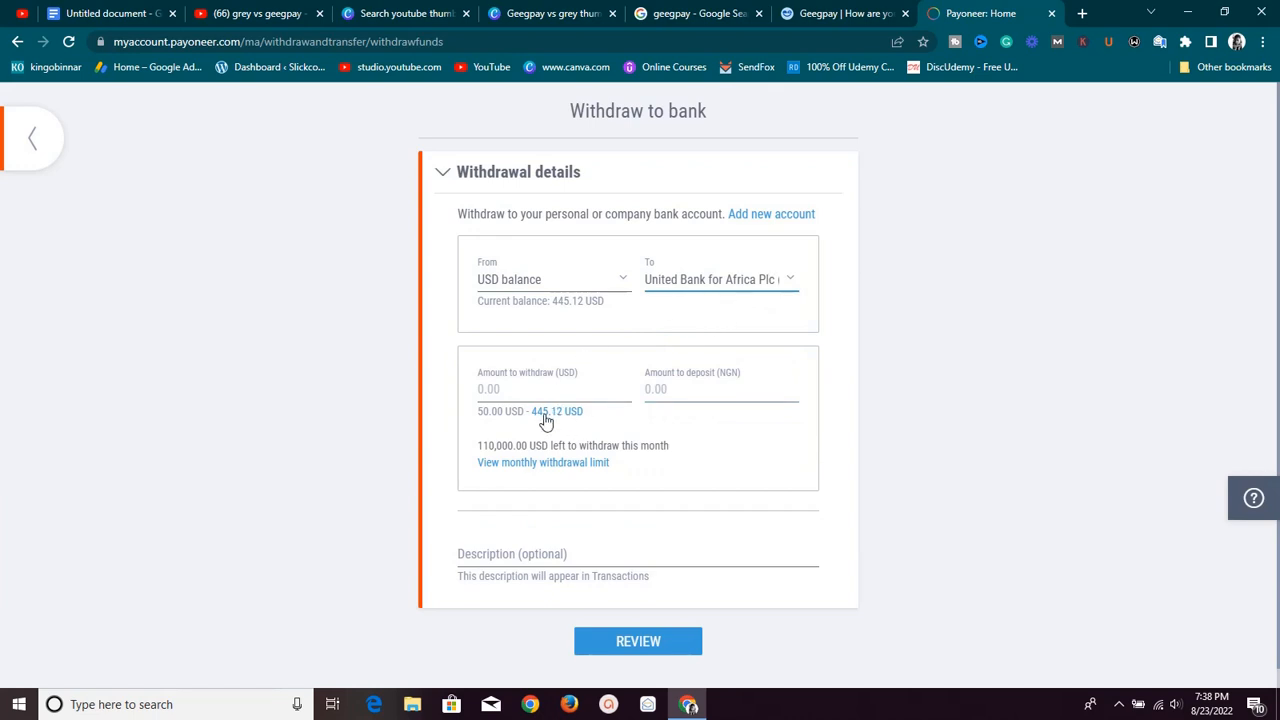
mouse_move(568, 422)
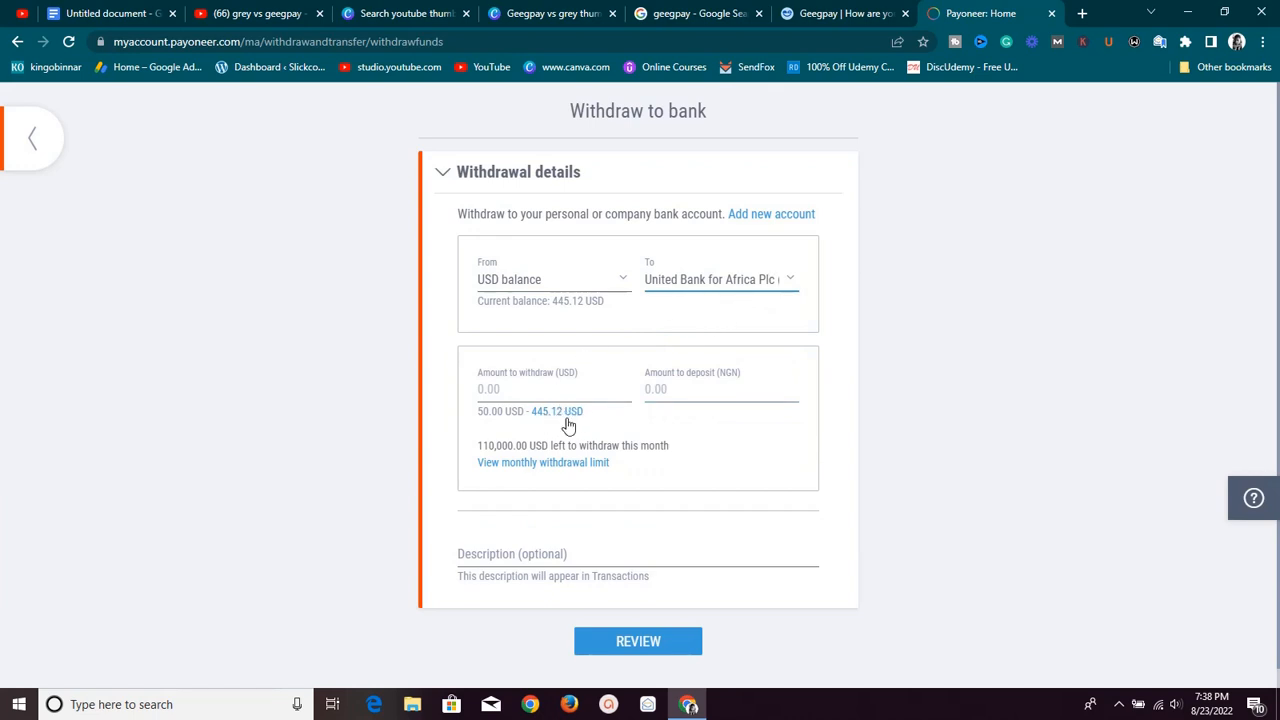
- Withdraw the full 445.12 USD, showing 183,522.12 NGN to deposit
click(556, 412)
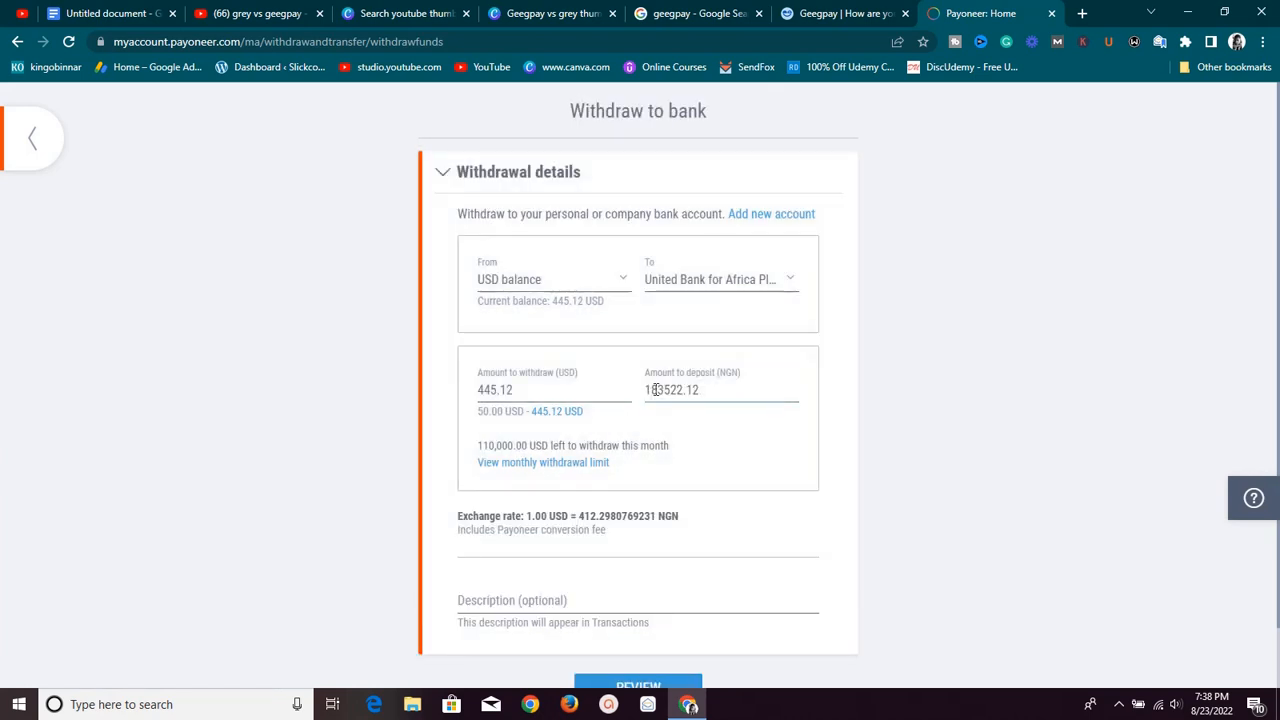
scroll(down, 3)
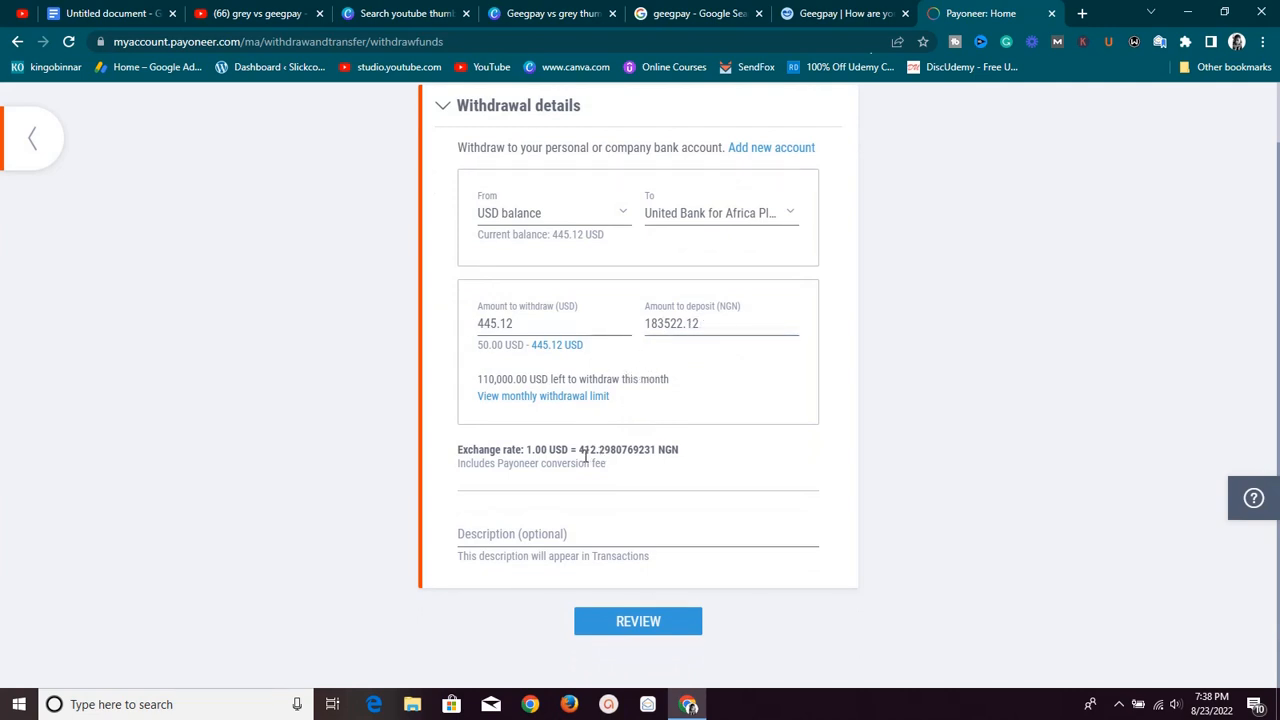
mouse_move(604, 452)
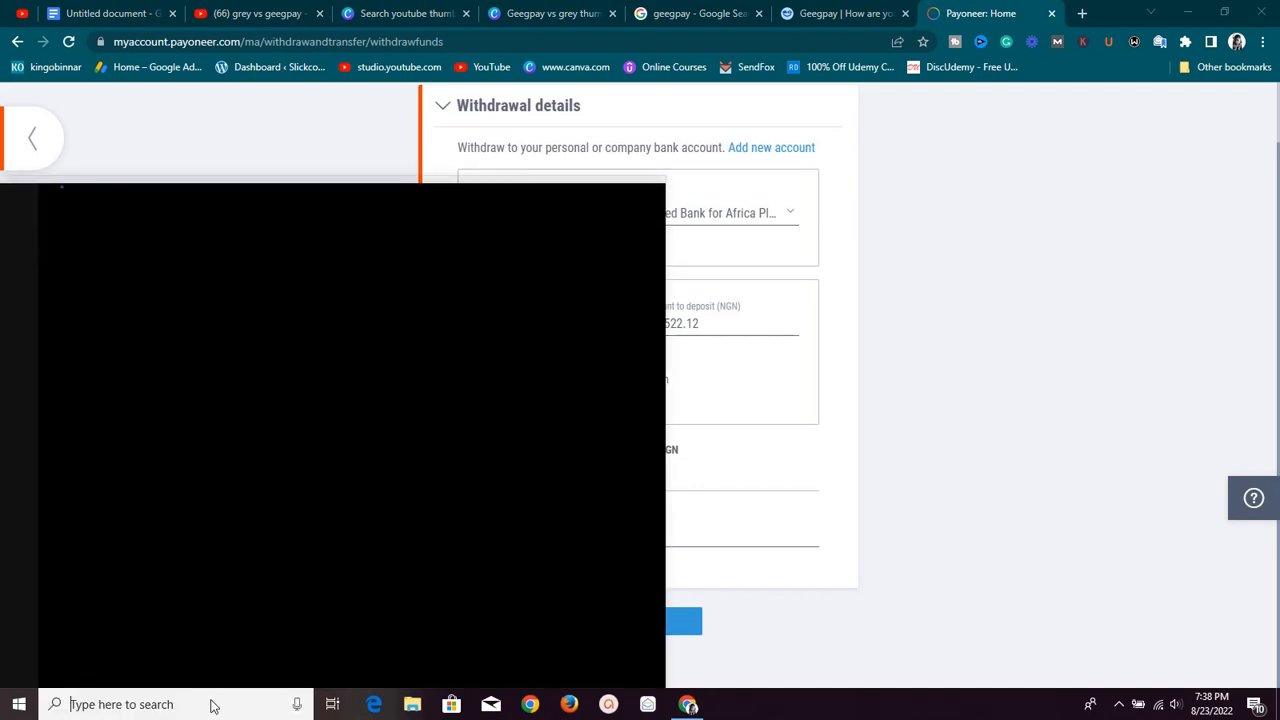
- Compute 445 × 412 in Windows Calculator to check the Naira conversion
click(120, 704)
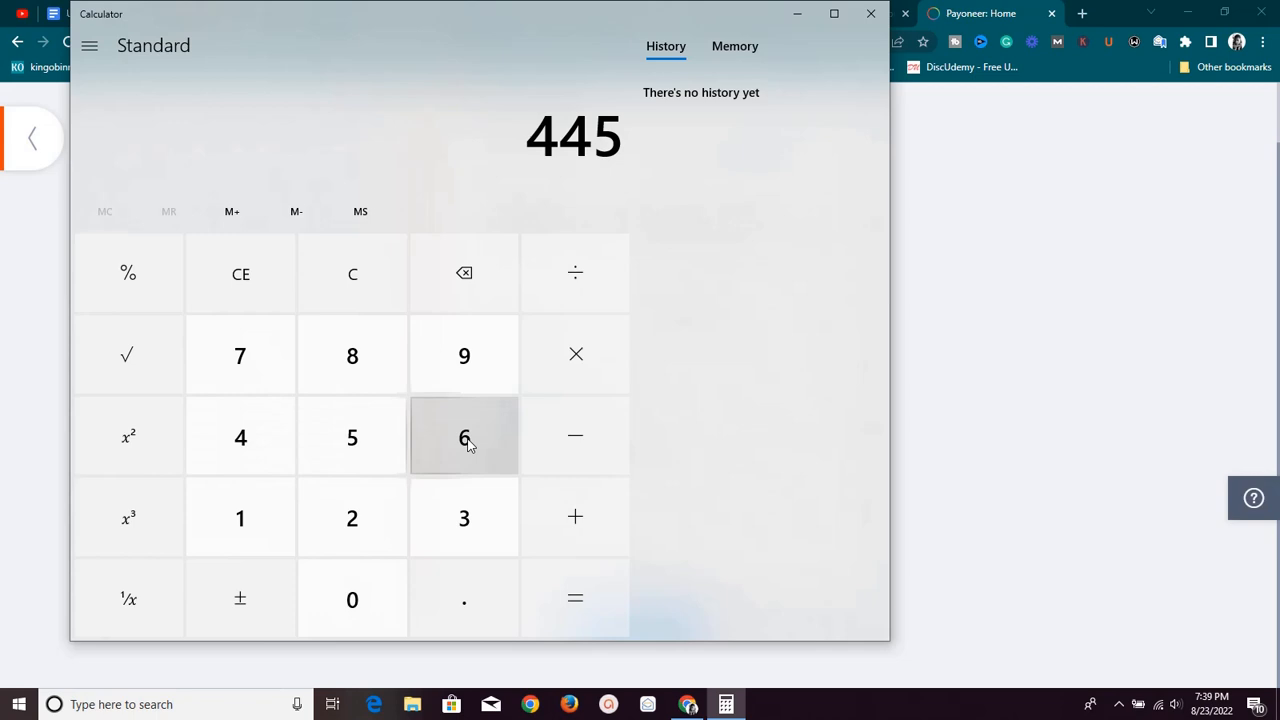
click(576, 354)
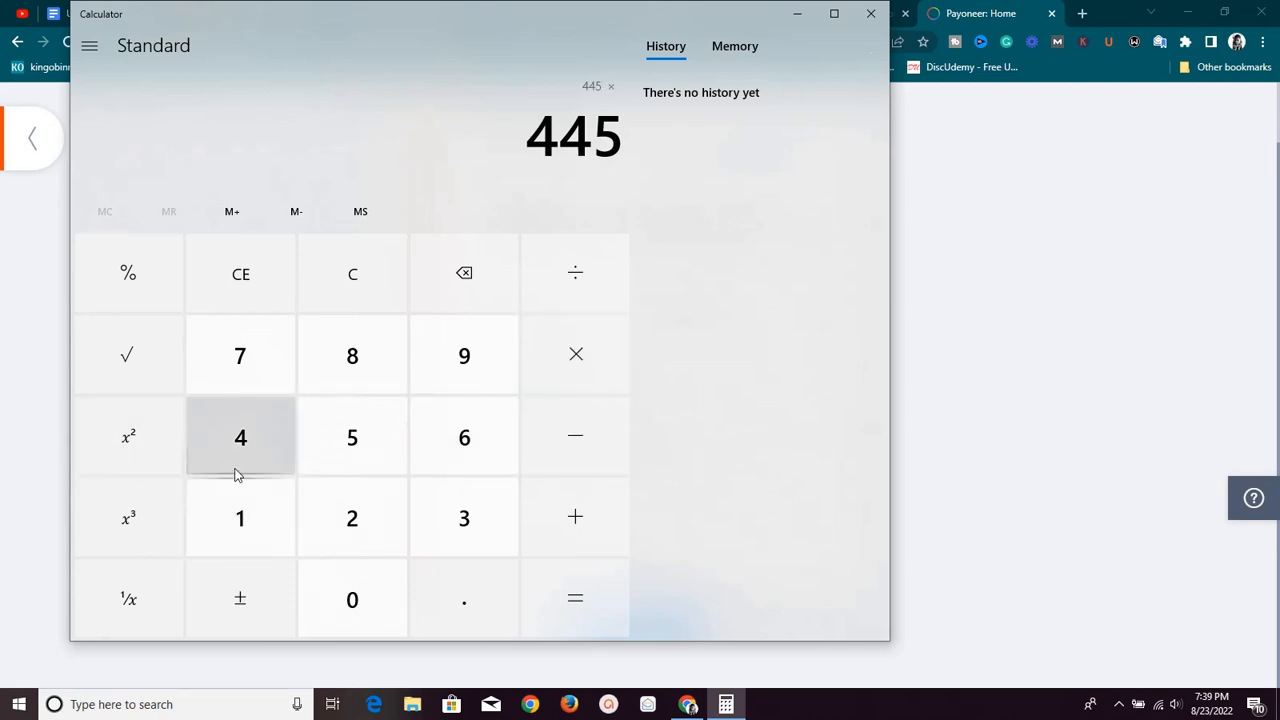
click(576, 598)
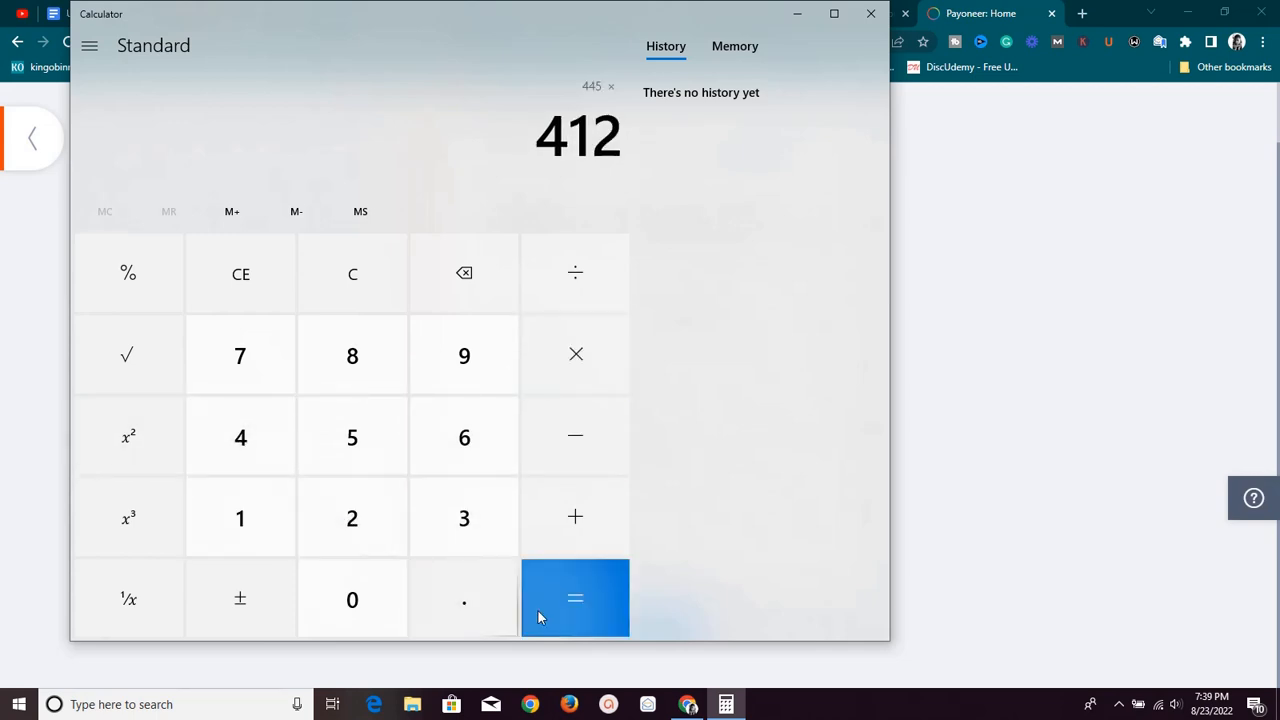
click(576, 598)
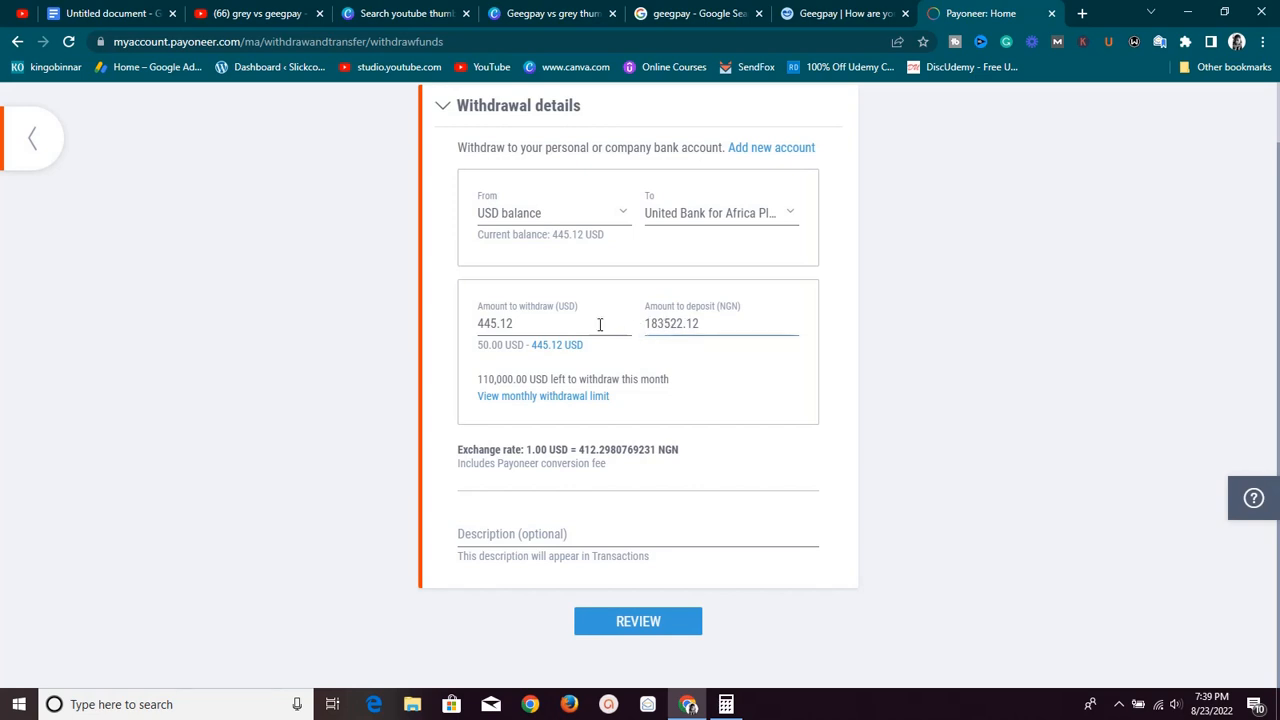
mouse_move(578, 452)
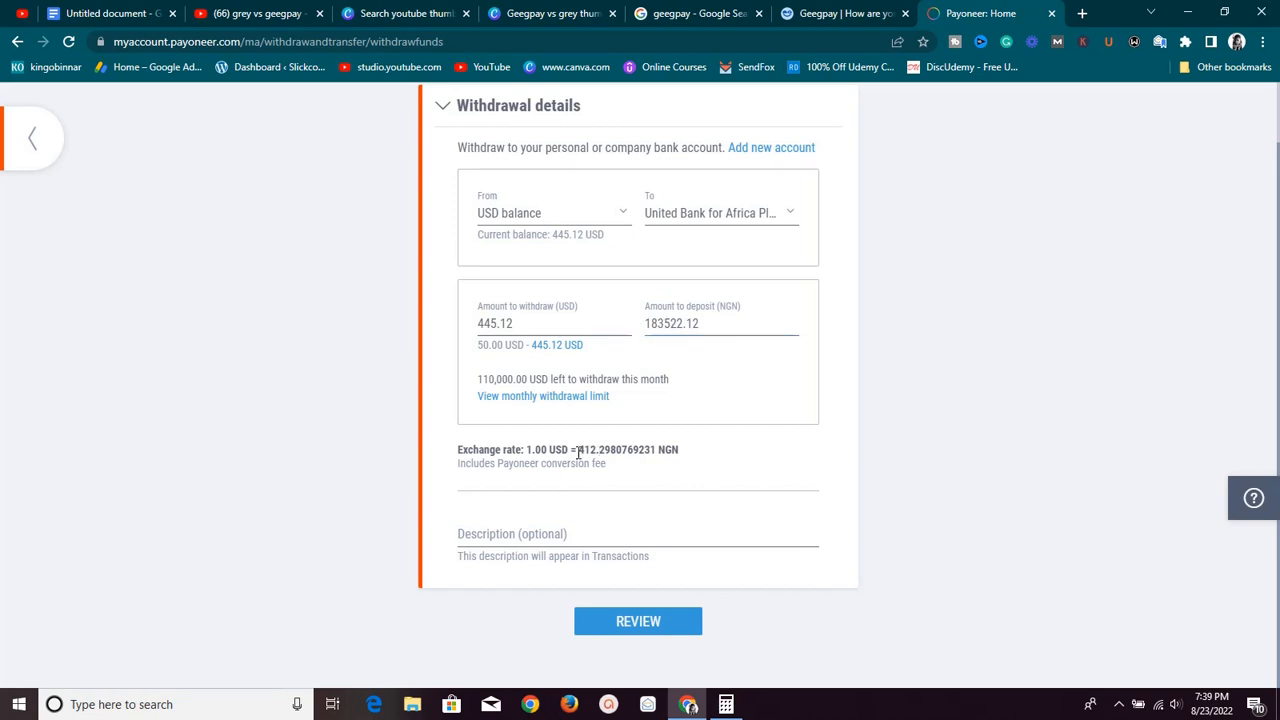
scroll(up, 3)
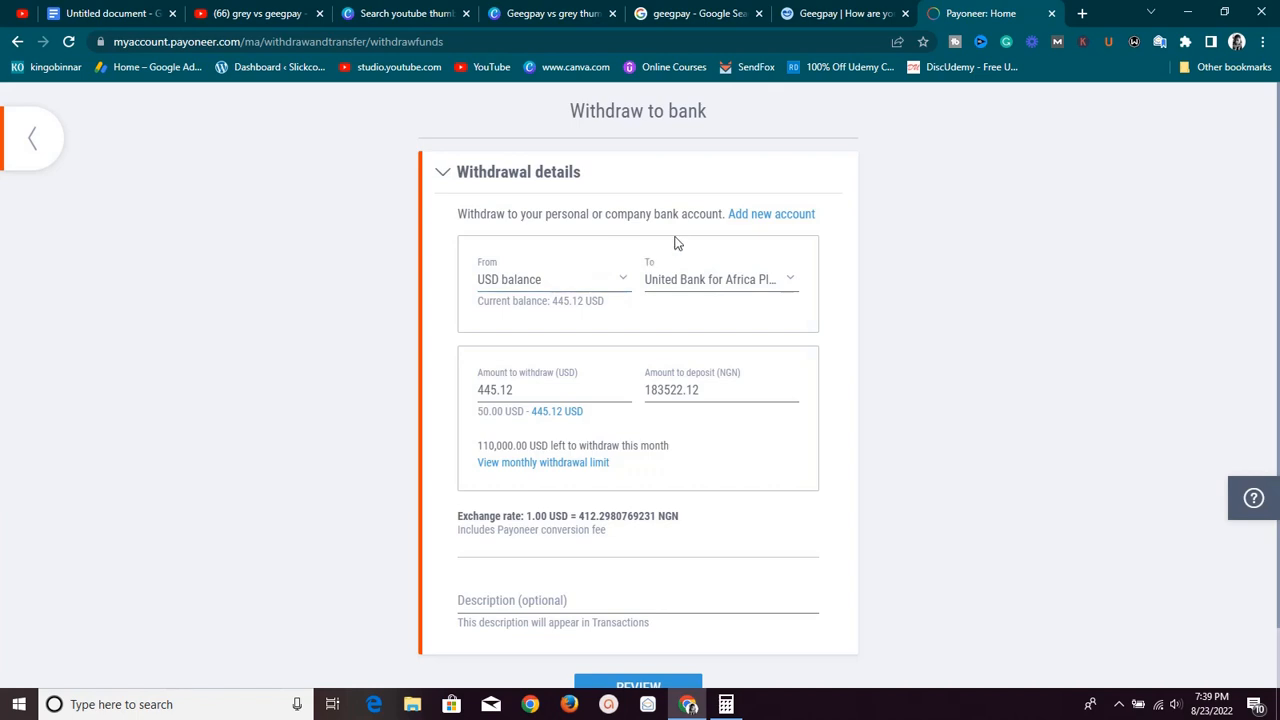
- View the Geegpay dashboard's exchange rates: GBP bought at NGN 804, USD at NGN 672.35
click(844, 12)
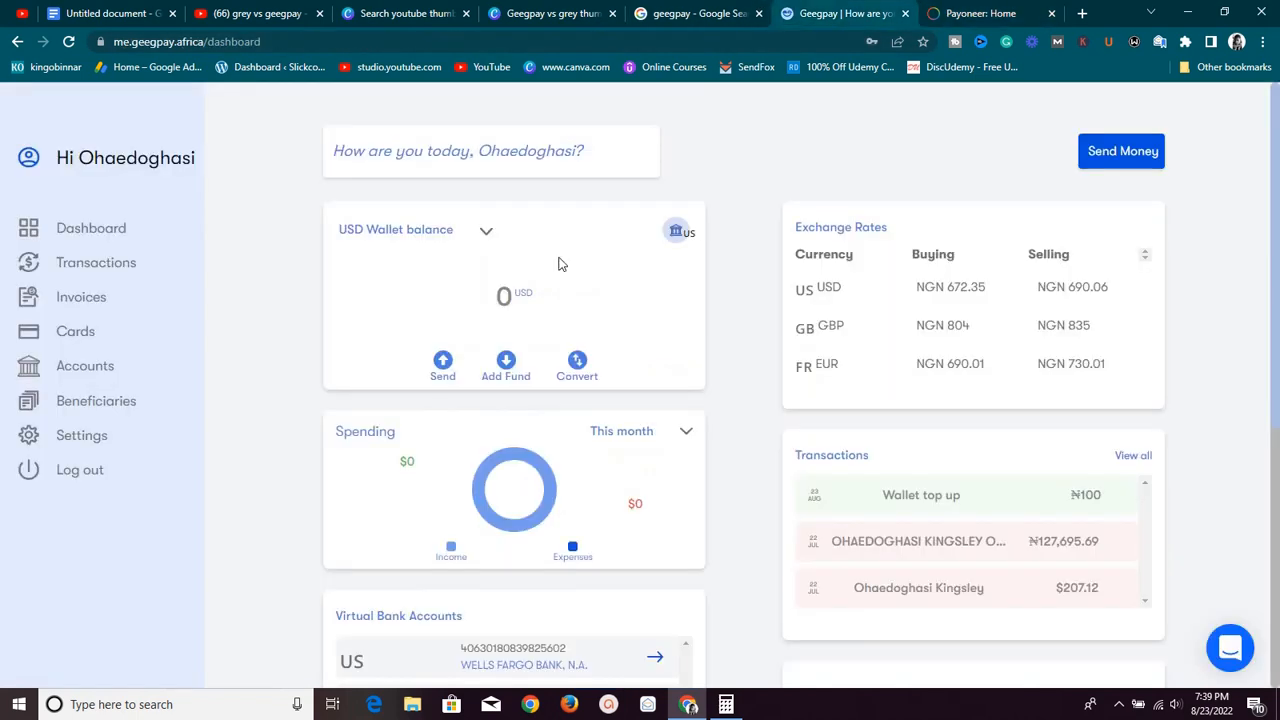
mouse_move(590, 104)
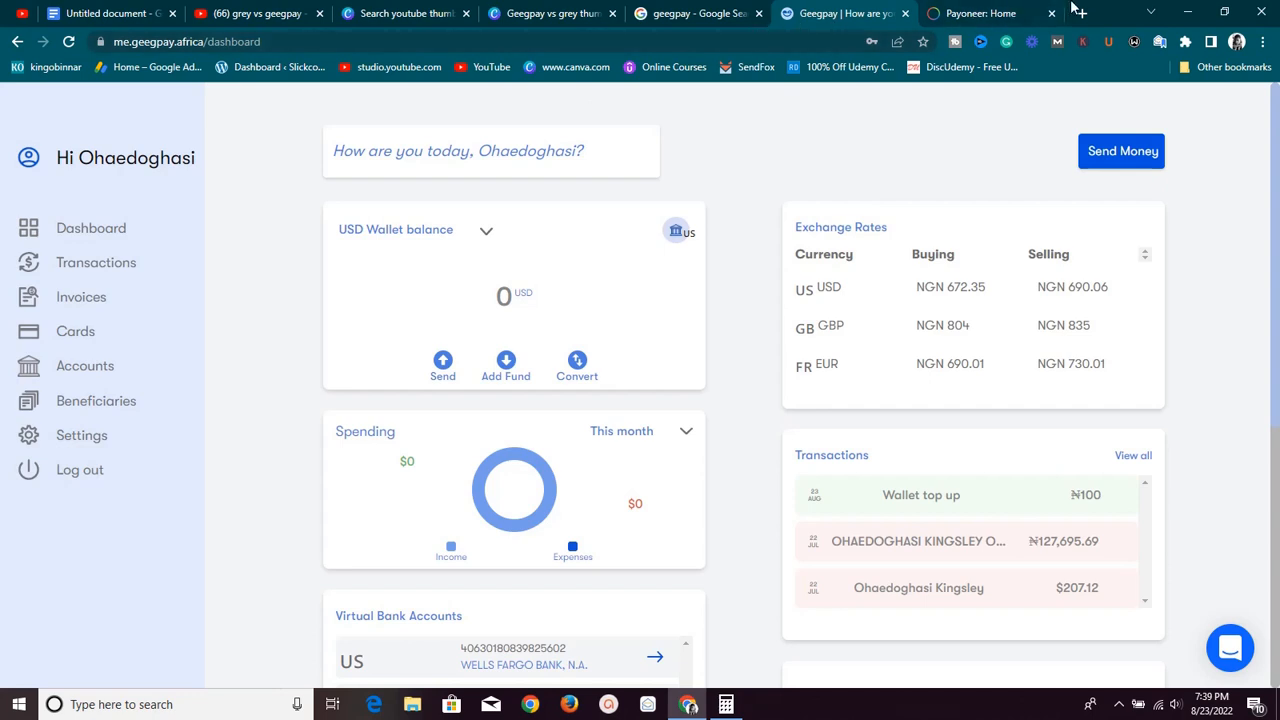
click(1078, 12)
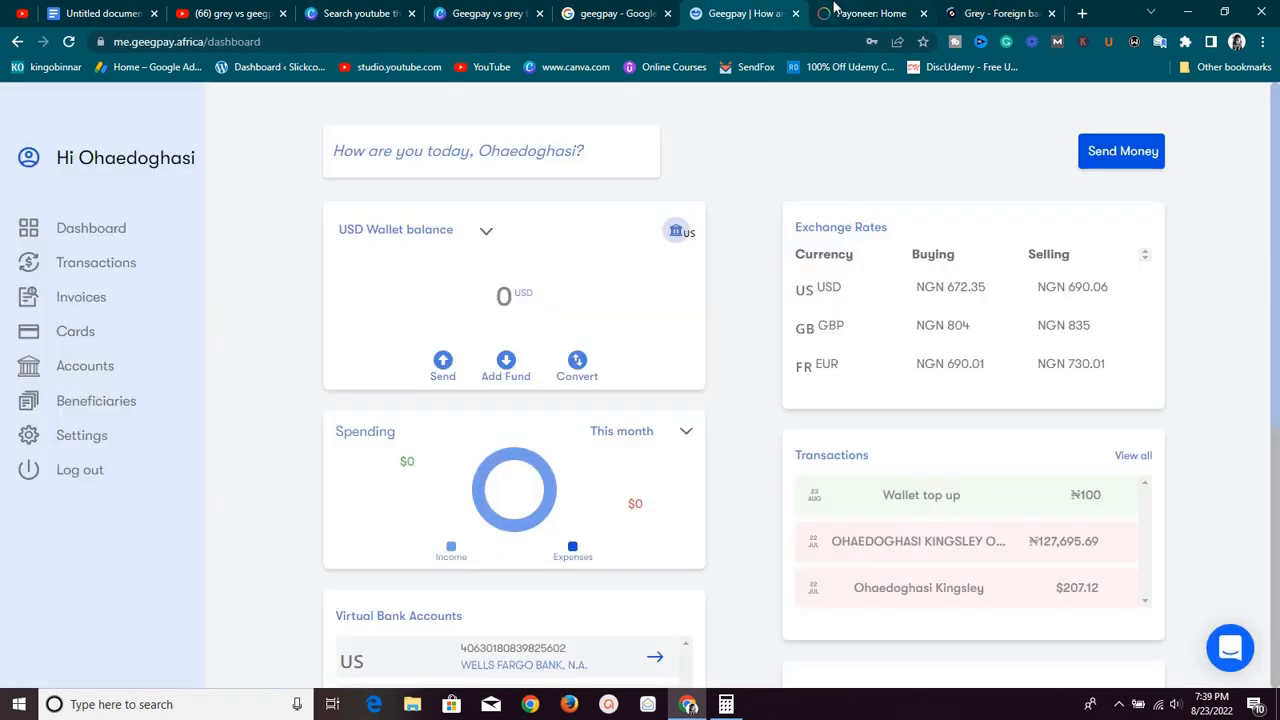
click(870, 12)
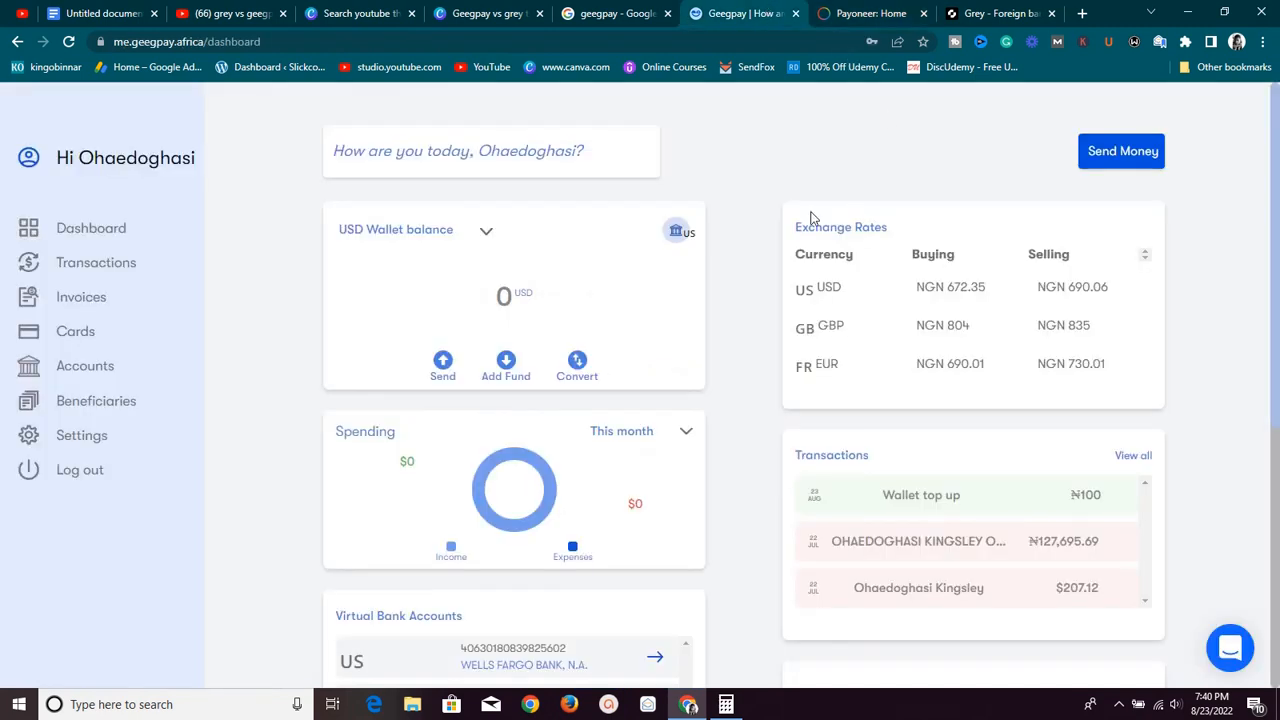
mouse_move(1092, 406)
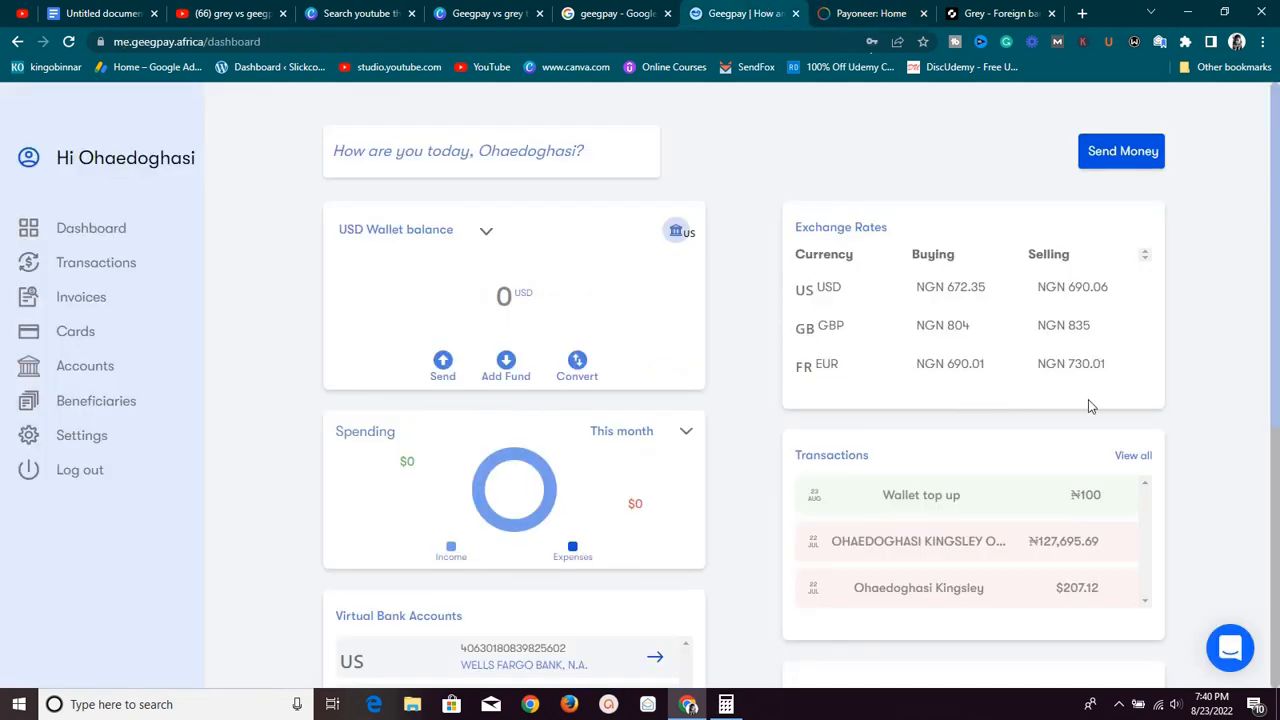
mouse_move(724, 312)
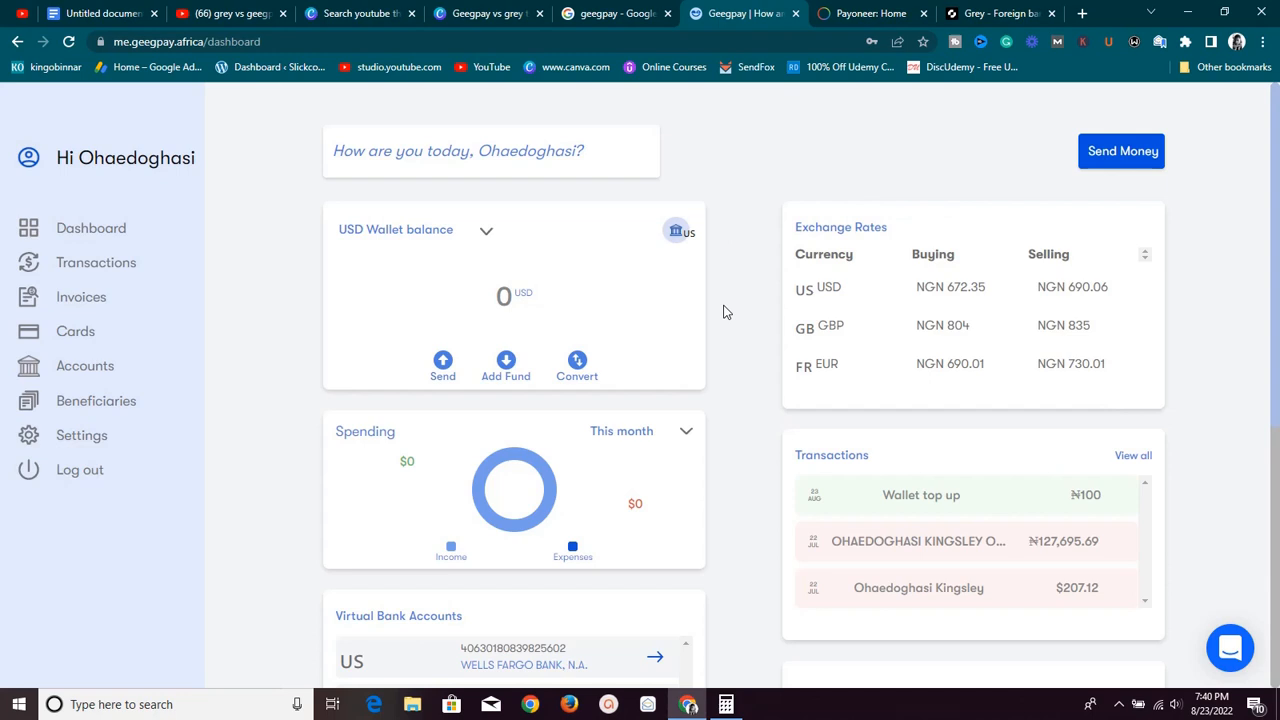
mouse_move(904, 300)
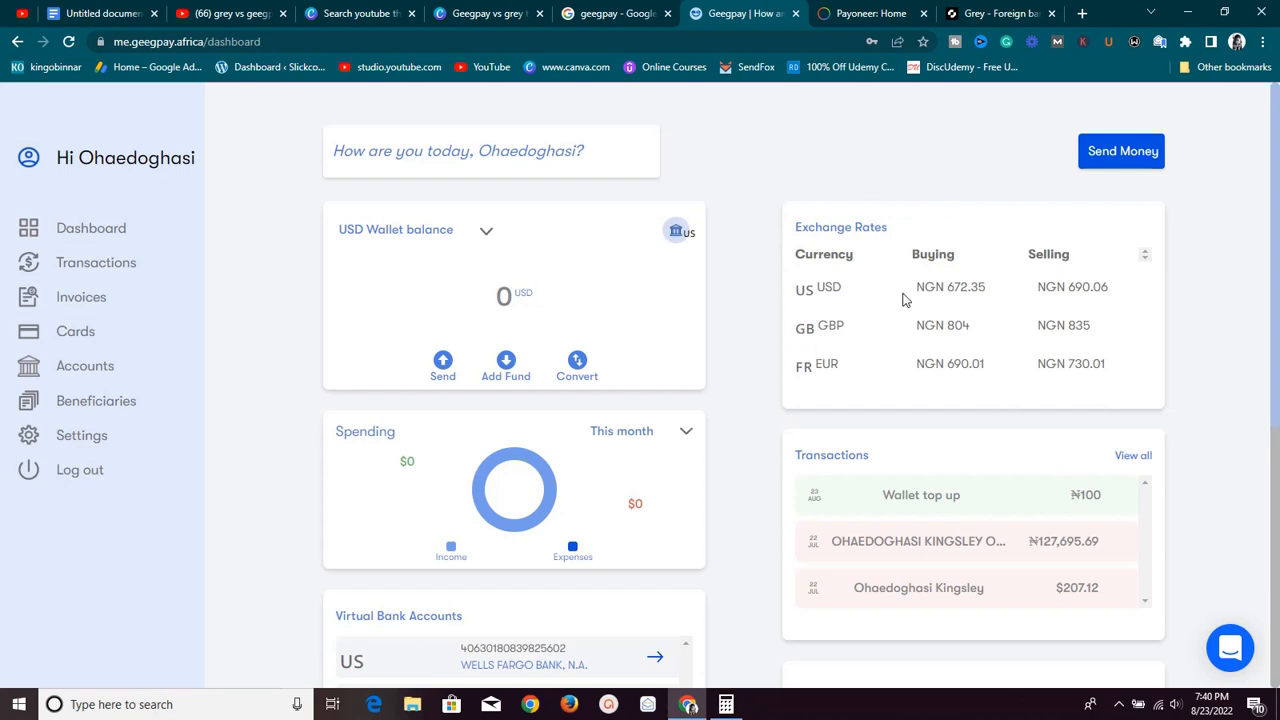
mouse_move(950, 288)
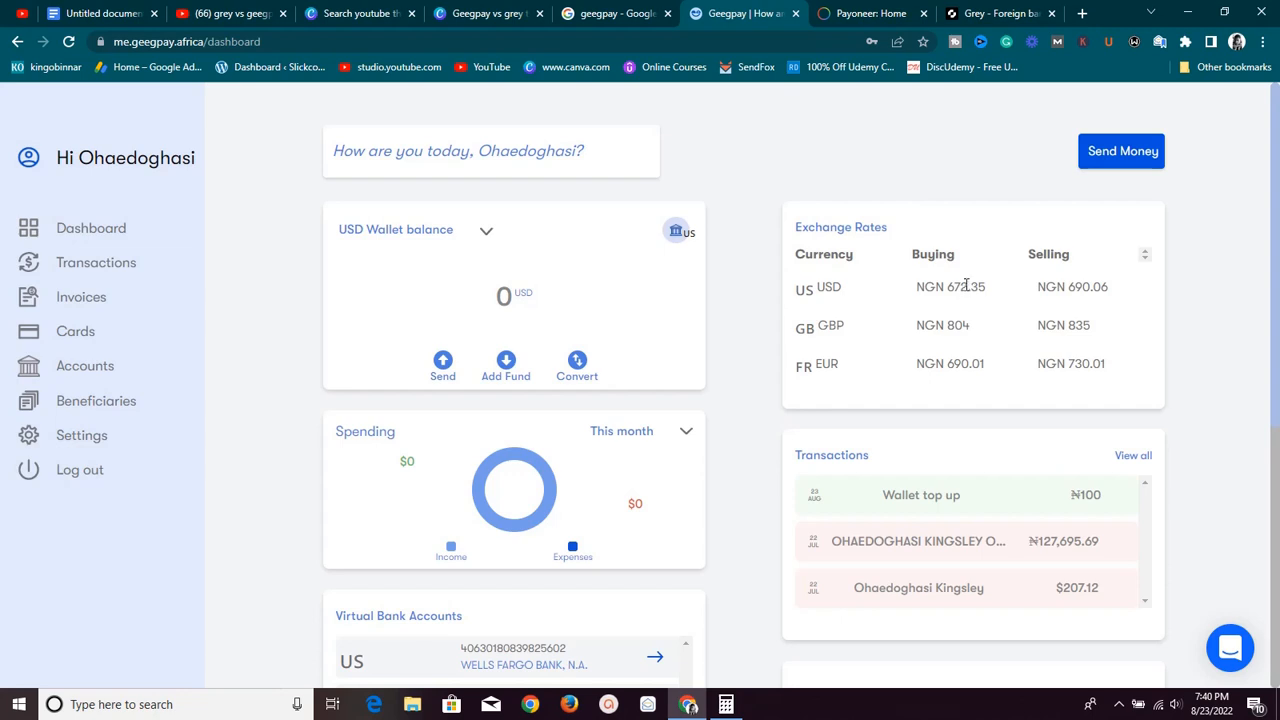
- View Grey's current conversion rates, with Great Britain Pound bought for ₦804
click(1000, 12)
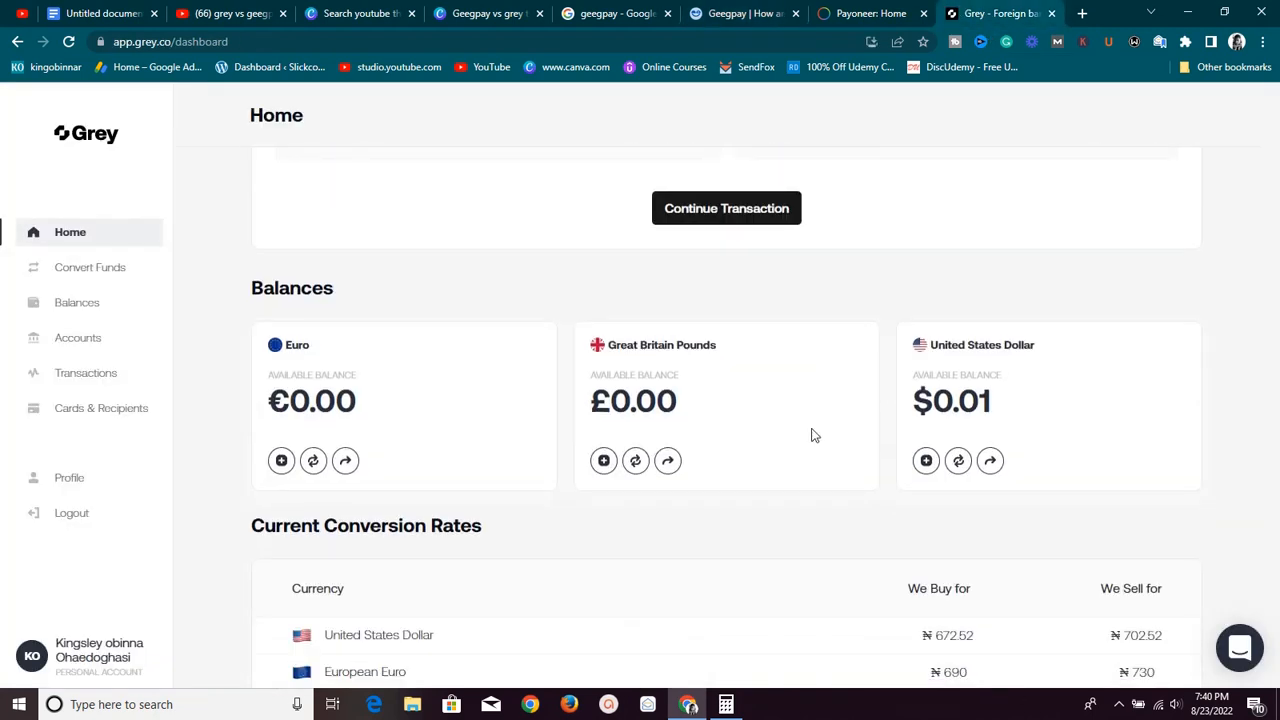
scroll(down, 3)
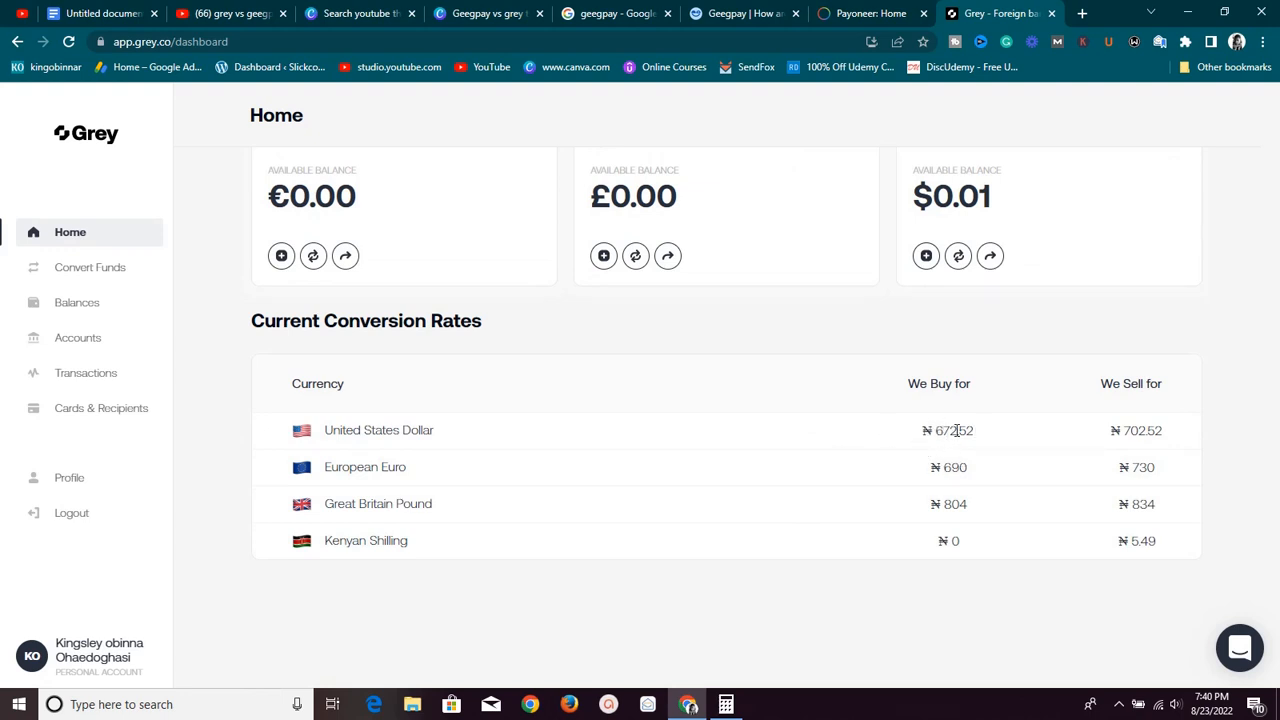
mouse_move(924, 378)
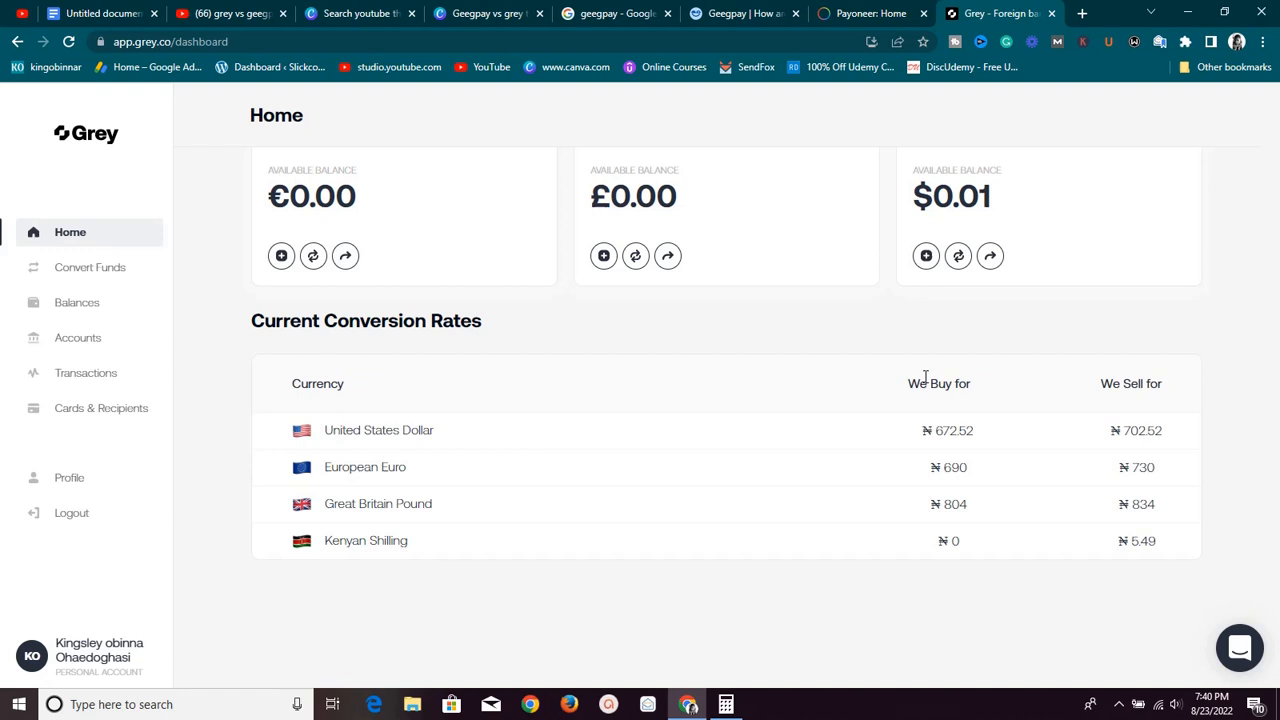
click(868, 12)
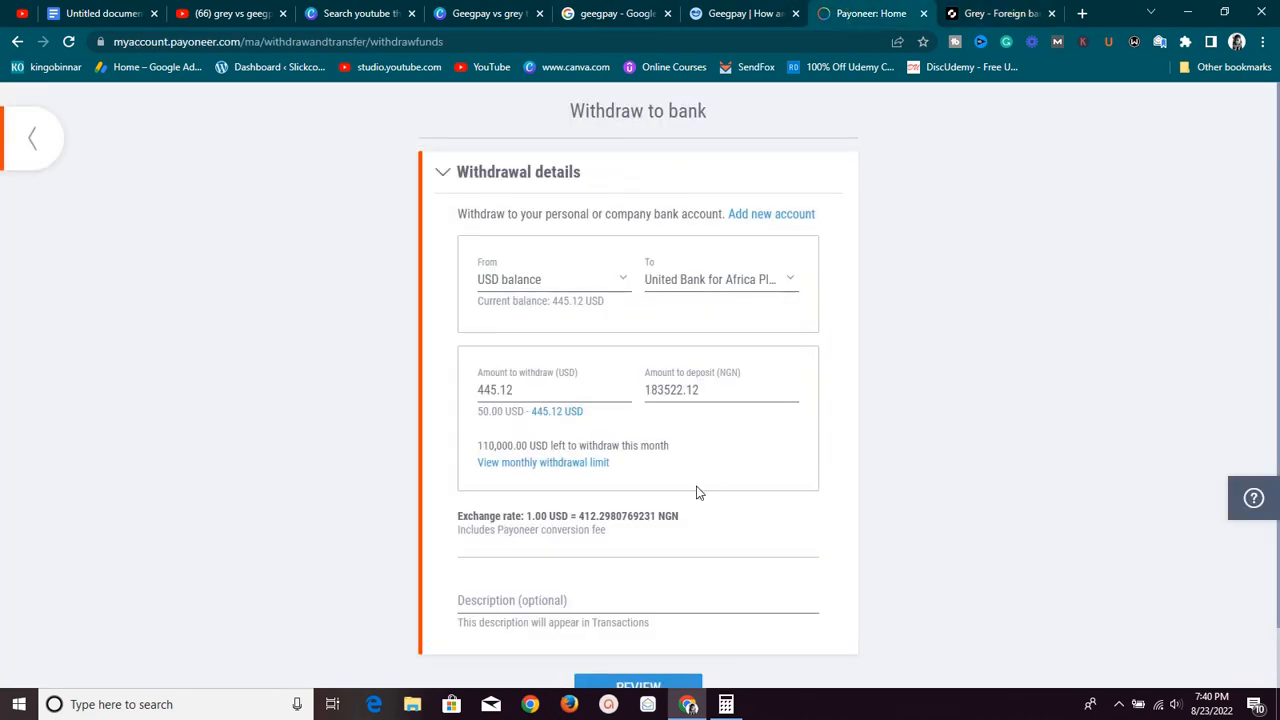
mouse_move(636, 560)
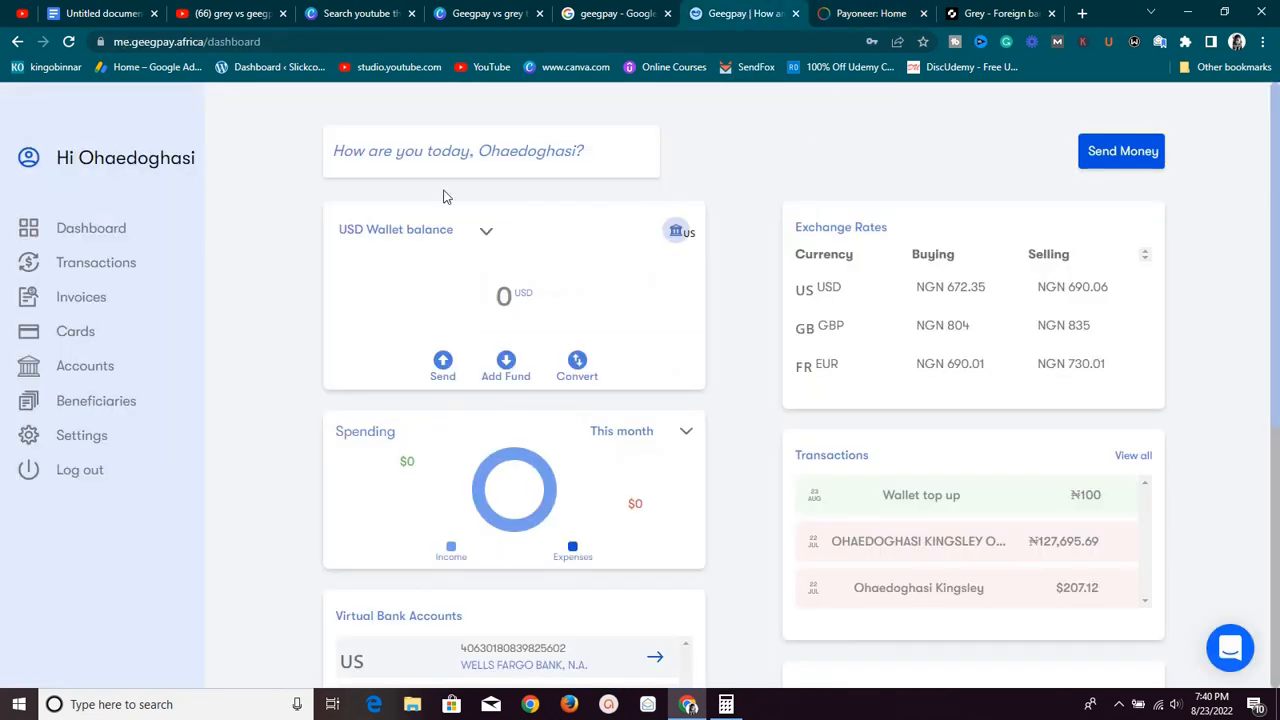
mouse_move(262, 170)
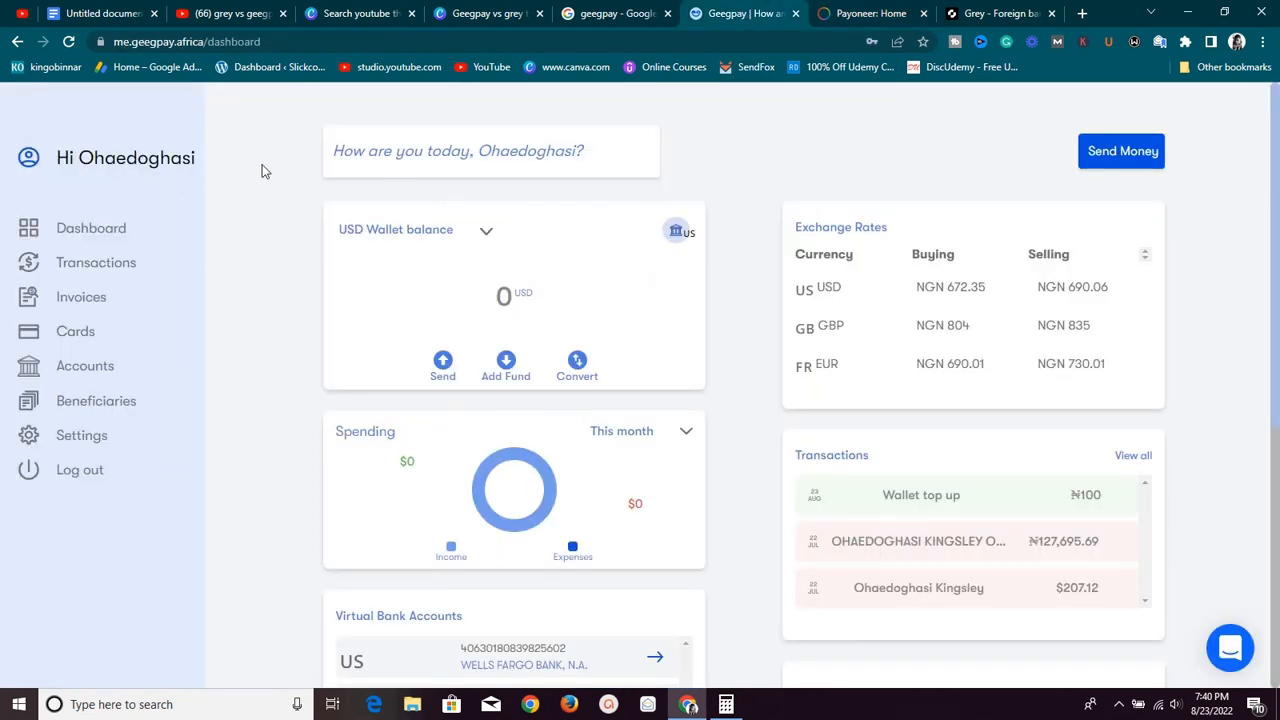
mouse_move(248, 466)
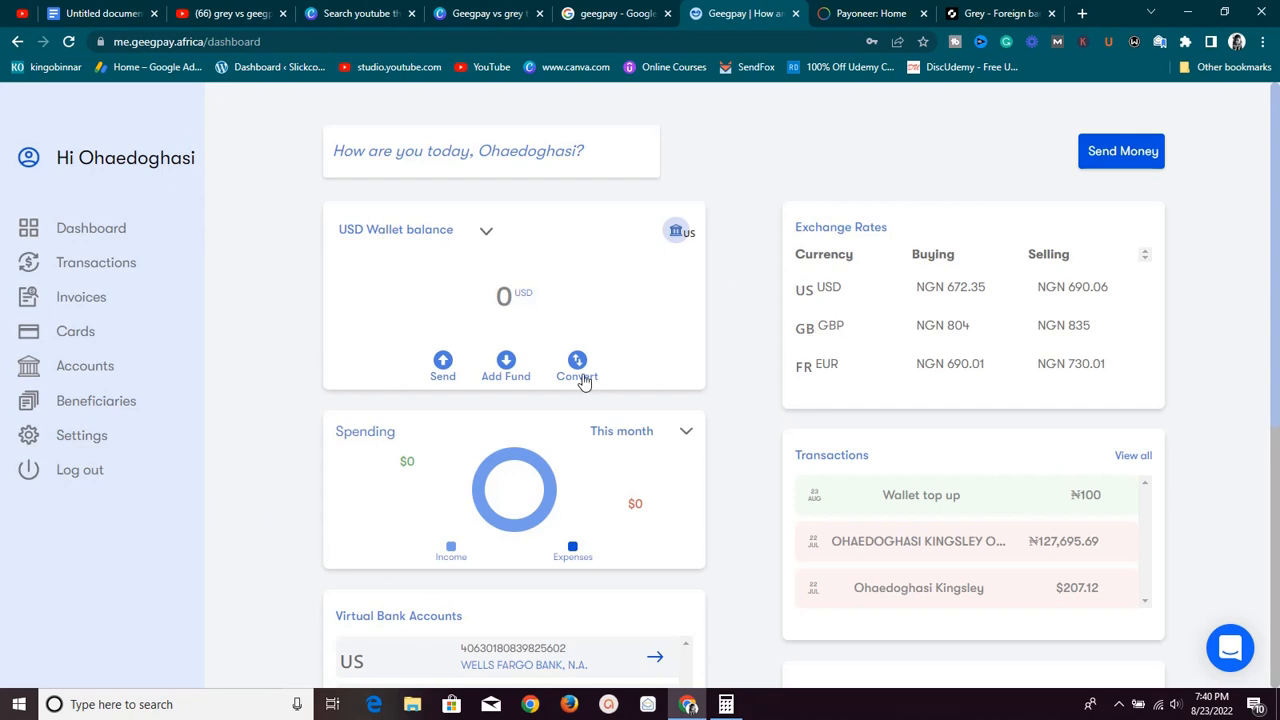
click(1000, 12)
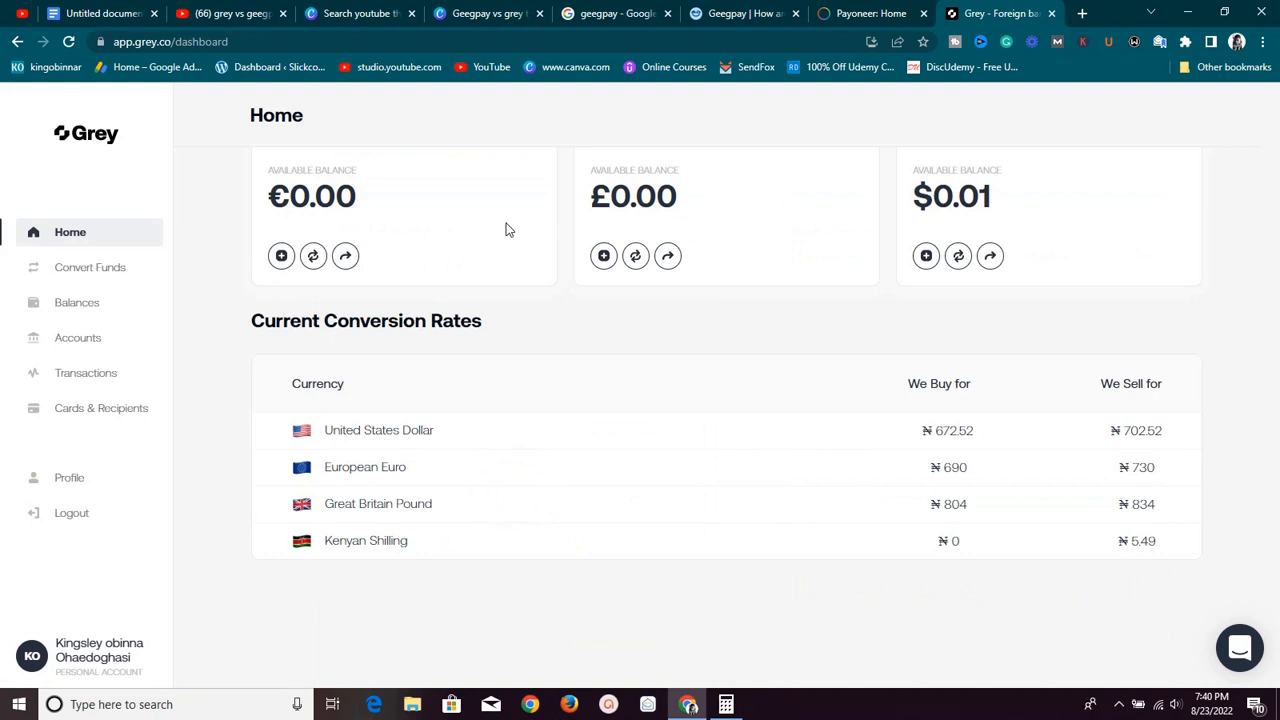
mouse_move(420, 298)
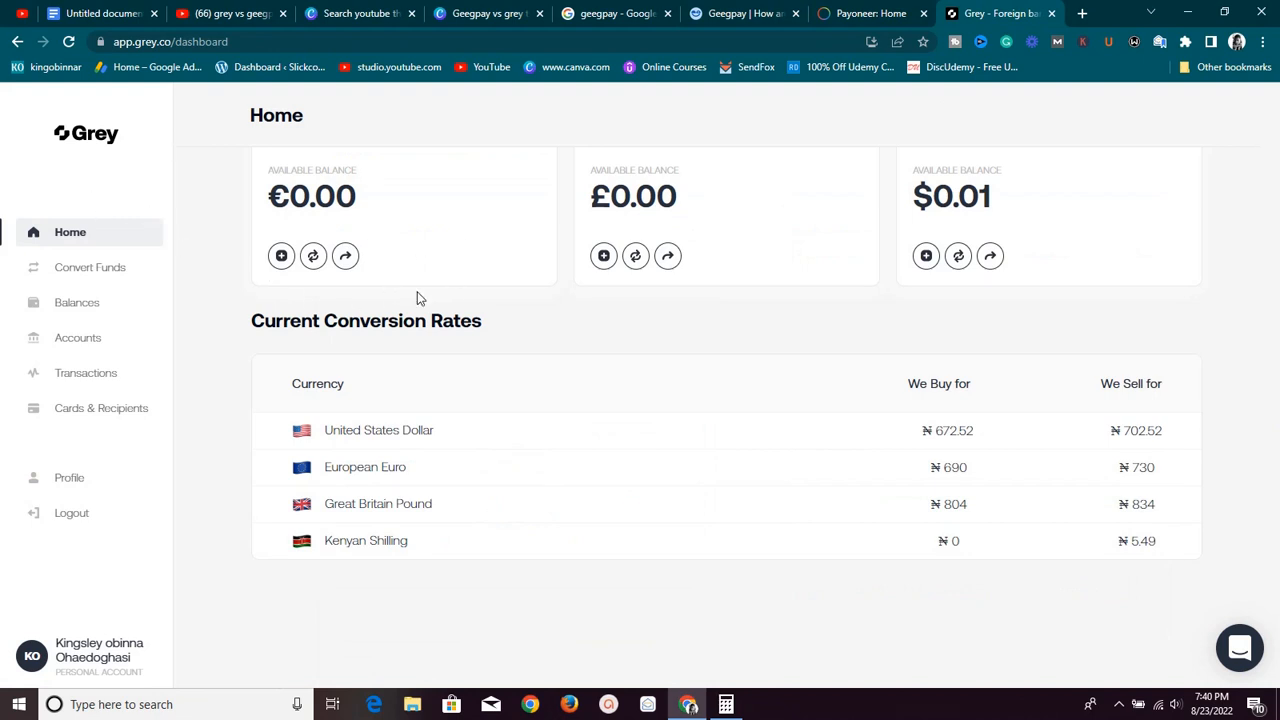
scroll(up, 3)
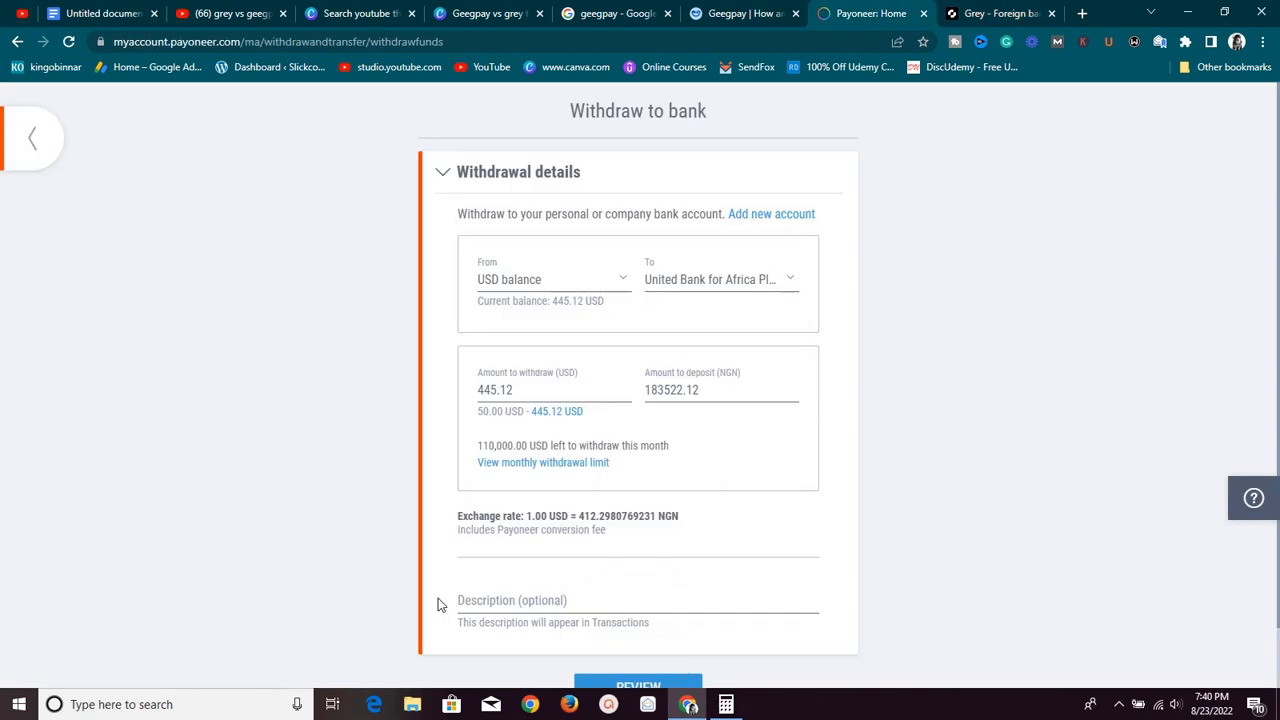
- Leave the withdrawal form and return to the Payoneer home showing 445.12 USD
click(32, 136)
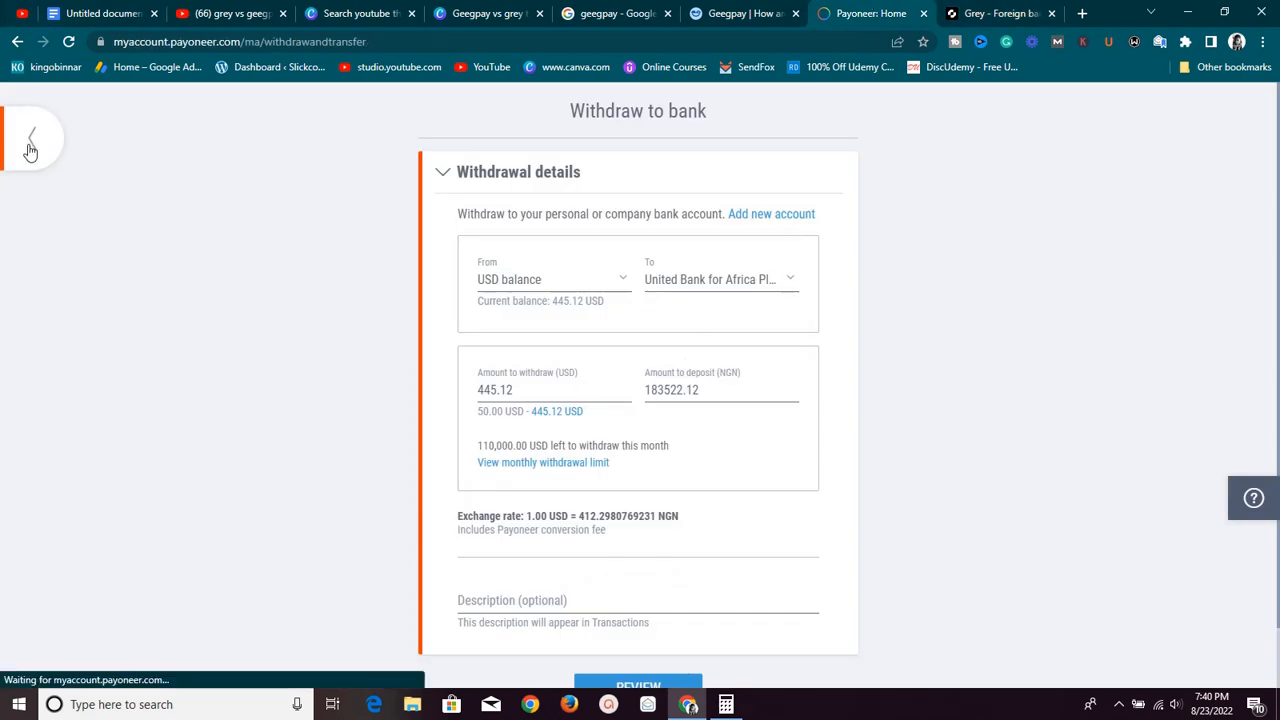
click(30, 136)
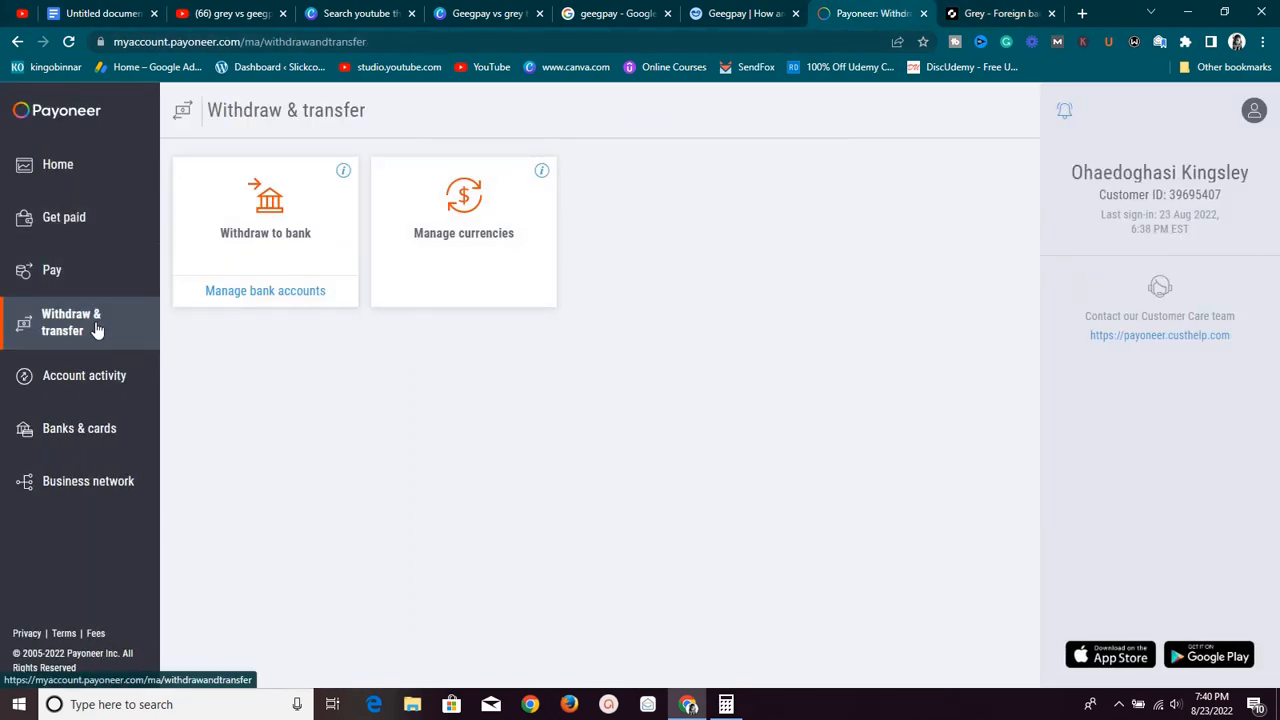
click(56, 164)
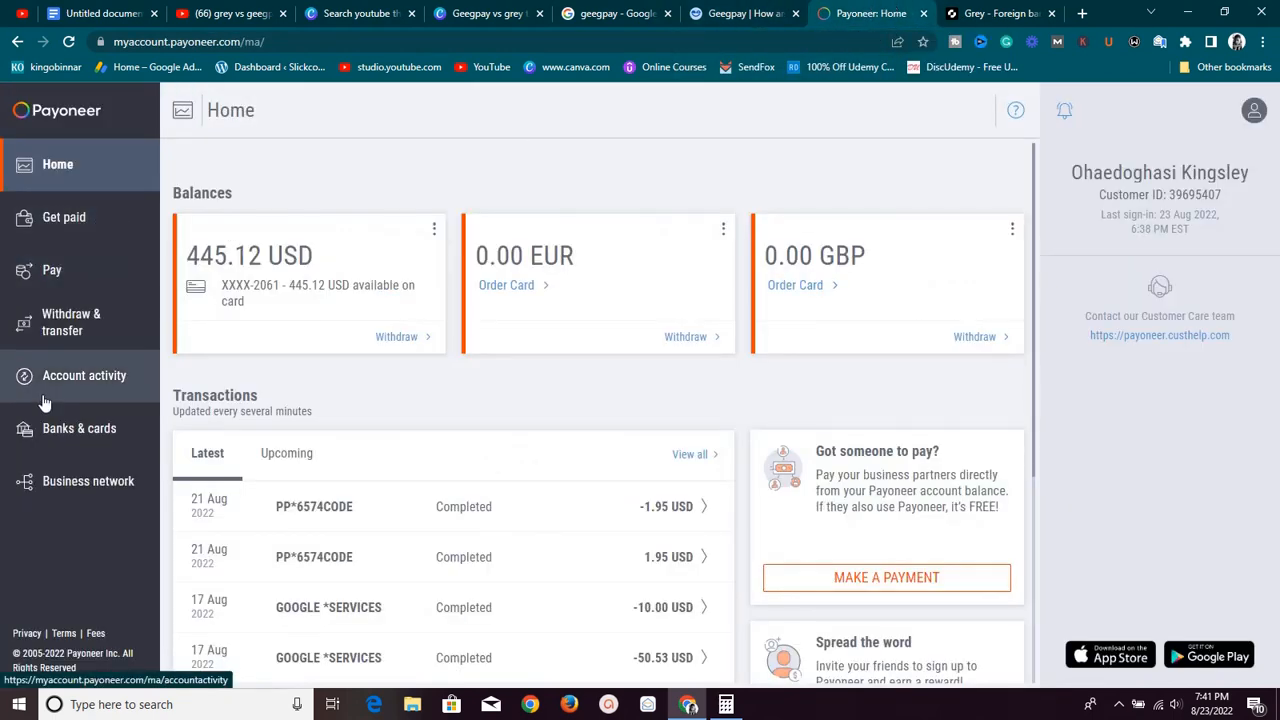
mouse_move(104, 322)
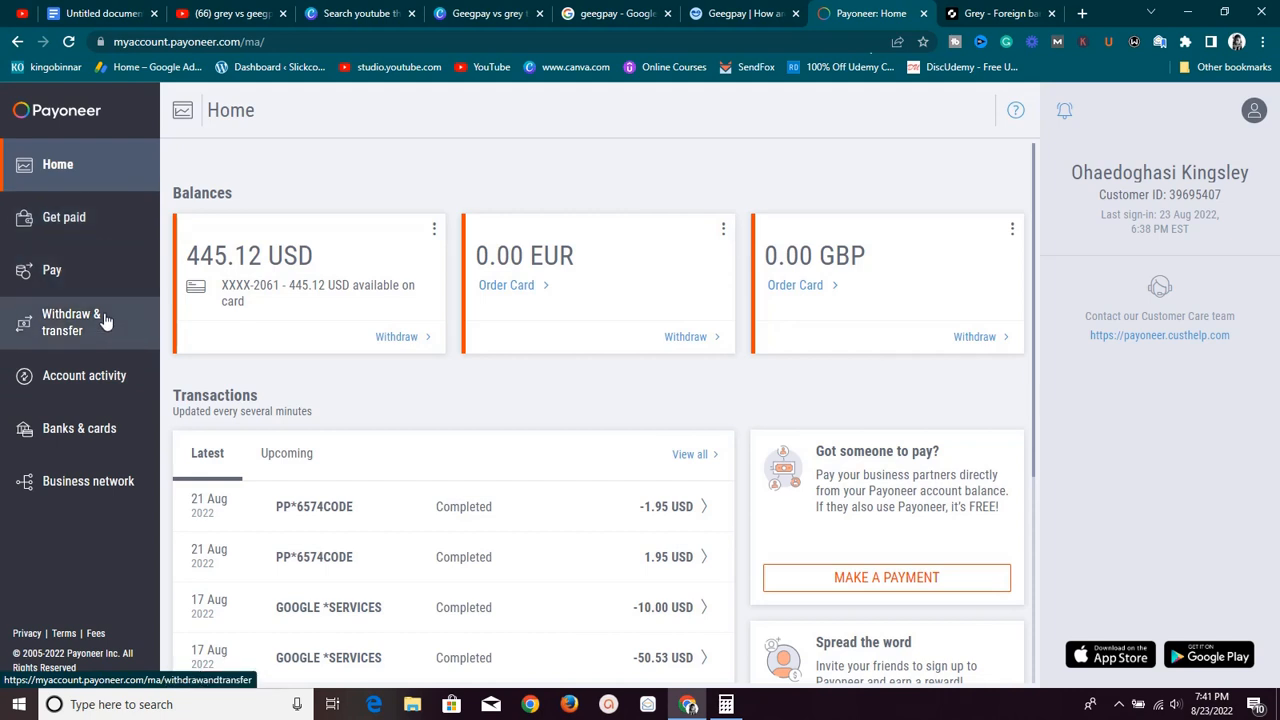
- View the three saved withdrawal bank accounts and confirm the maximum-accounts limit is reached
click(80, 428)
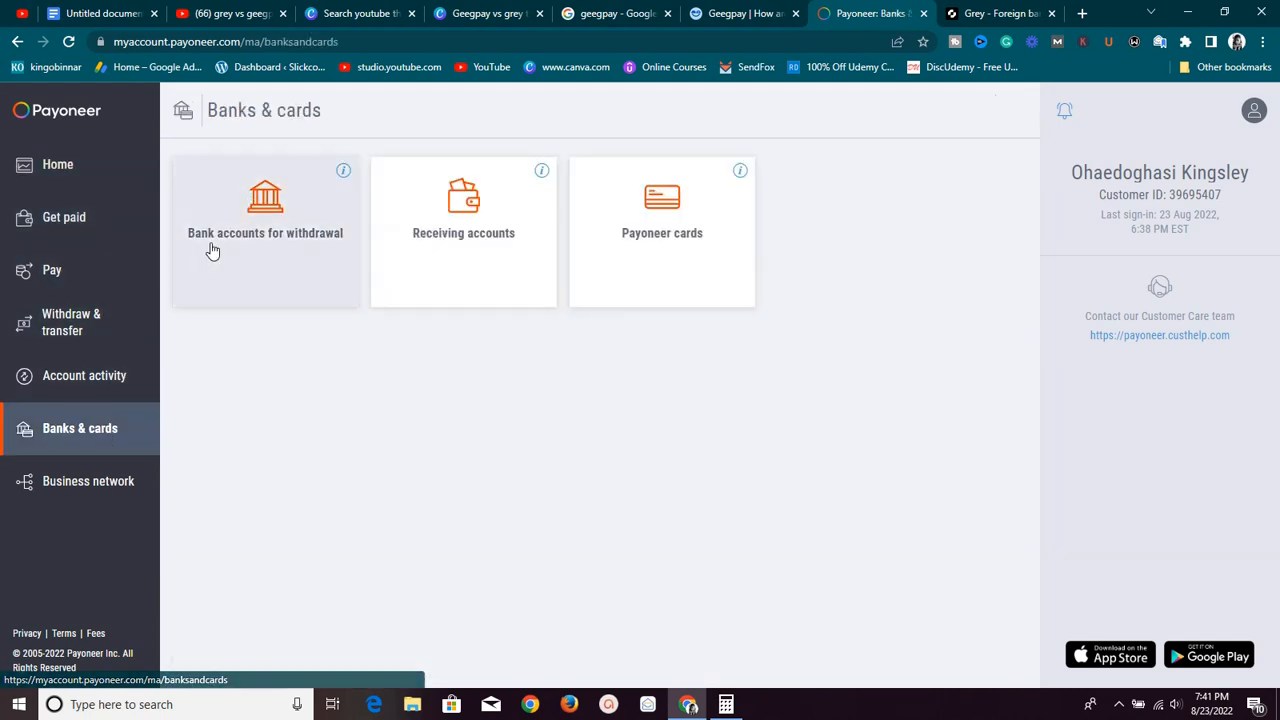
mouse_move(264, 260)
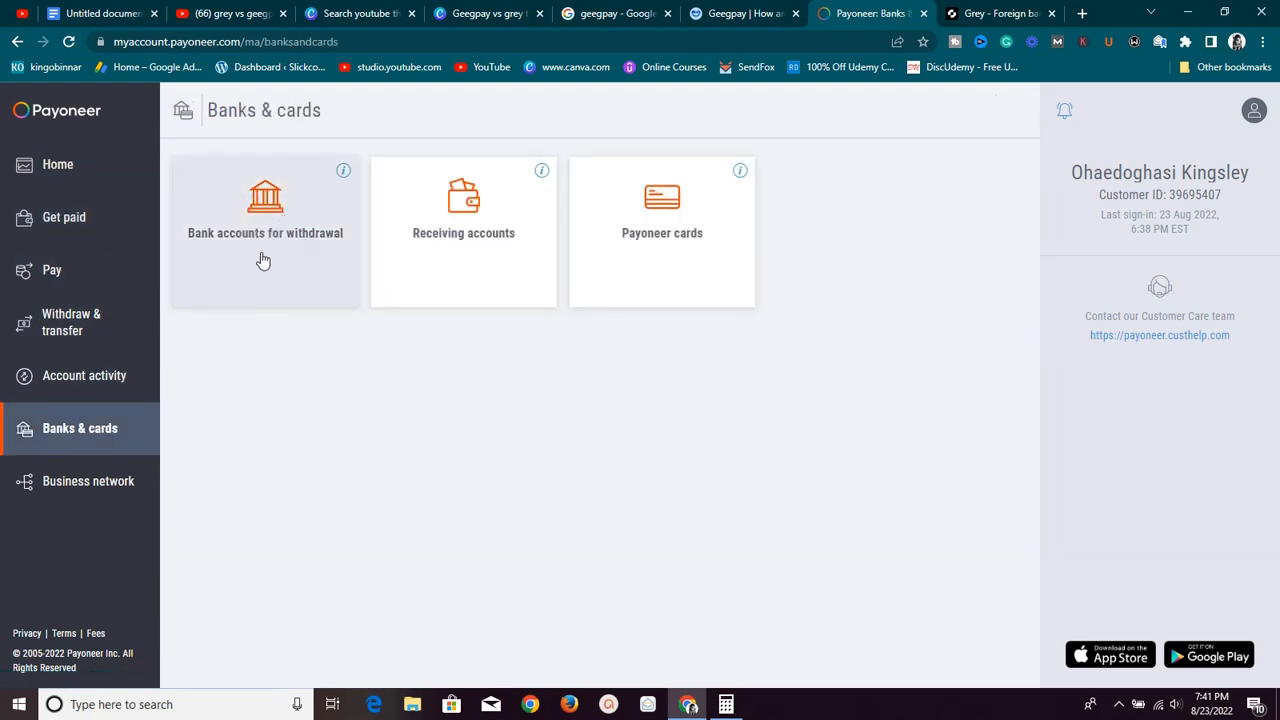
click(264, 232)
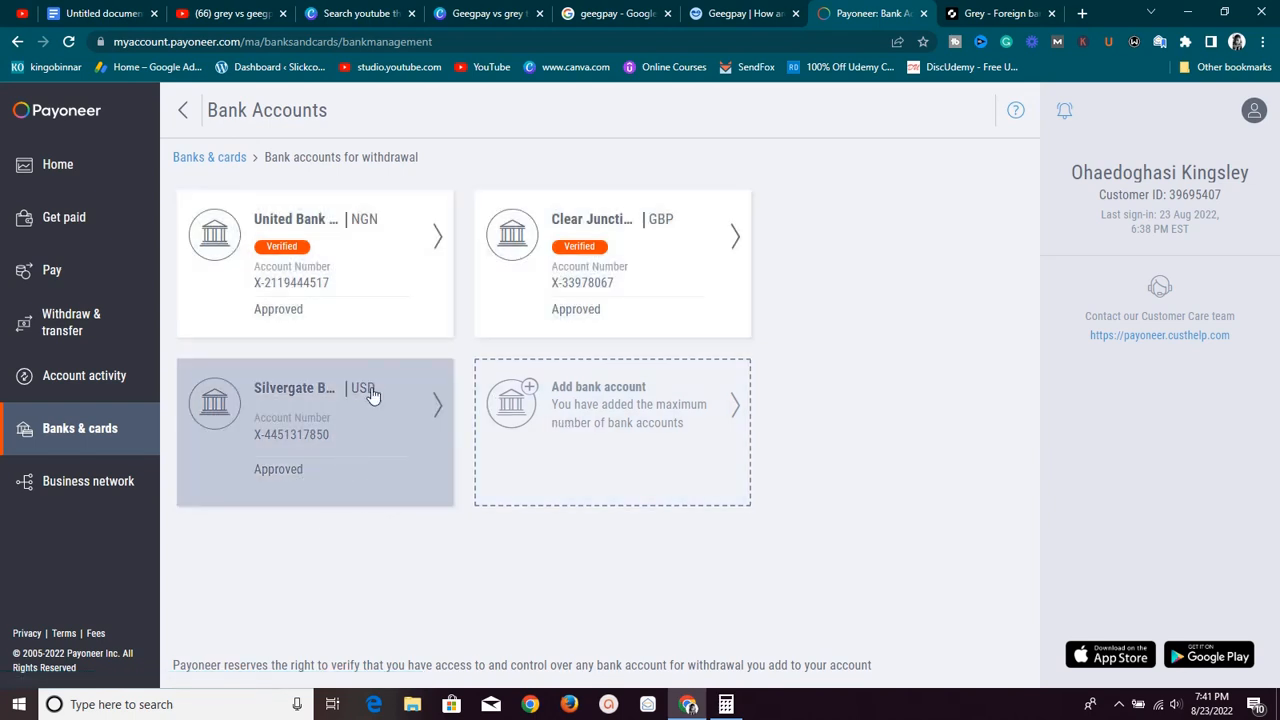
mouse_move(344, 272)
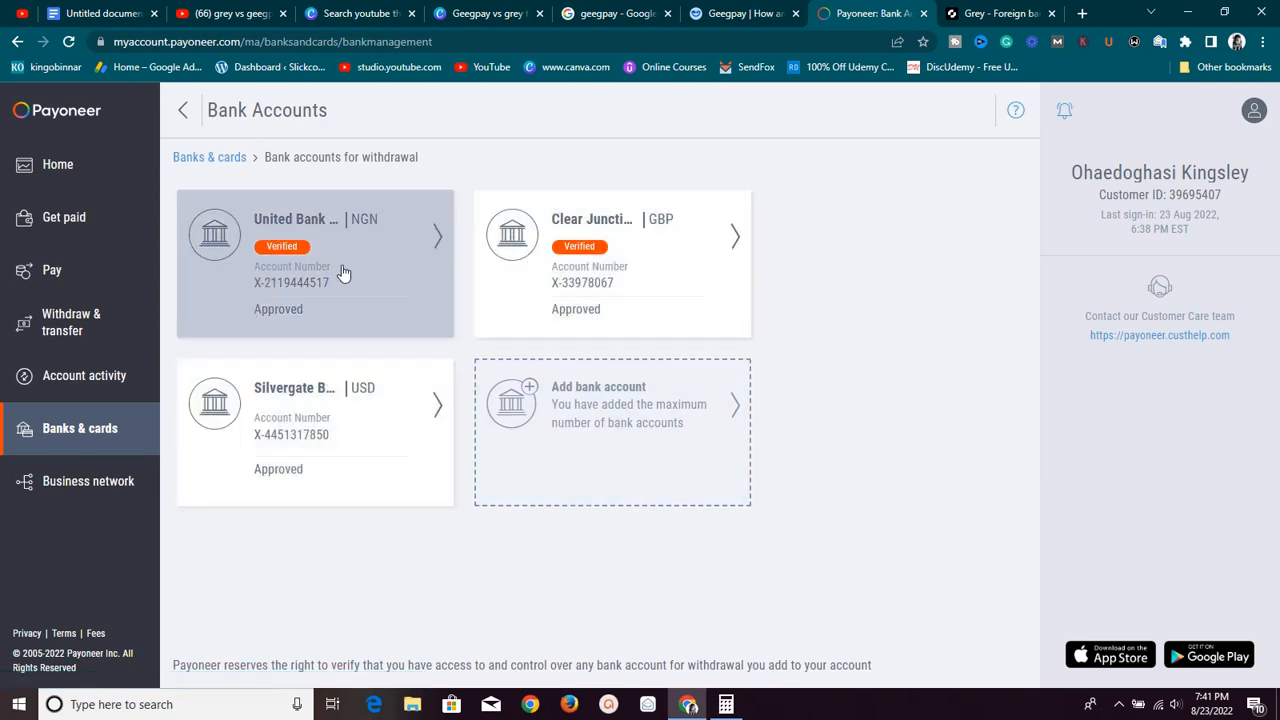
mouse_move(356, 264)
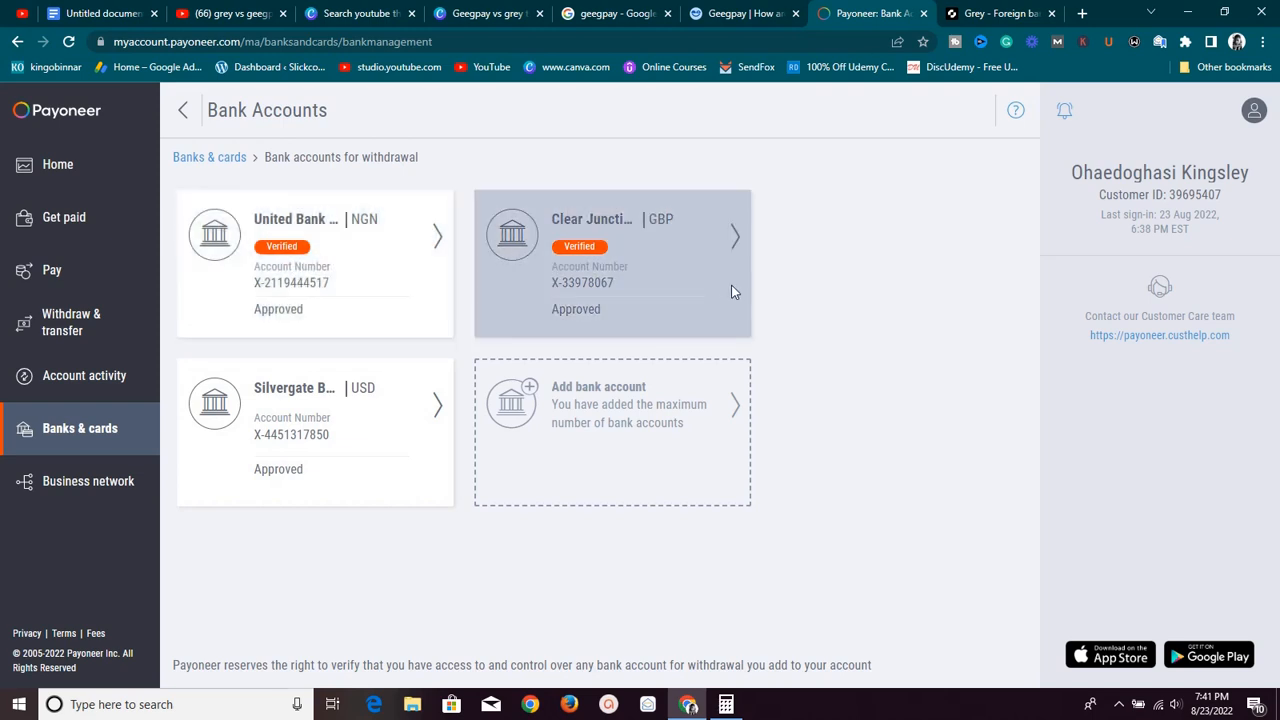
mouse_move(520, 400)
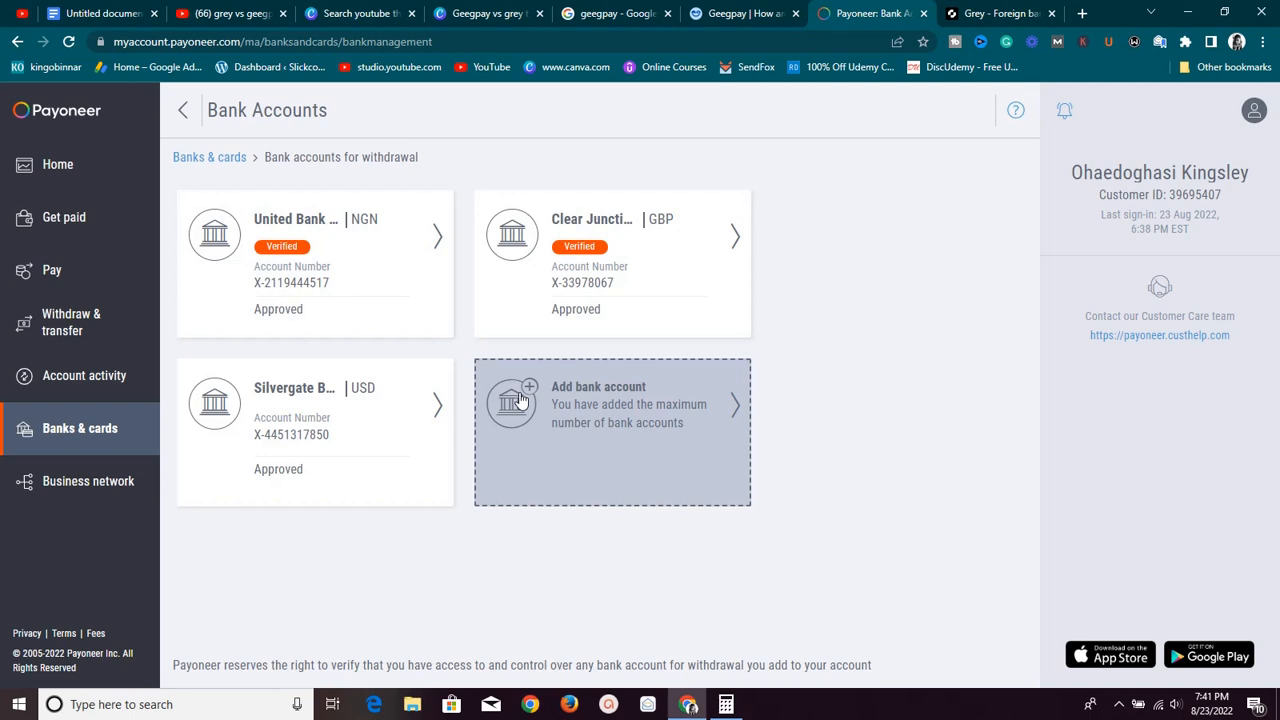
mouse_move(330, 248)
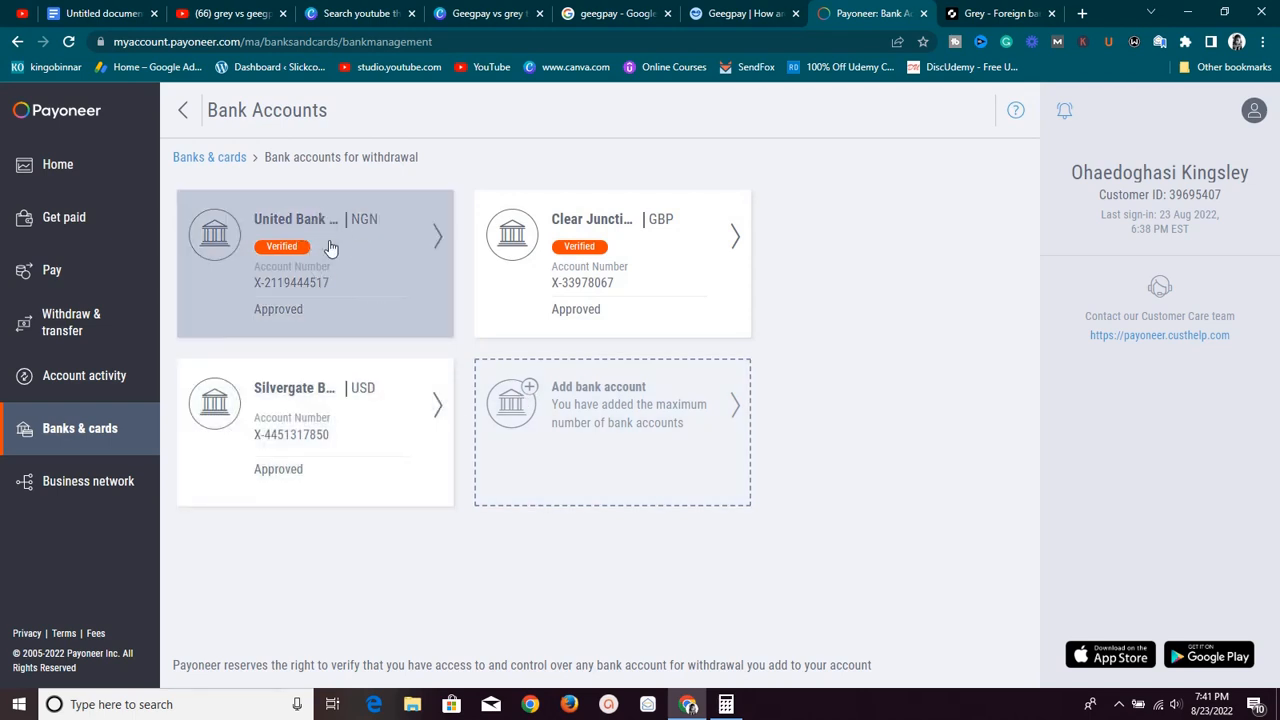
mouse_move(328, 272)
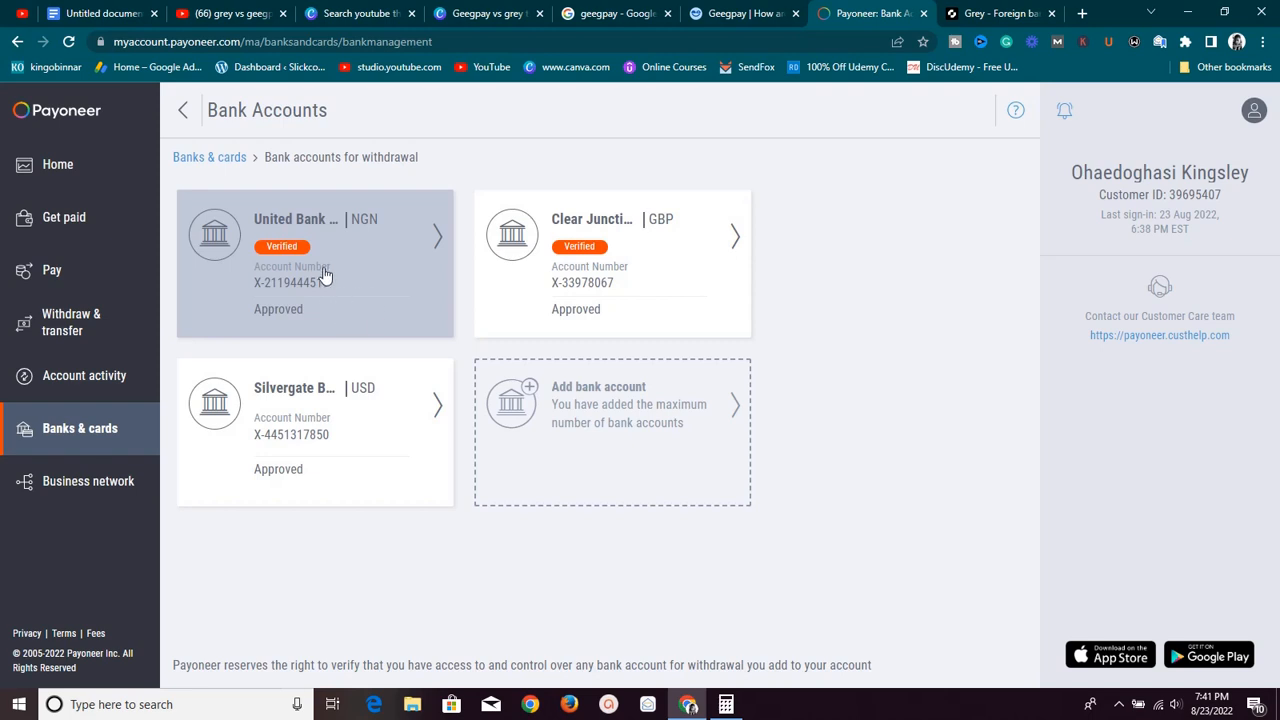
mouse_move(348, 248)
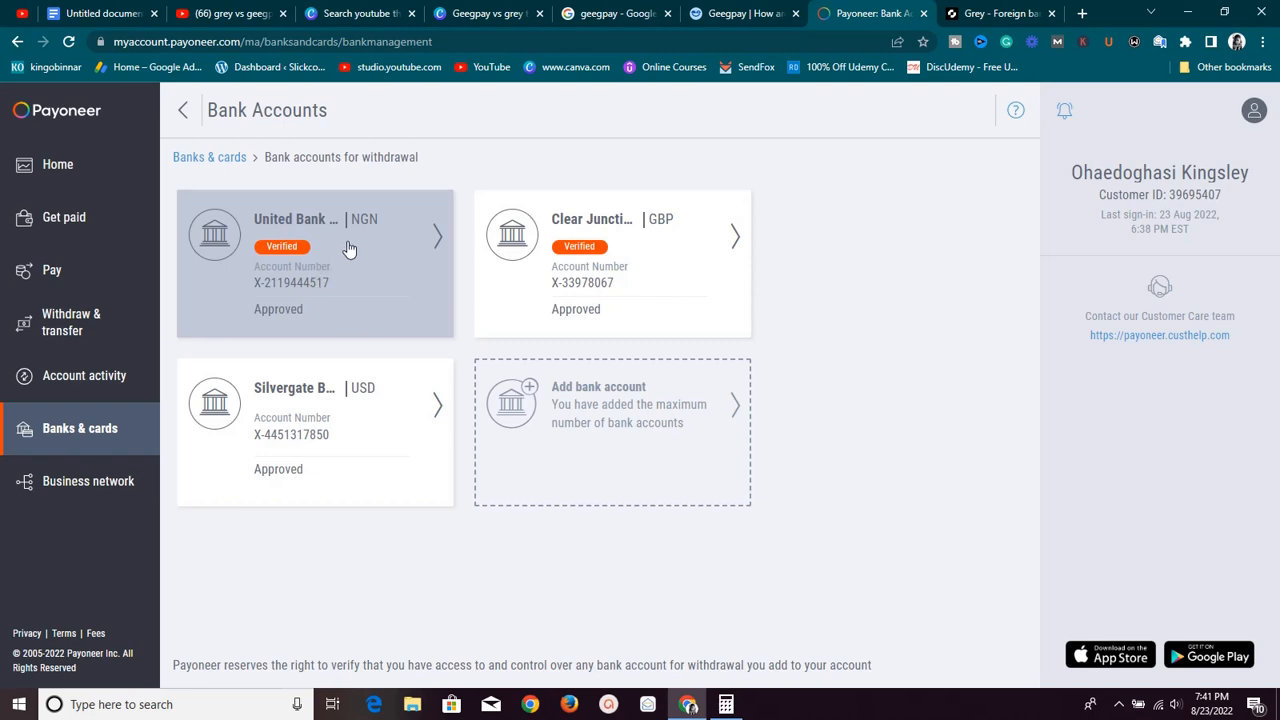
mouse_move(364, 258)
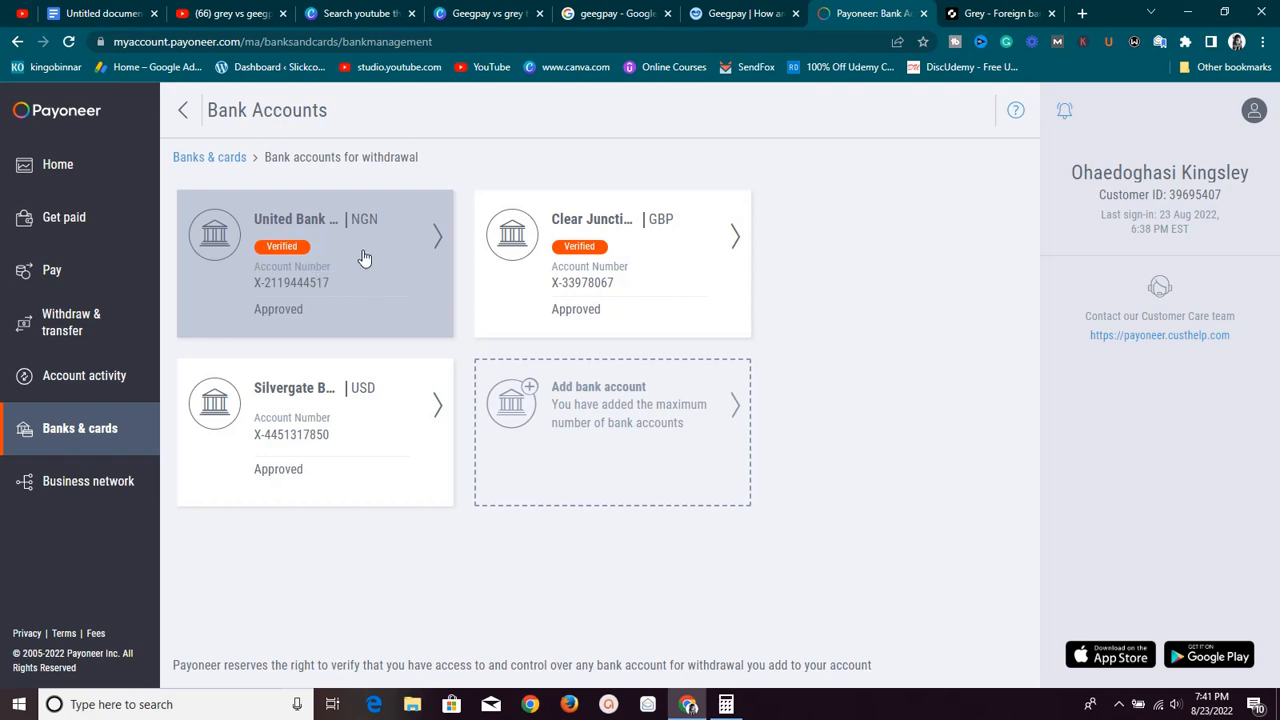
mouse_move(352, 312)
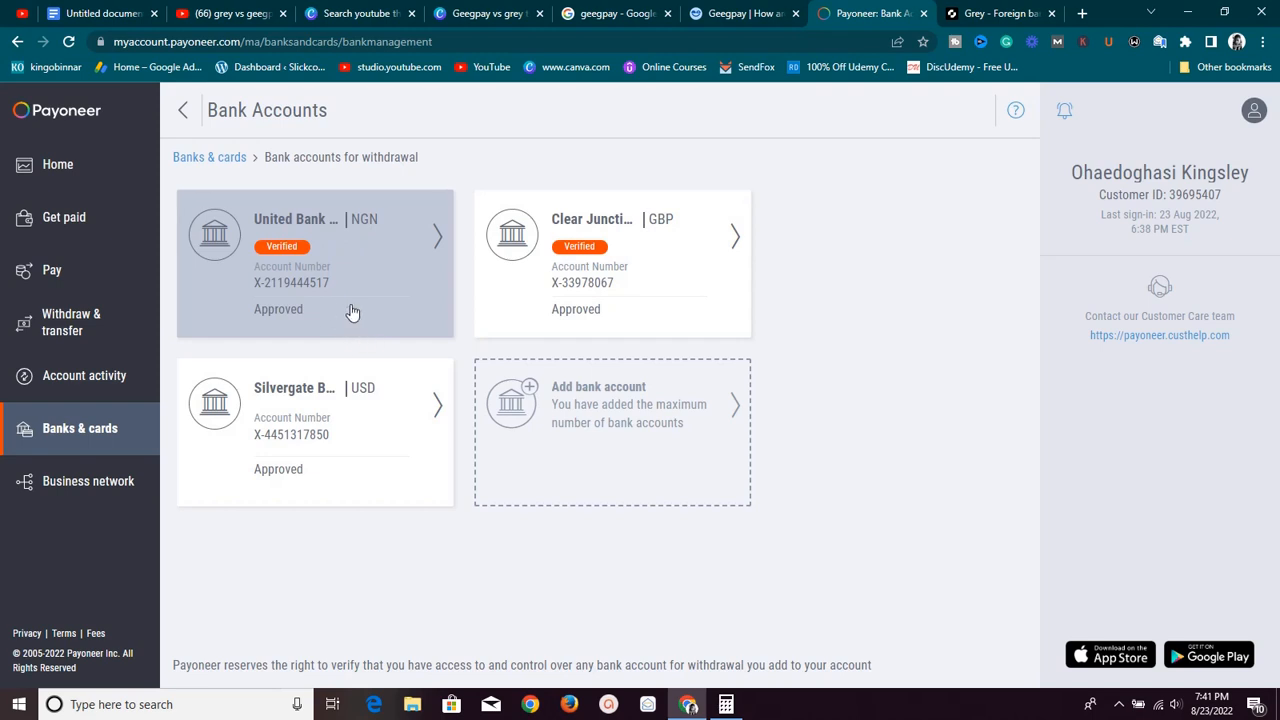
mouse_move(340, 272)
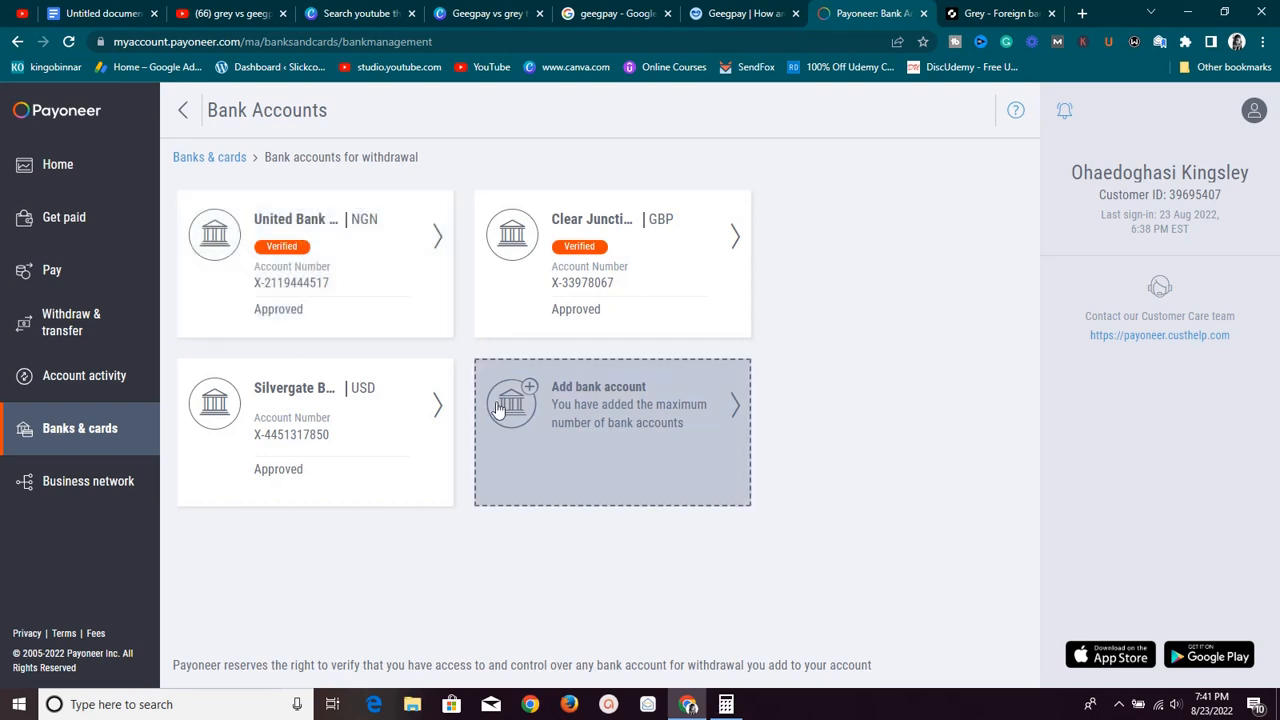
click(612, 432)
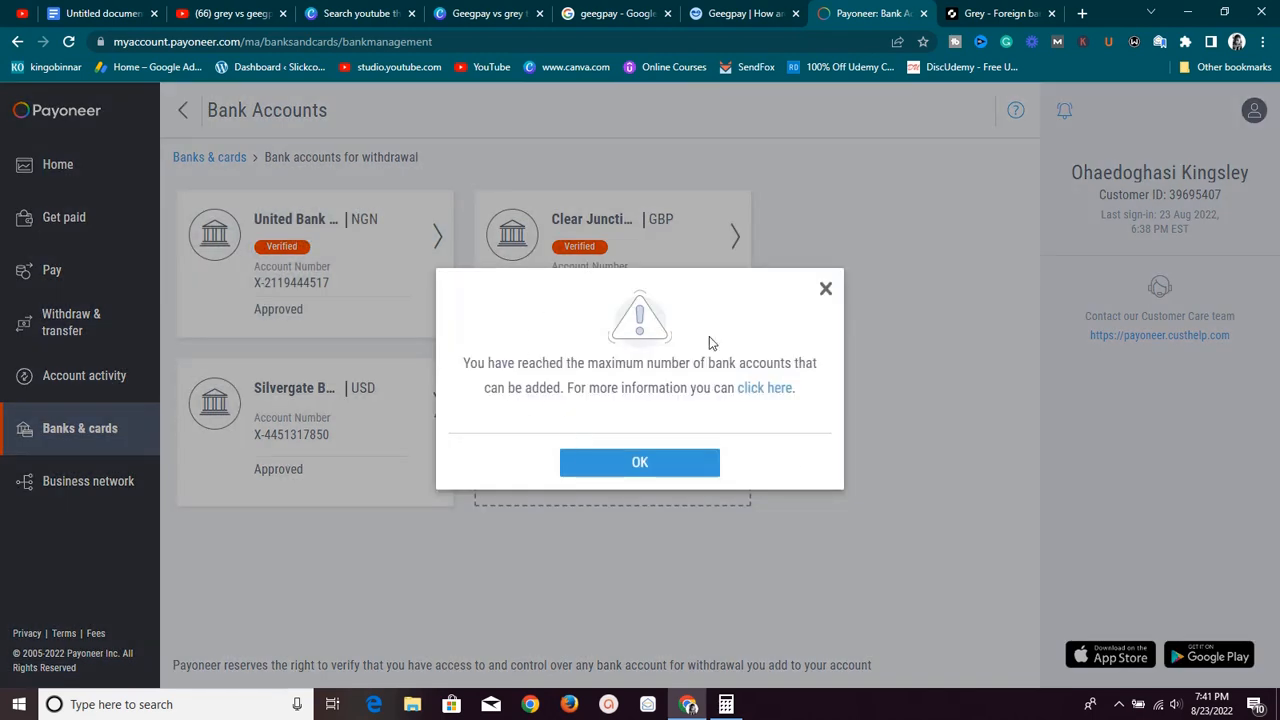
click(640, 462)
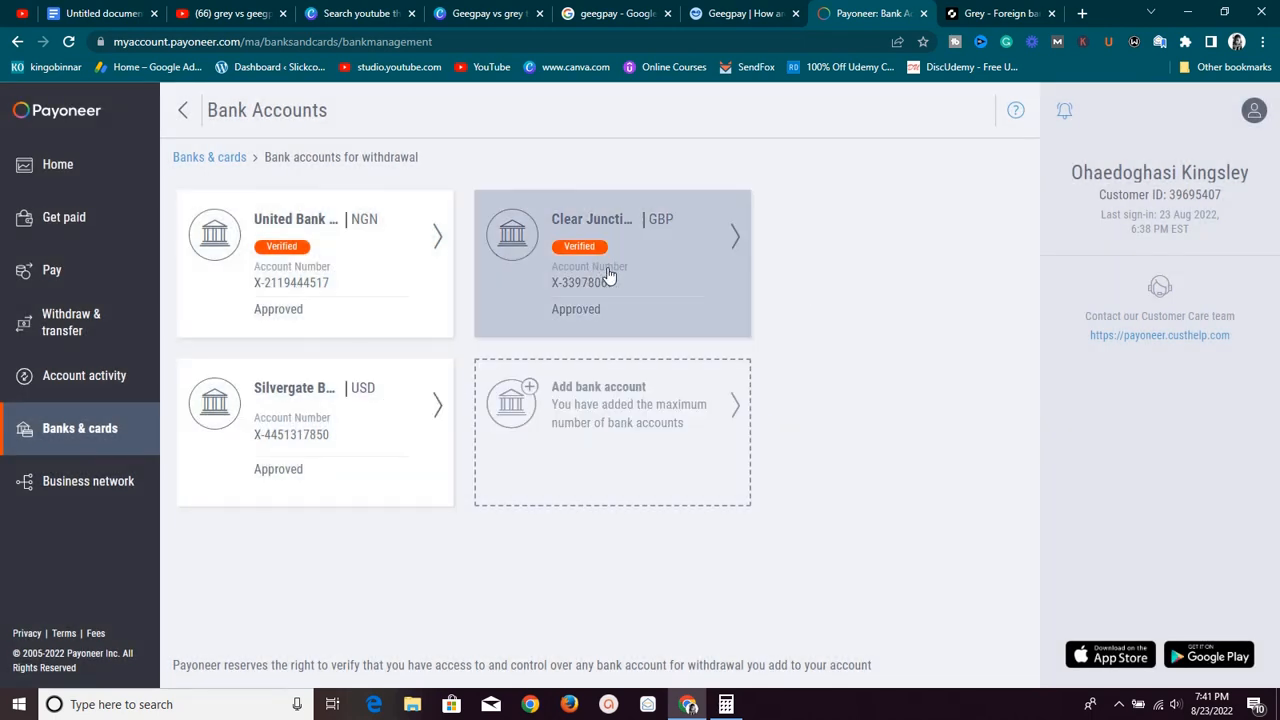
mouse_move(420, 238)
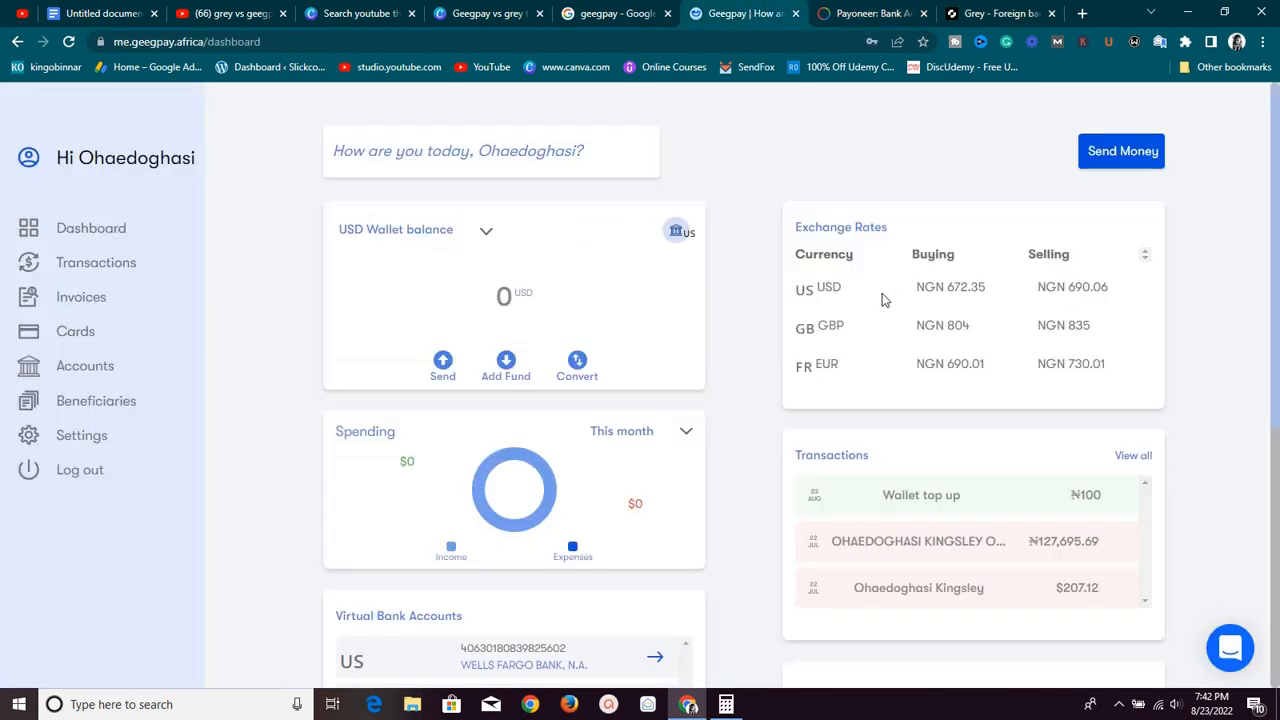
mouse_move(850, 342)
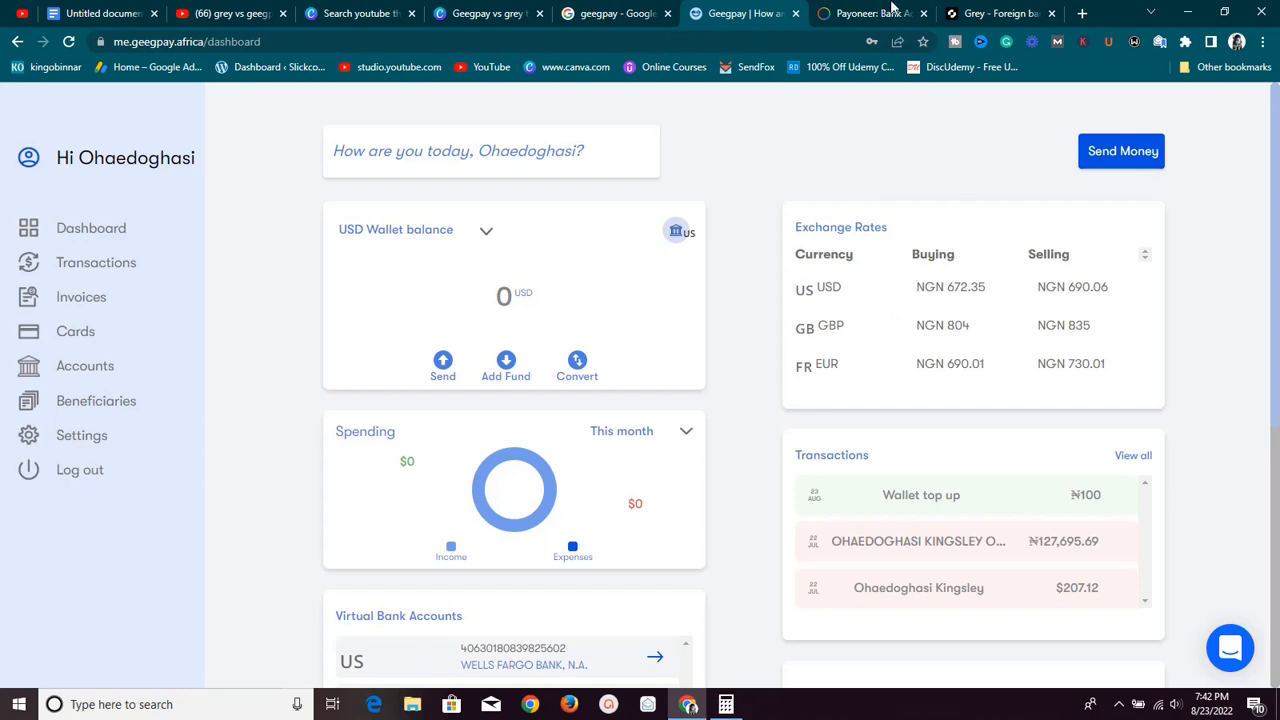
- Show Grey's Great Britain Pounds account details with sort code and Clear Junction Limited bank
click(870, 12)
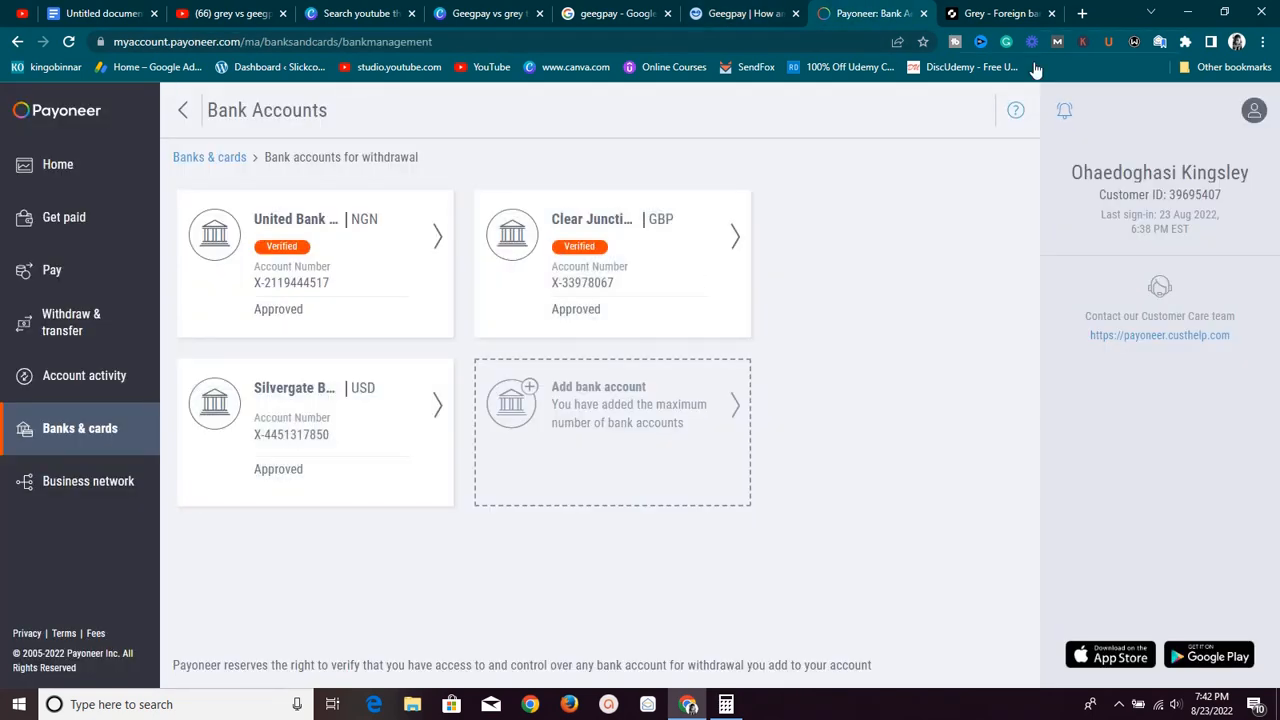
click(1000, 12)
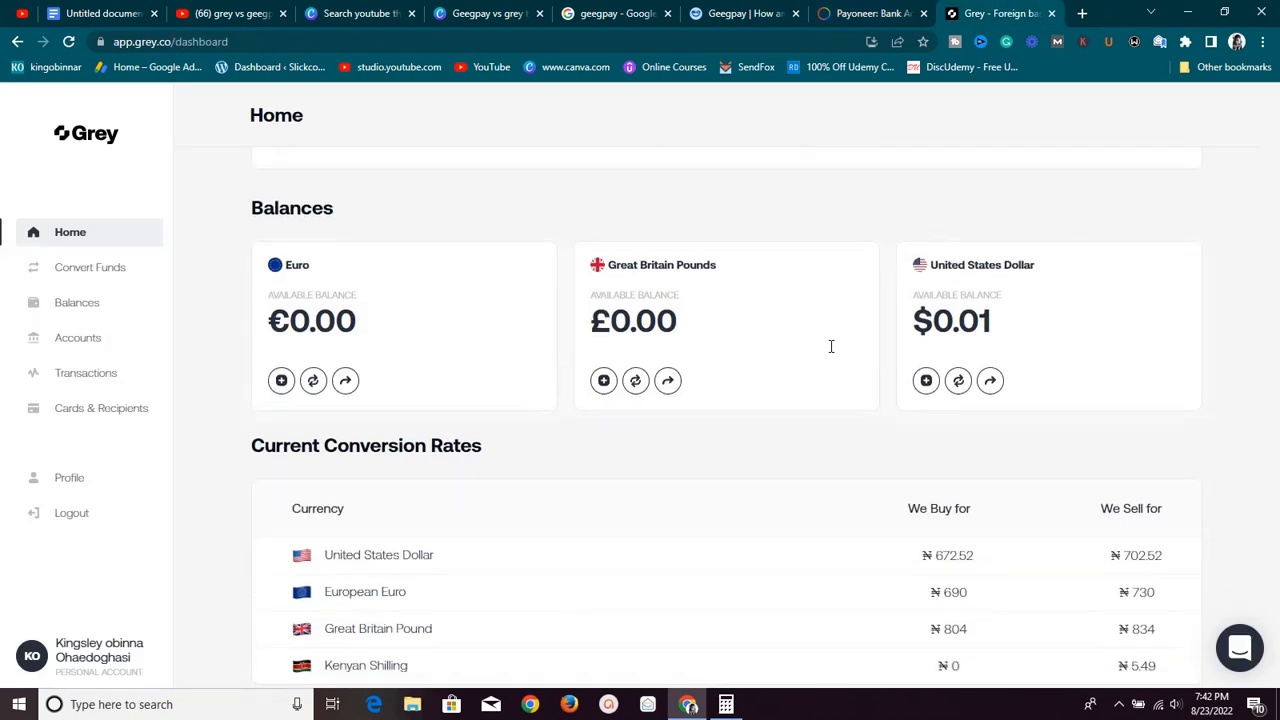
scroll(down, 3)
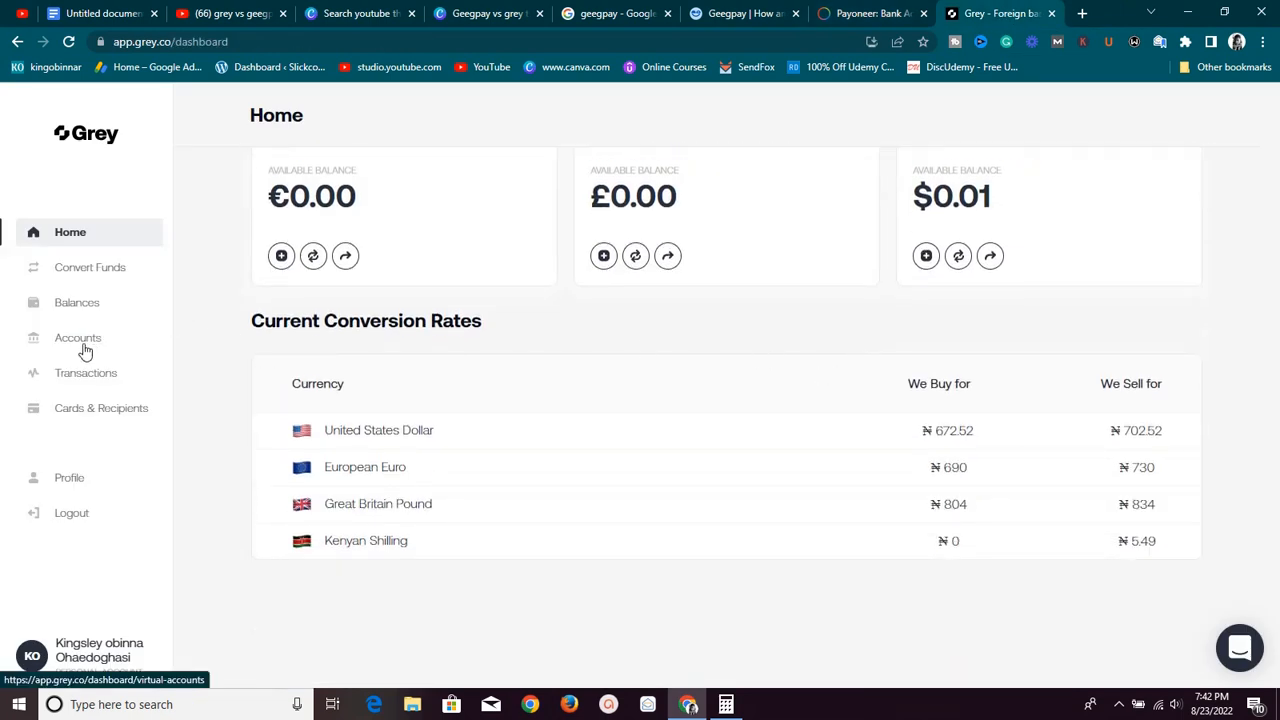
click(76, 336)
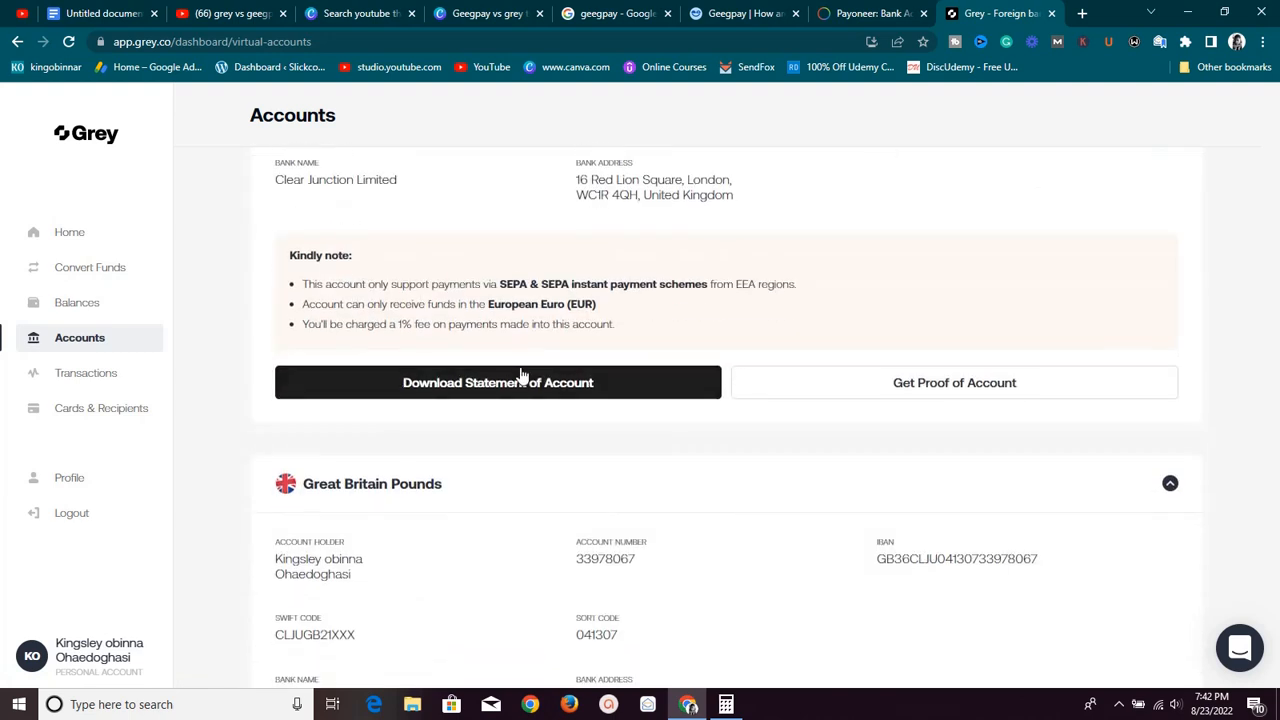
scroll(down, 3)
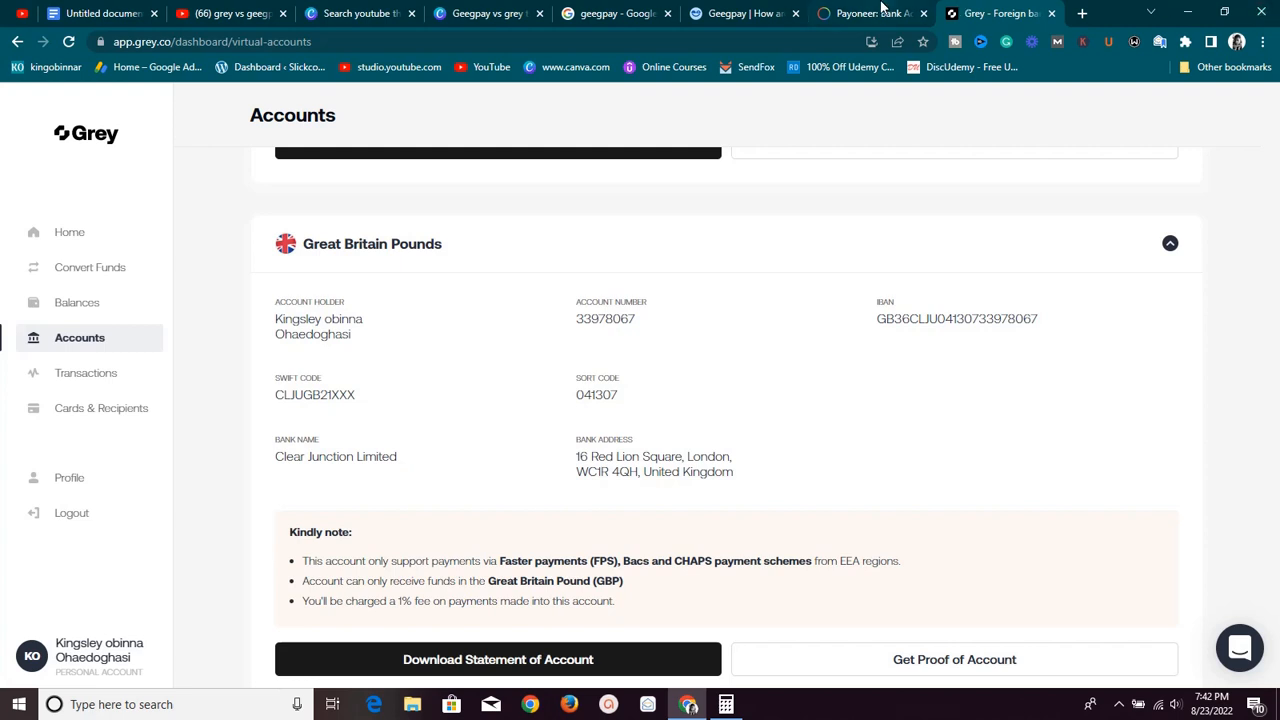
- Compare Payoneer's linked Clear Junction GBP account against Grey's GBP account details
click(868, 12)
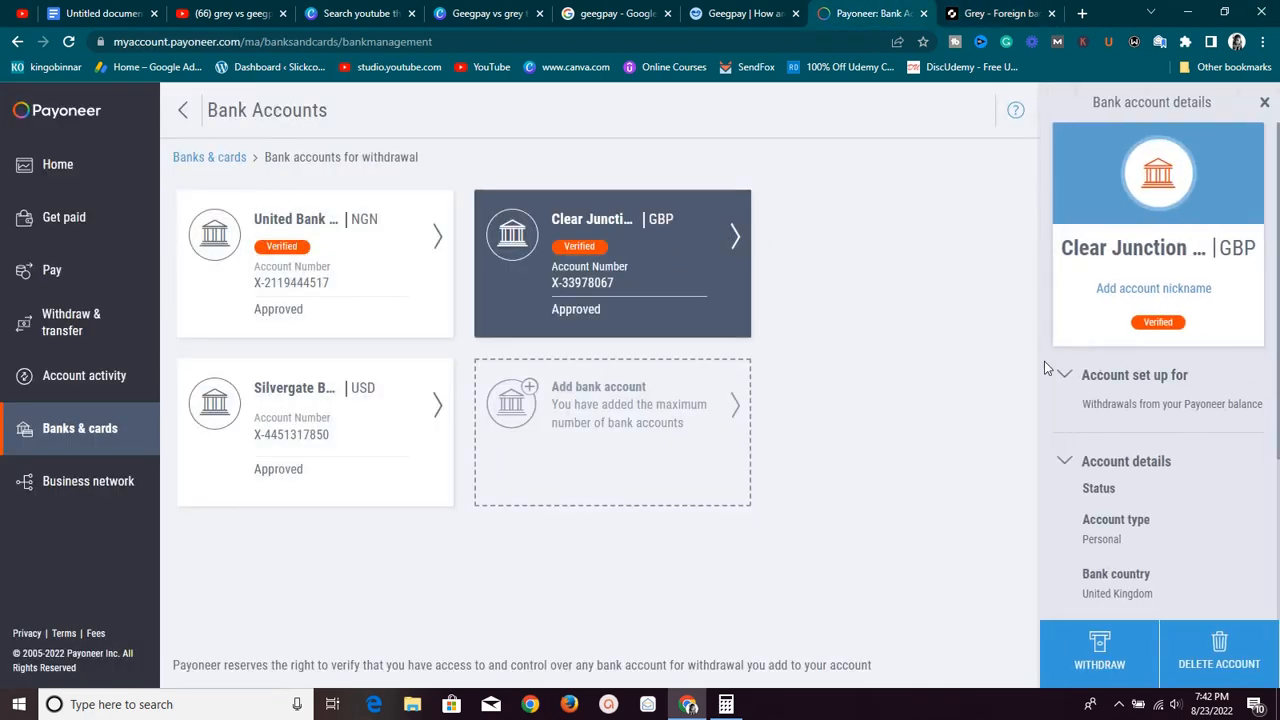
mouse_move(1144, 412)
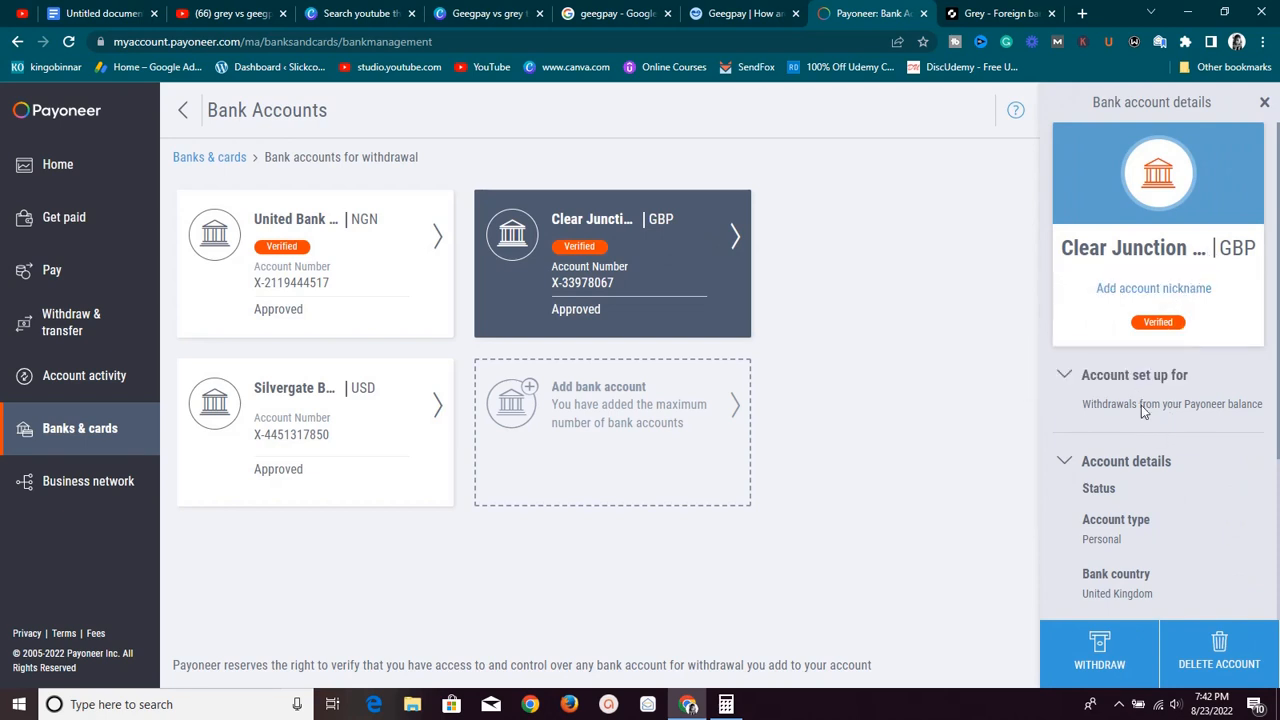
scroll(down, 3)
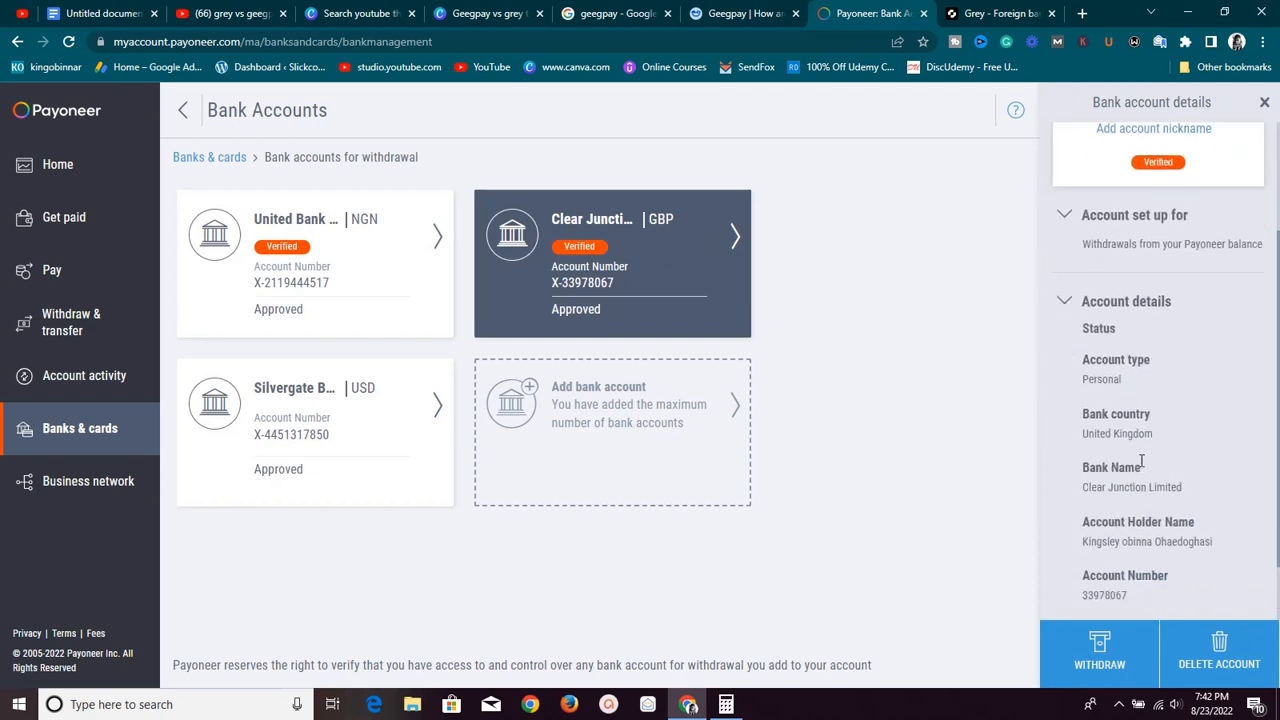
scroll(up, 3)
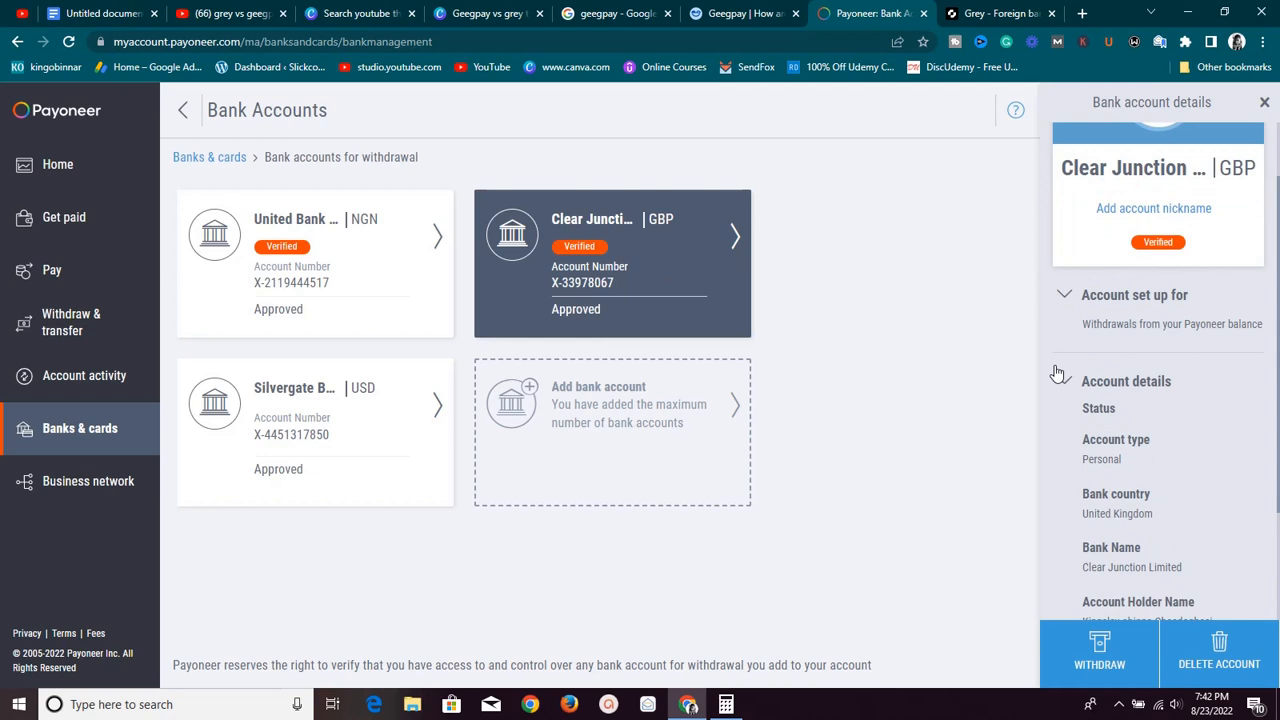
mouse_move(780, 228)
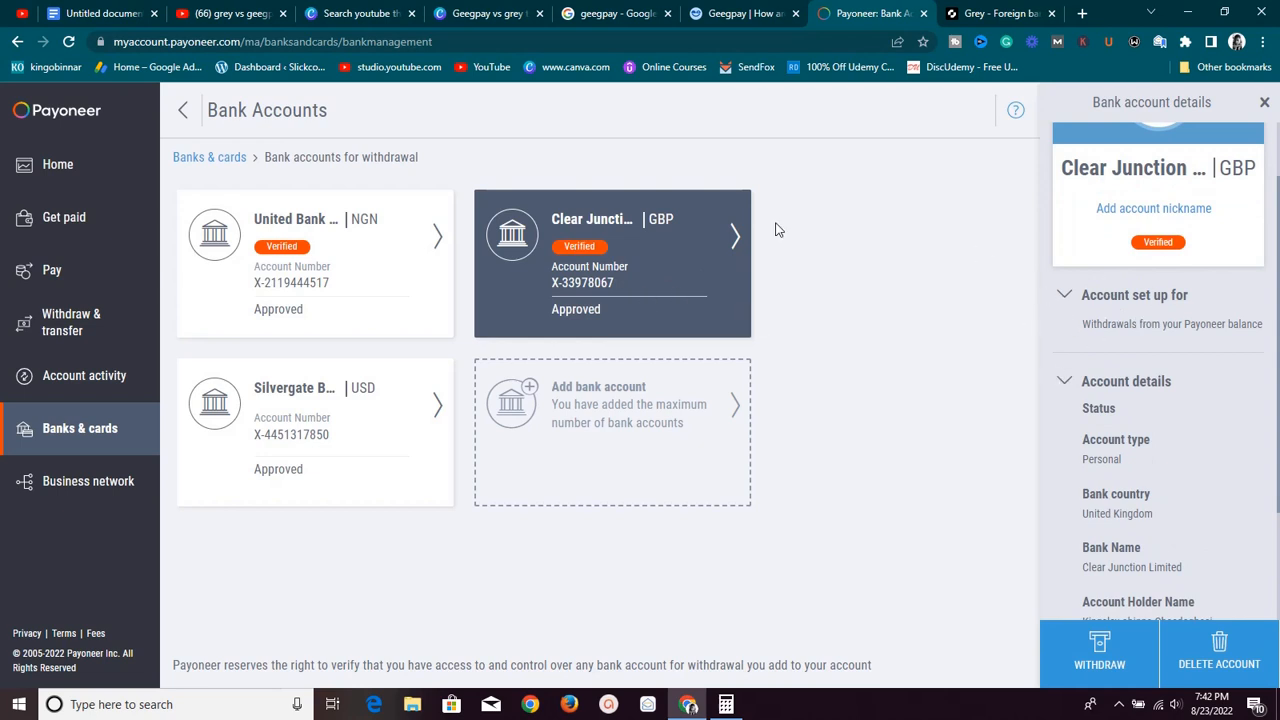
click(740, 12)
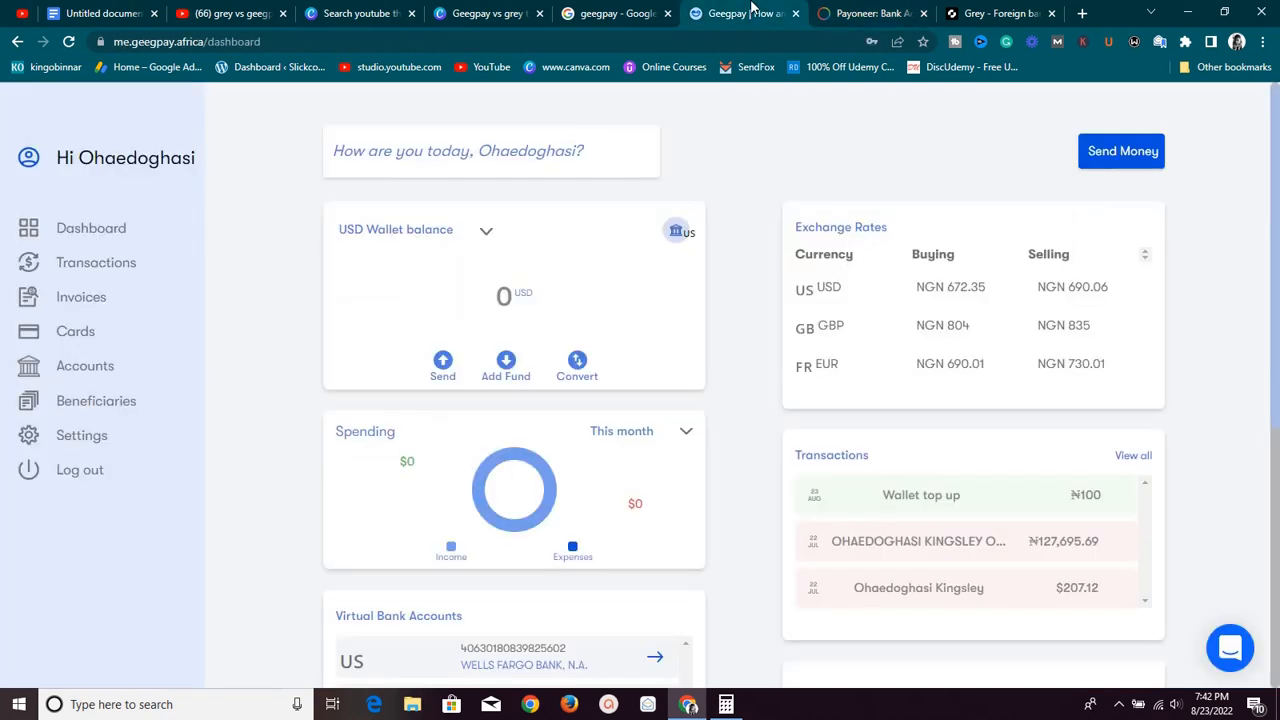
mouse_move(198, 374)
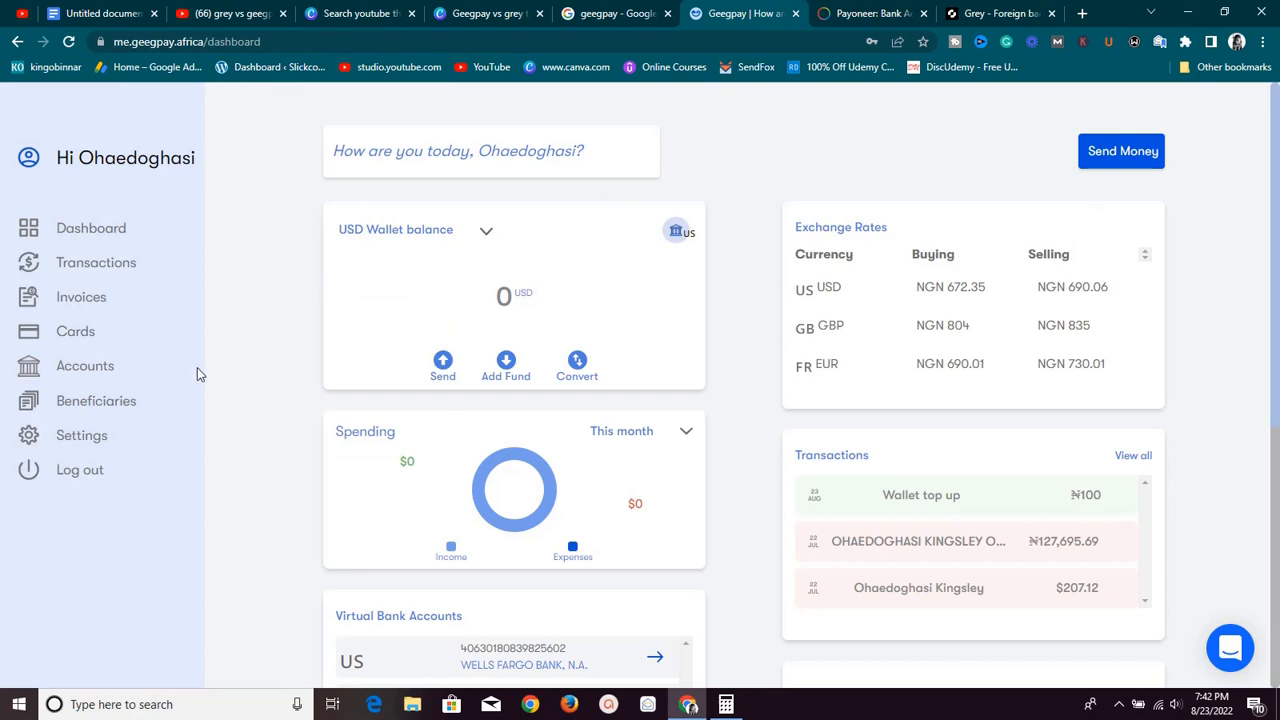
click(872, 12)
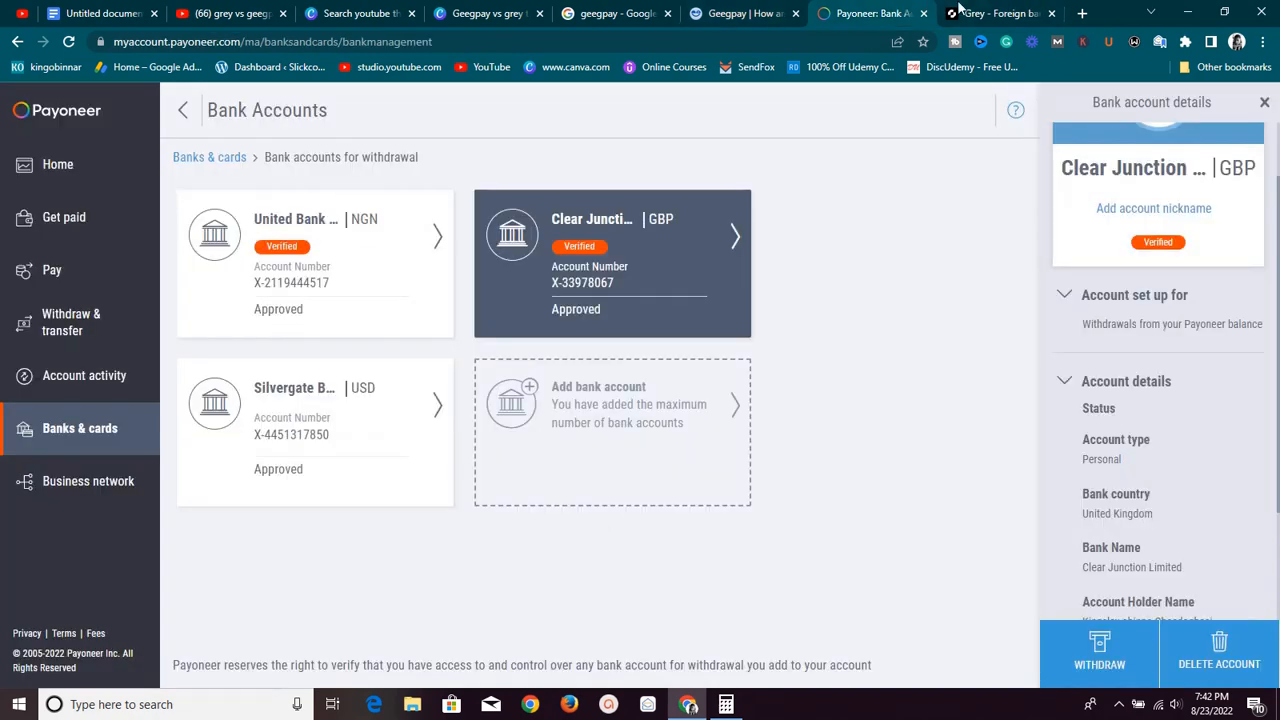
click(1000, 12)
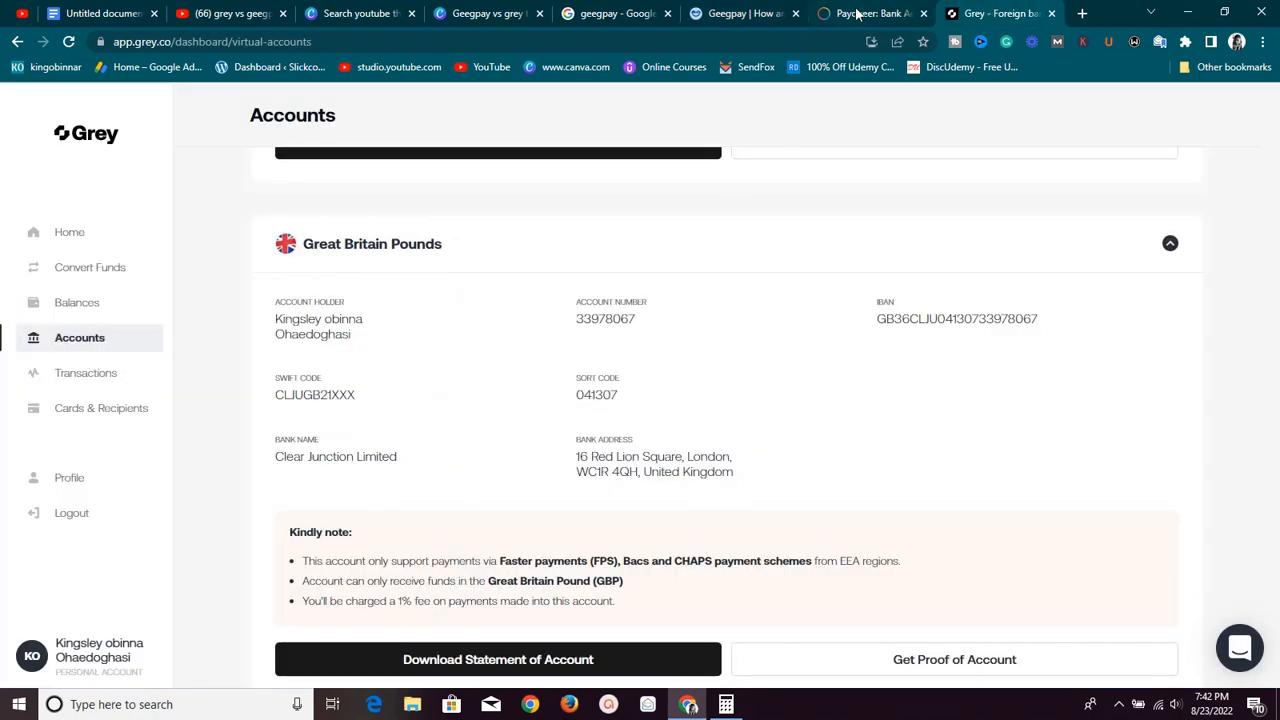
click(870, 12)
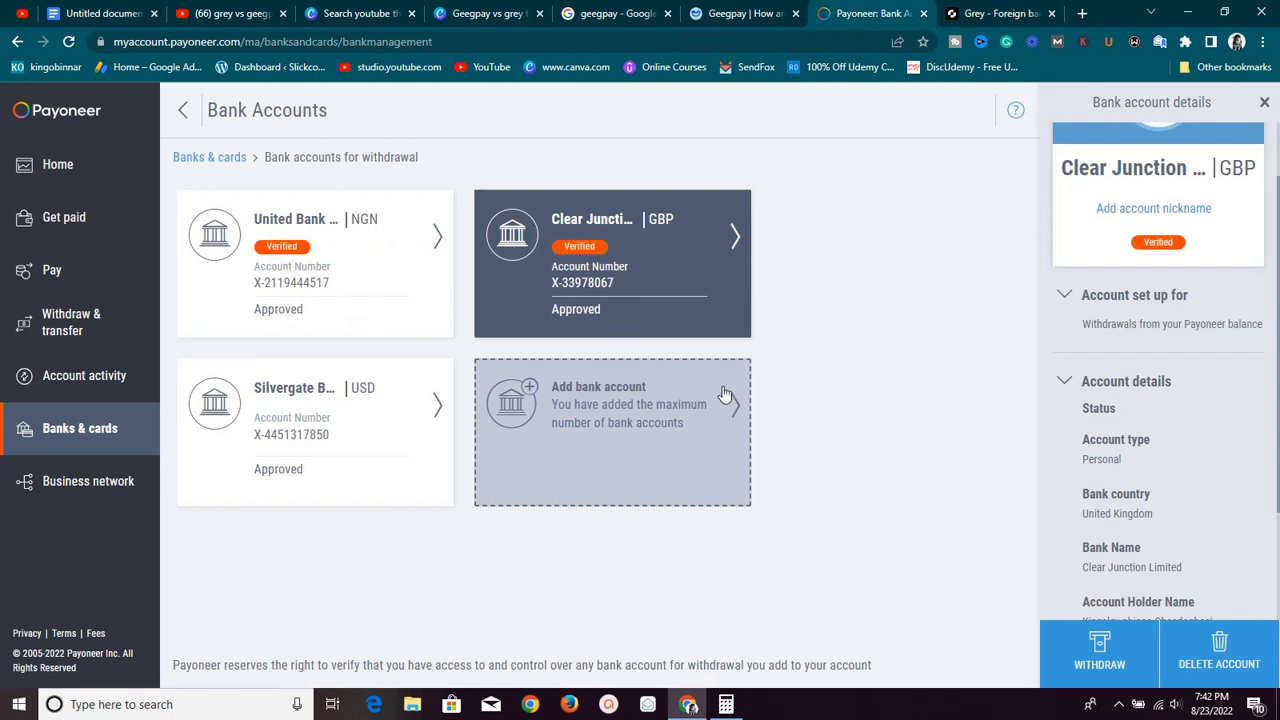
mouse_move(156, 148)
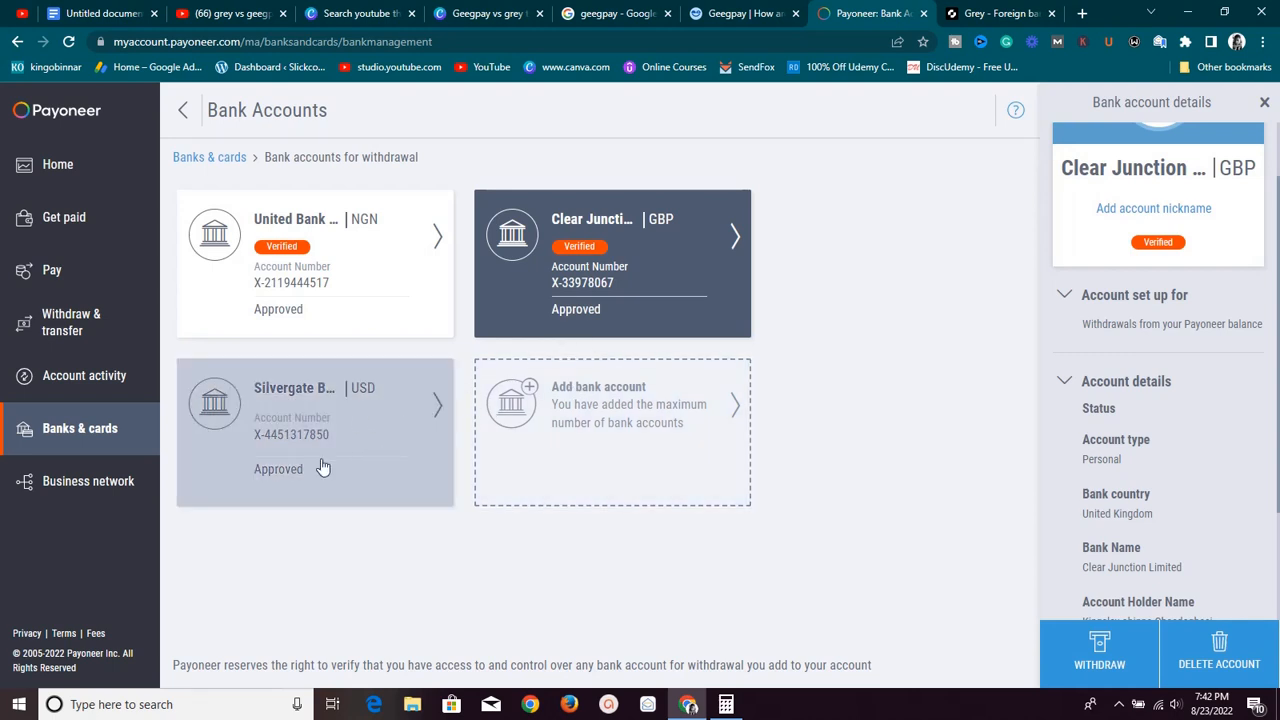
mouse_move(556, 314)
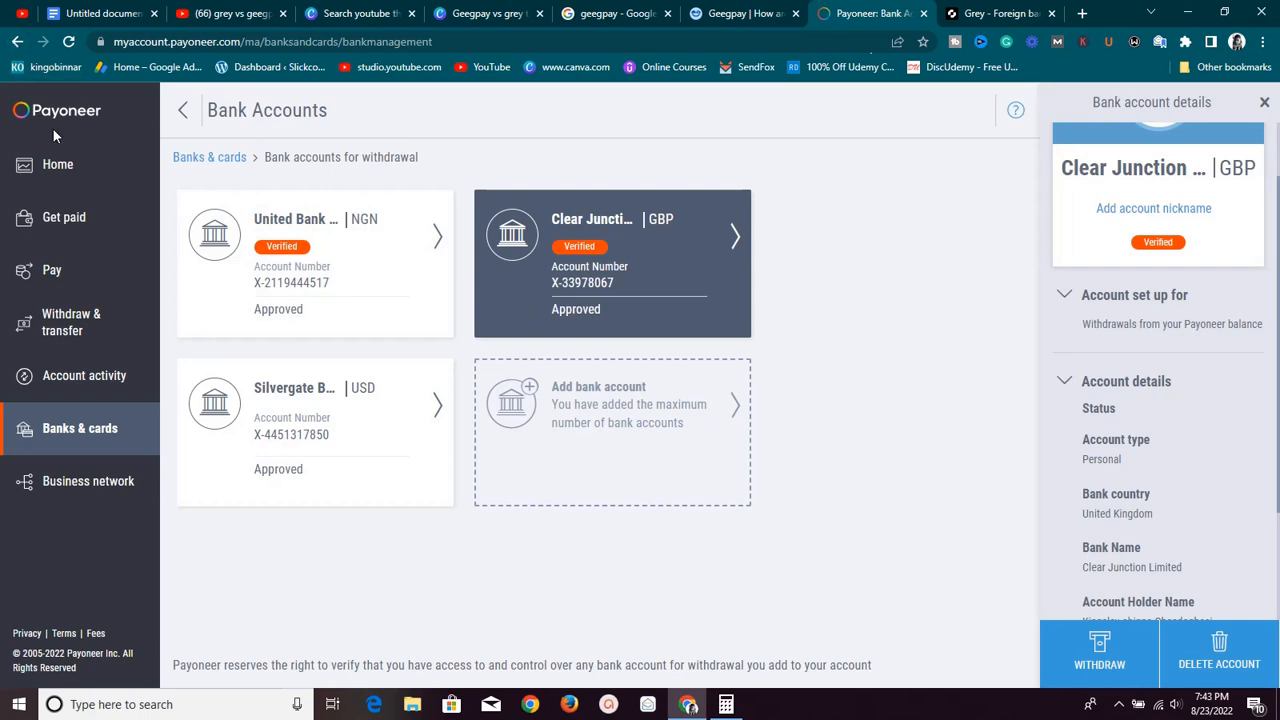
- Return to Payoneer home and bring up a fresh Withdraw to bank form
click(56, 164)
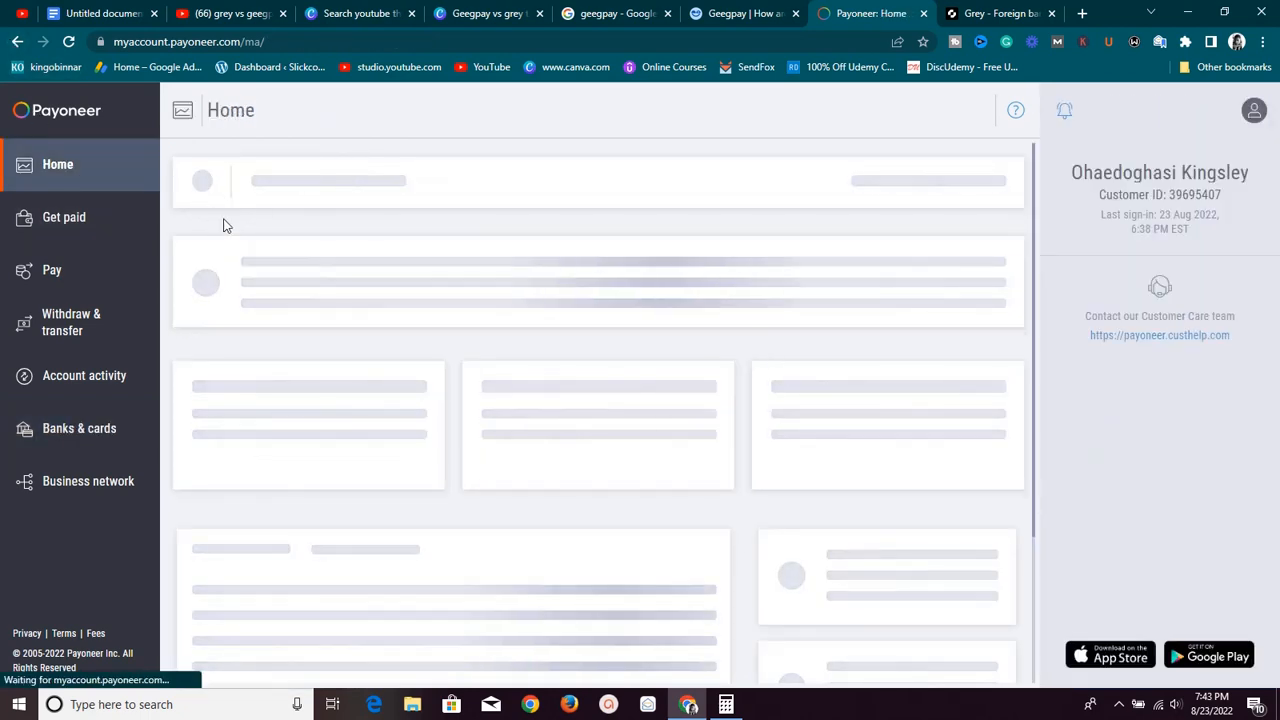
click(740, 12)
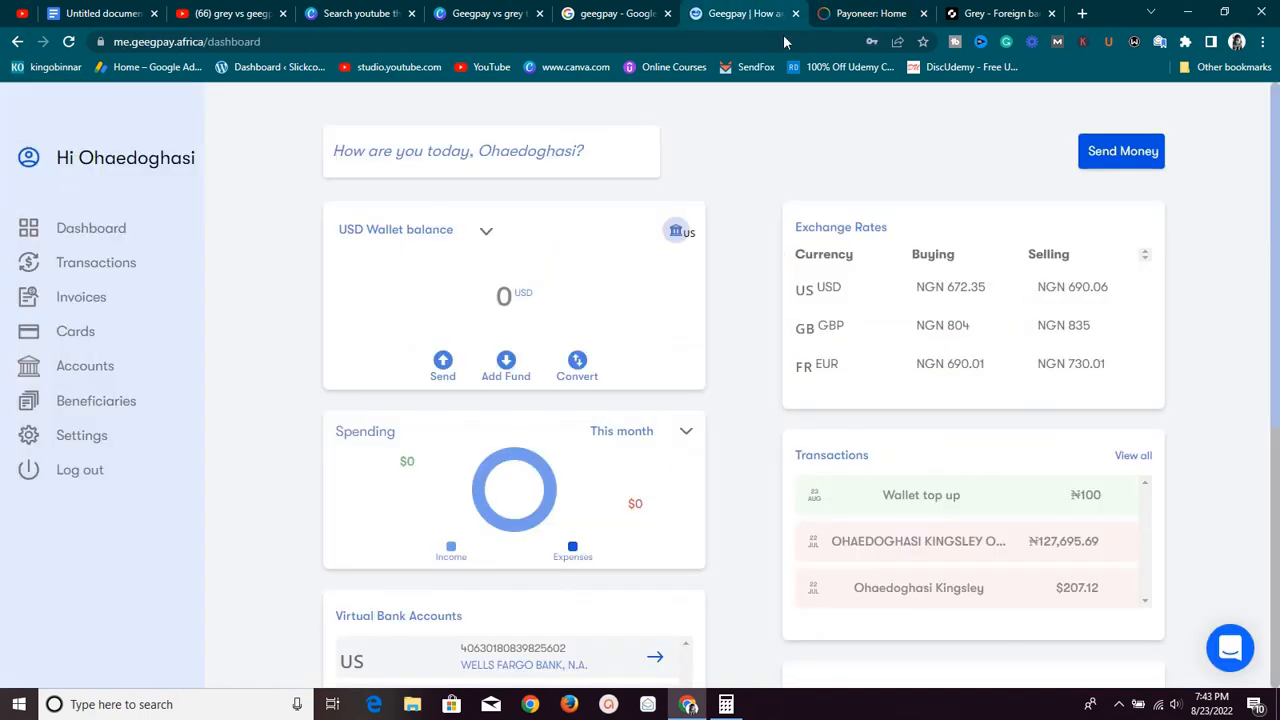
click(990, 12)
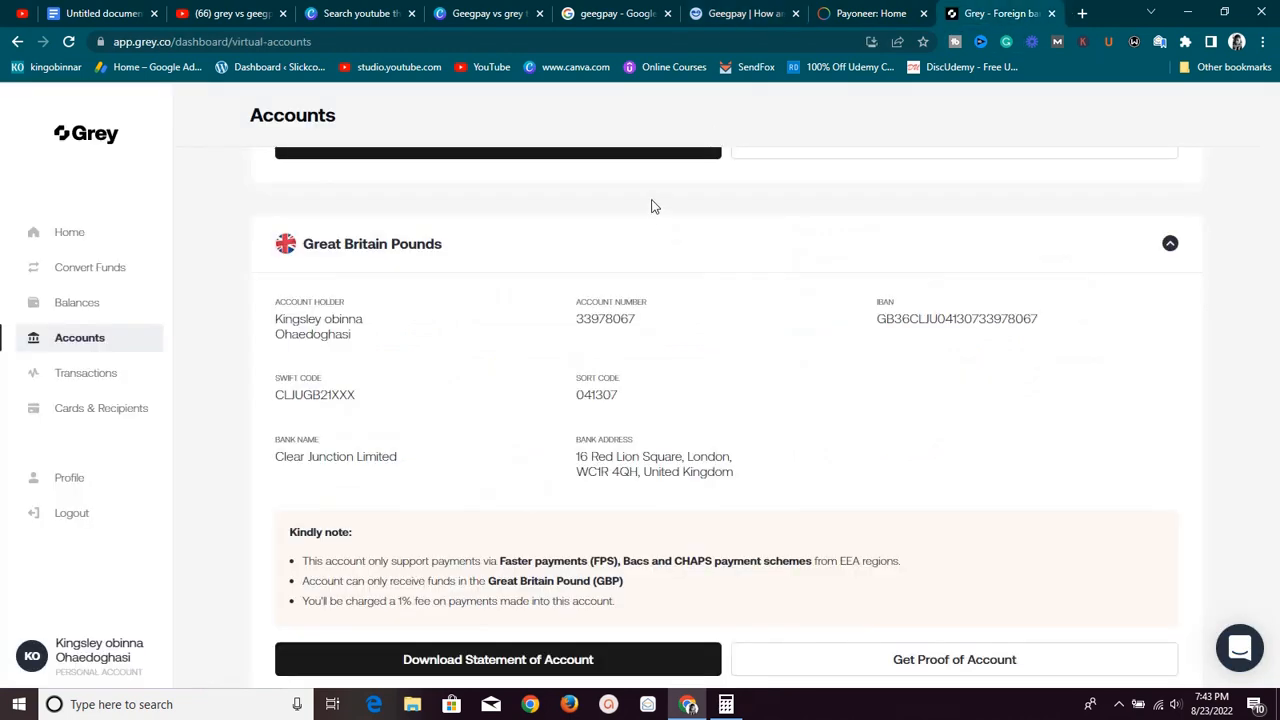
click(864, 12)
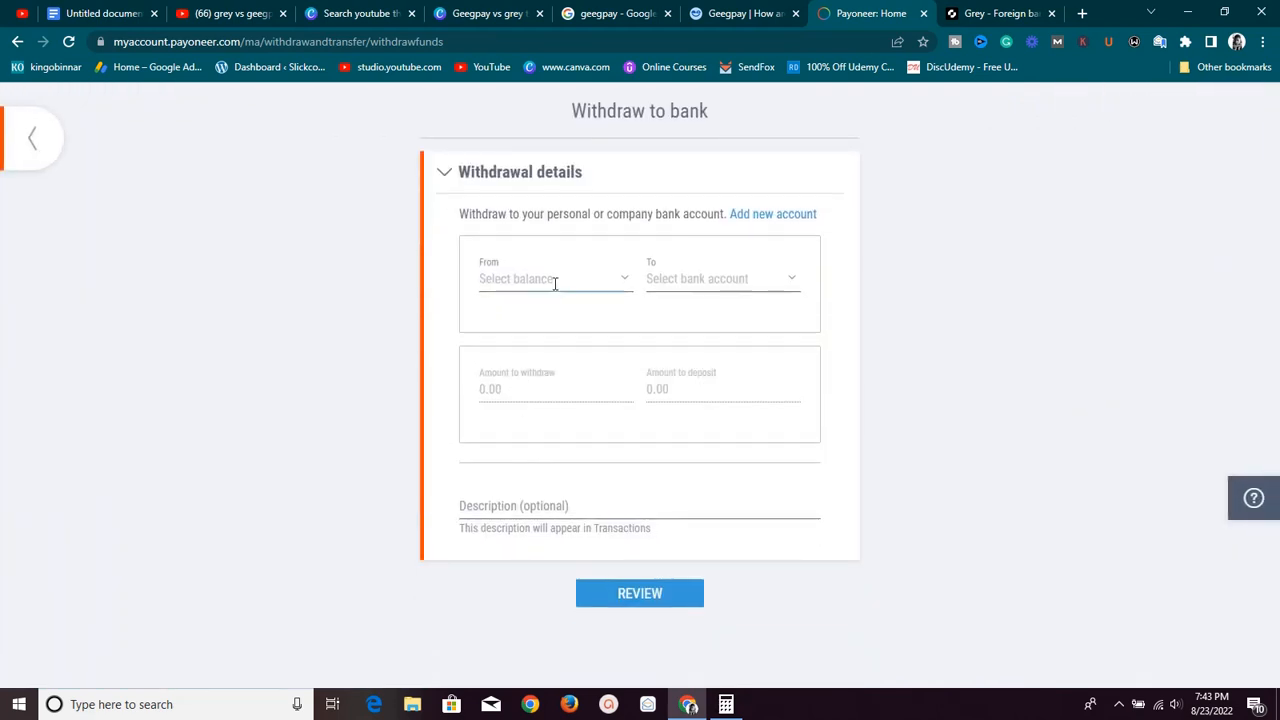
- Withdraw the full 445.12 USD to Clear Junction Limited, showing 369.43 GBP to deposit
click(556, 278)
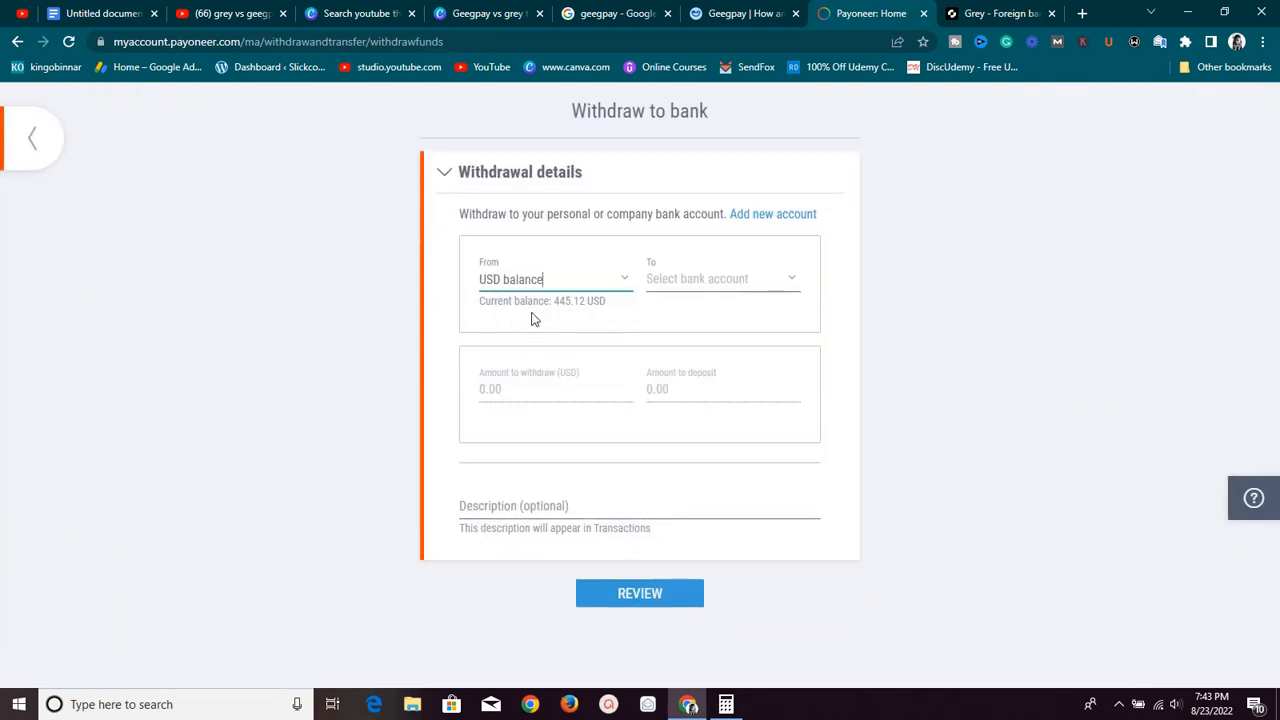
click(716, 278)
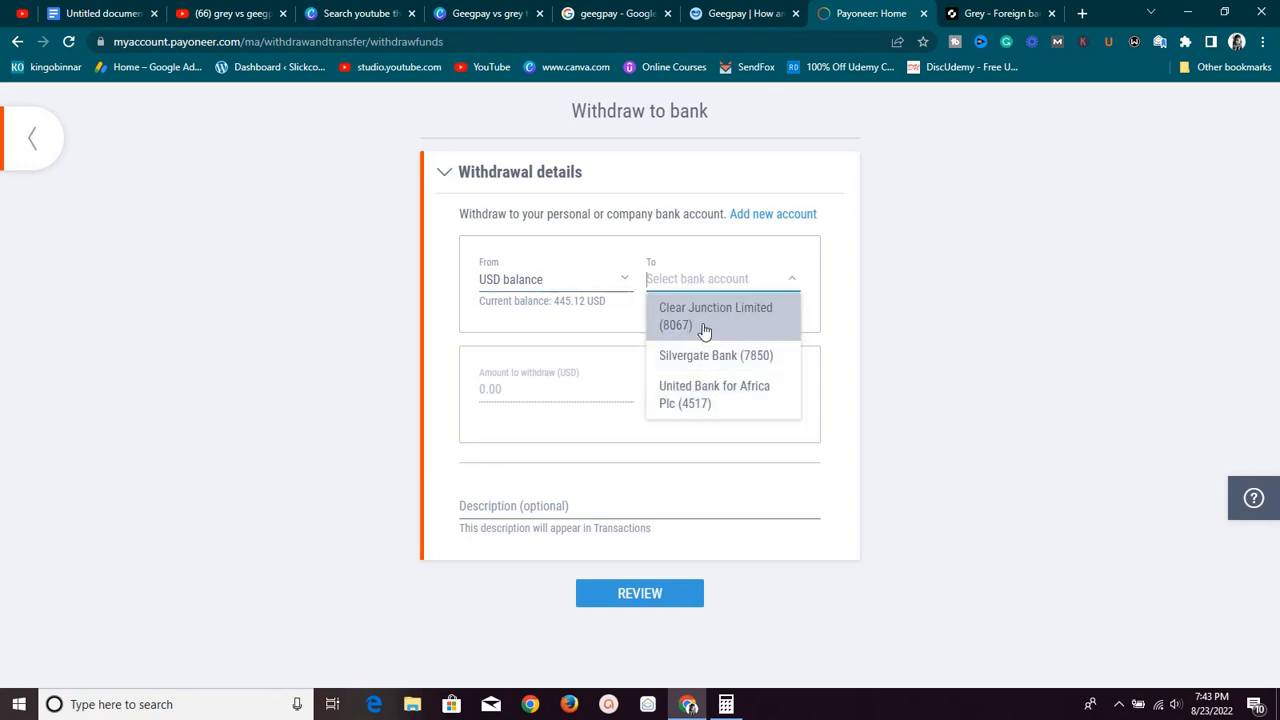
mouse_move(684, 328)
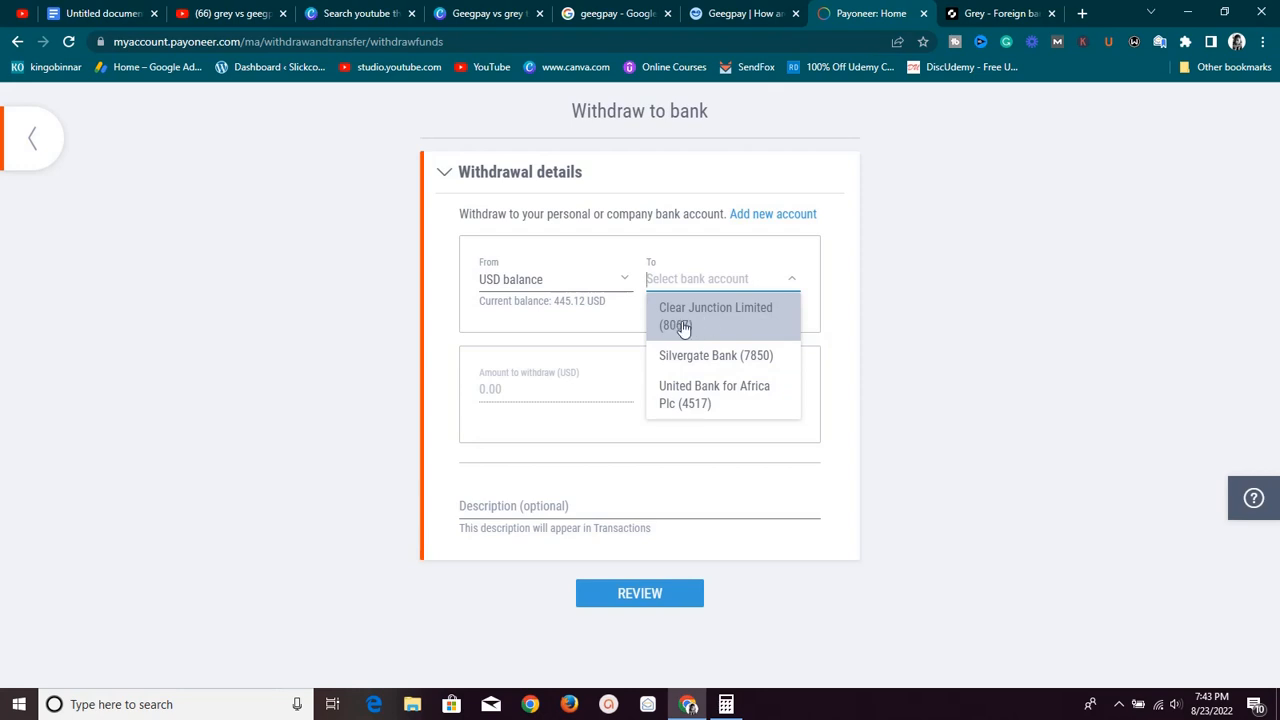
mouse_move(708, 318)
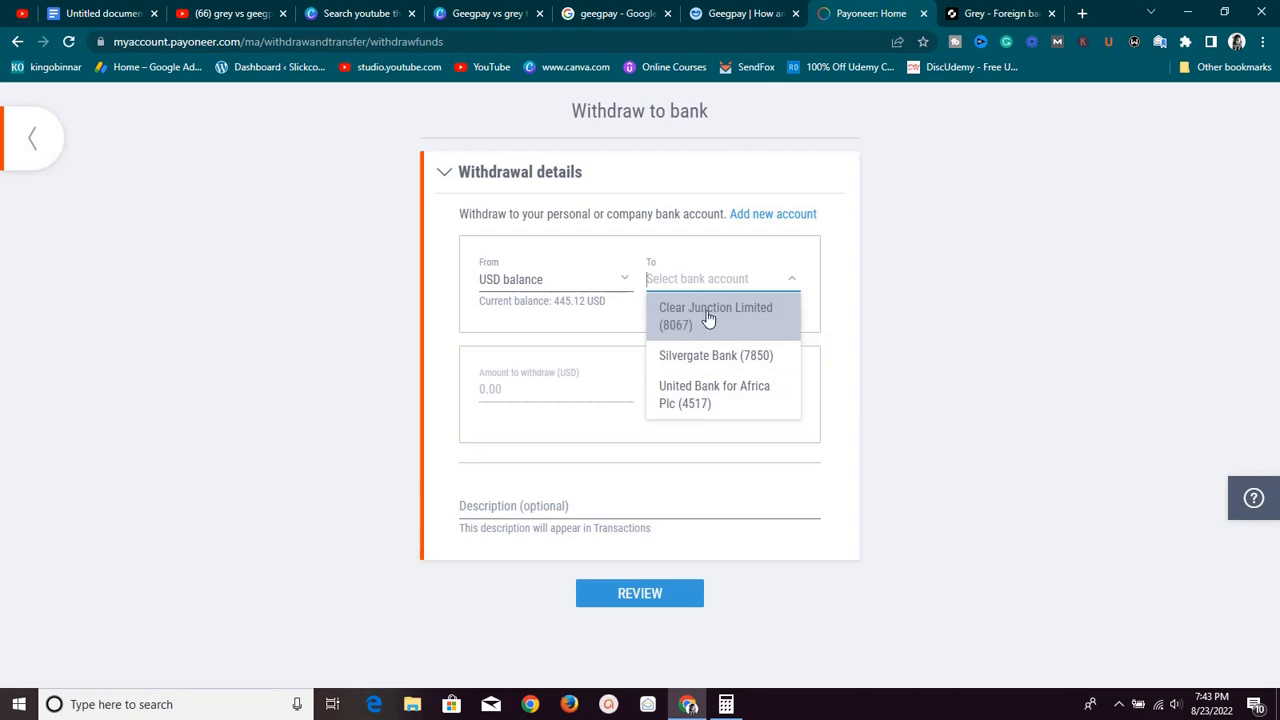
click(716, 316)
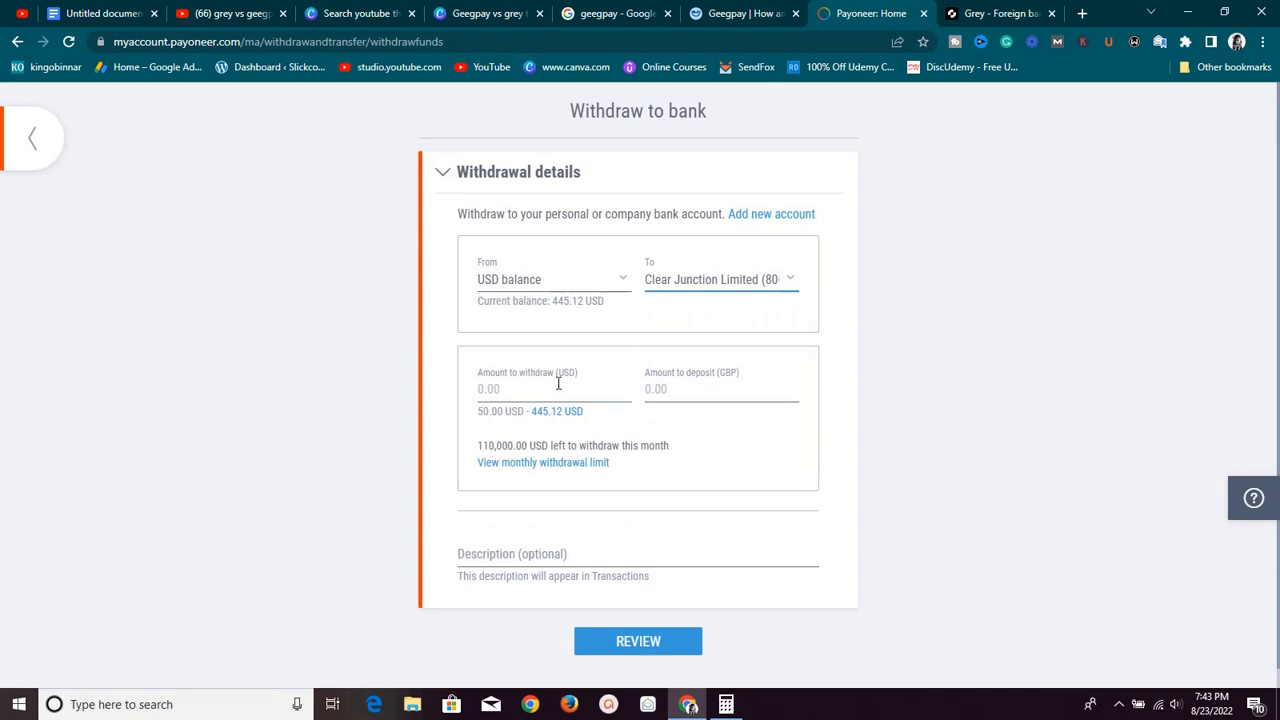
mouse_move(556, 420)
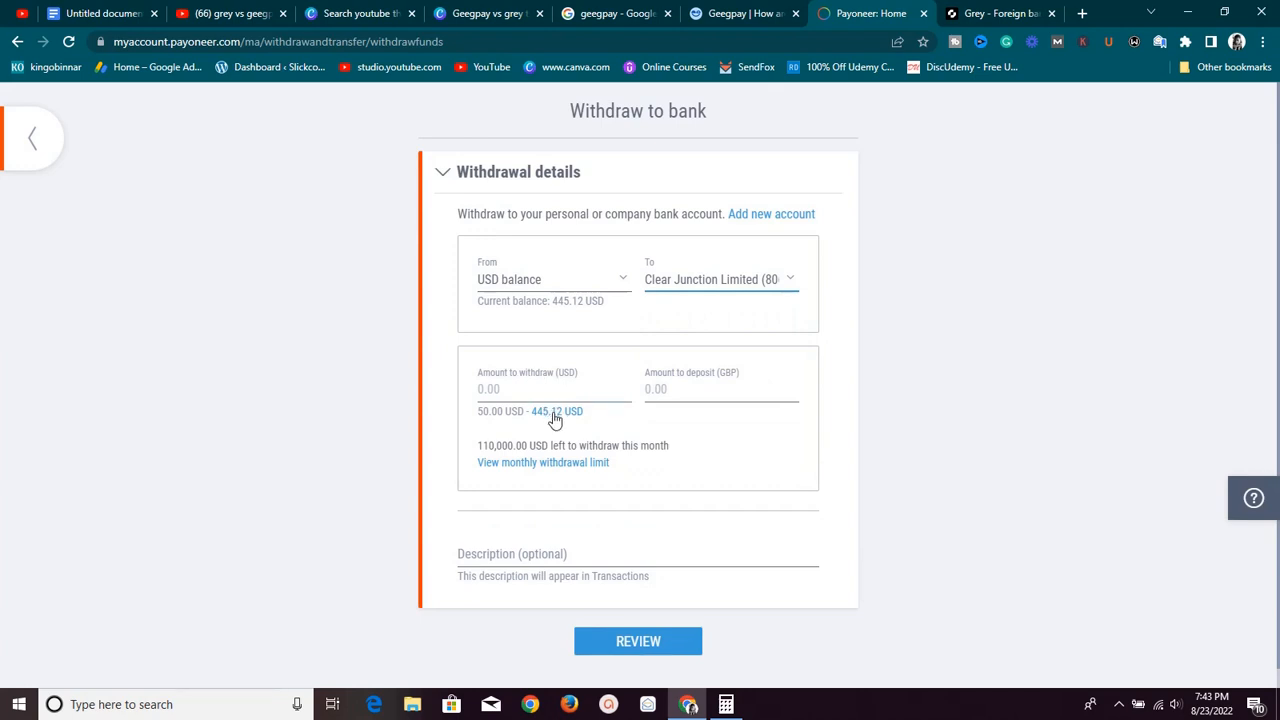
click(556, 412)
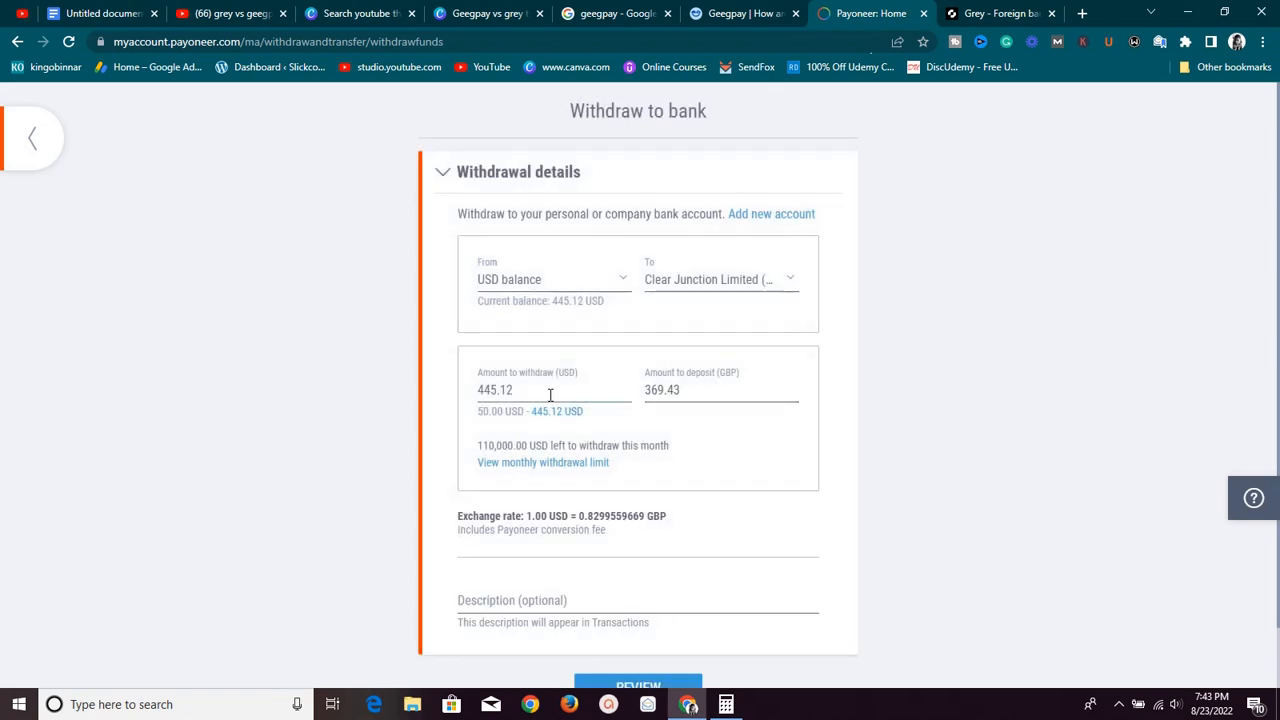
mouse_move(596, 502)
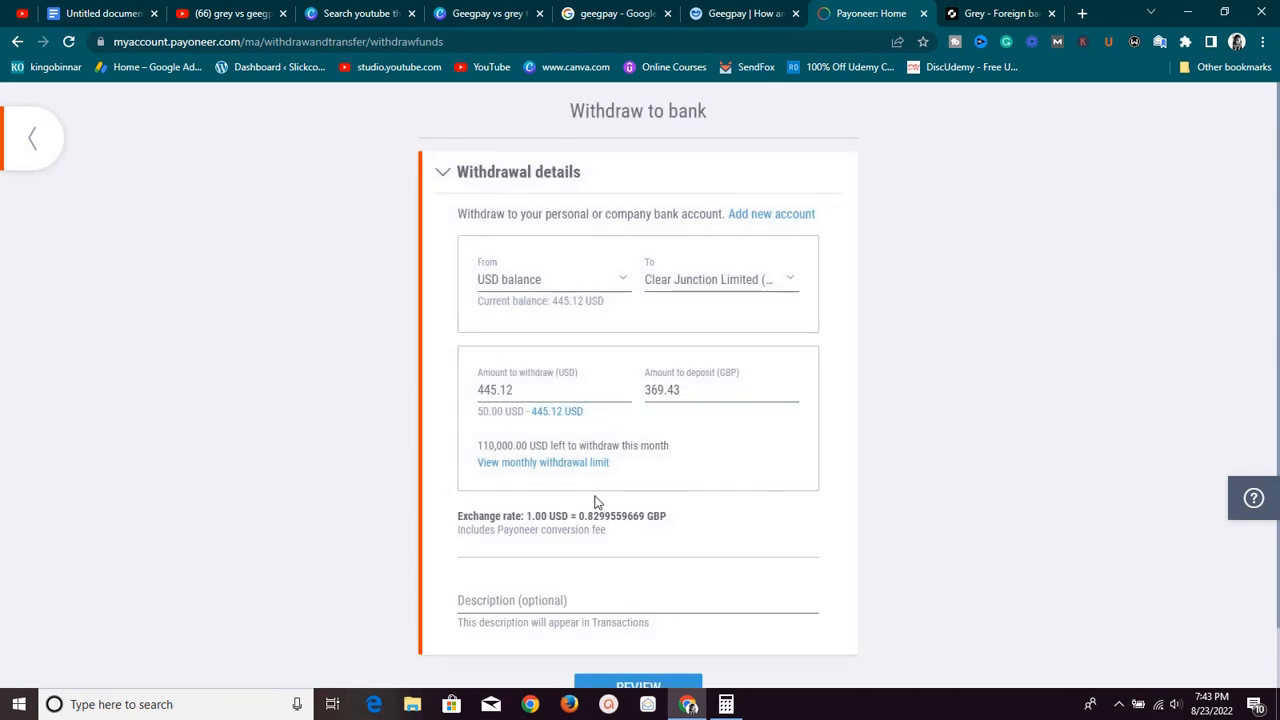
click(682, 390)
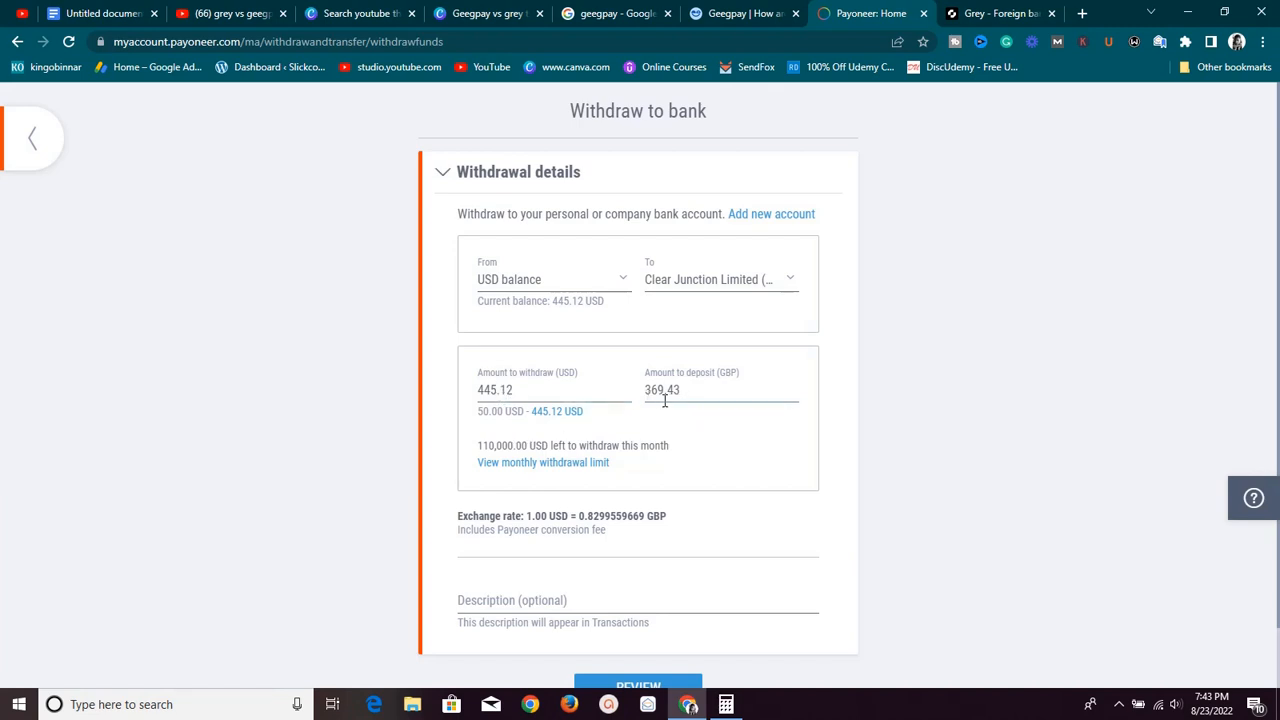
mouse_move(688, 434)
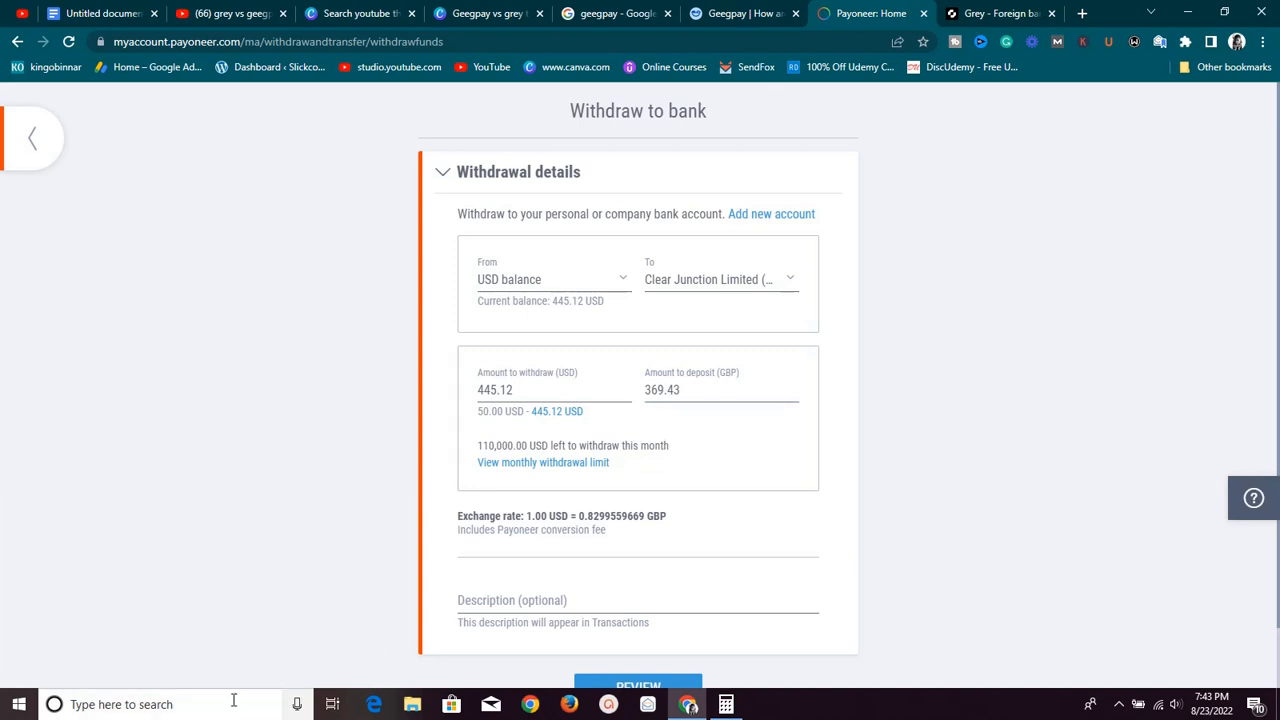
- Compute 369 × 804 = 296,676 in Calculator at Geegpay's GBP buying rate
click(52, 704)
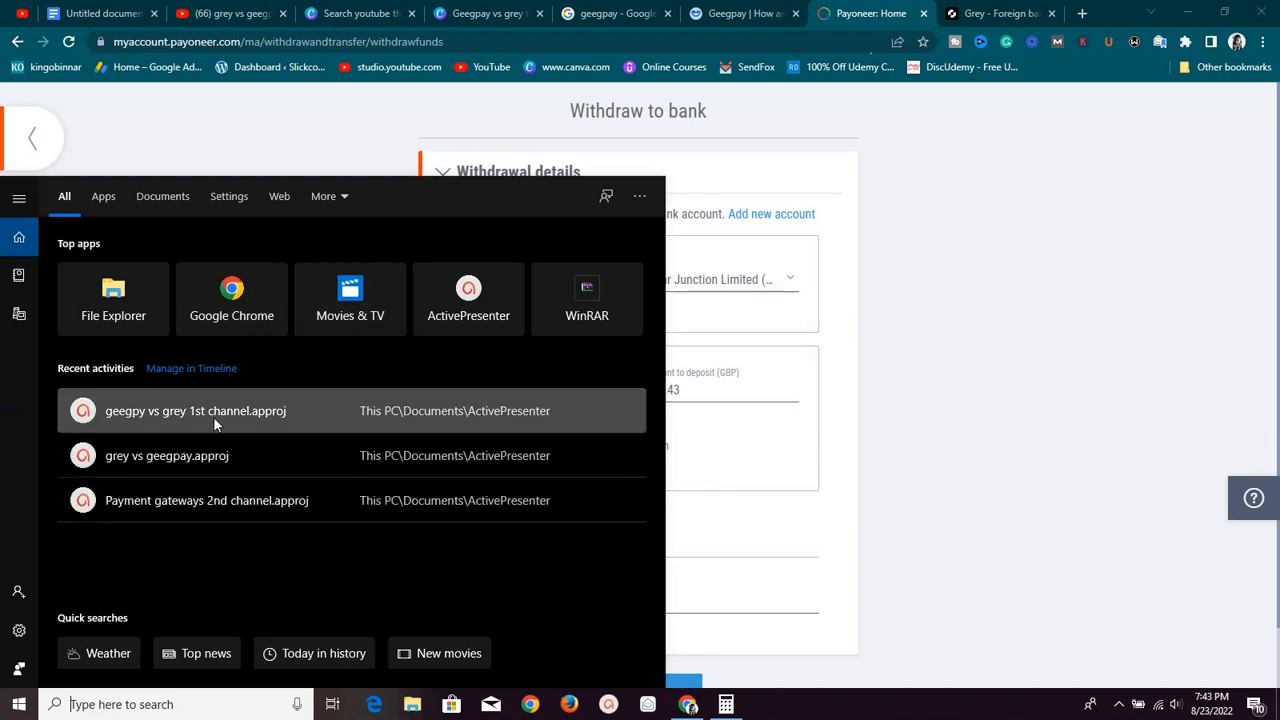
text(cal)
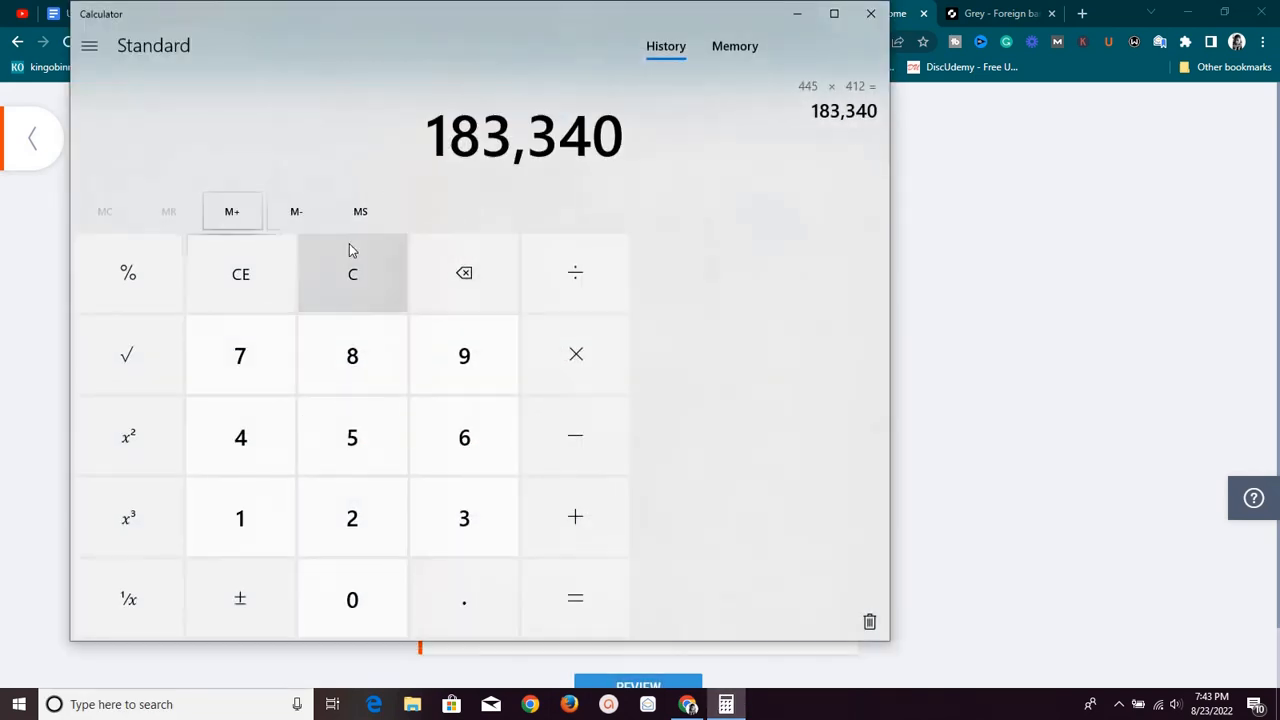
click(352, 274)
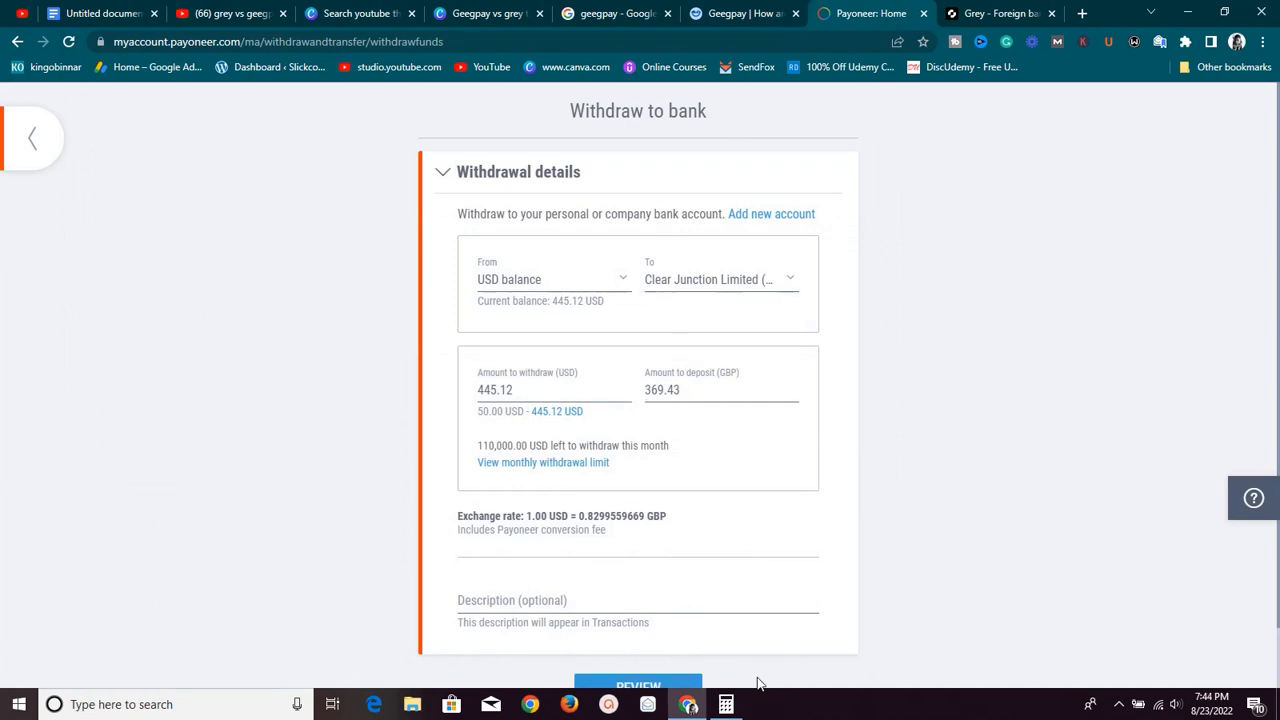
click(724, 704)
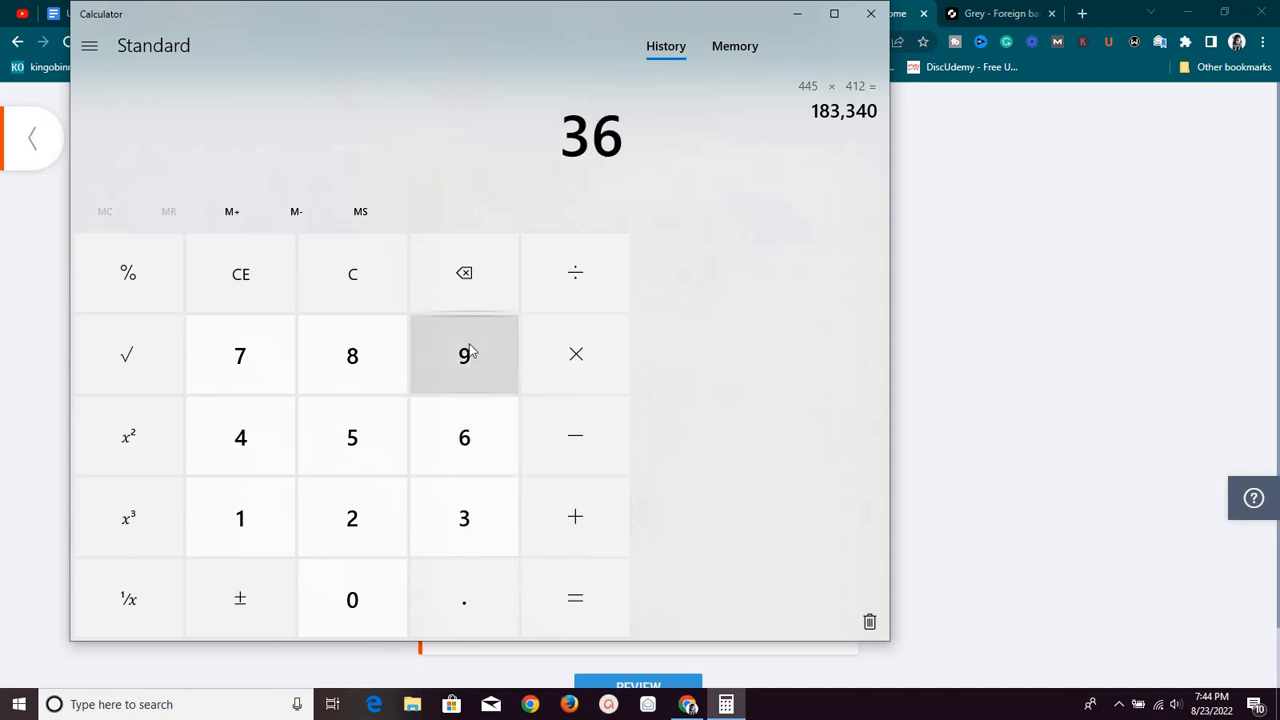
click(464, 356)
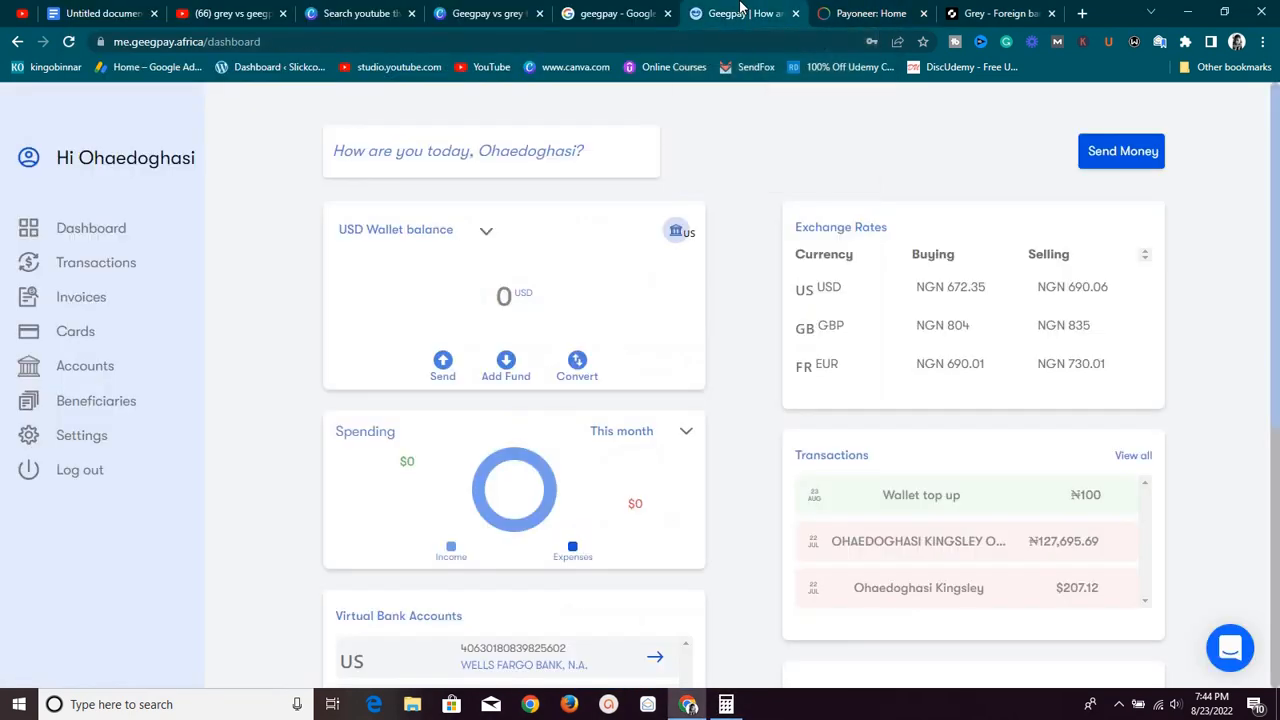
mouse_move(908, 364)
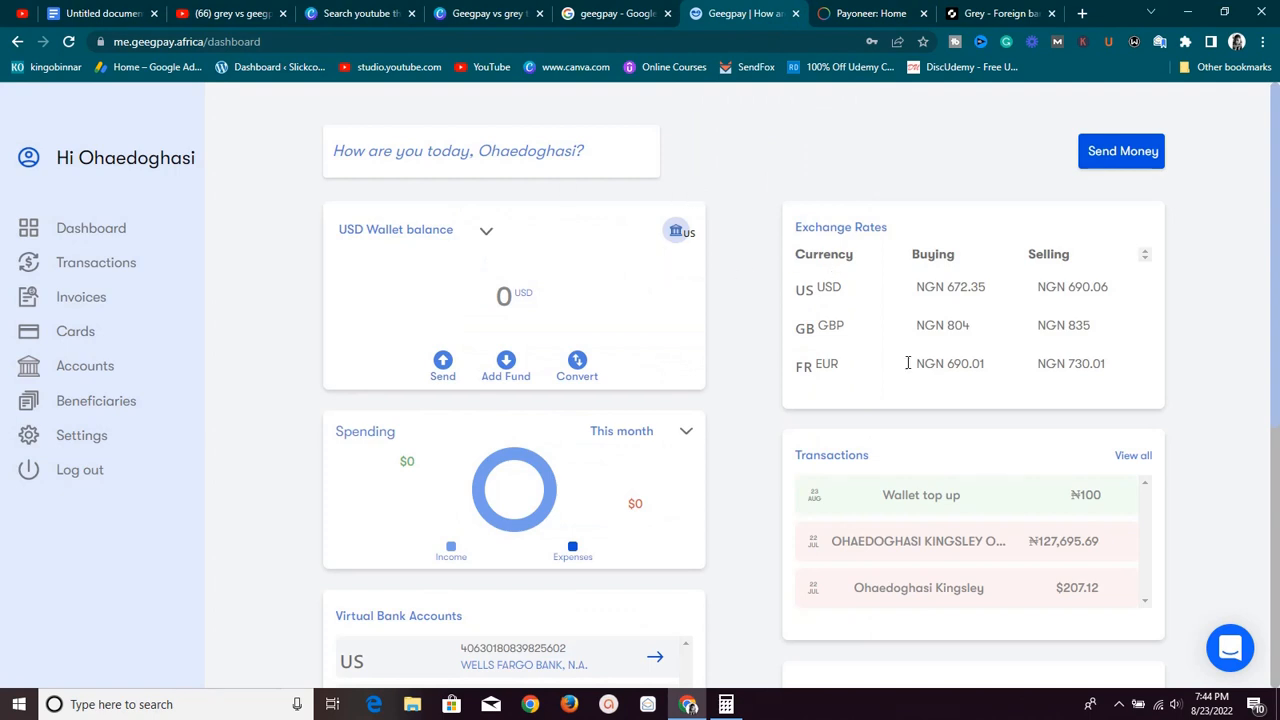
mouse_move(972, 330)
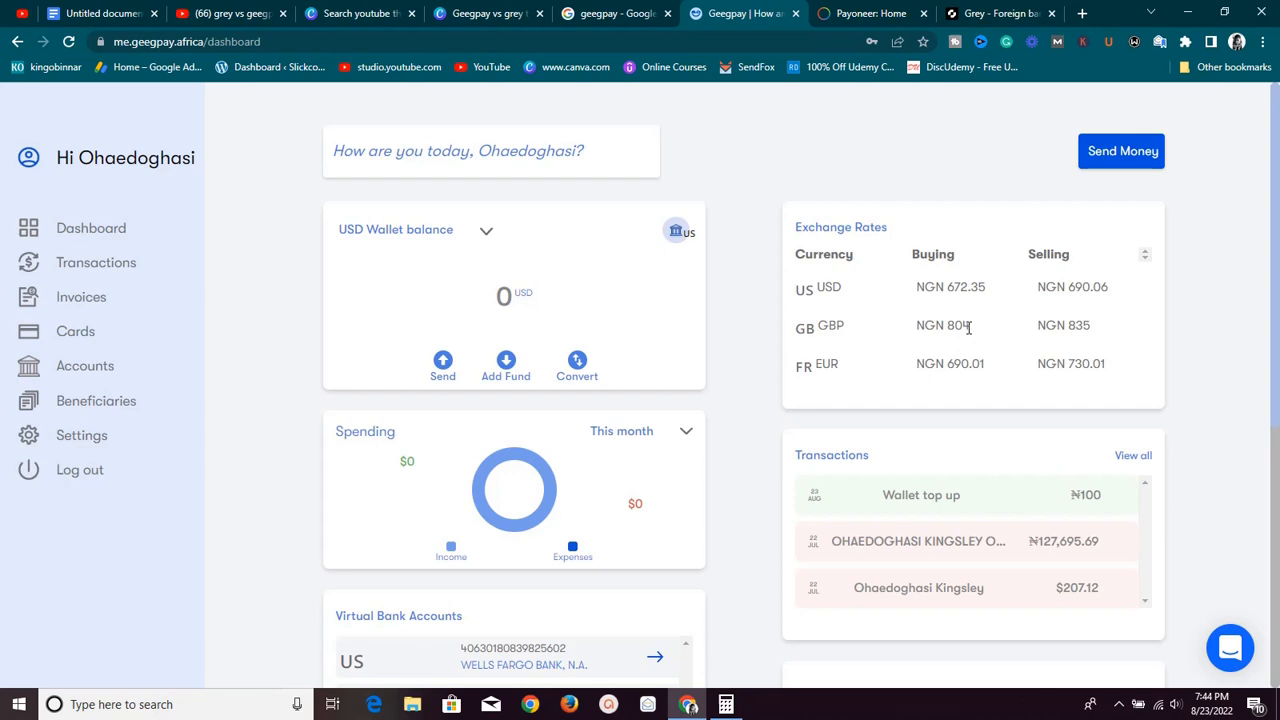
click(724, 704)
text(804)
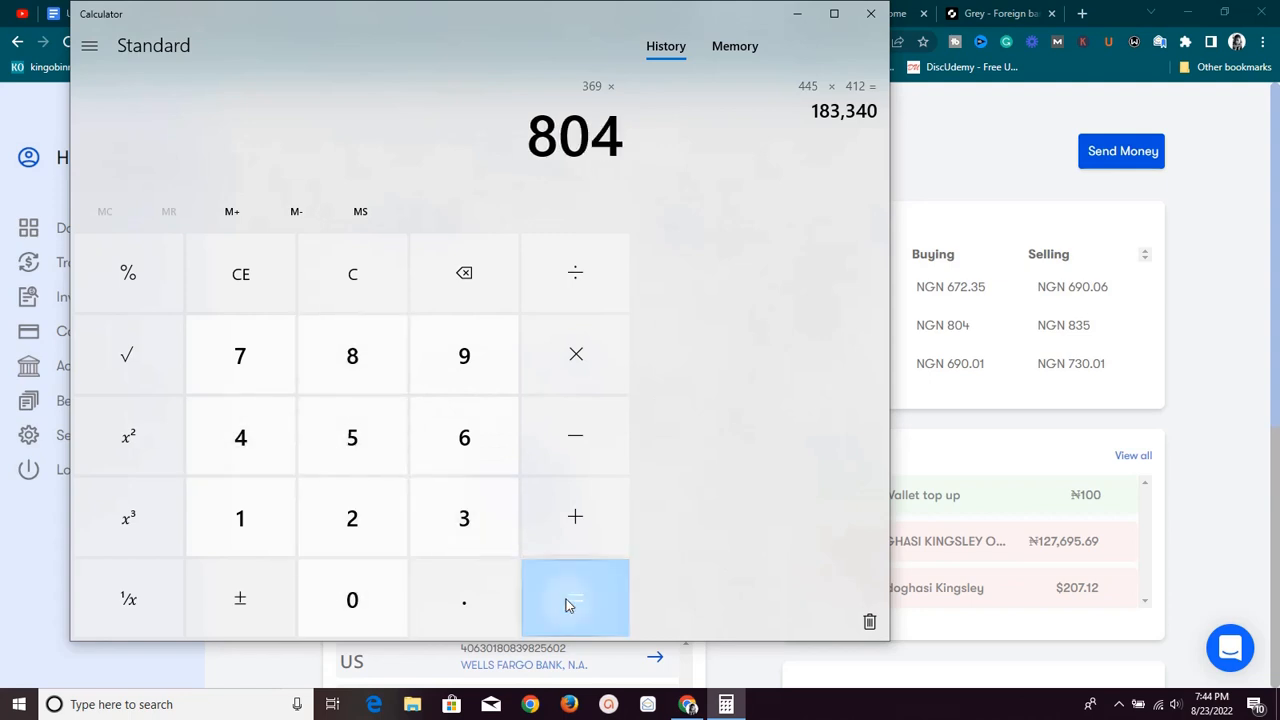
click(576, 598)
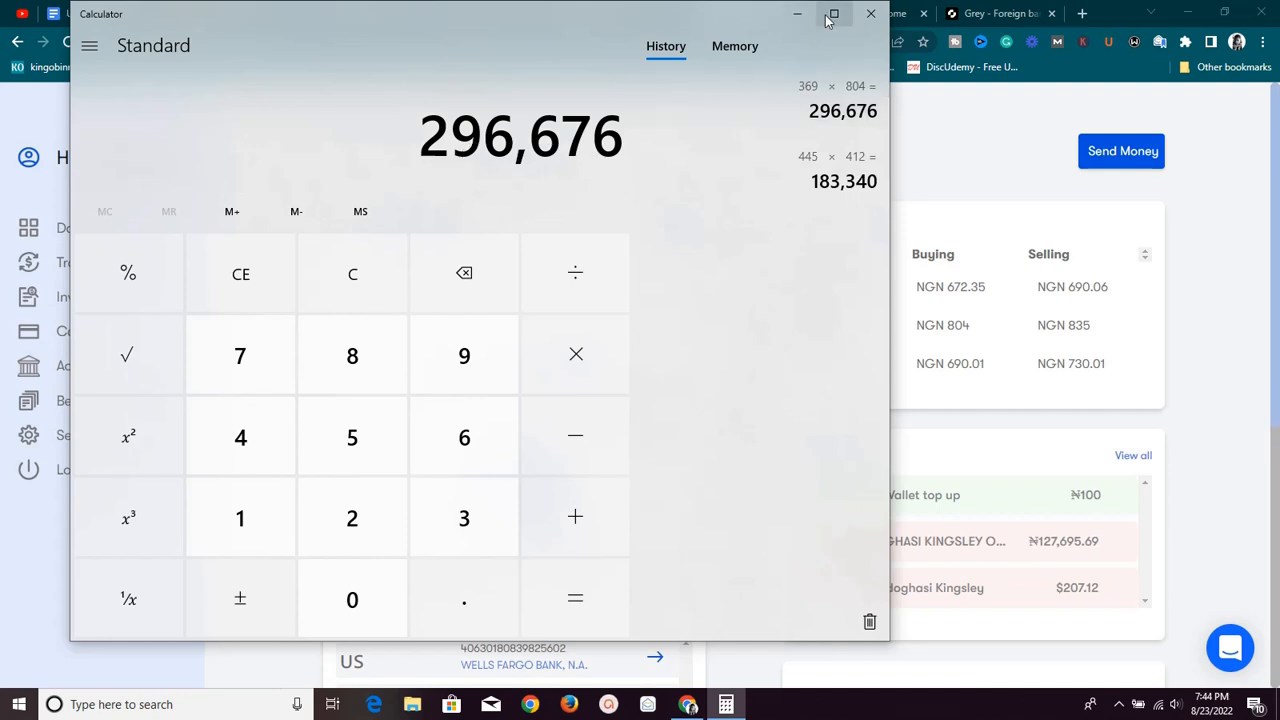
mouse_move(630, 62)
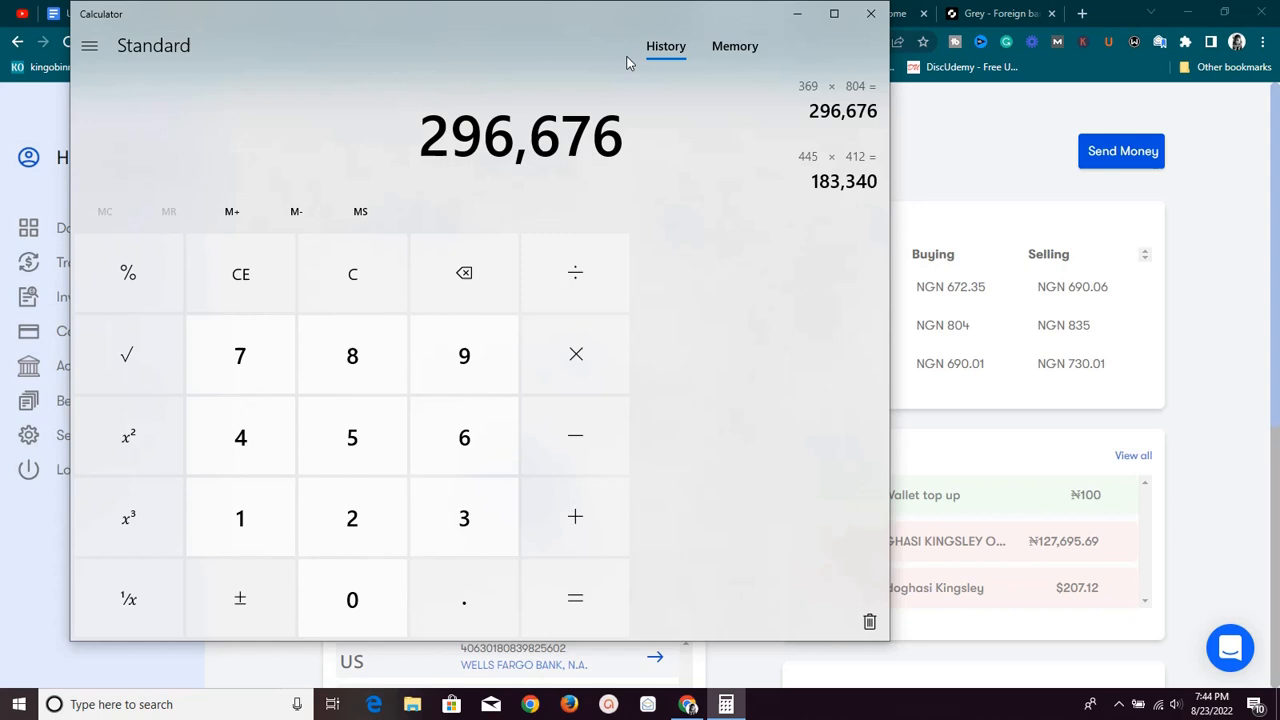
mouse_move(798, 12)
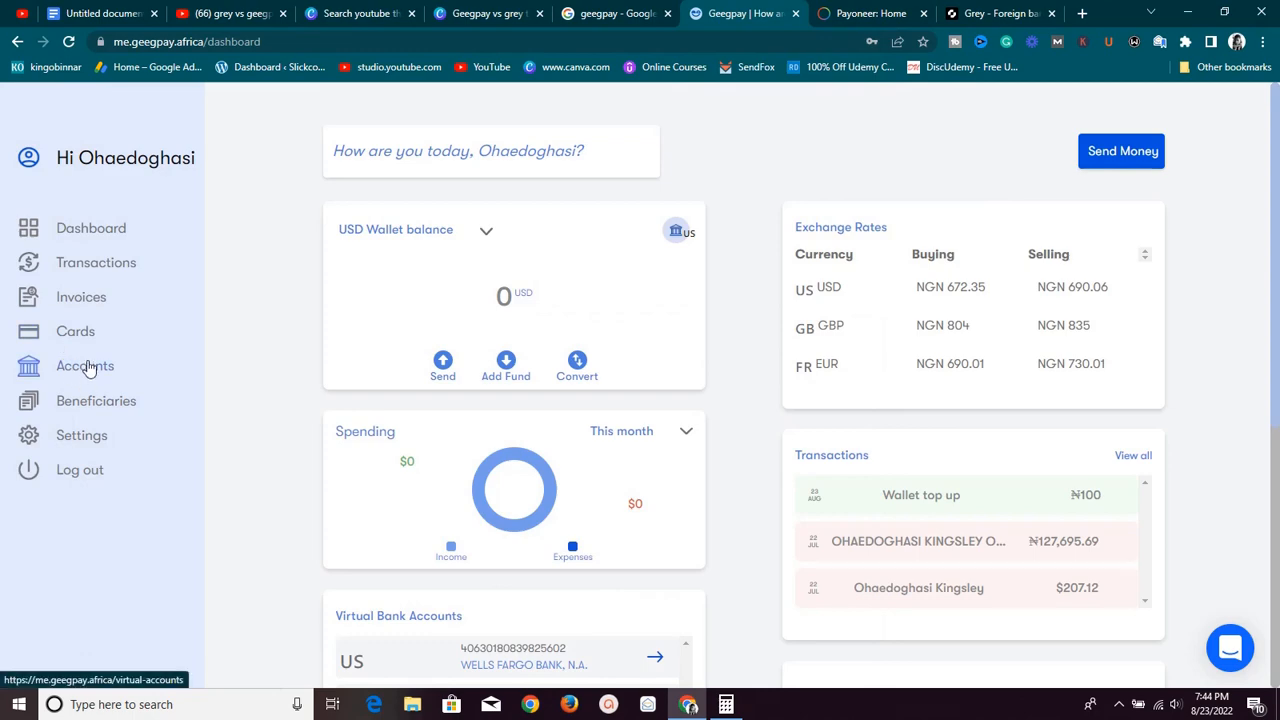
- View Geegpay's GBP virtual account and compare it against Grey's GBP account details
click(84, 364)
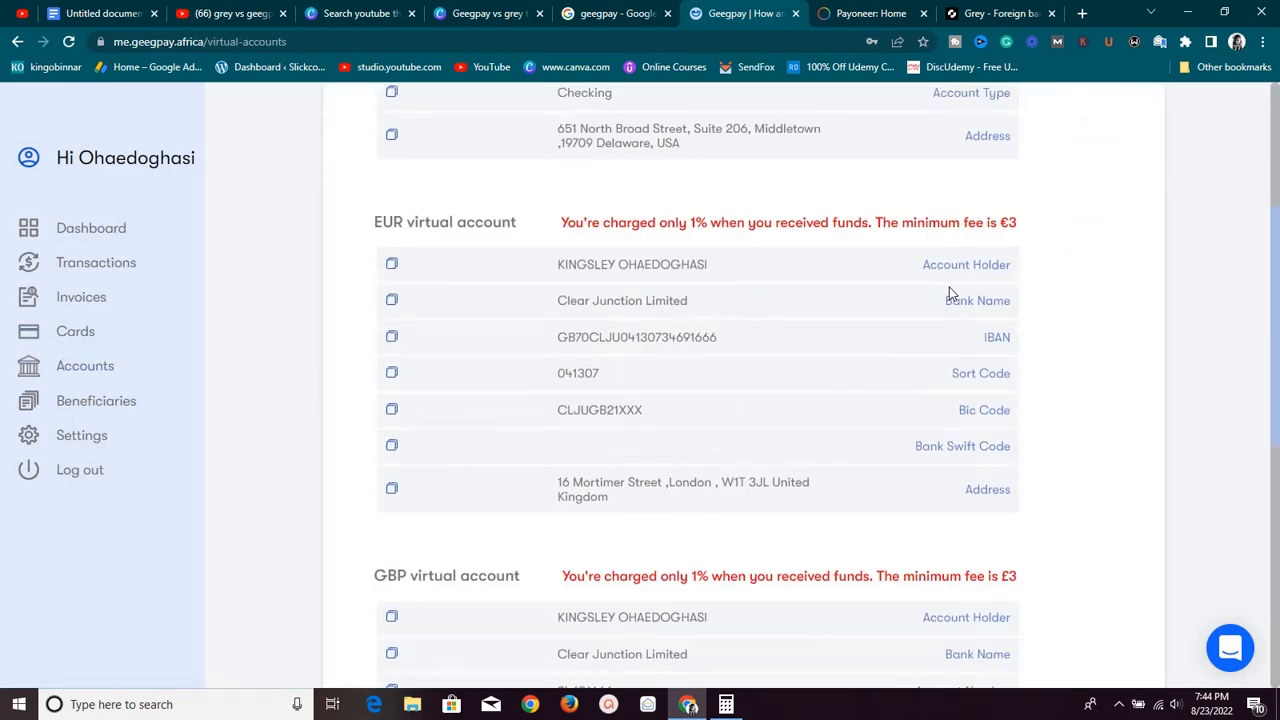
scroll(down, 3)
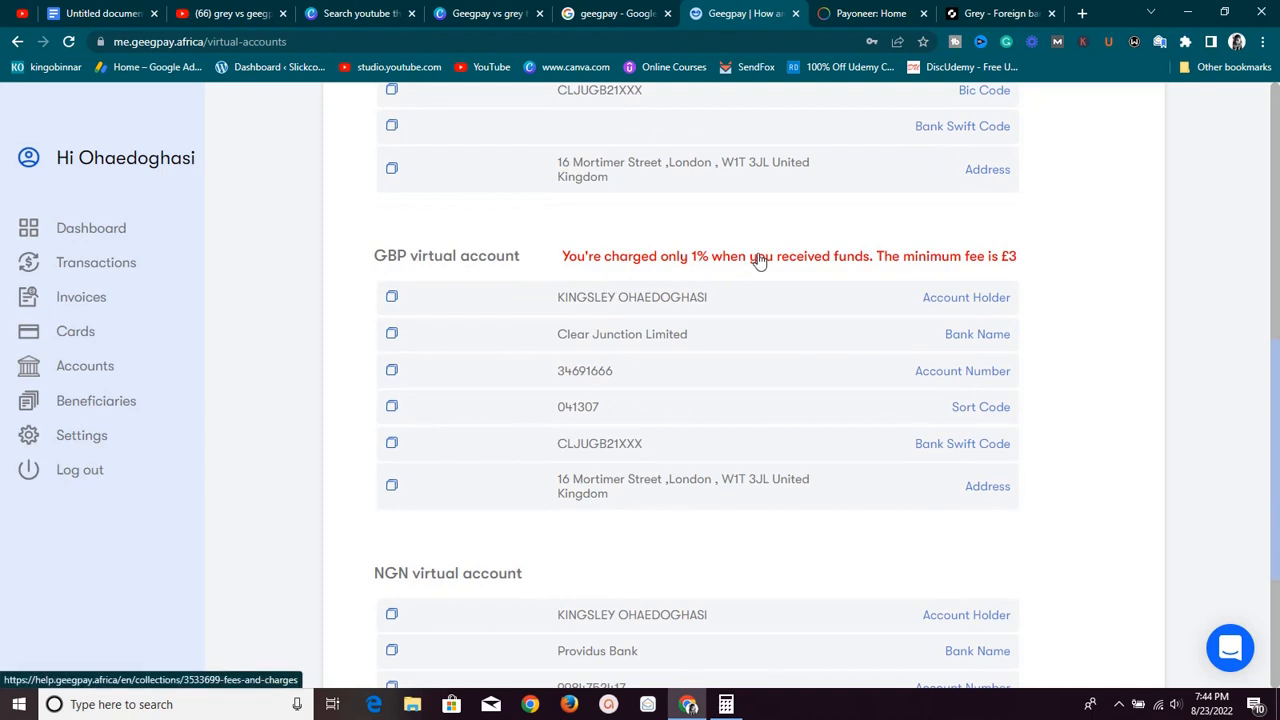
mouse_move(696, 284)
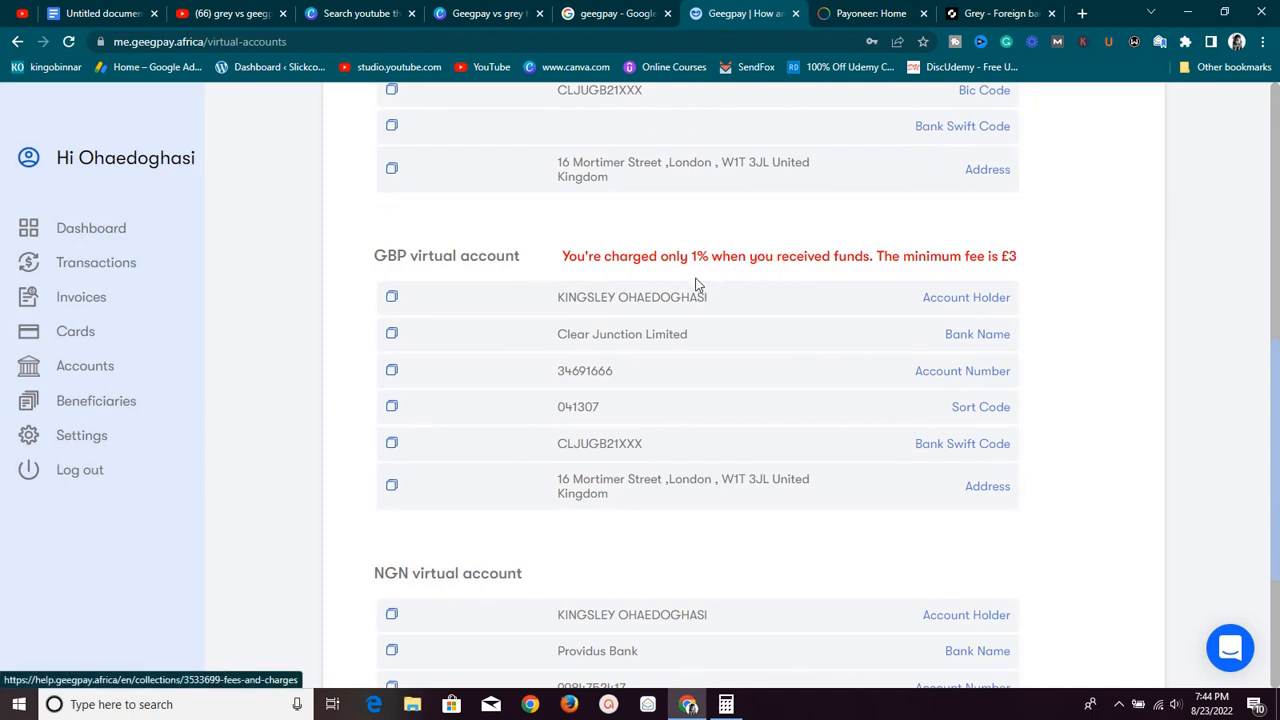
mouse_move(1076, 384)
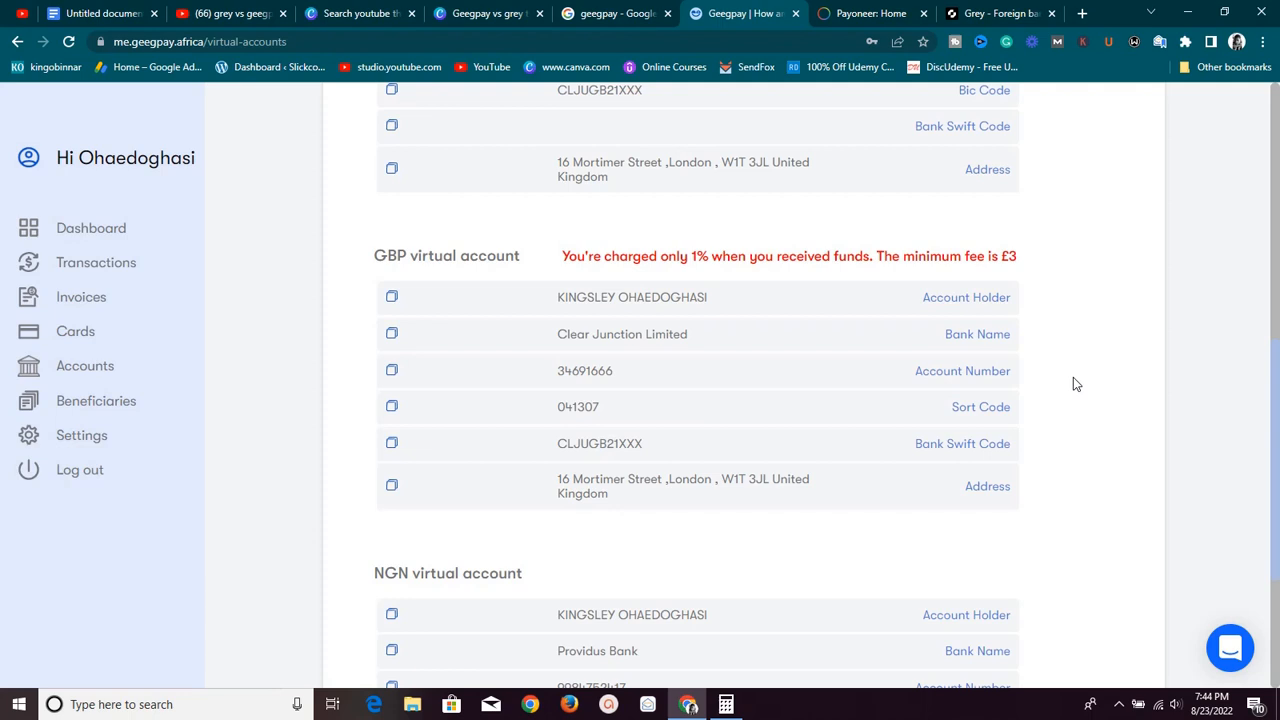
click(1000, 12)
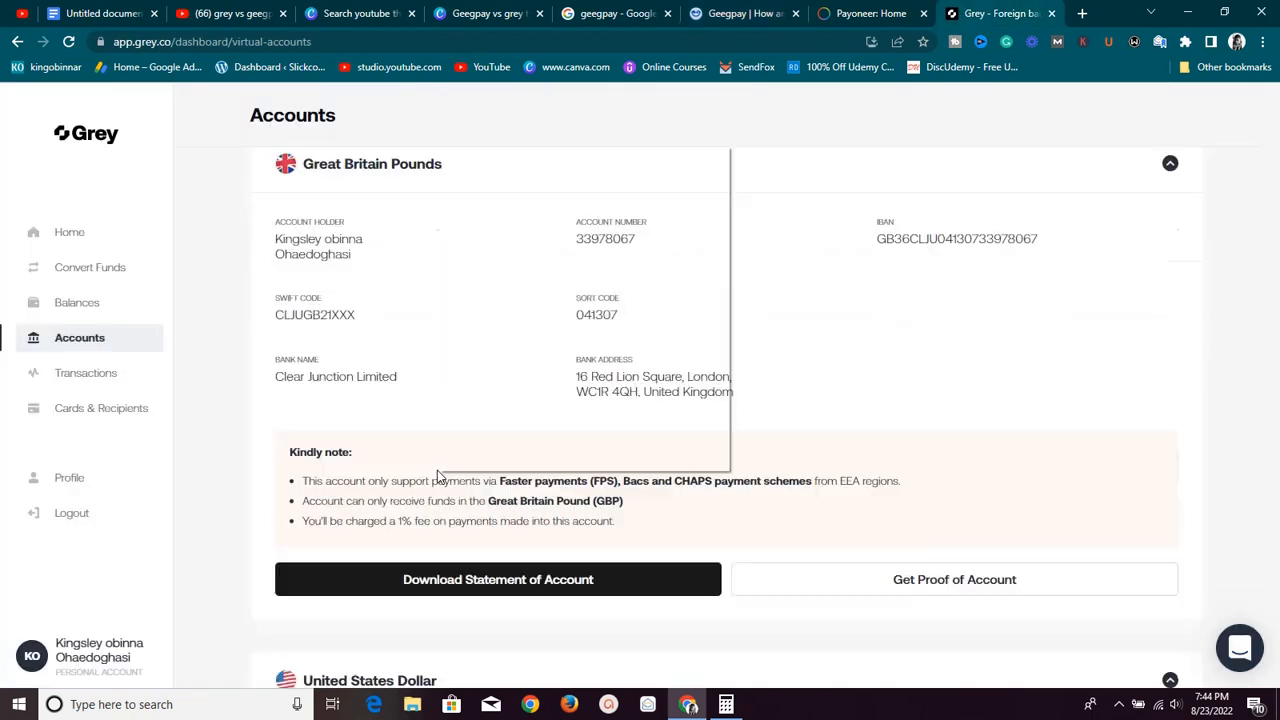
scroll(down, 3)
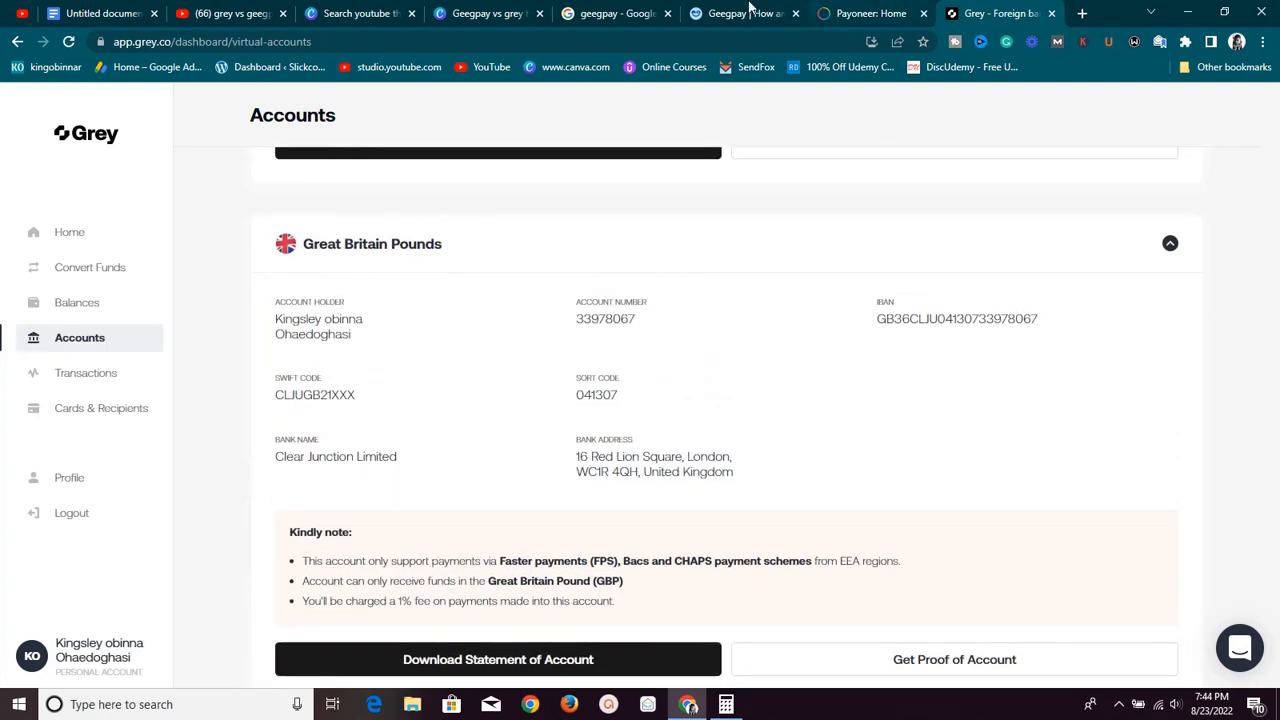
click(730, 12)
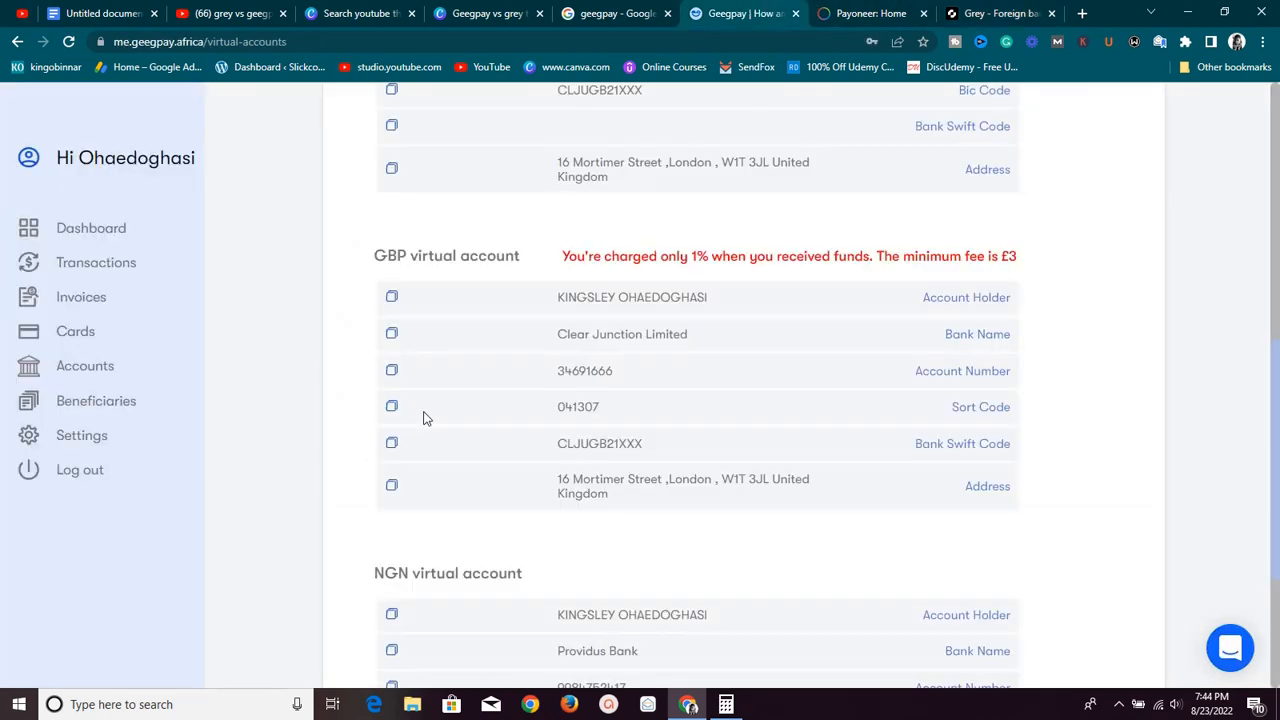
mouse_move(920, 232)
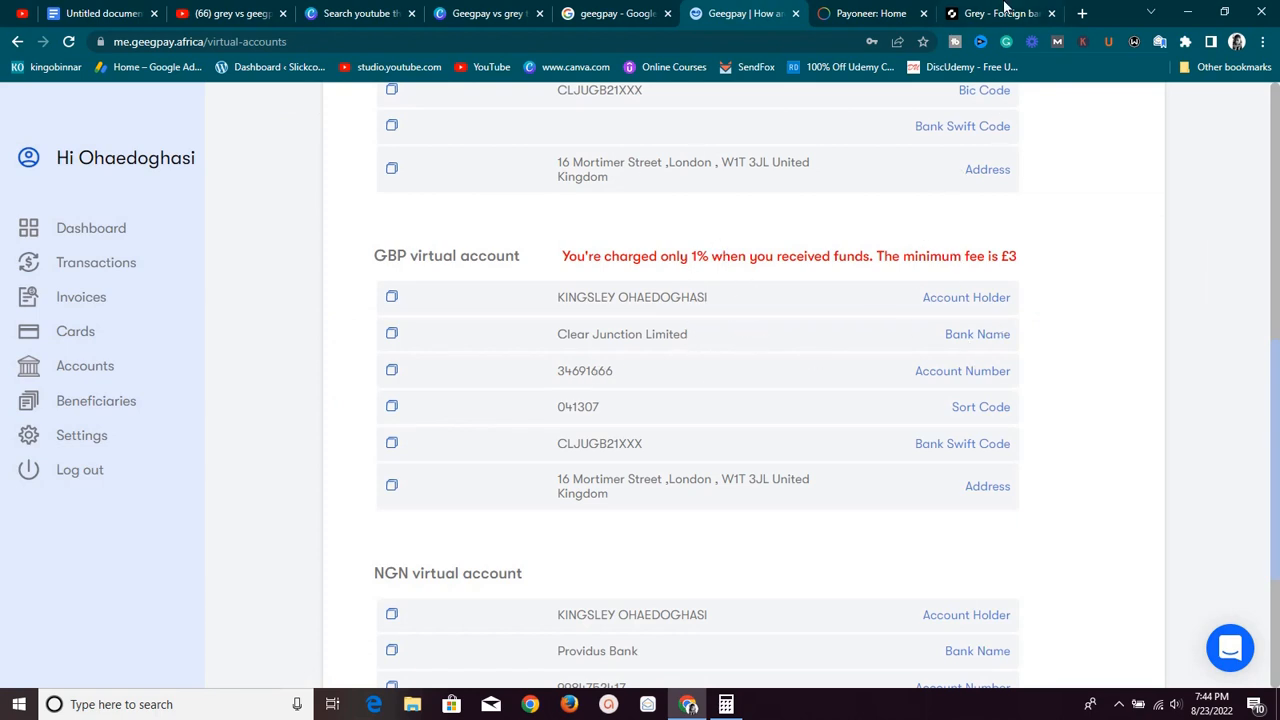
- Recheck Grey's Clear Junction GBP details against Geegpay's, then return to Payoneer's 369.43 GBP withdrawal
click(990, 12)
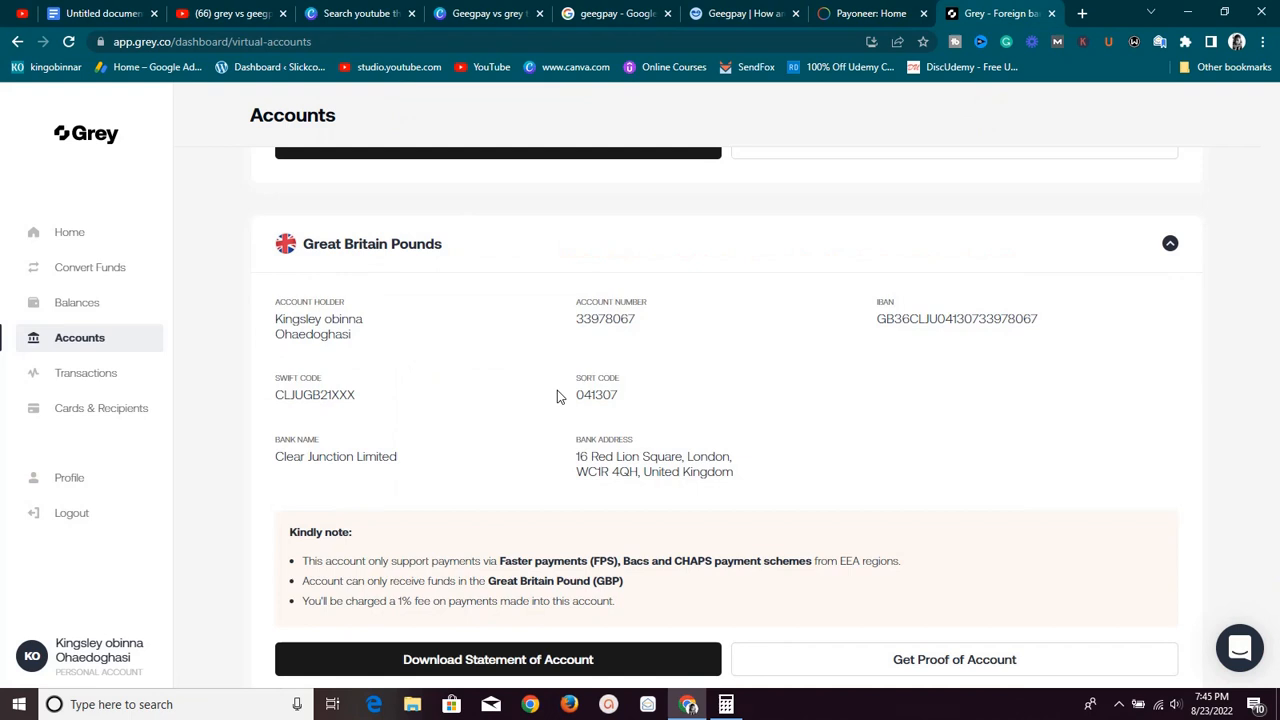
scroll(down, 3)
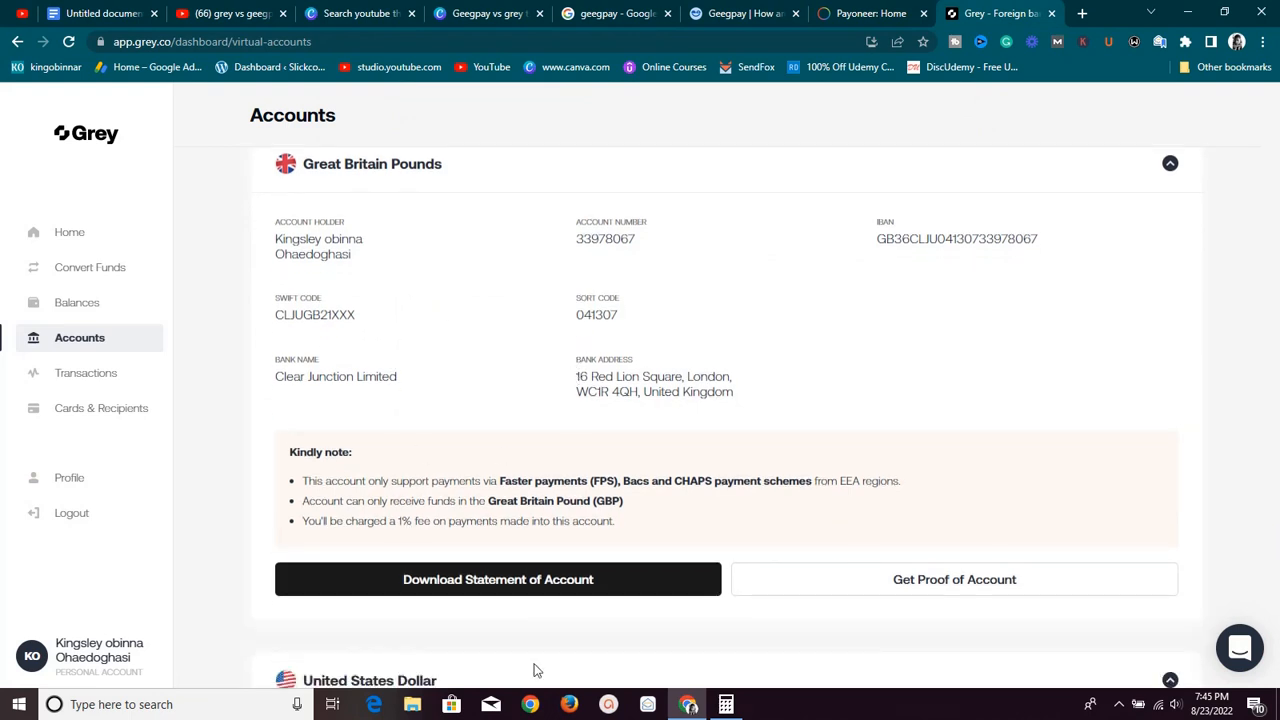
mouse_move(612, 378)
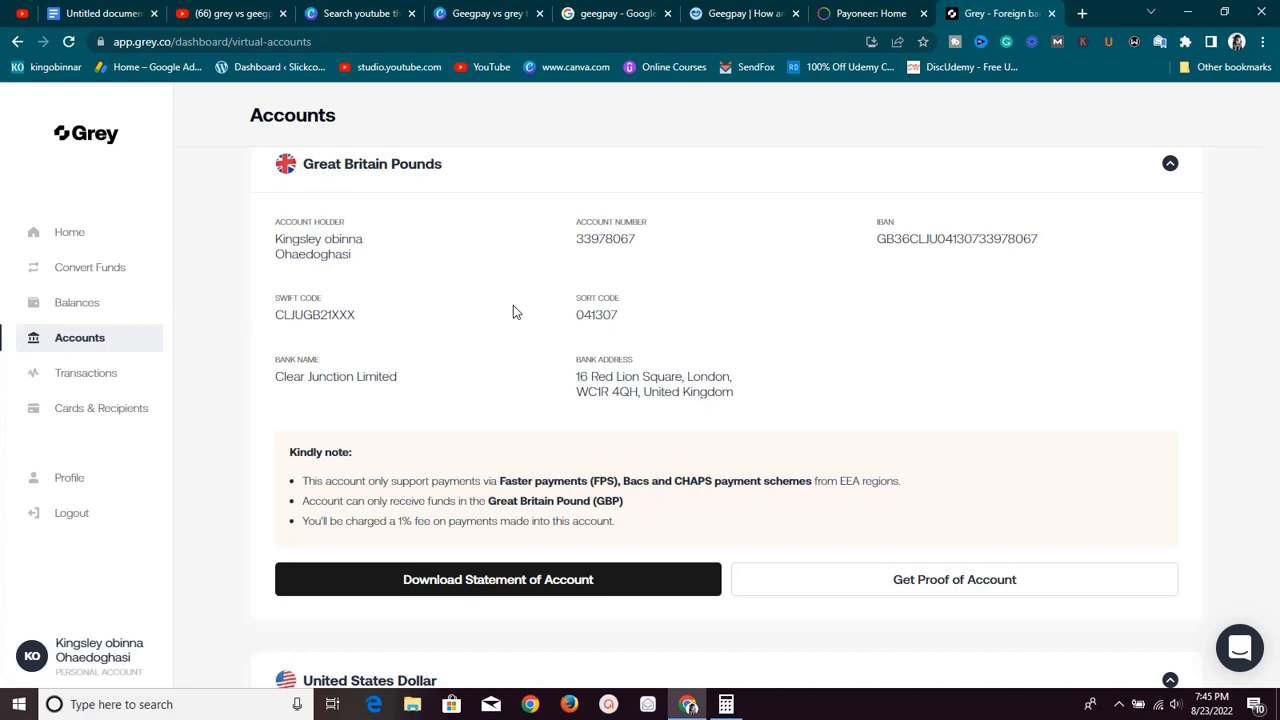
click(744, 12)
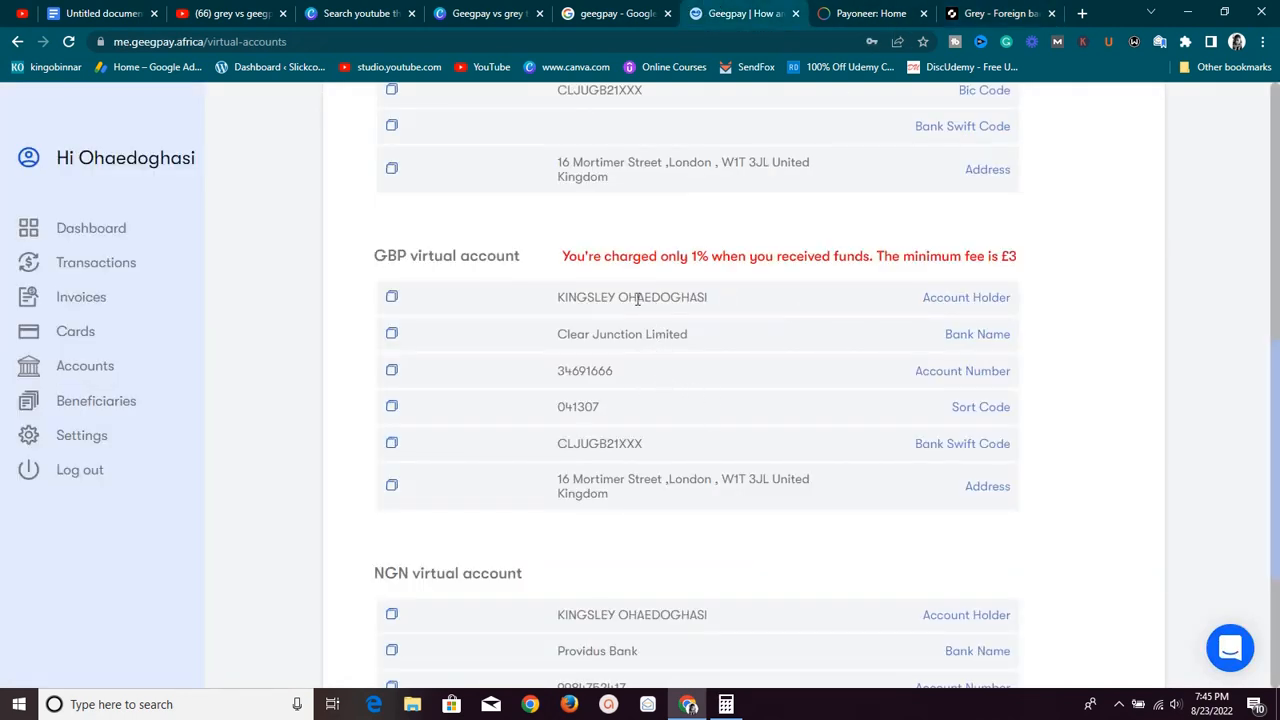
mouse_move(702, 454)
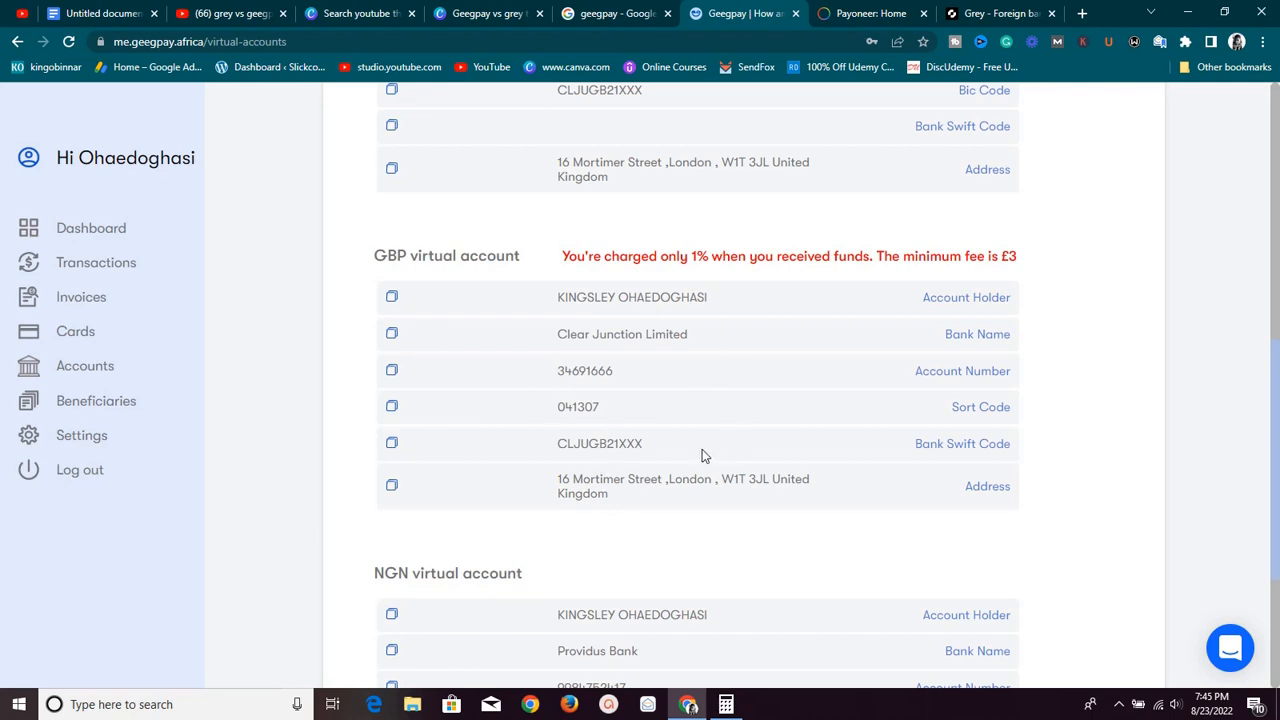
click(870, 12)
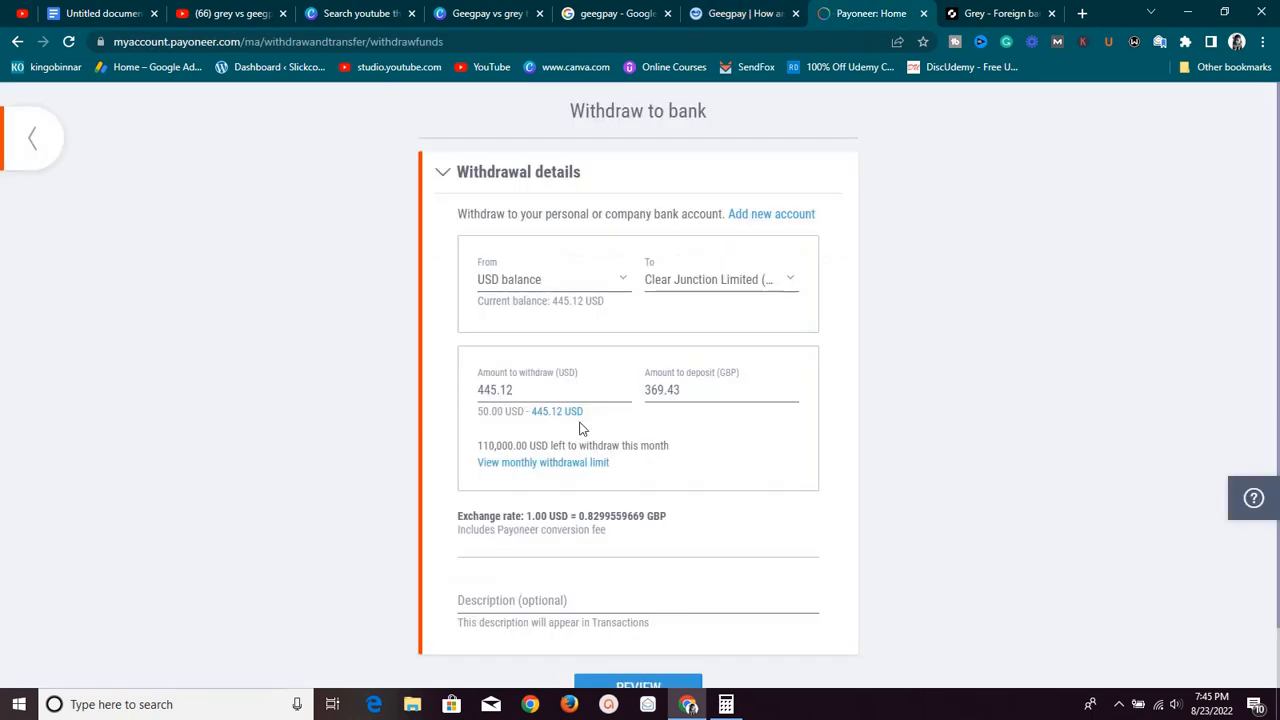
mouse_move(650, 412)
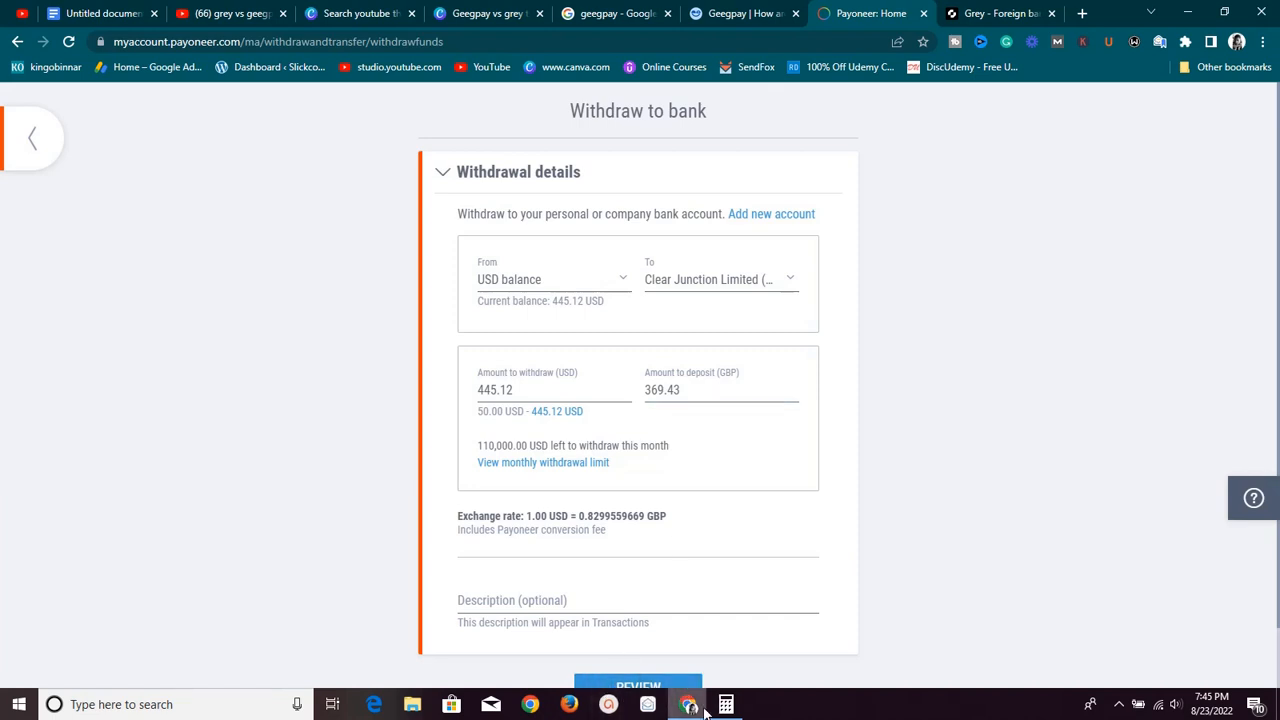
- Compute 360 × 804 = 289,440 in Calculator, then list Payoneer's destination bank accounts
click(724, 704)
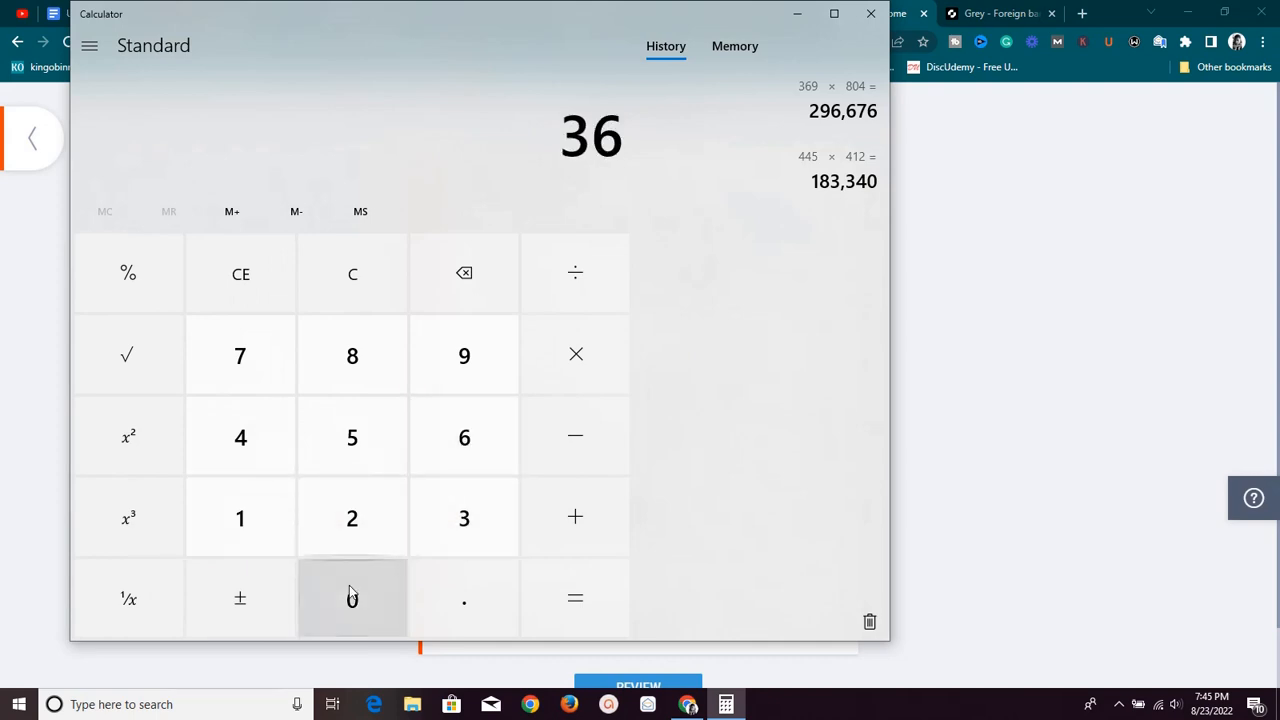
click(352, 598)
text(804)
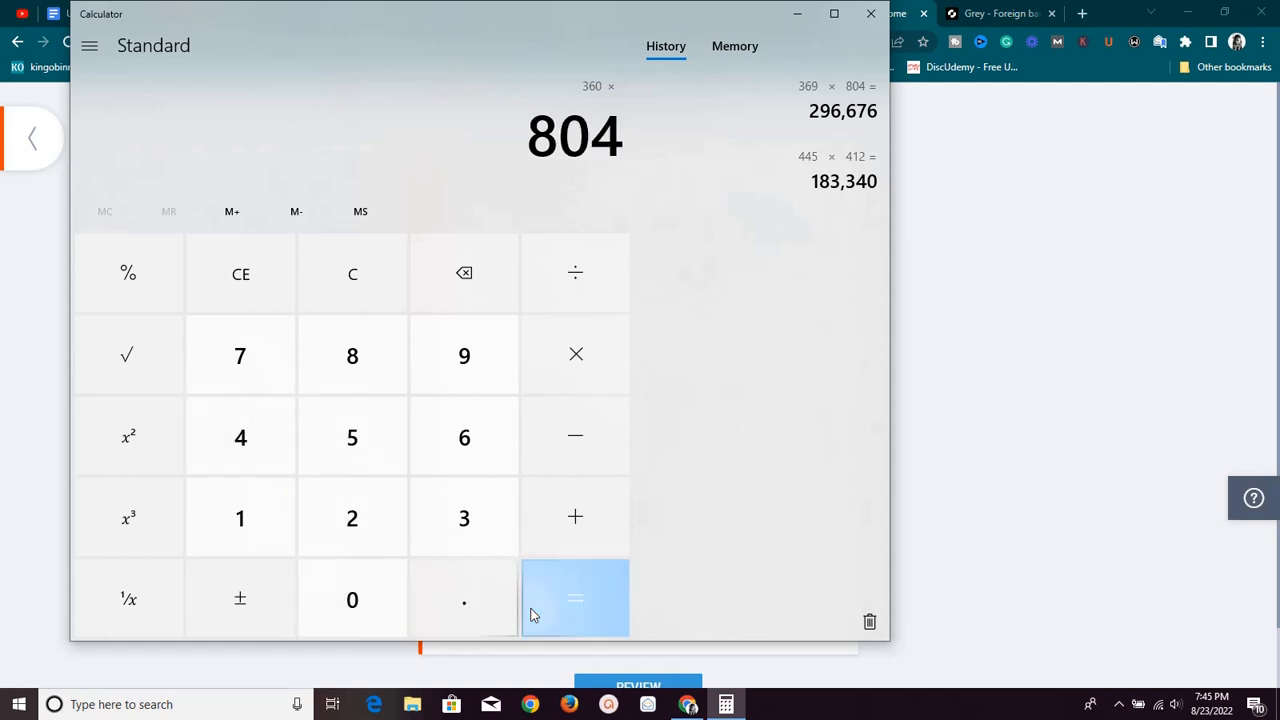
click(576, 598)
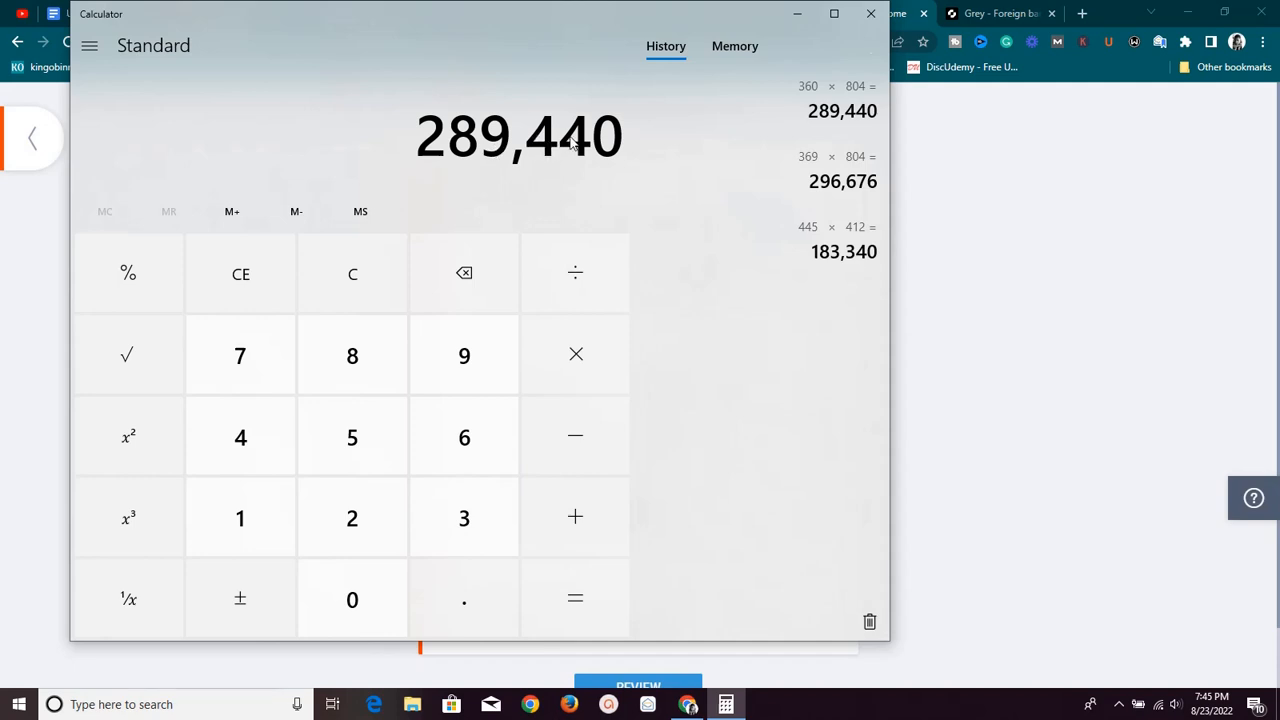
mouse_move(368, 144)
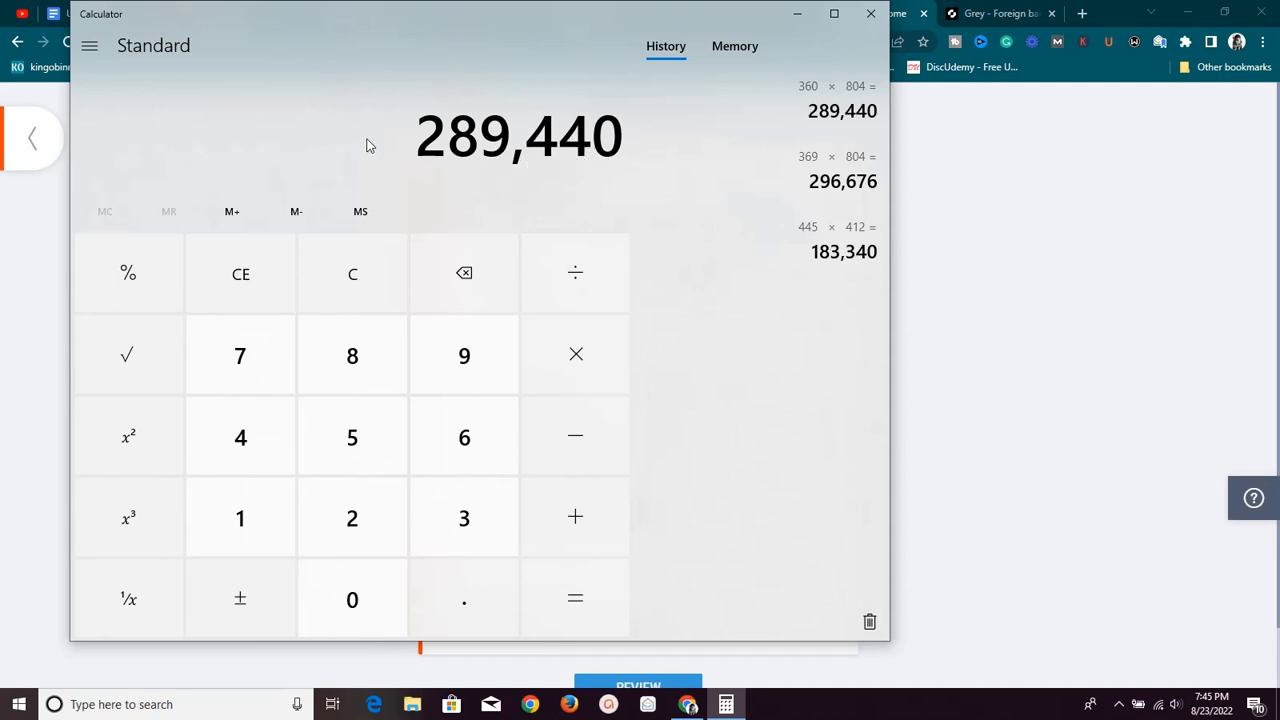
mouse_move(128, 356)
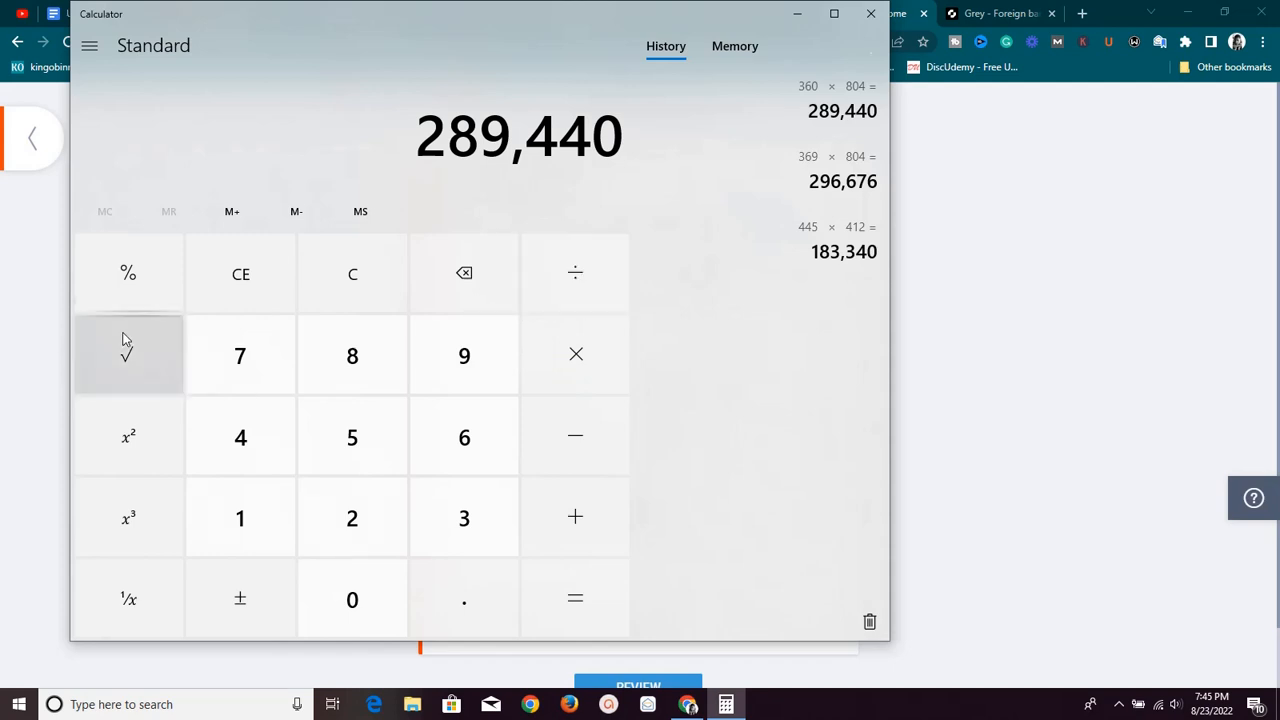
mouse_move(576, 436)
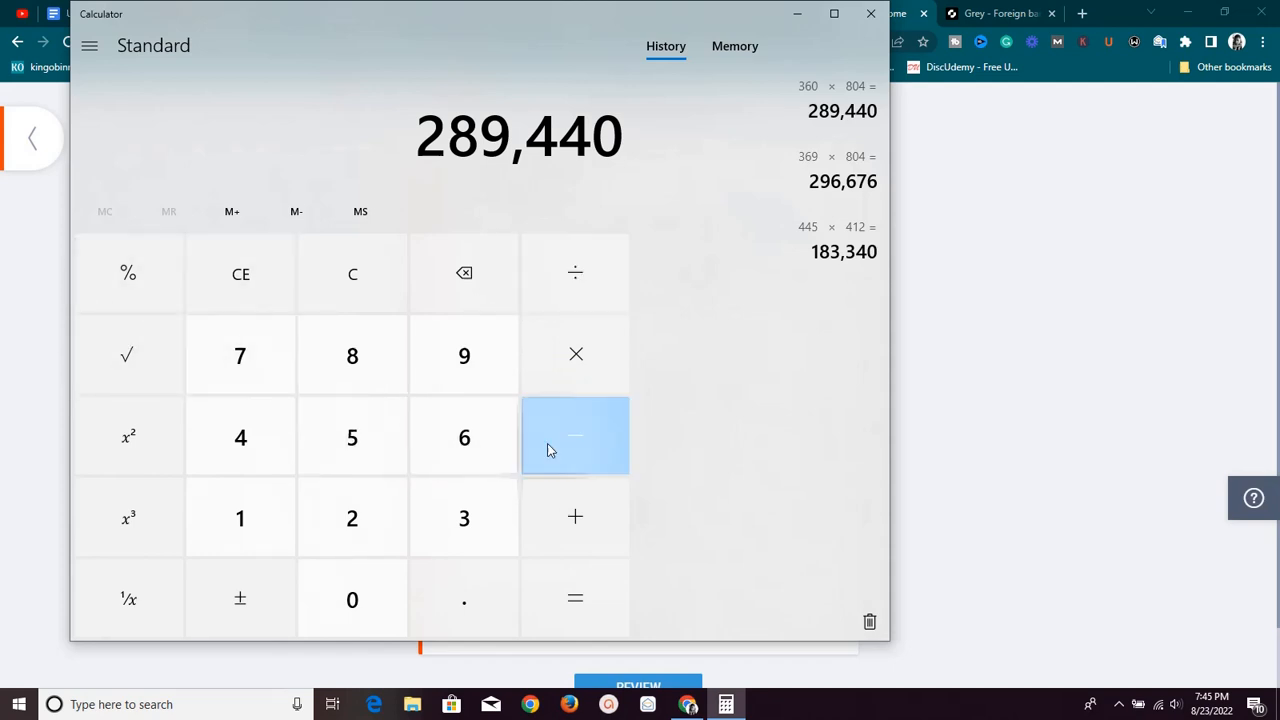
click(576, 436)
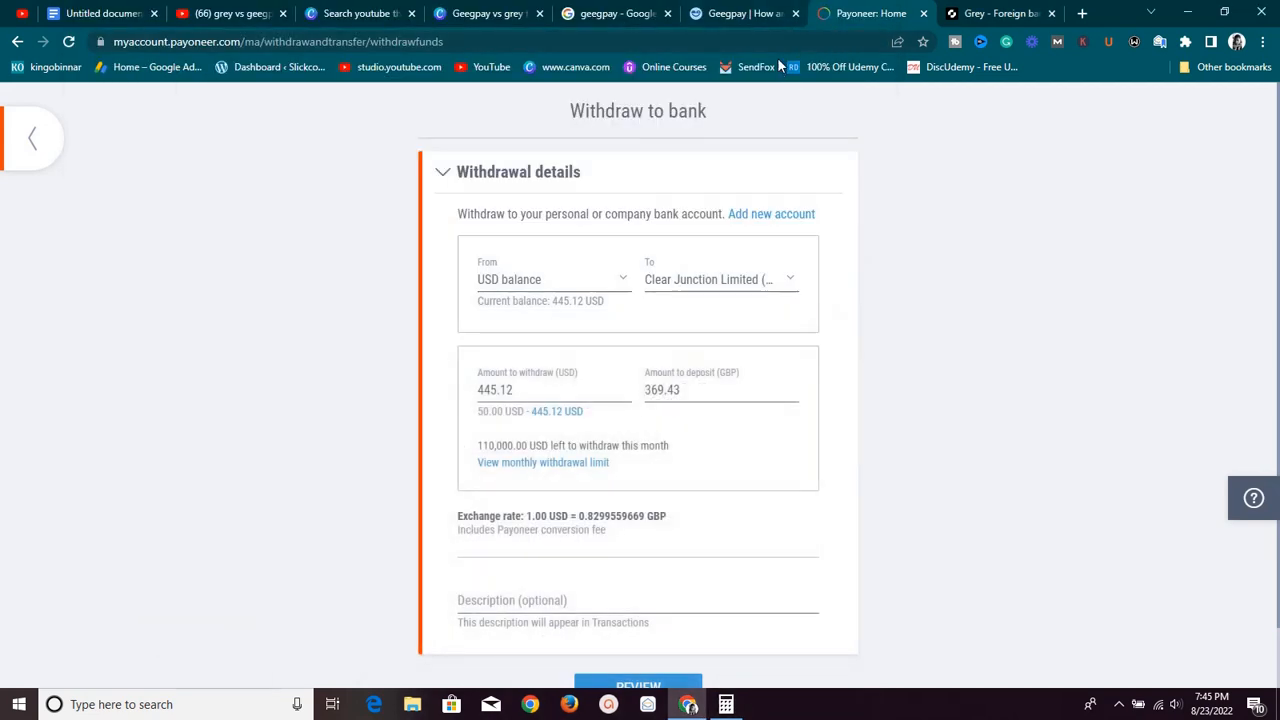
click(718, 280)
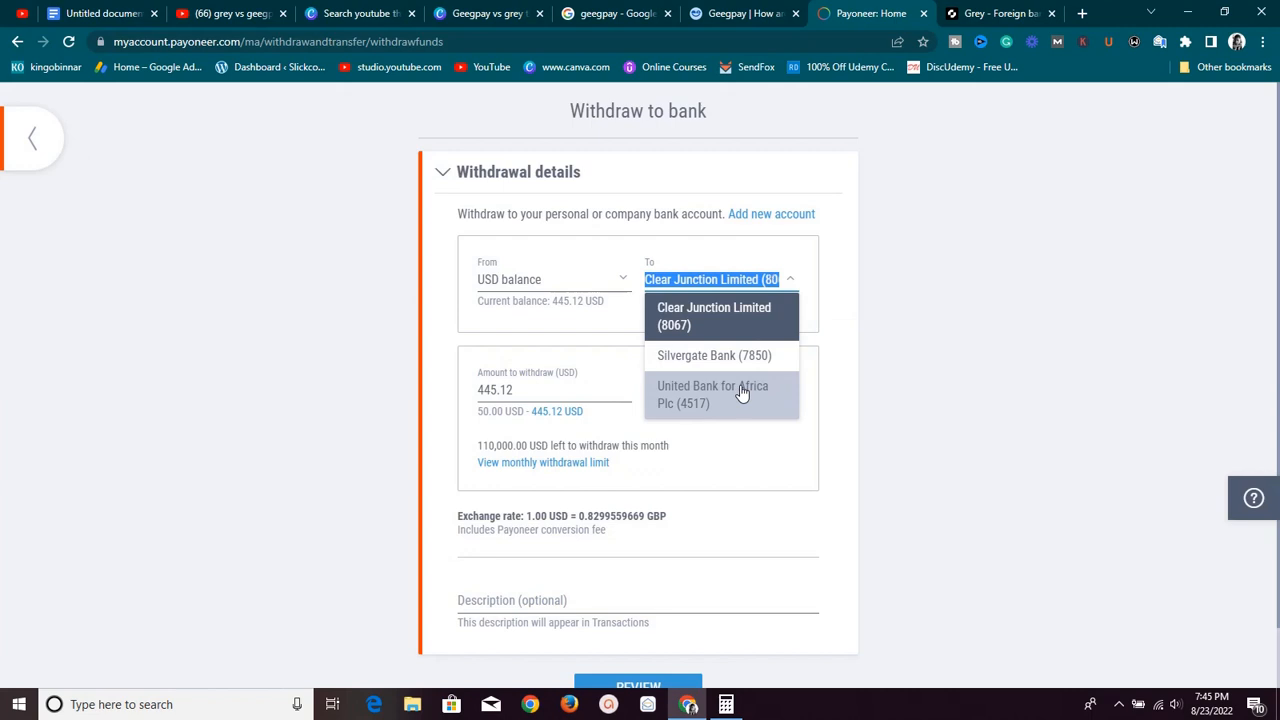
- Target United Bank for Africa with the full 445.12 USD, showing 183,522.12 NGN, and bring Calculator back
click(712, 394)
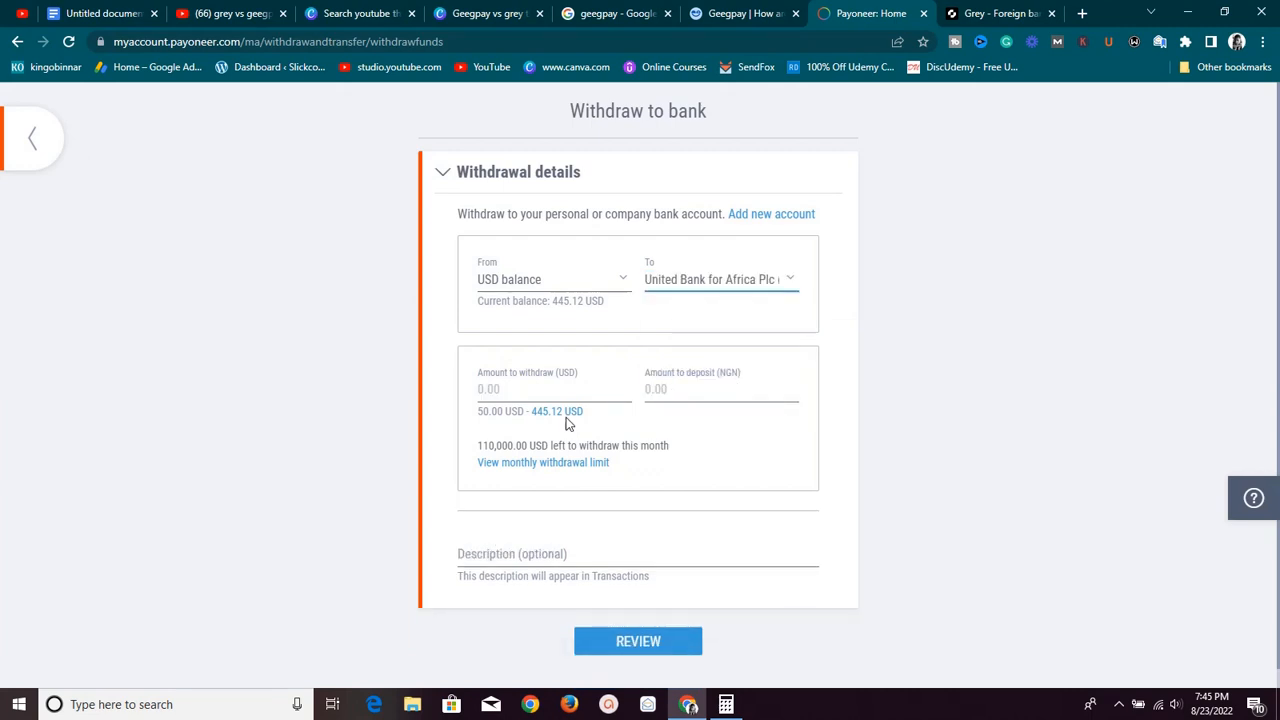
mouse_move(564, 418)
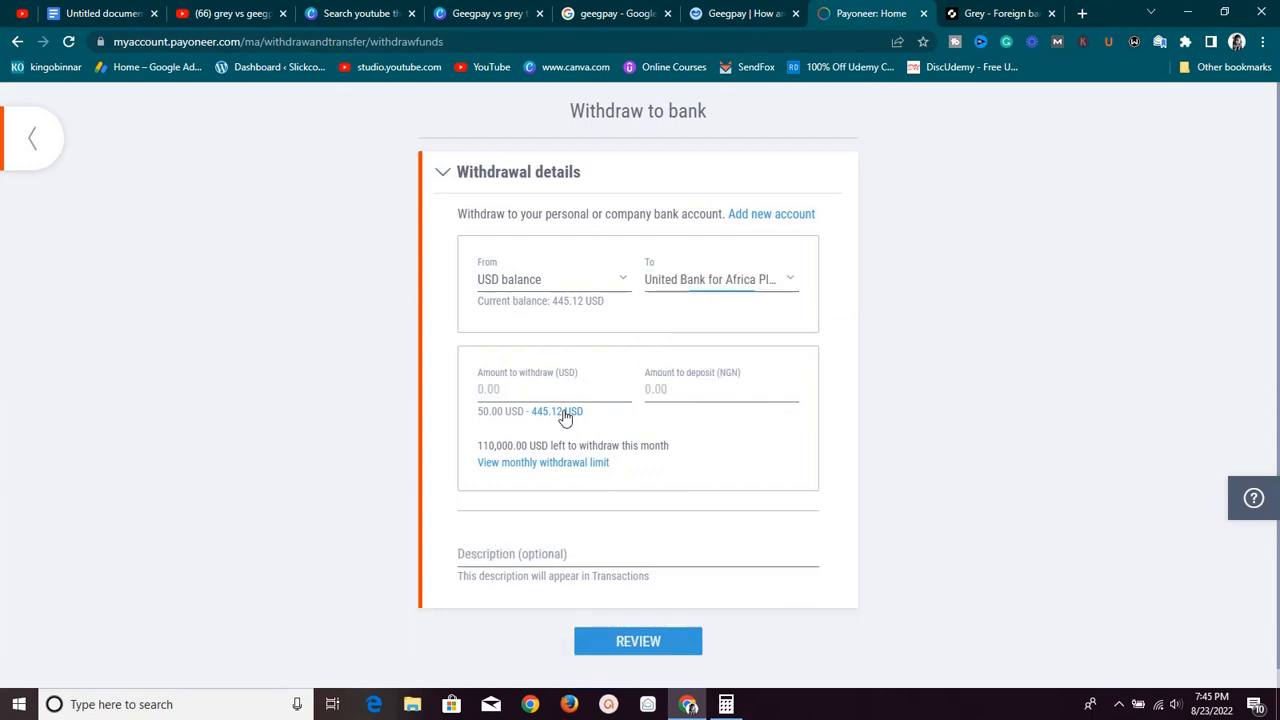
click(556, 412)
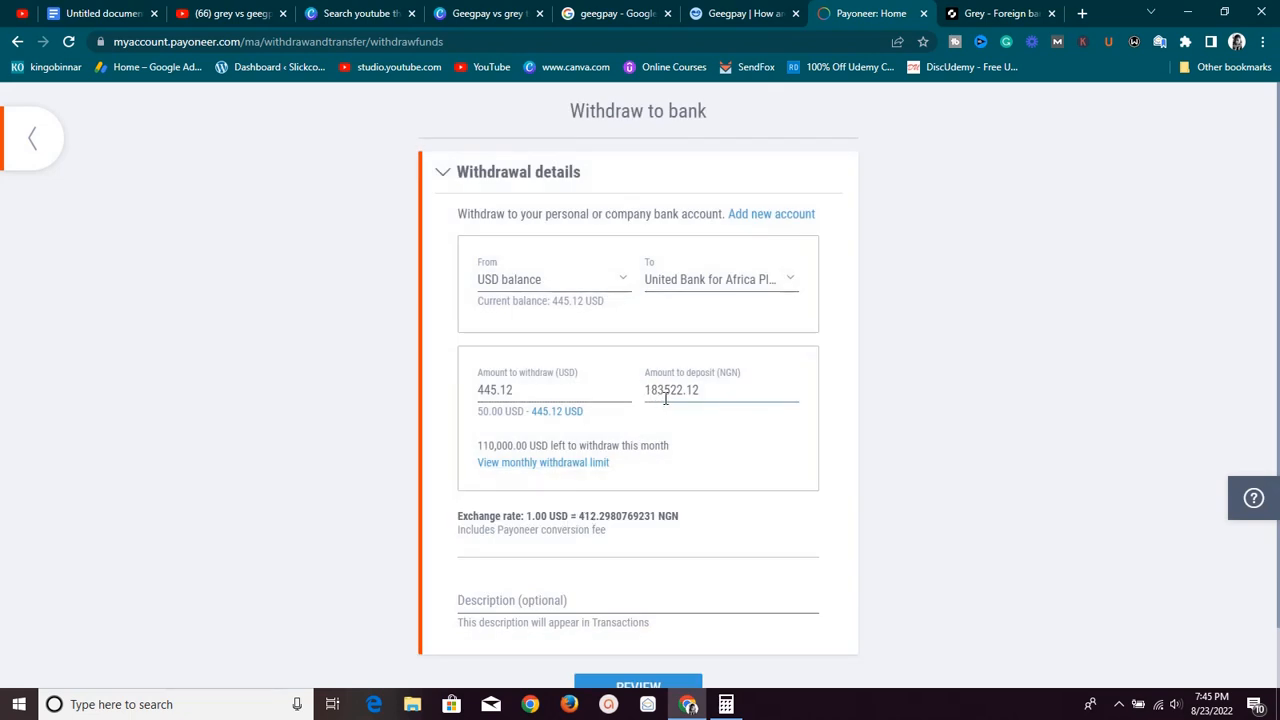
mouse_move(724, 628)
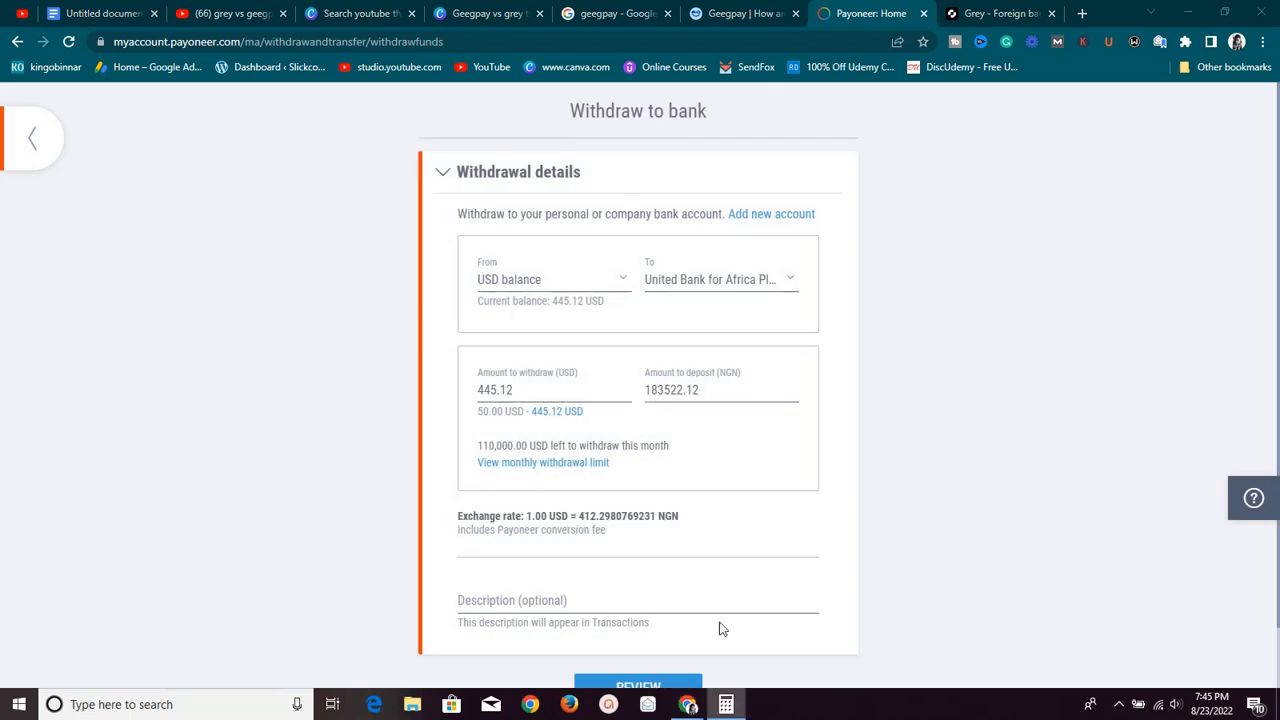
click(724, 704)
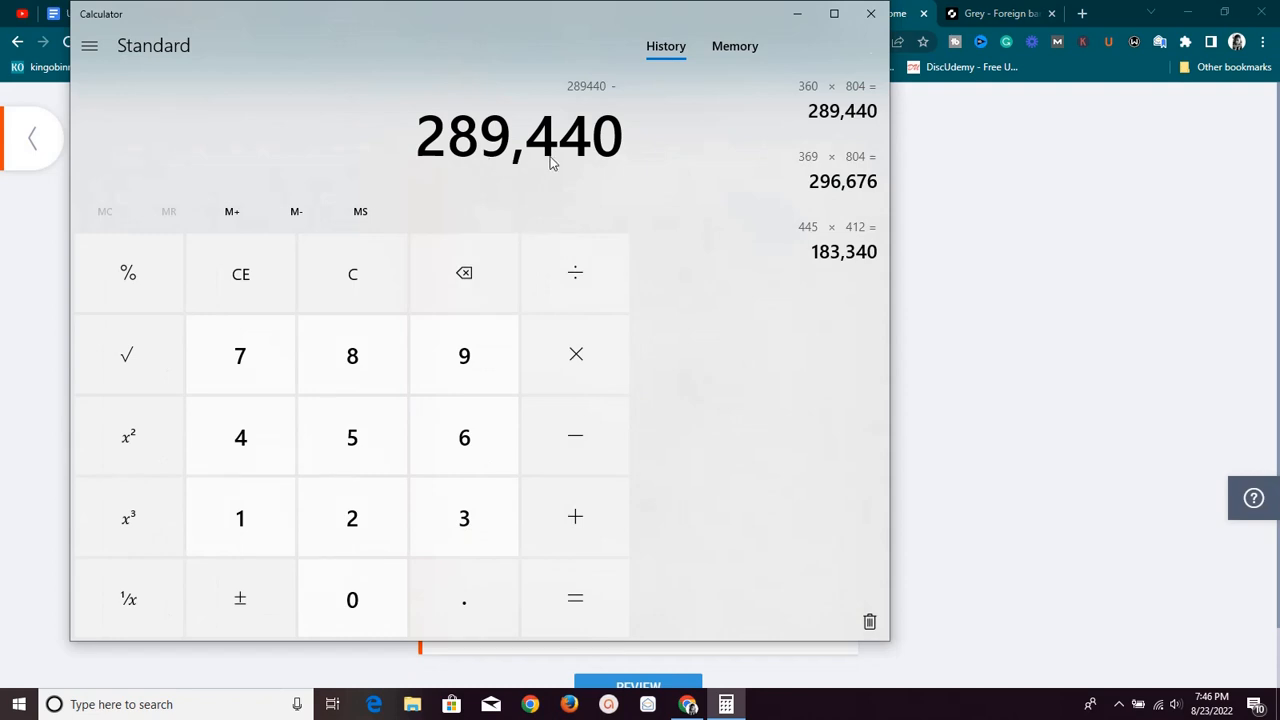
mouse_move(712, 312)
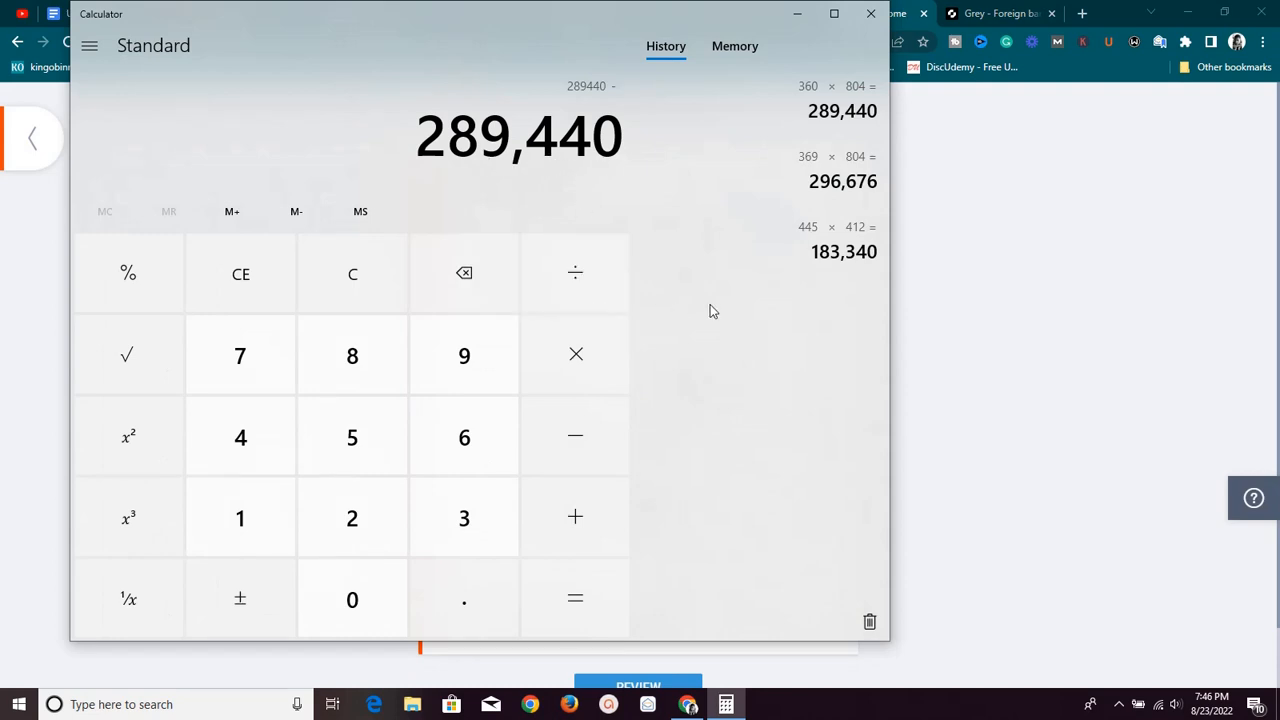
mouse_move(240, 518)
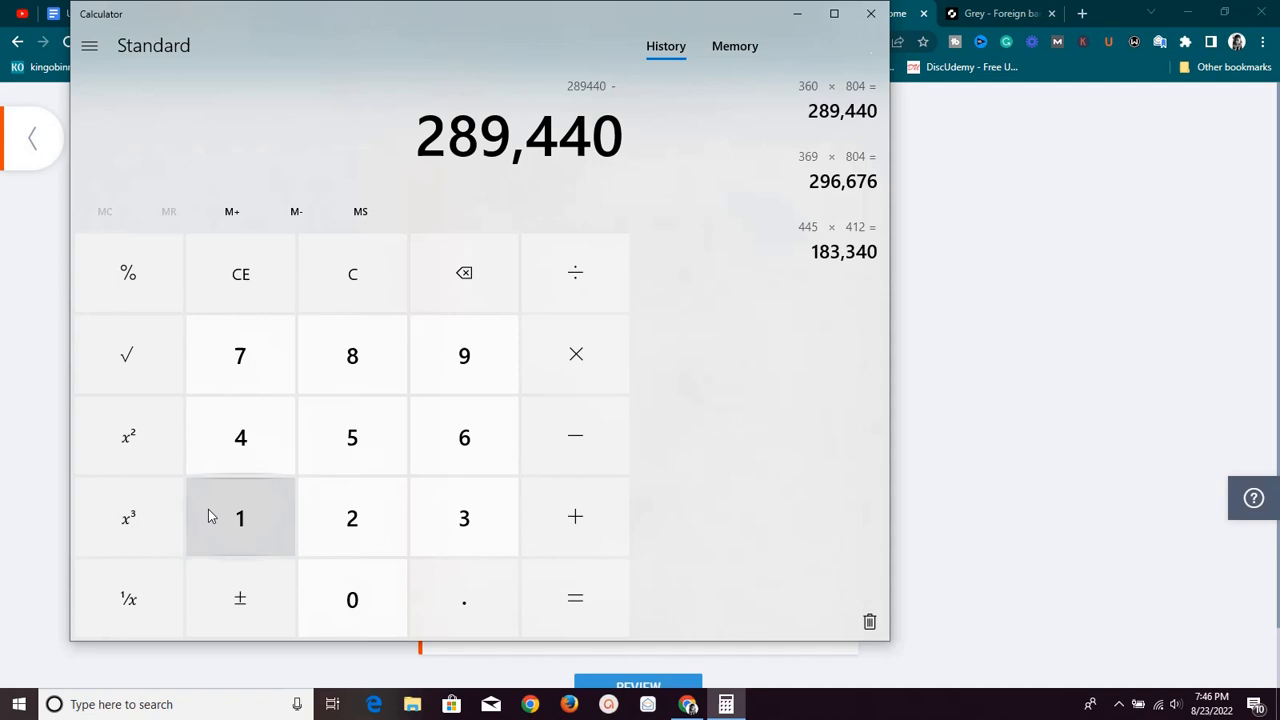
- Subtract 183,340 from 289,440 to get a 106,100 Naira difference, then switch to Geegpay
click(240, 516)
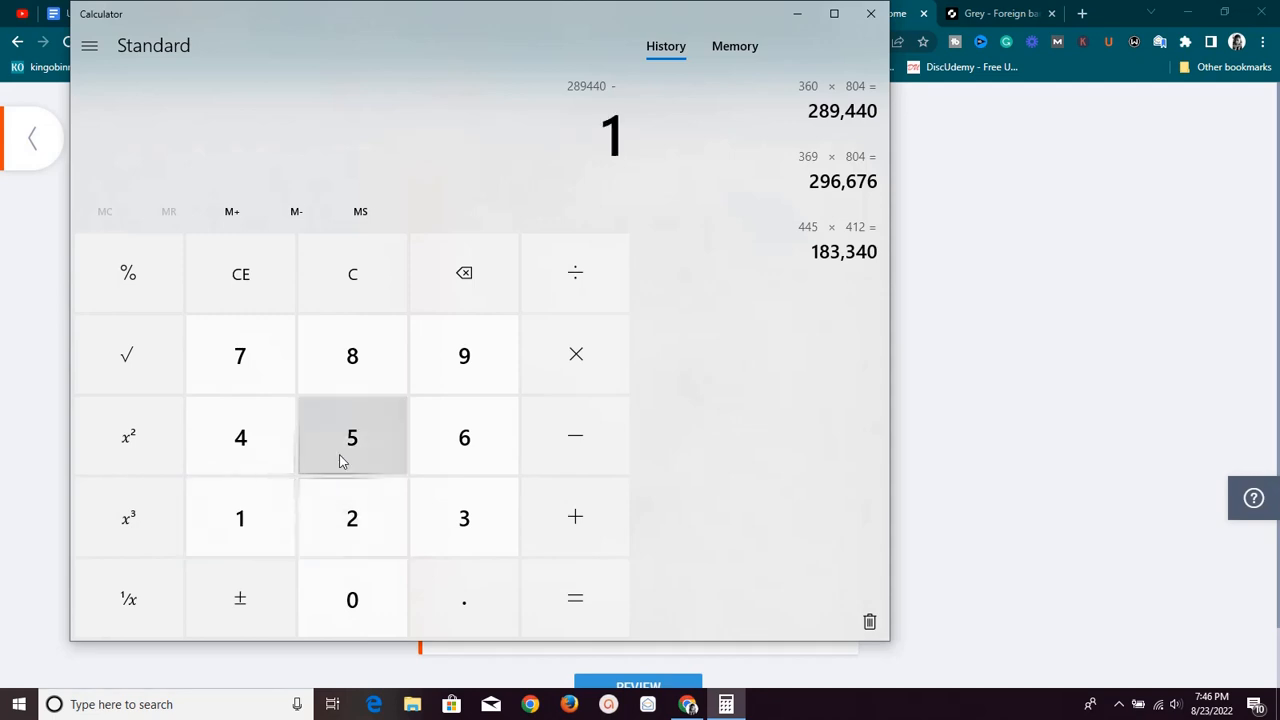
click(464, 516)
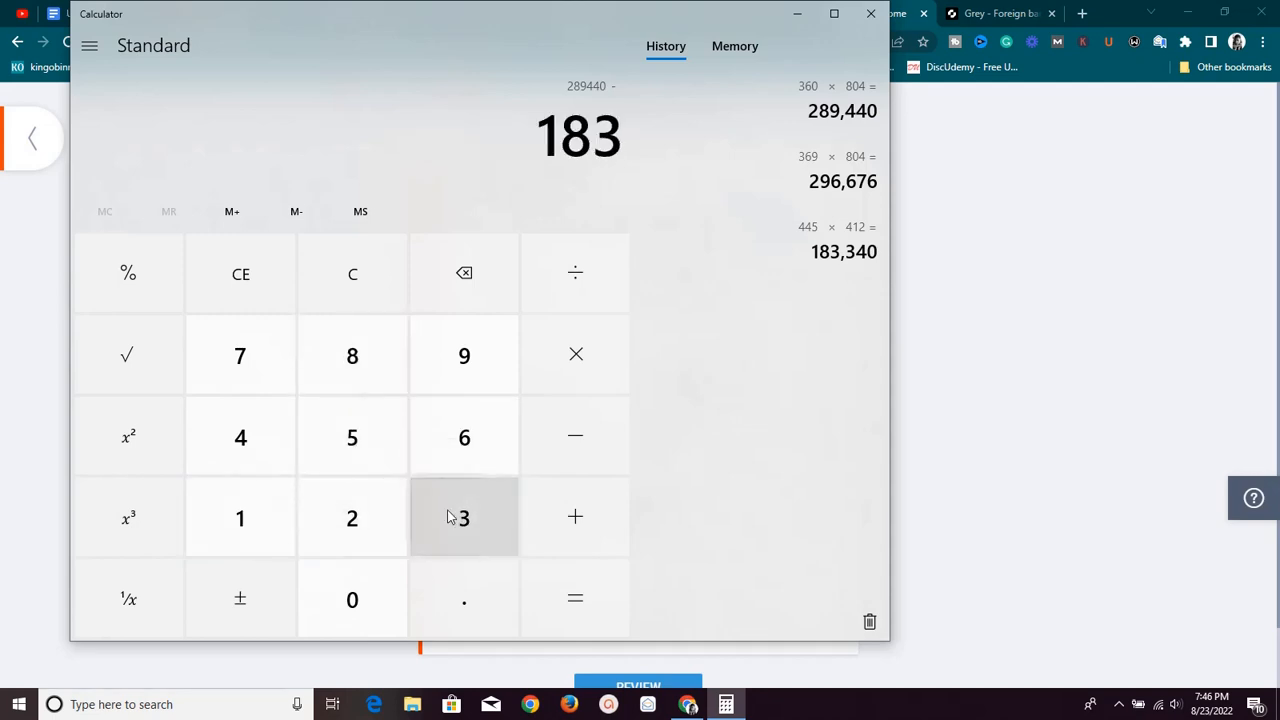
click(352, 600)
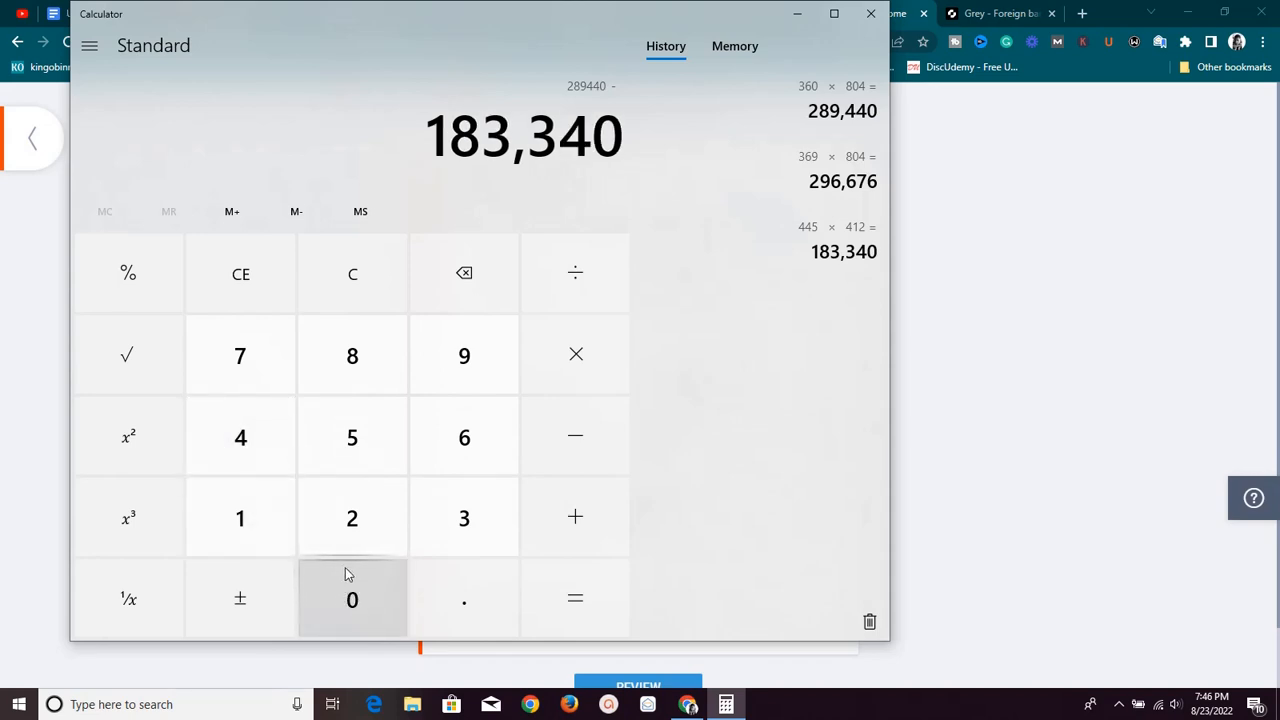
click(576, 598)
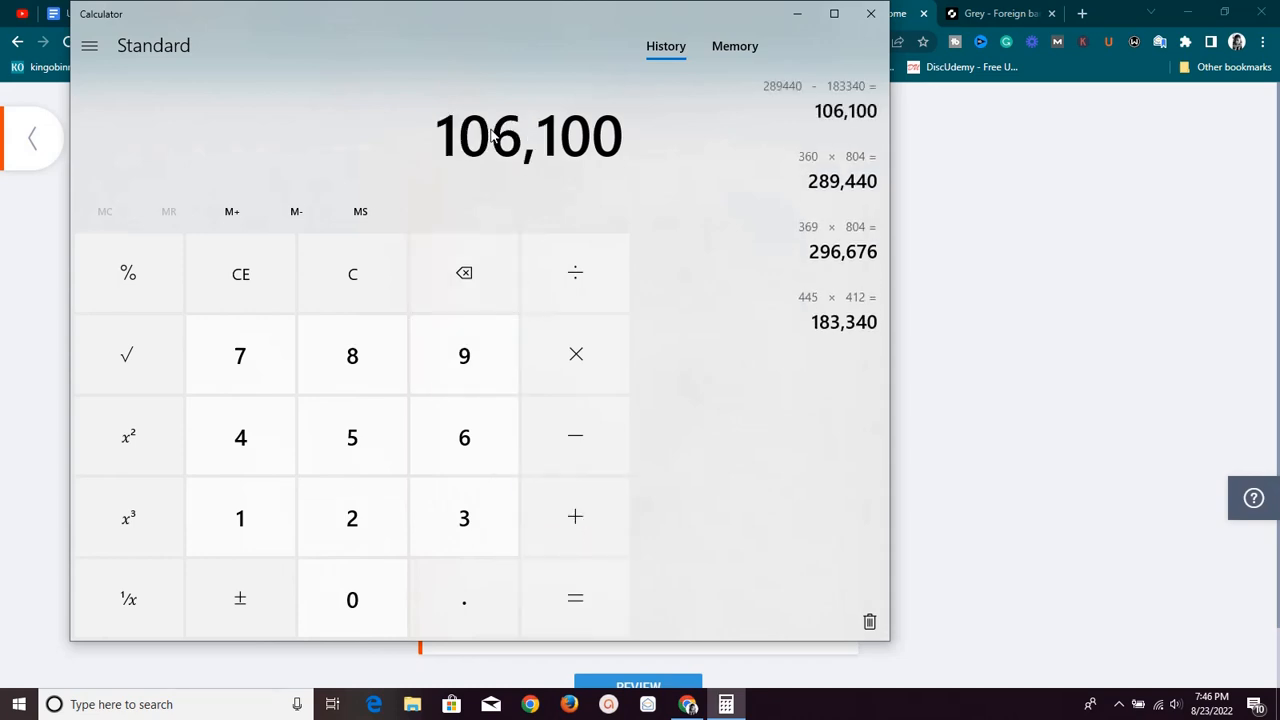
mouse_move(528, 136)
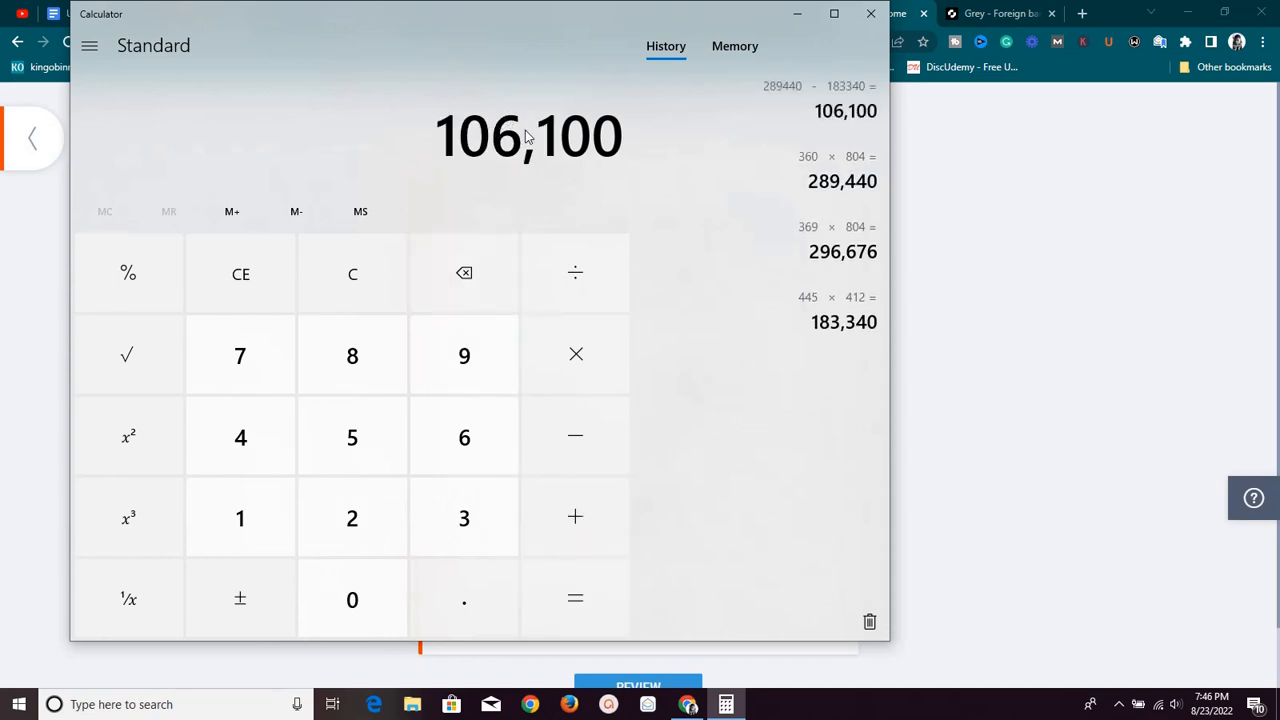
mouse_move(584, 160)
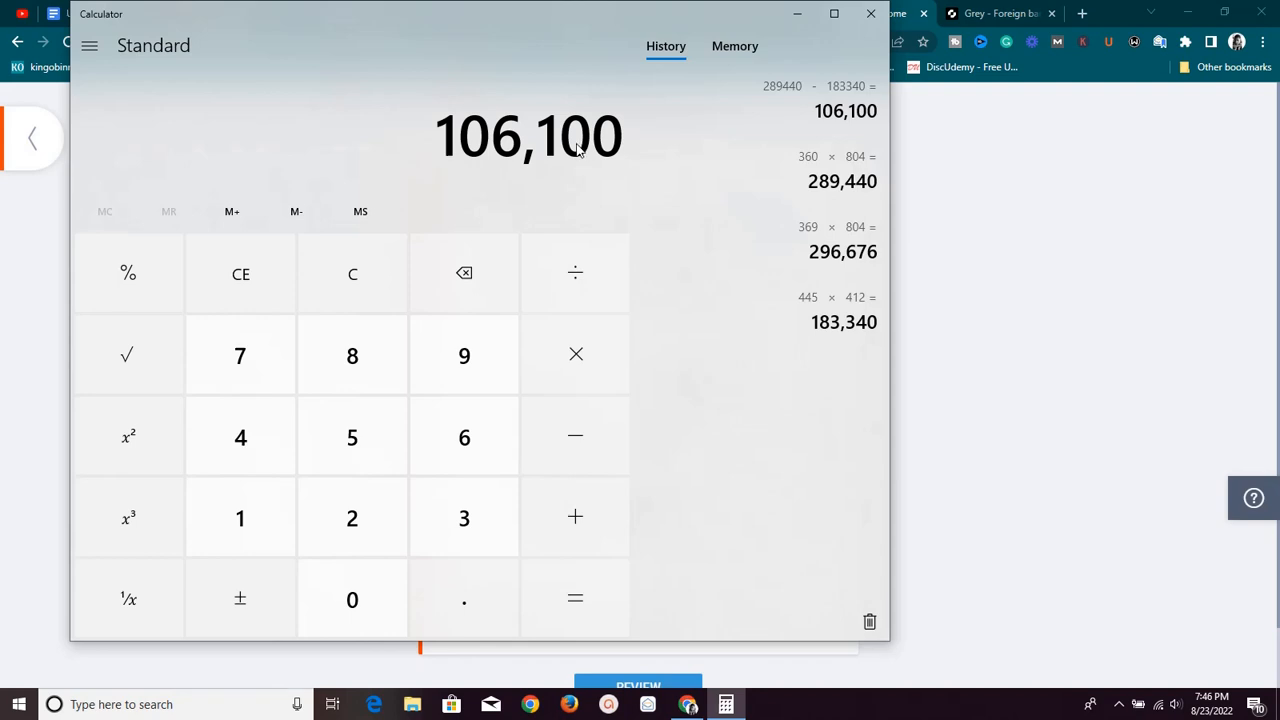
mouse_move(452, 120)
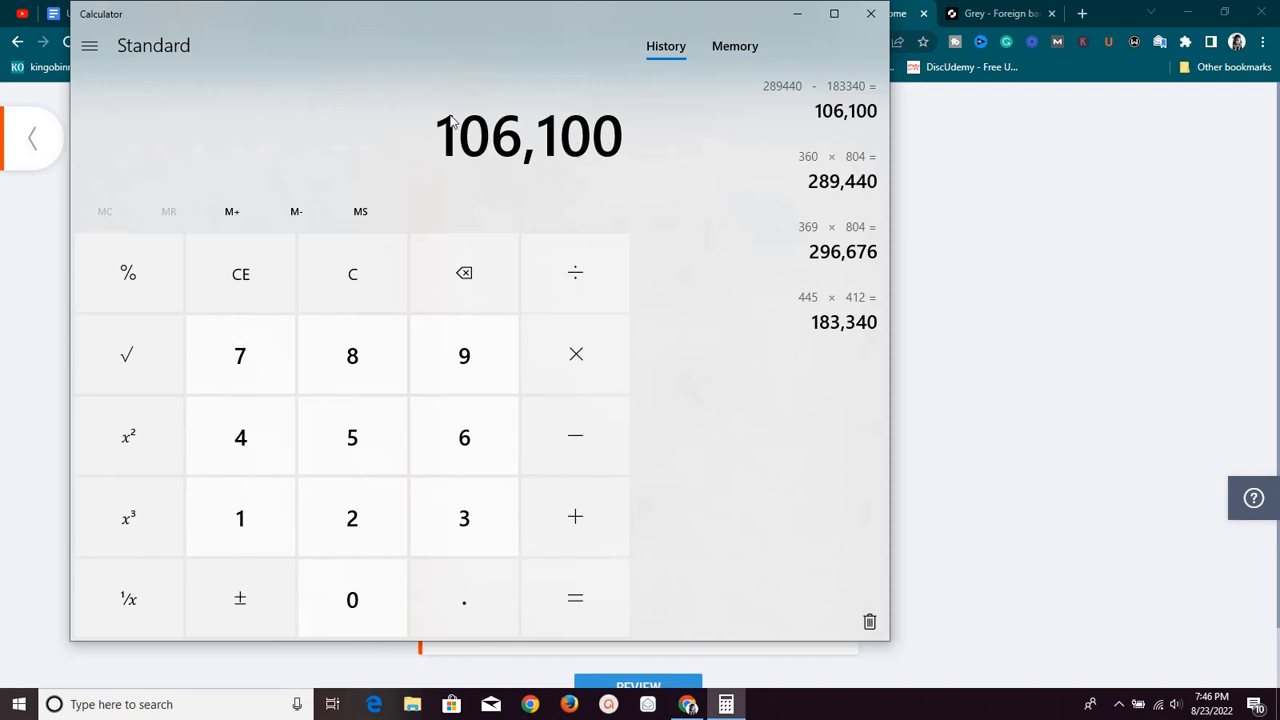
mouse_move(540, 156)
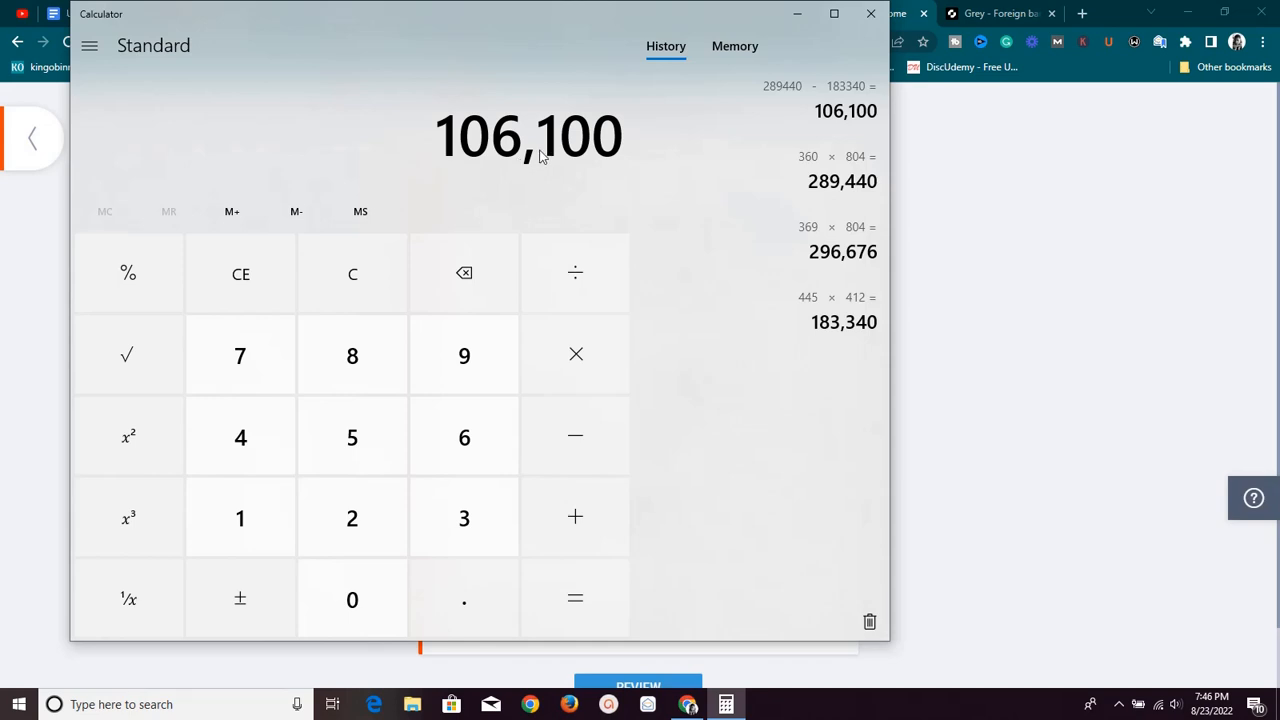
mouse_move(418, 164)
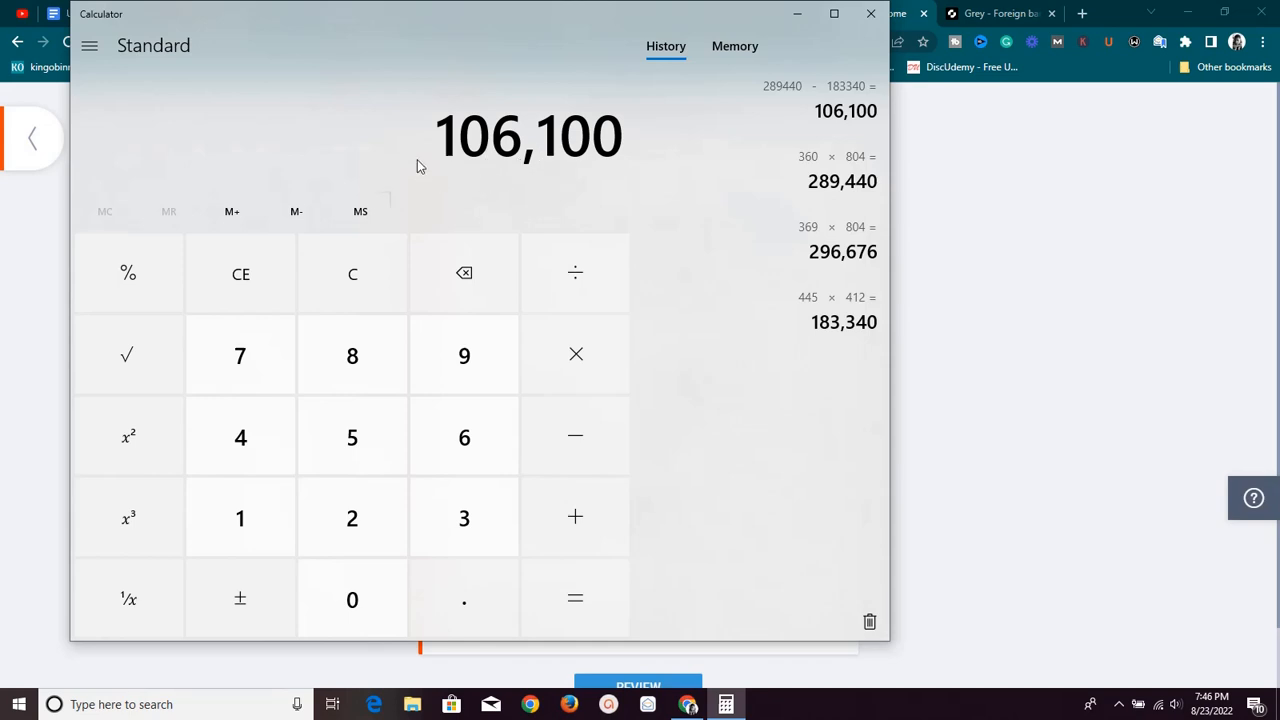
mouse_move(640, 180)
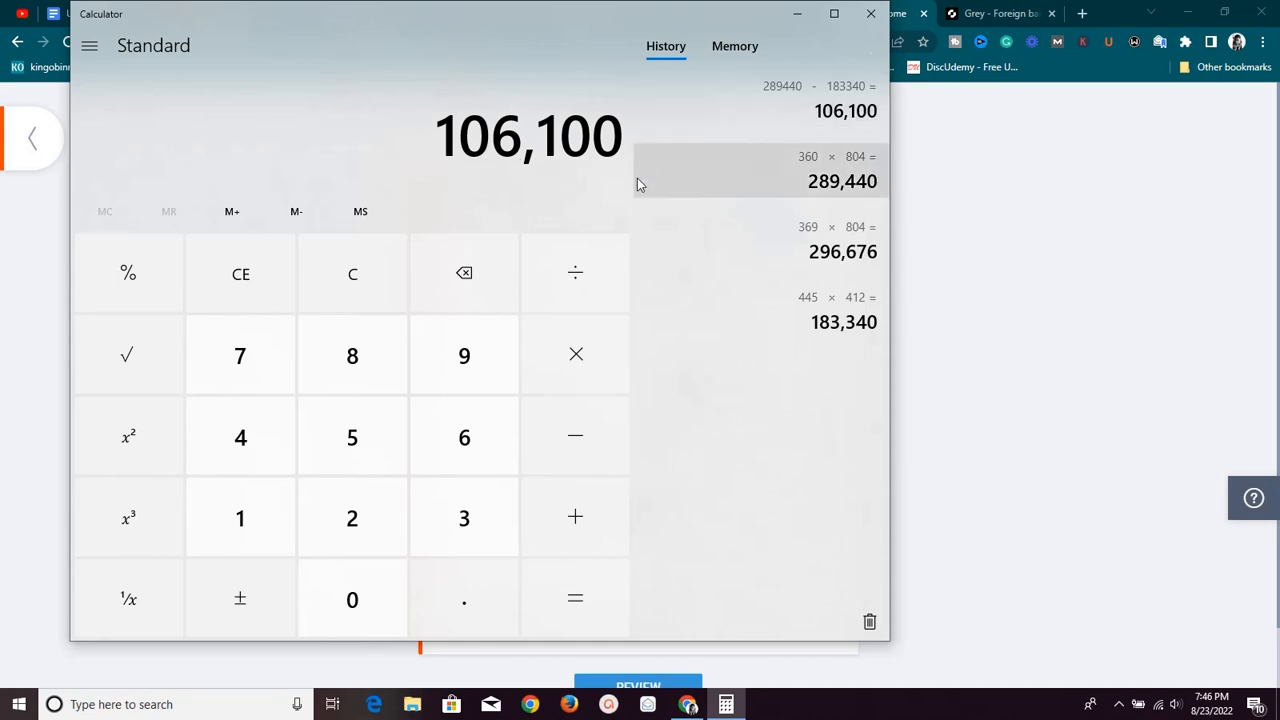
mouse_move(408, 180)
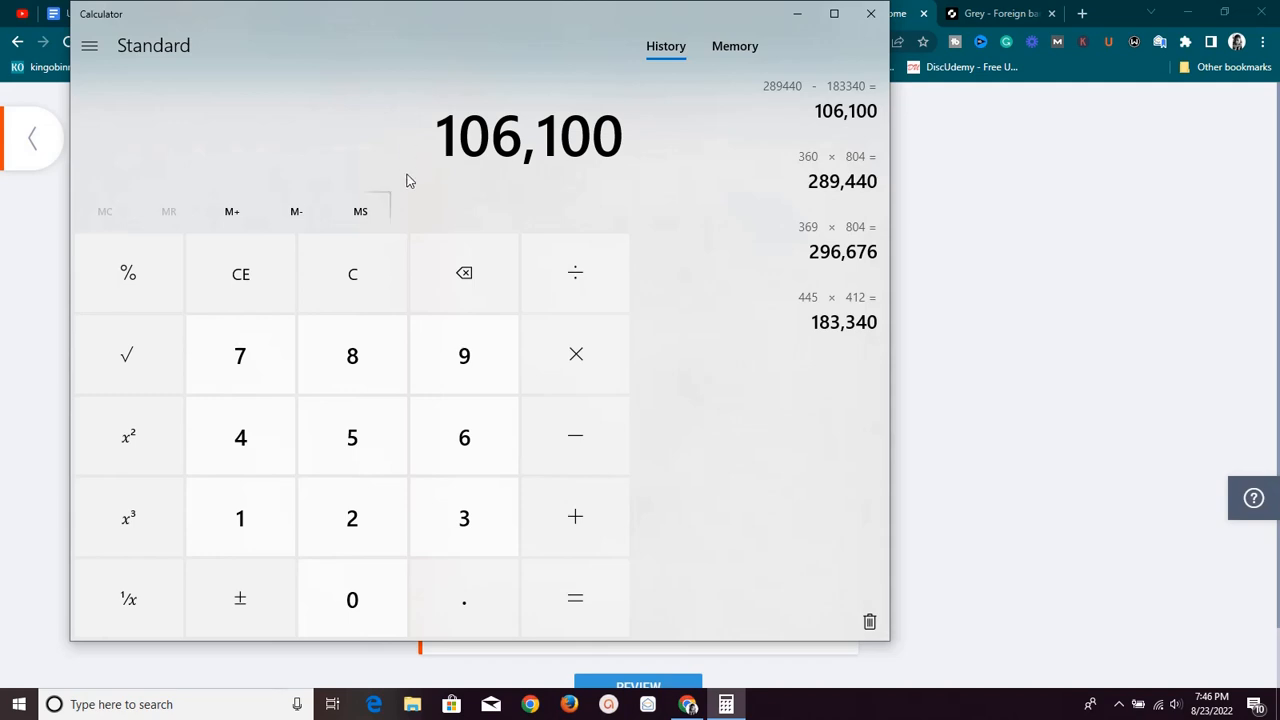
mouse_move(476, 170)
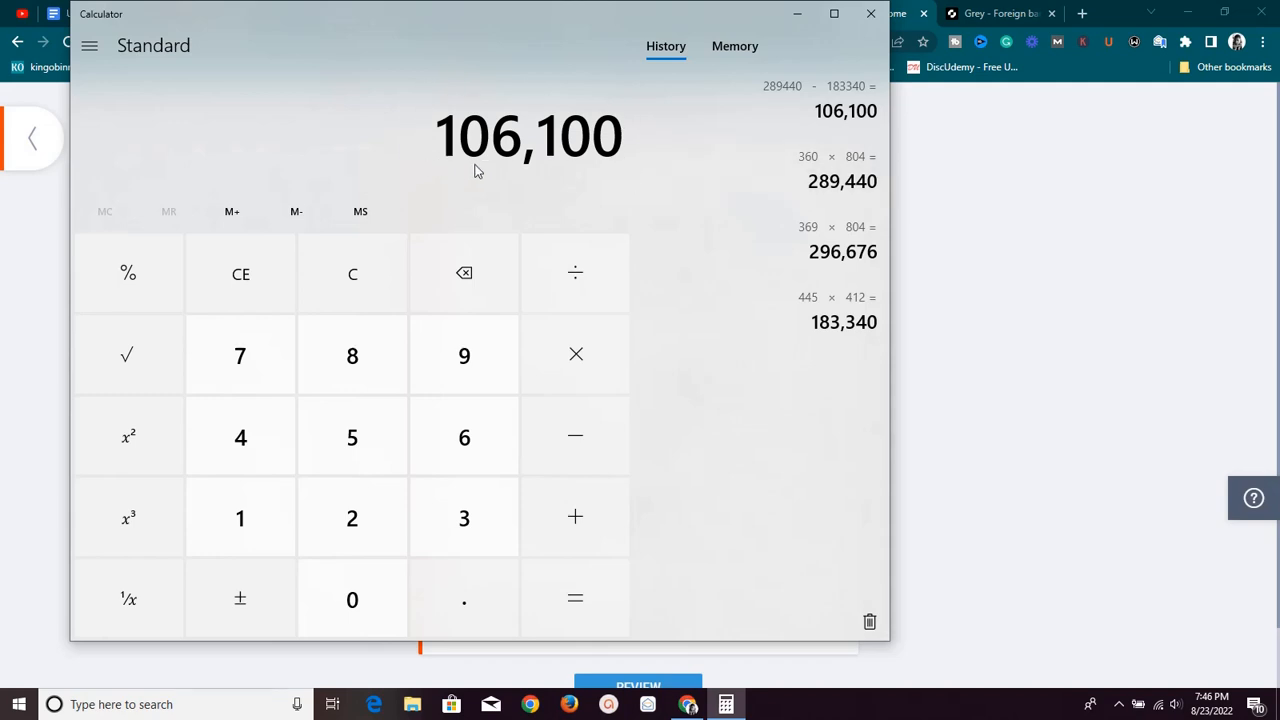
mouse_move(762, 46)
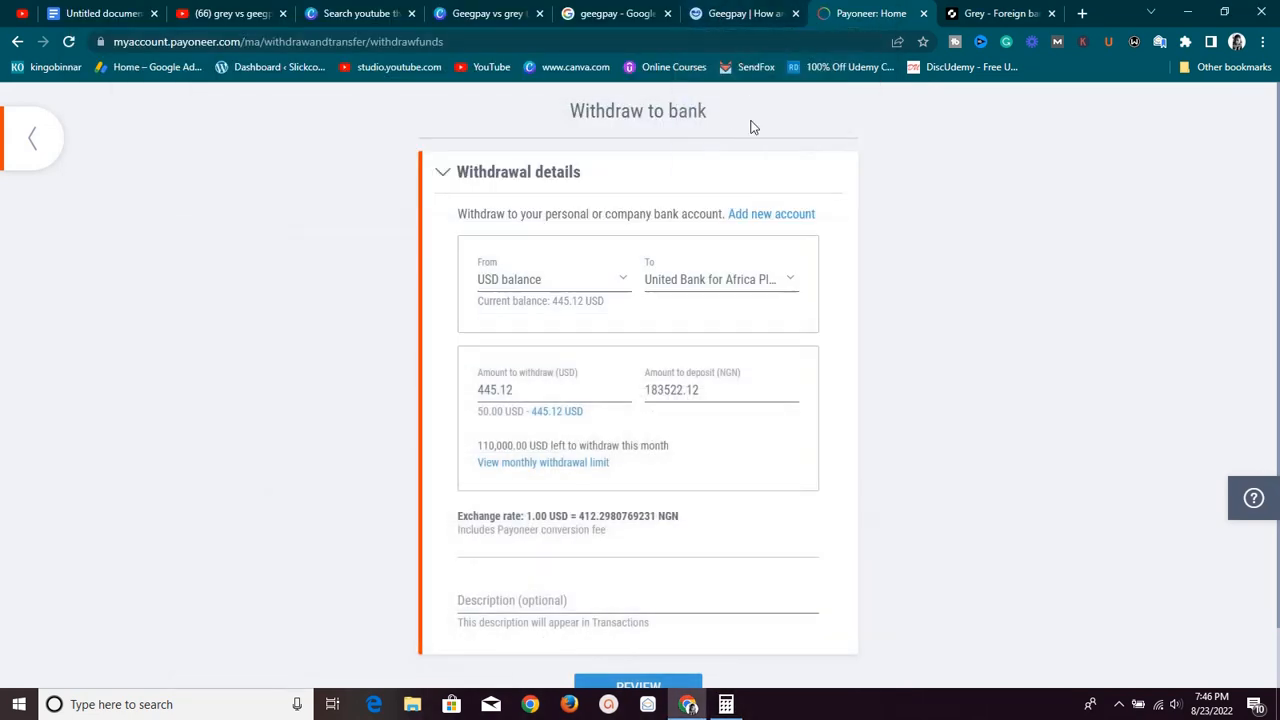
click(740, 12)
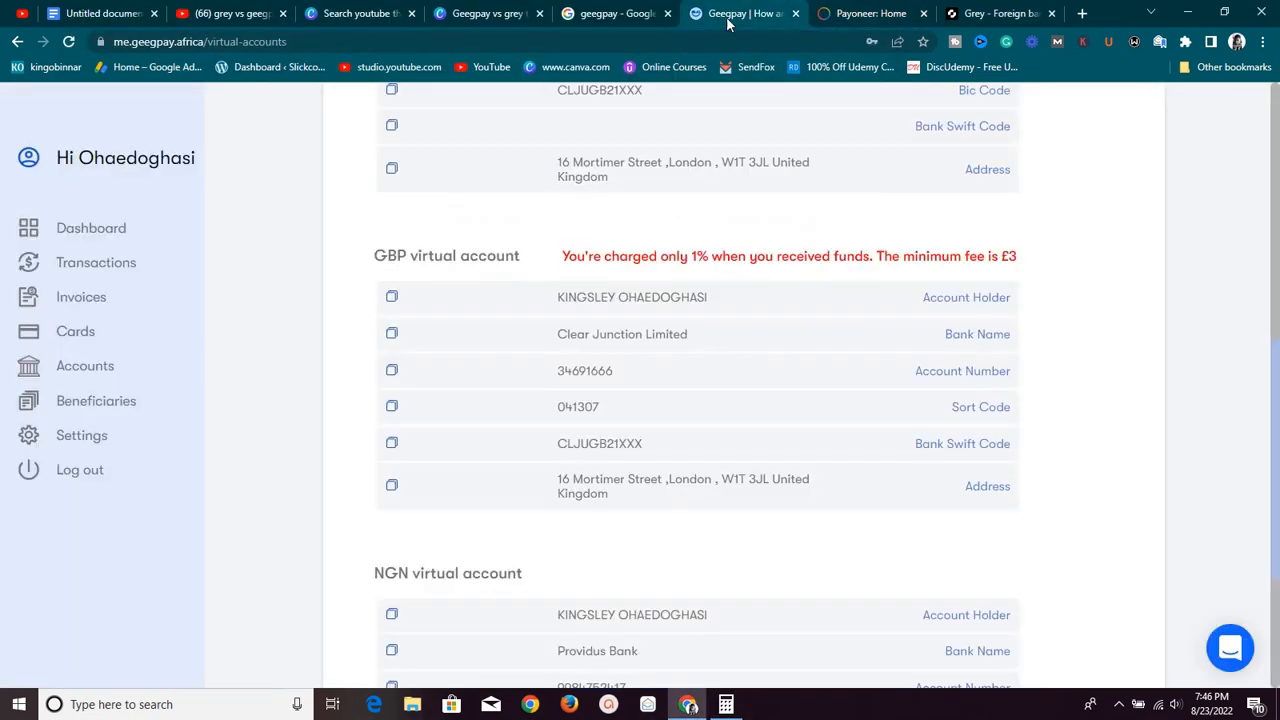
- Scroll over Geegpay's GBP virtual account details and return to the dashboard
scroll(up, 3)
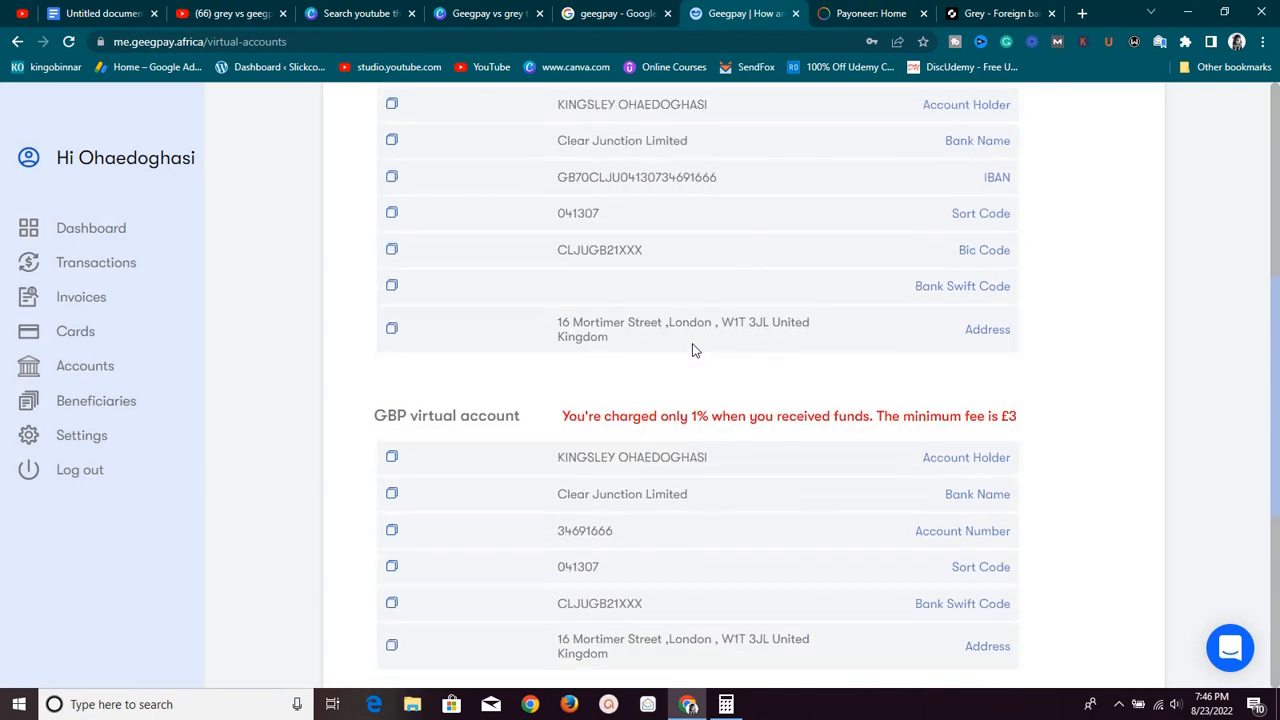
scroll(down, 3)
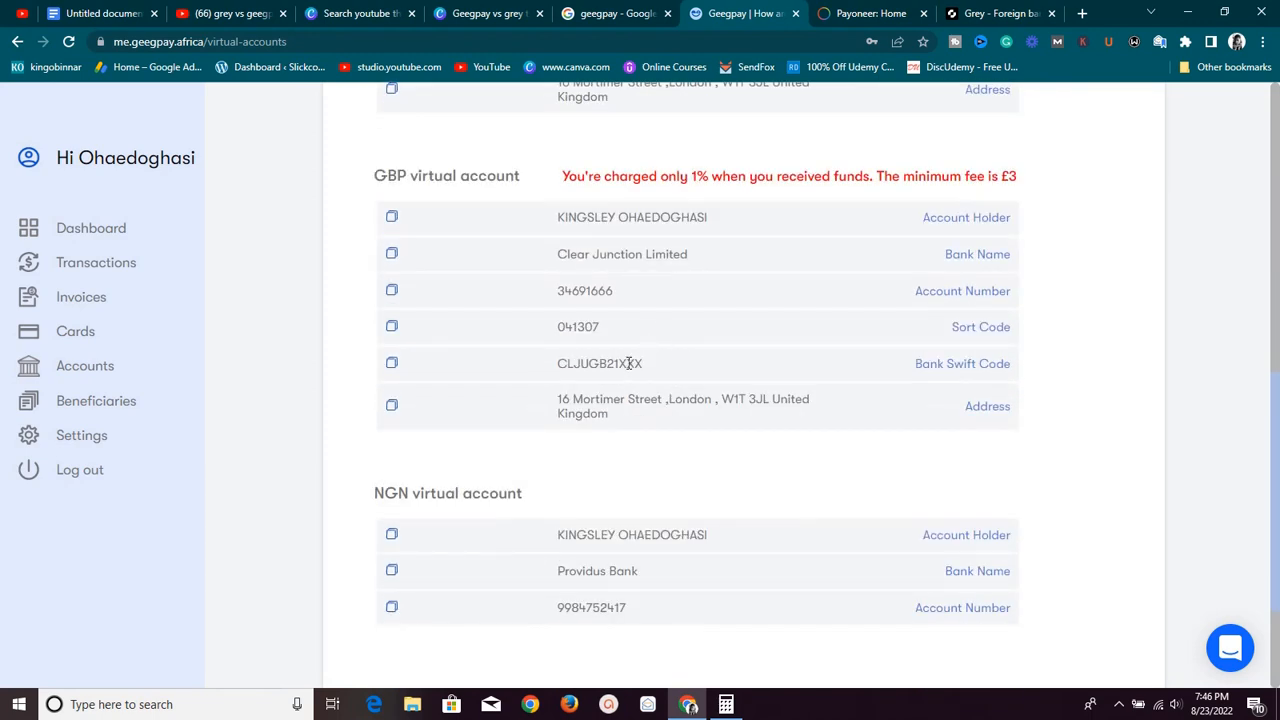
scroll(up, 3)
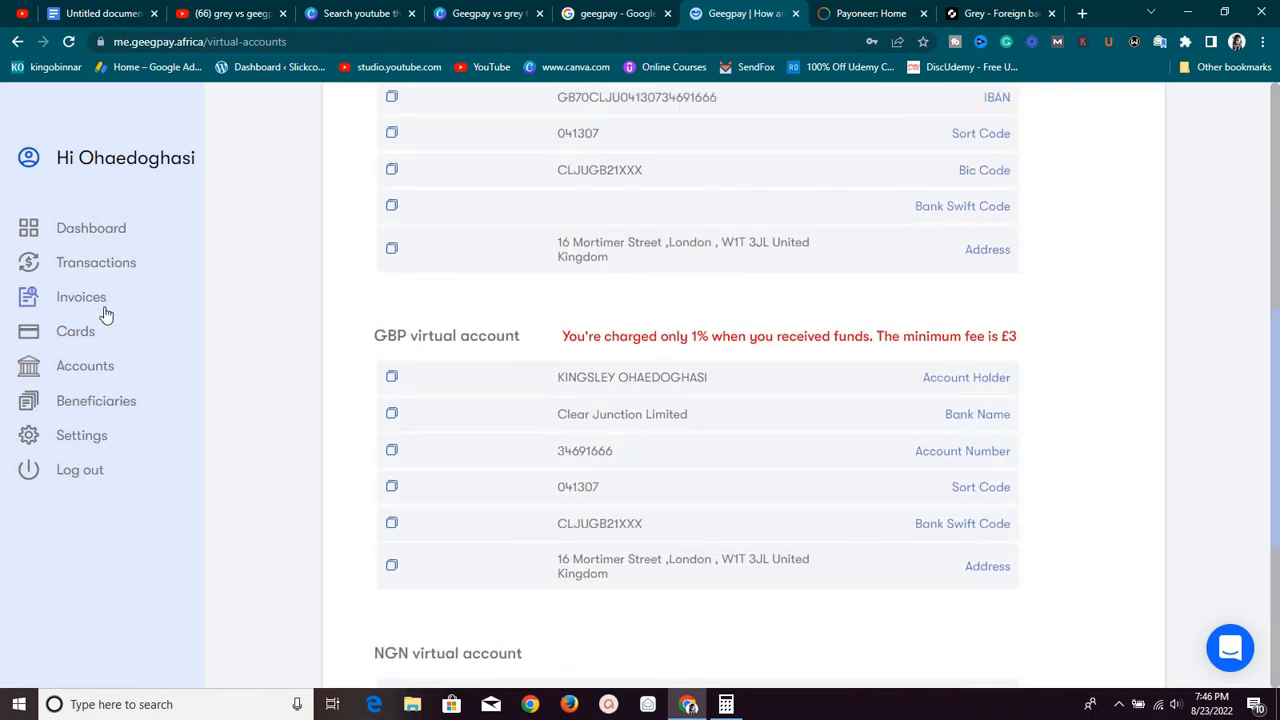
click(90, 228)
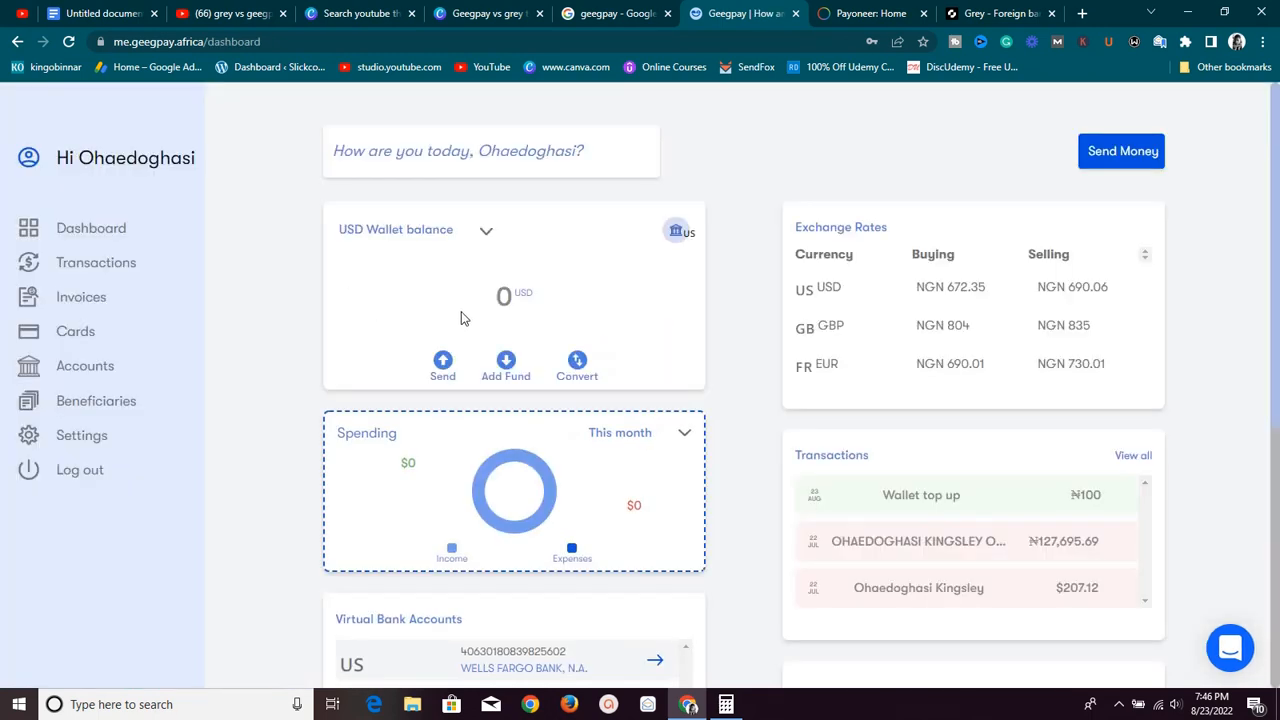
- Set up a Geegpay conversion from the NGN Wallet into the GBP Wallet
click(576, 364)
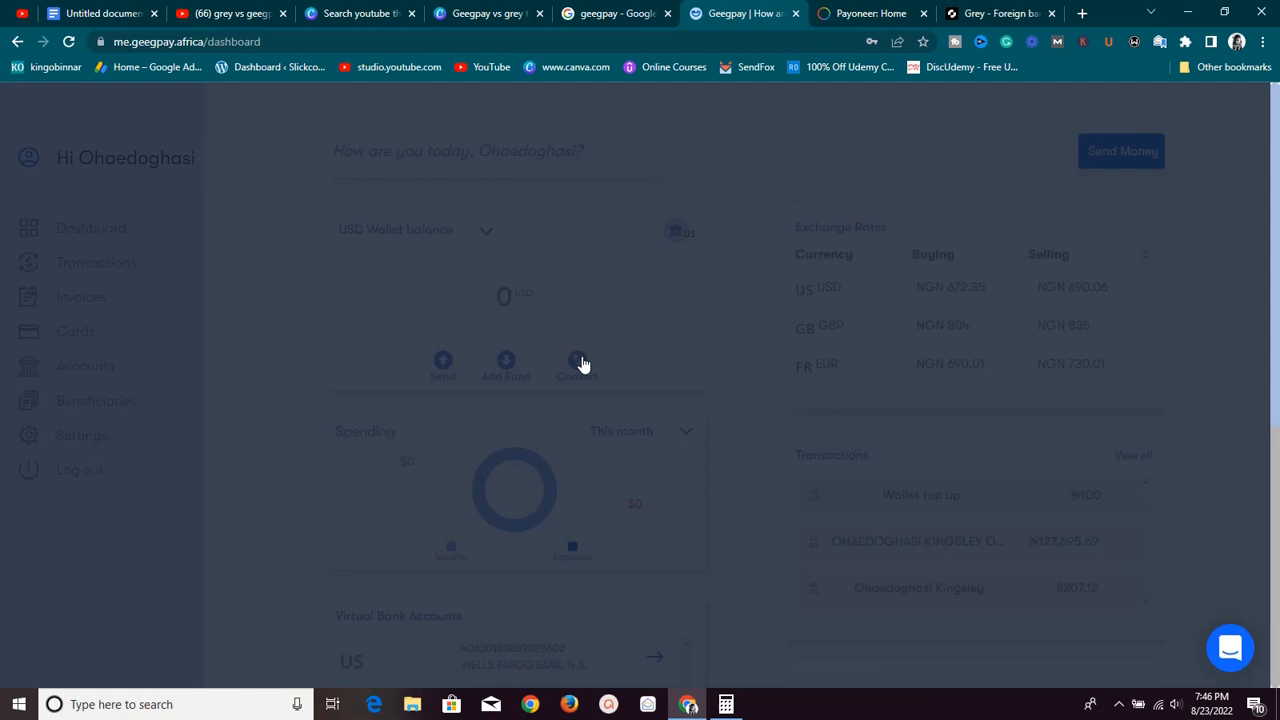
click(576, 364)
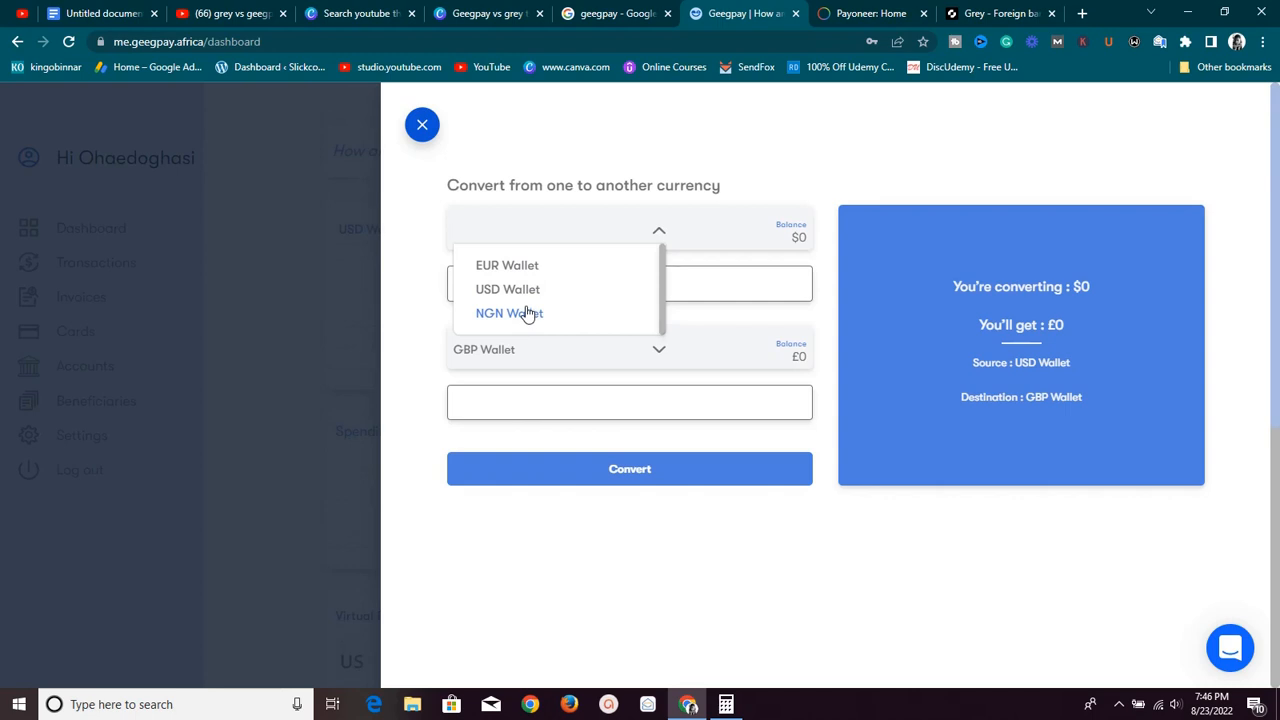
mouse_move(560, 270)
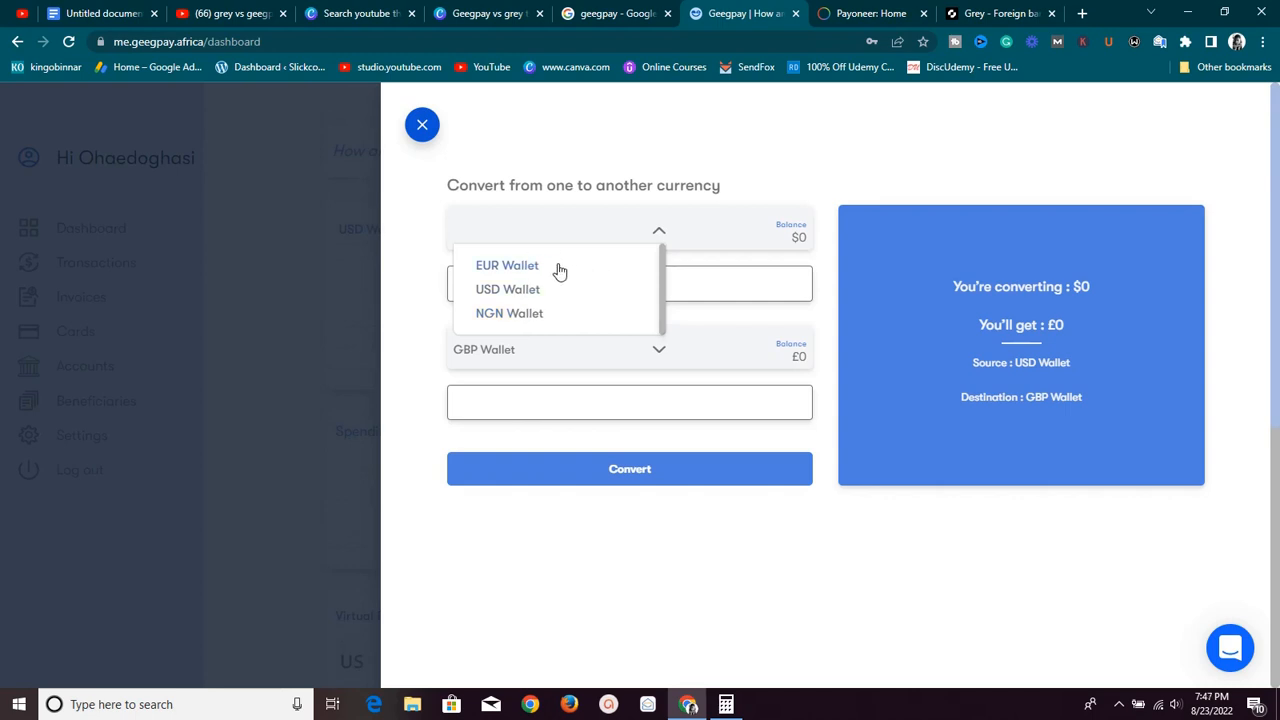
click(508, 288)
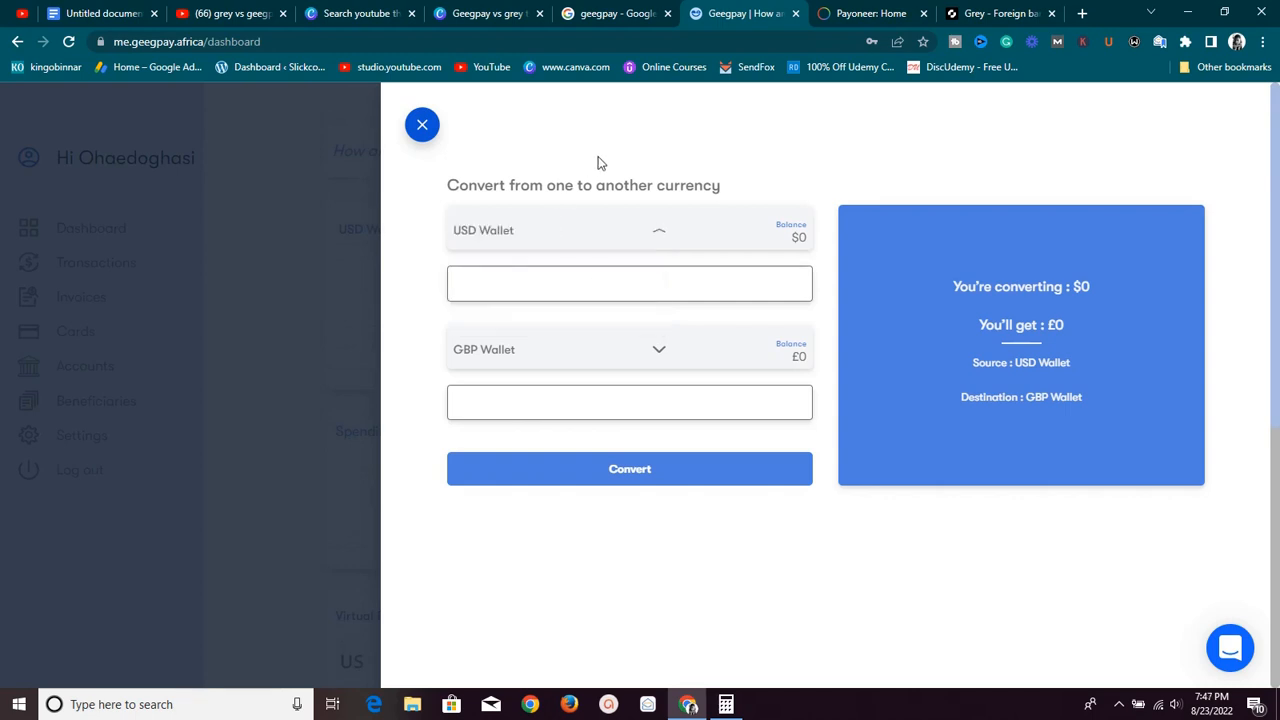
click(628, 348)
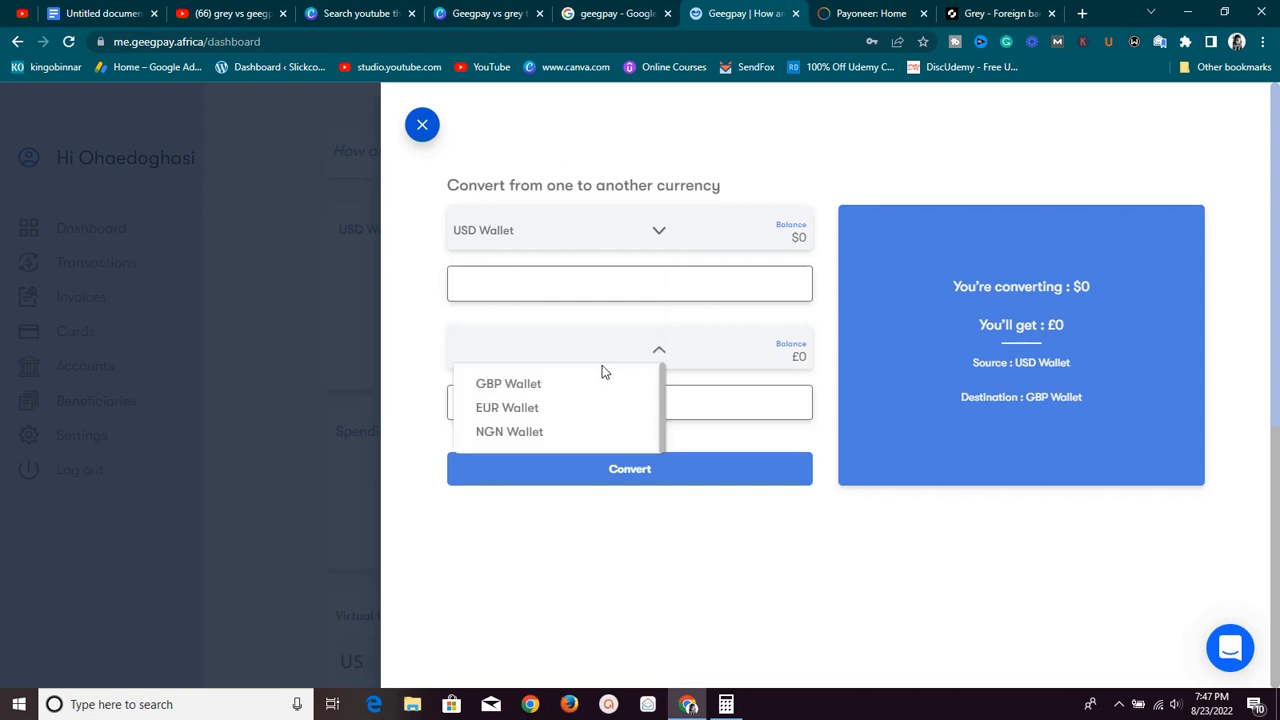
click(508, 384)
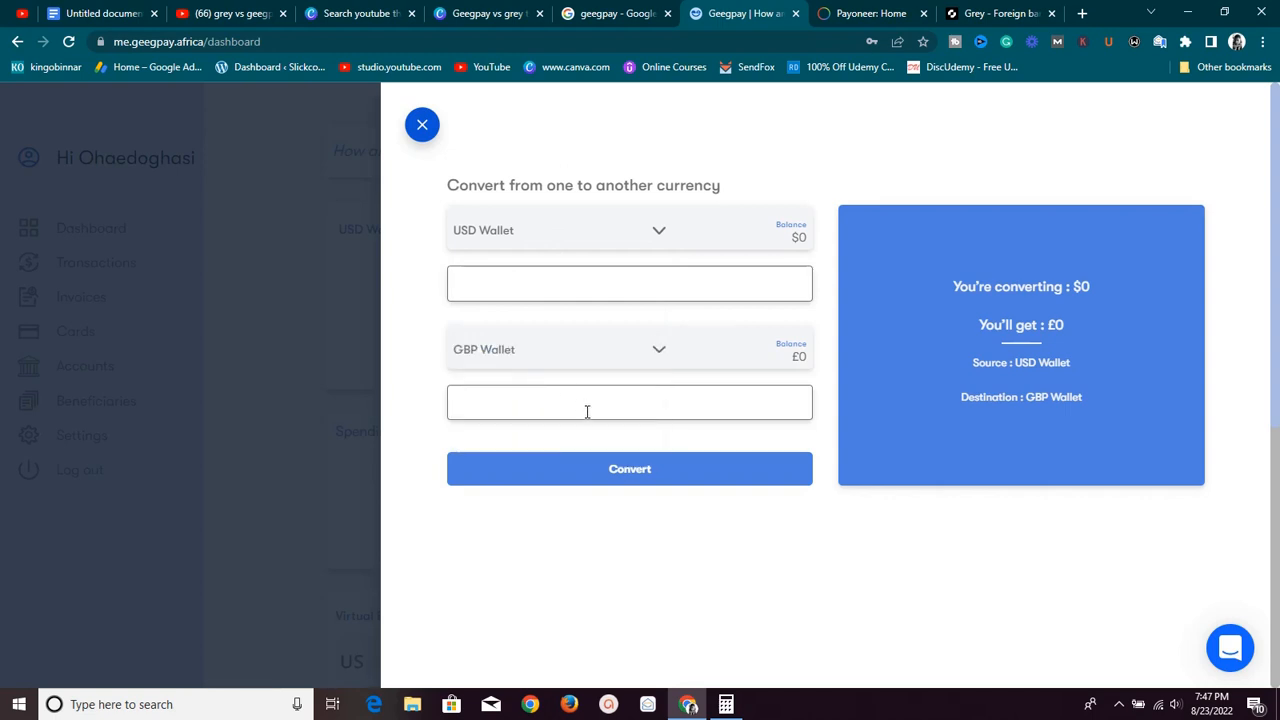
mouse_move(652, 244)
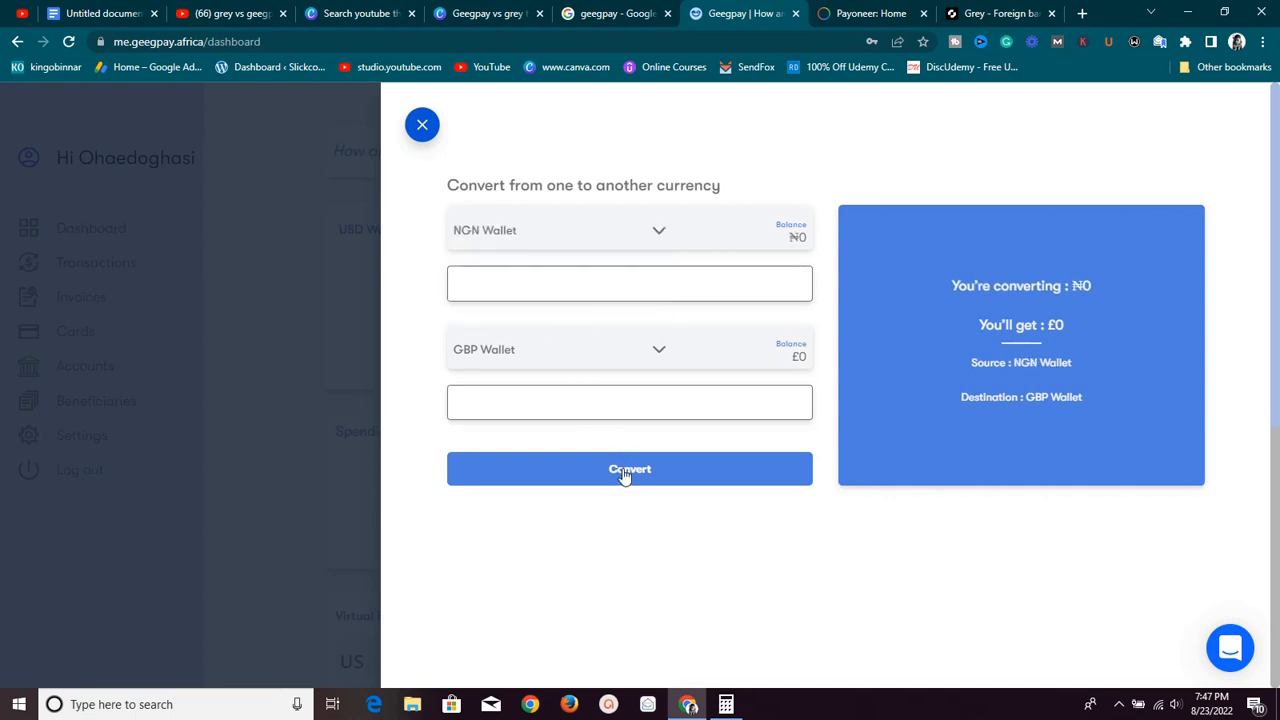
- Attempt the conversion, get the 'no conversion exists' notice, close the form and switch to Grey
click(628, 468)
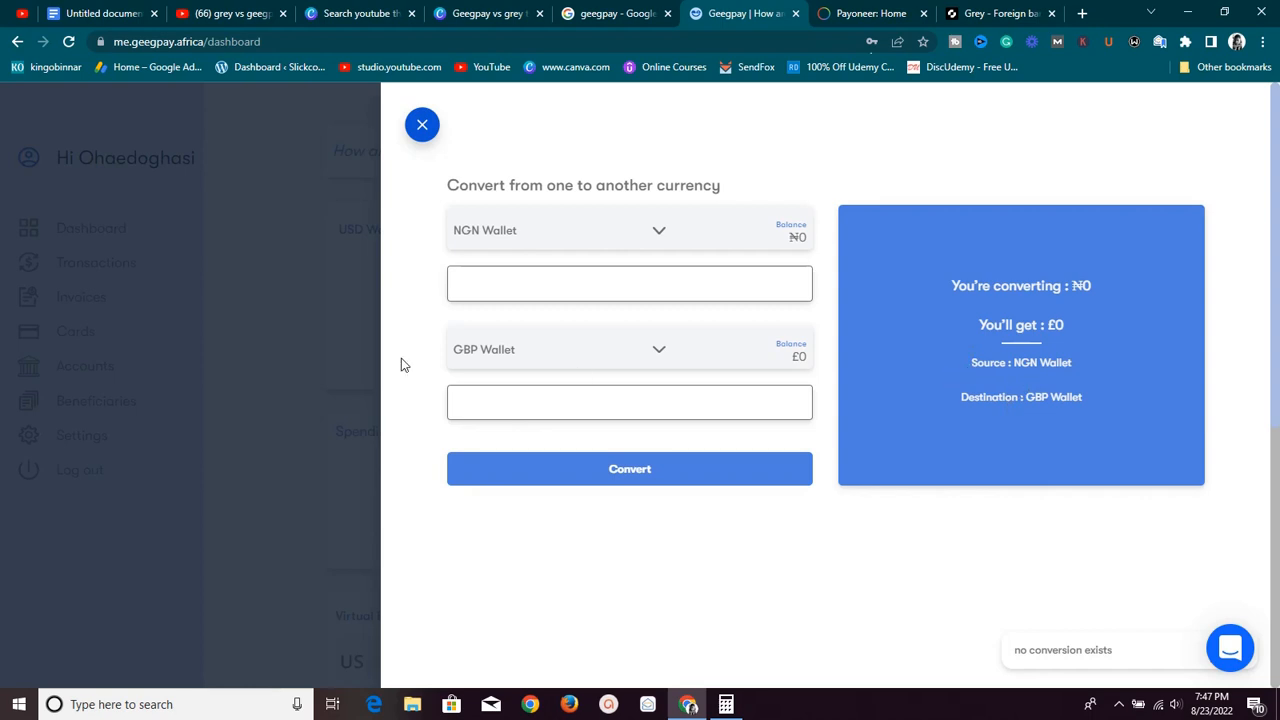
click(420, 124)
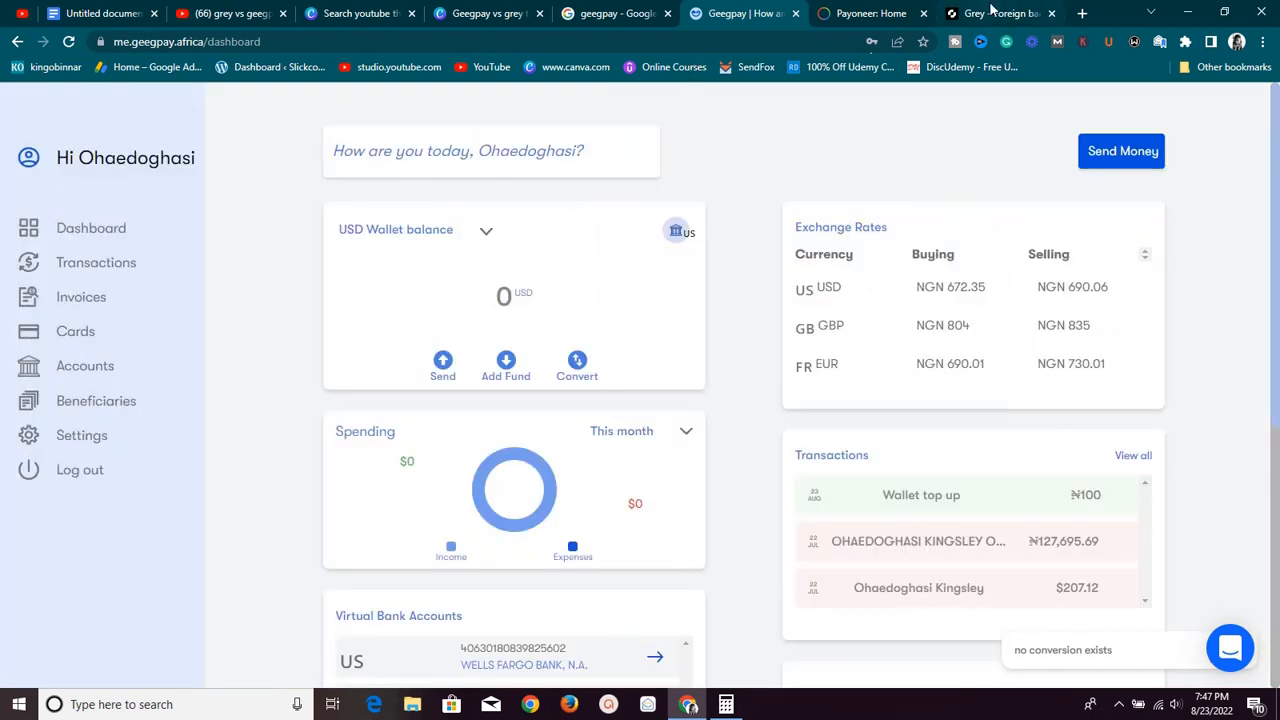
click(1000, 12)
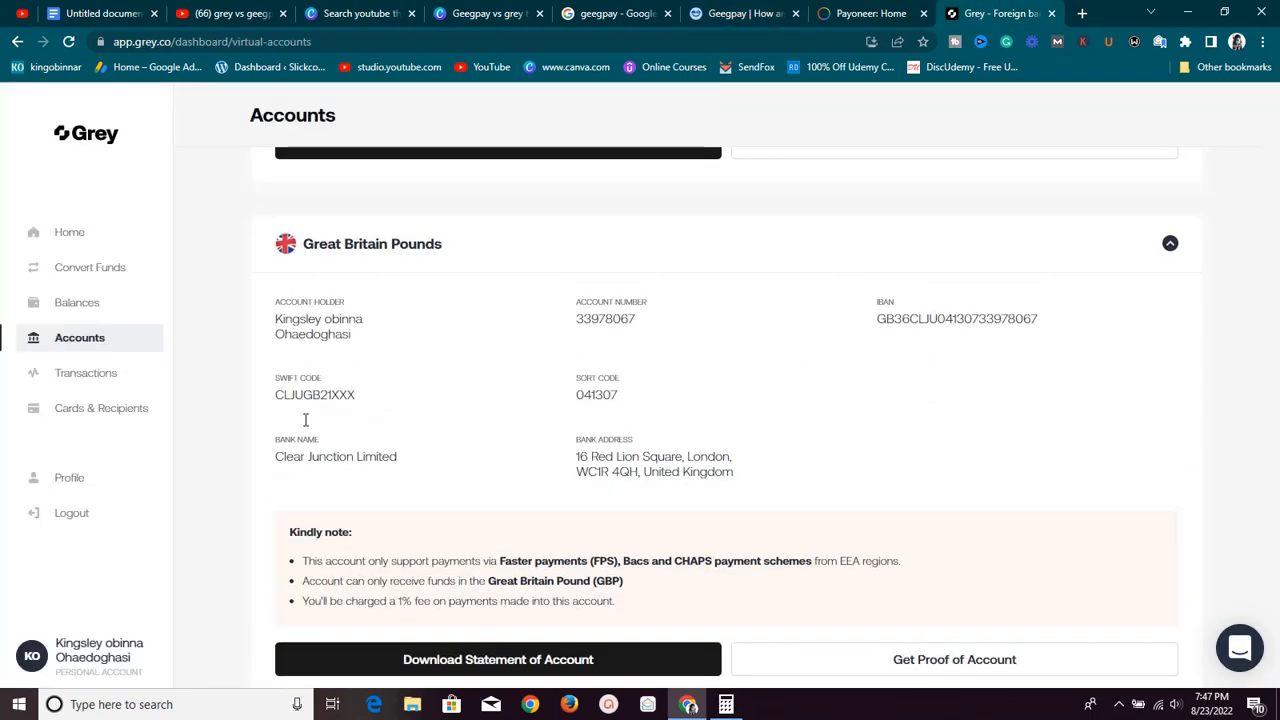
mouse_move(116, 308)
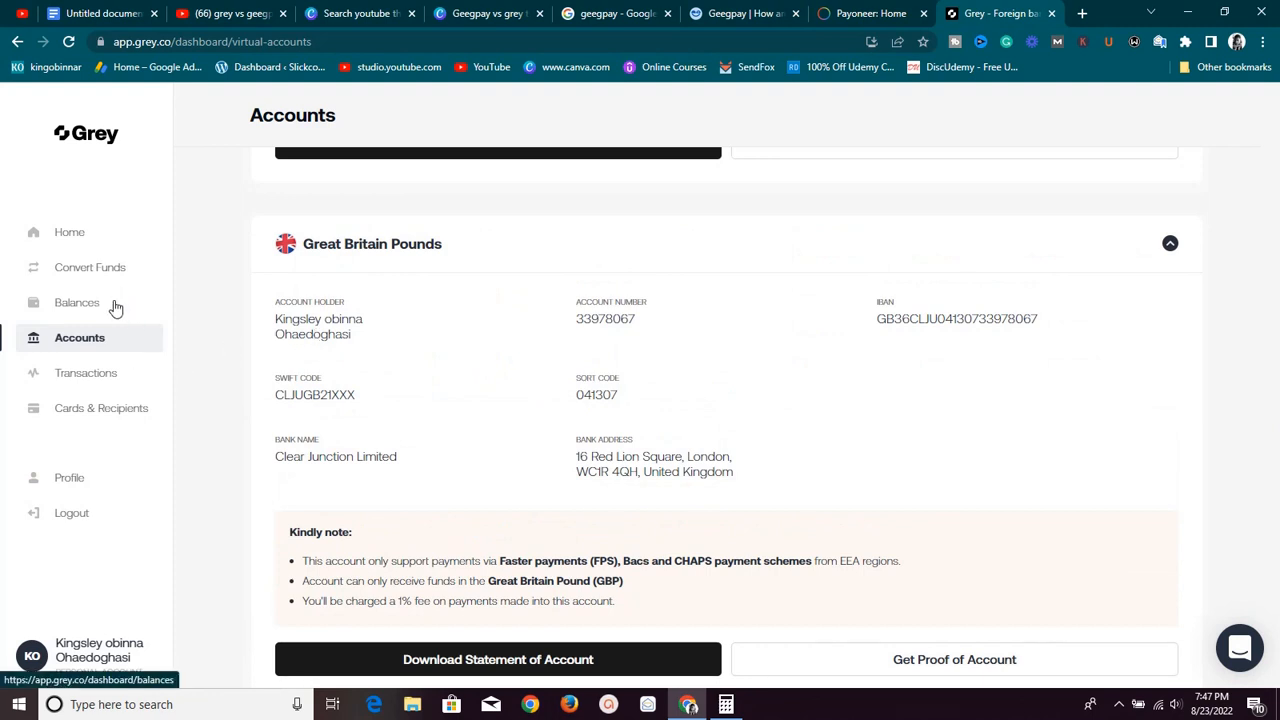
- Open Grey's GBP balance, peek at the Swap Funds form and close it
click(76, 302)
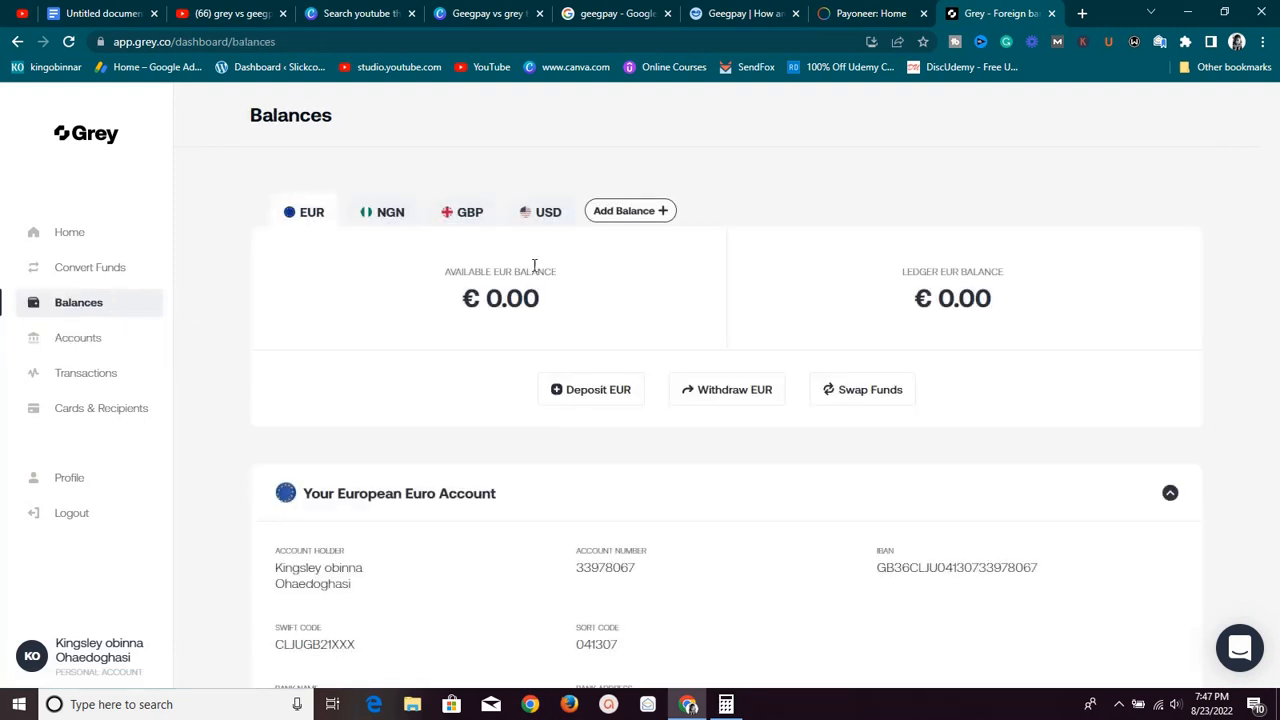
click(460, 212)
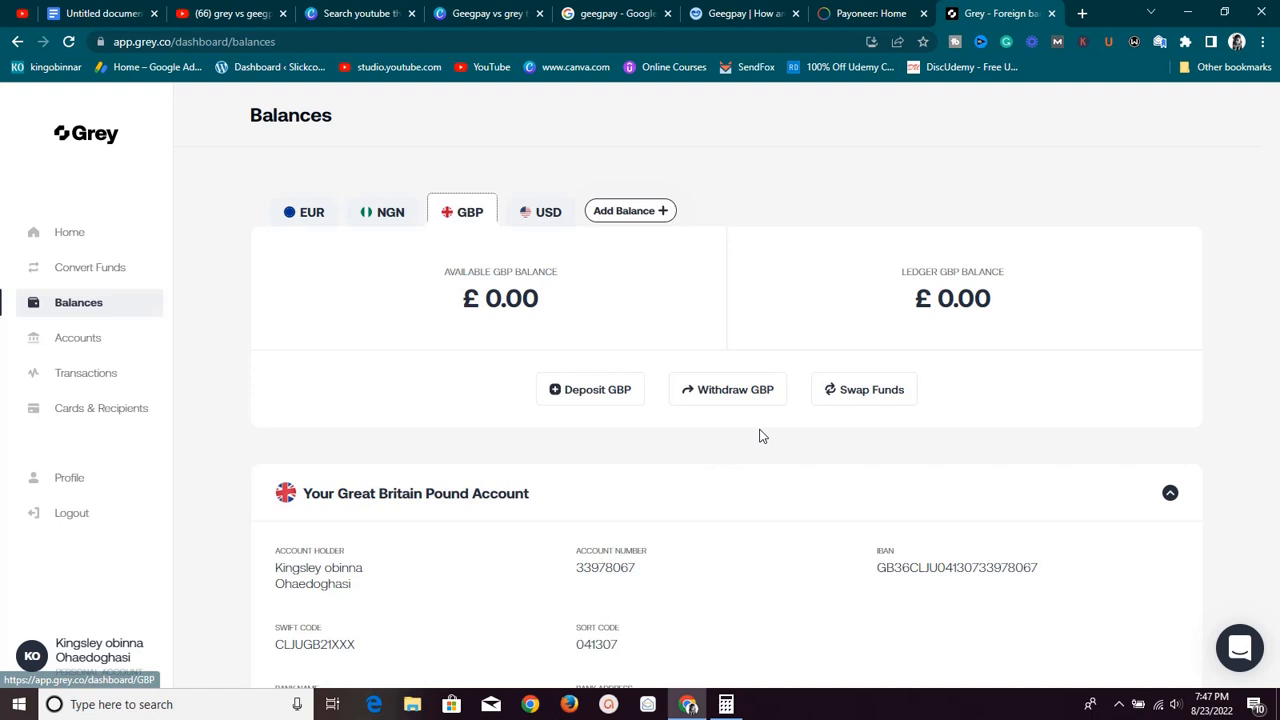
click(864, 388)
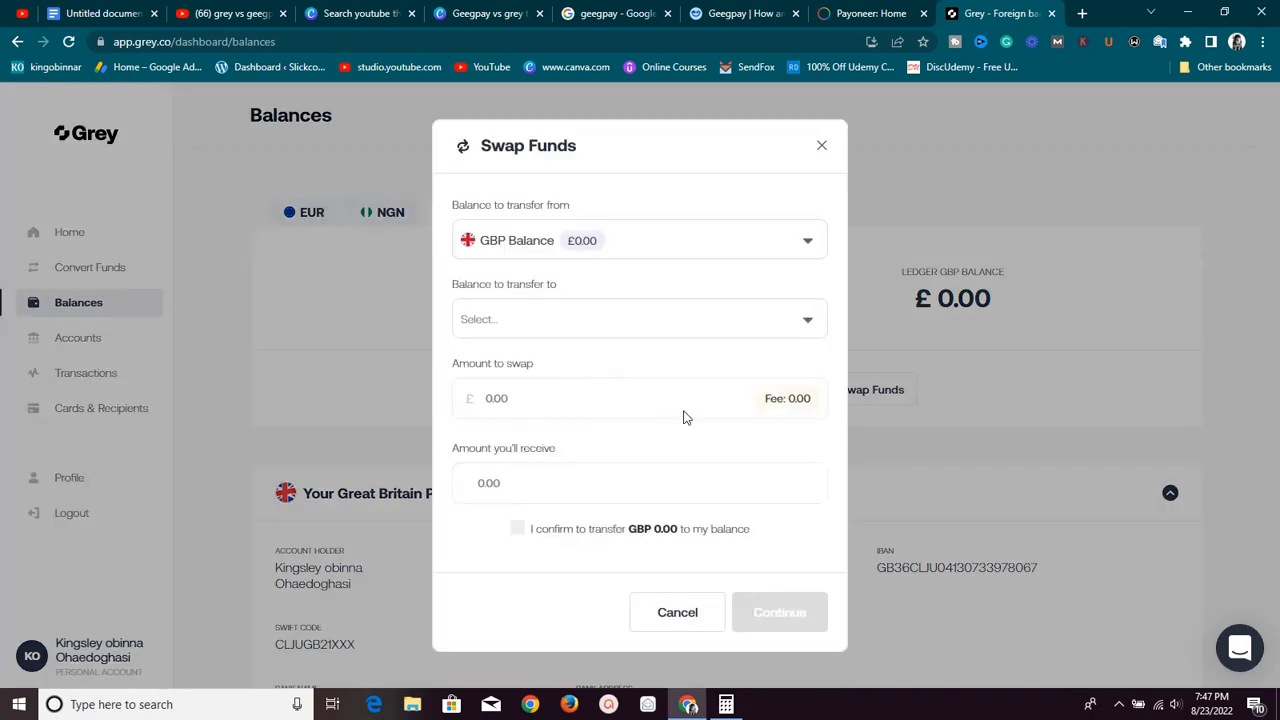
mouse_move(794, 158)
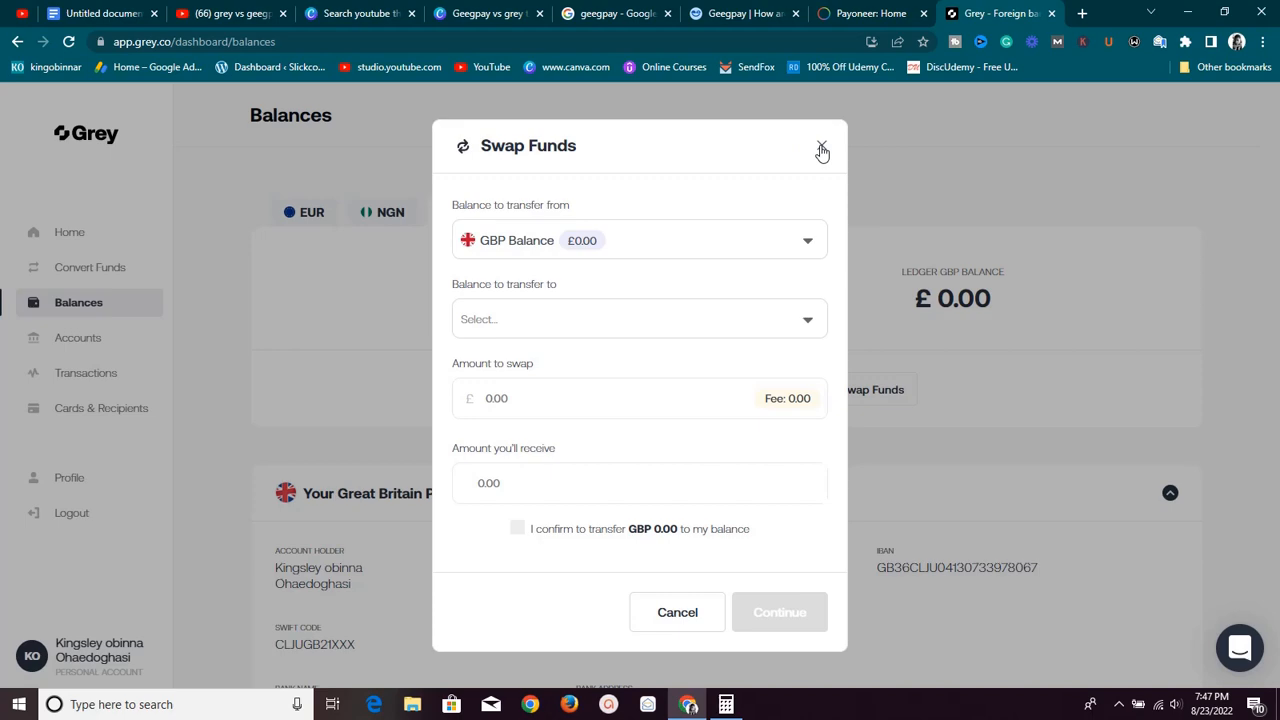
click(820, 146)
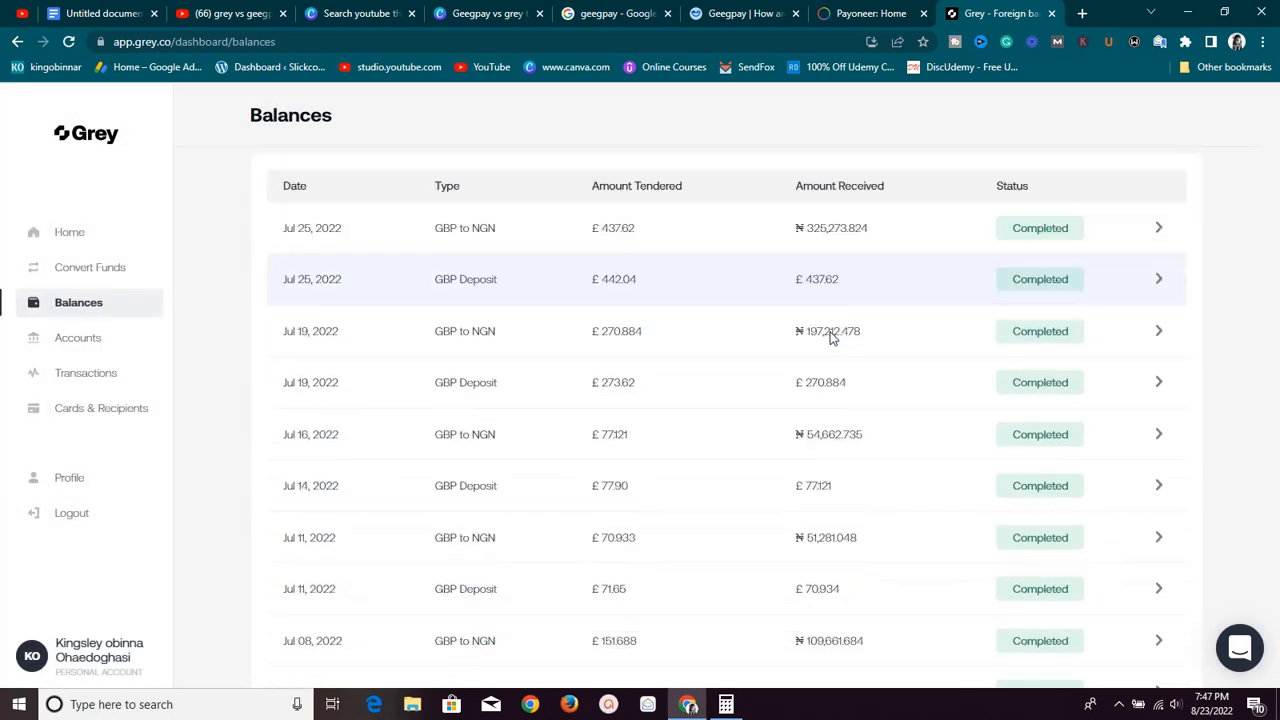
- Scroll through the GBP Balance Activity history of deposits and GBP-to-NGN conversions
scroll(up, 3)
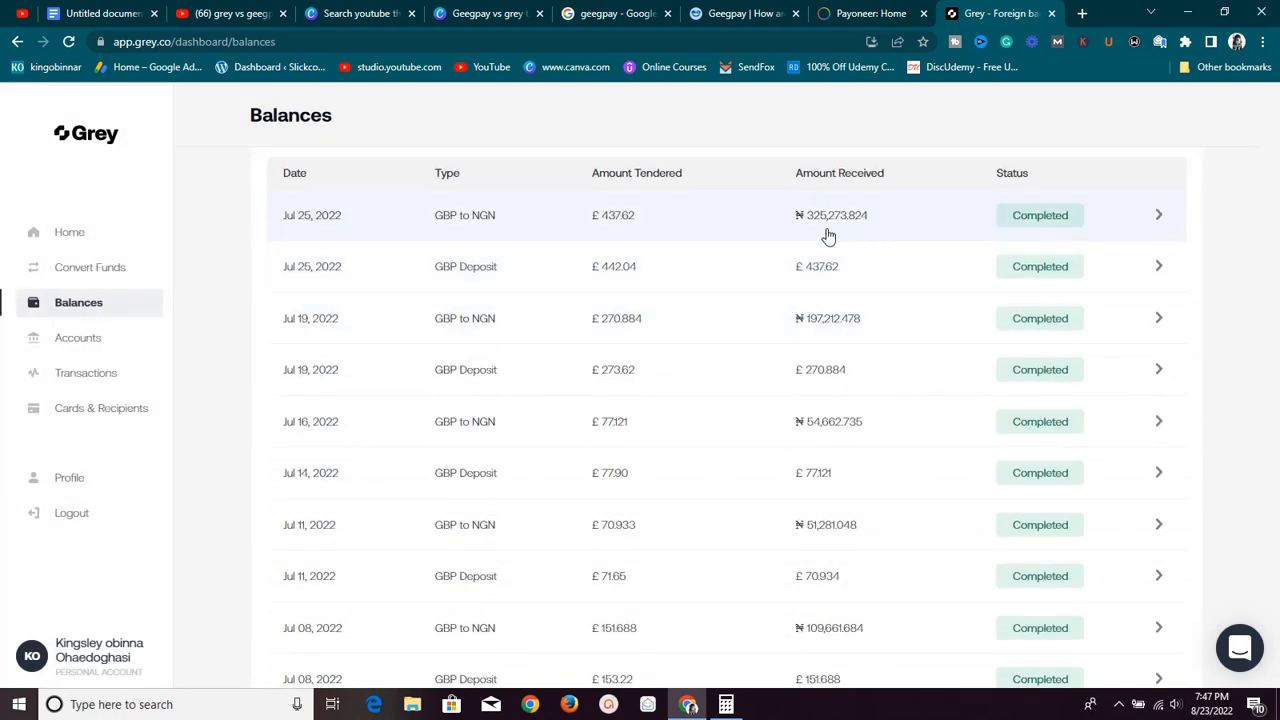
scroll(down, 3)
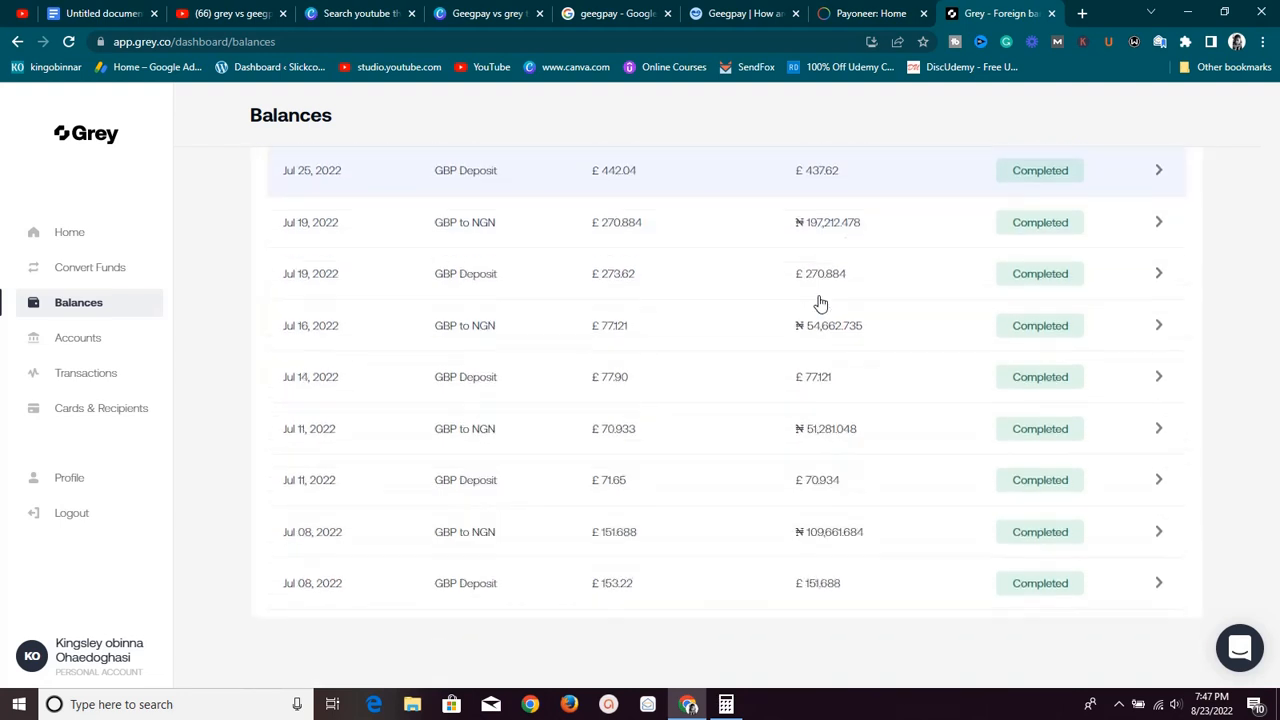
scroll(up, 3)
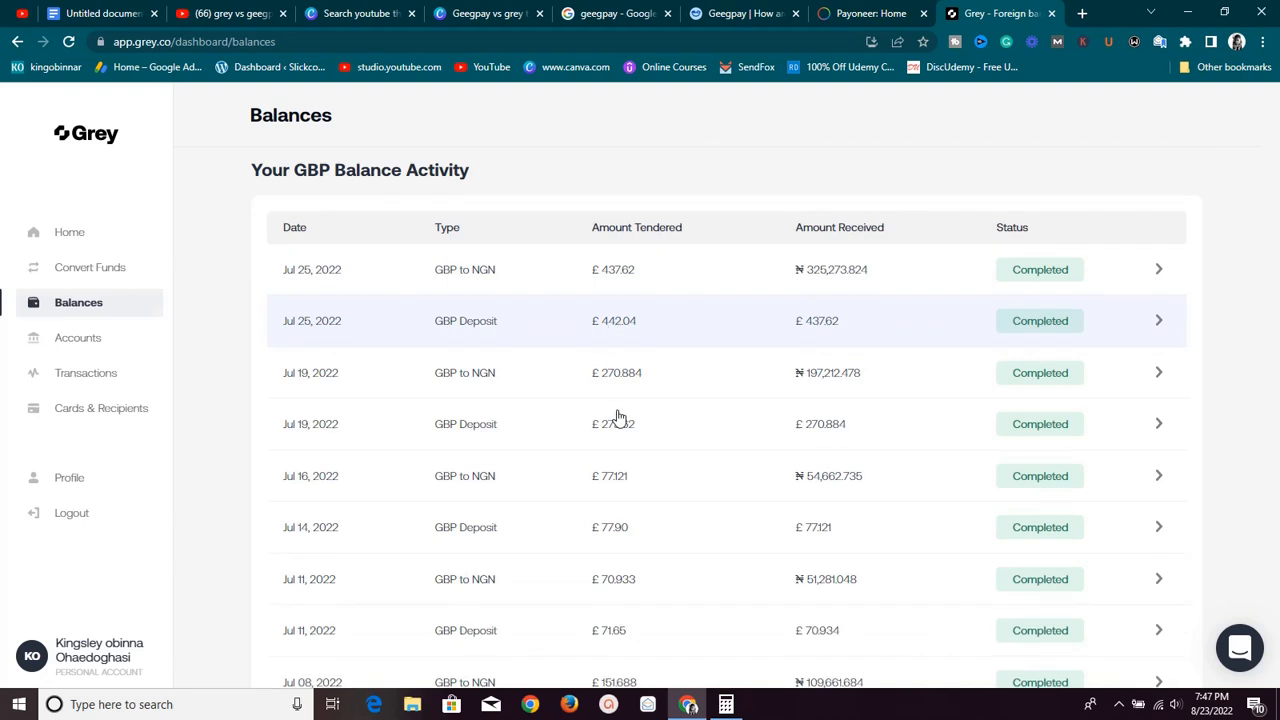
mouse_move(620, 448)
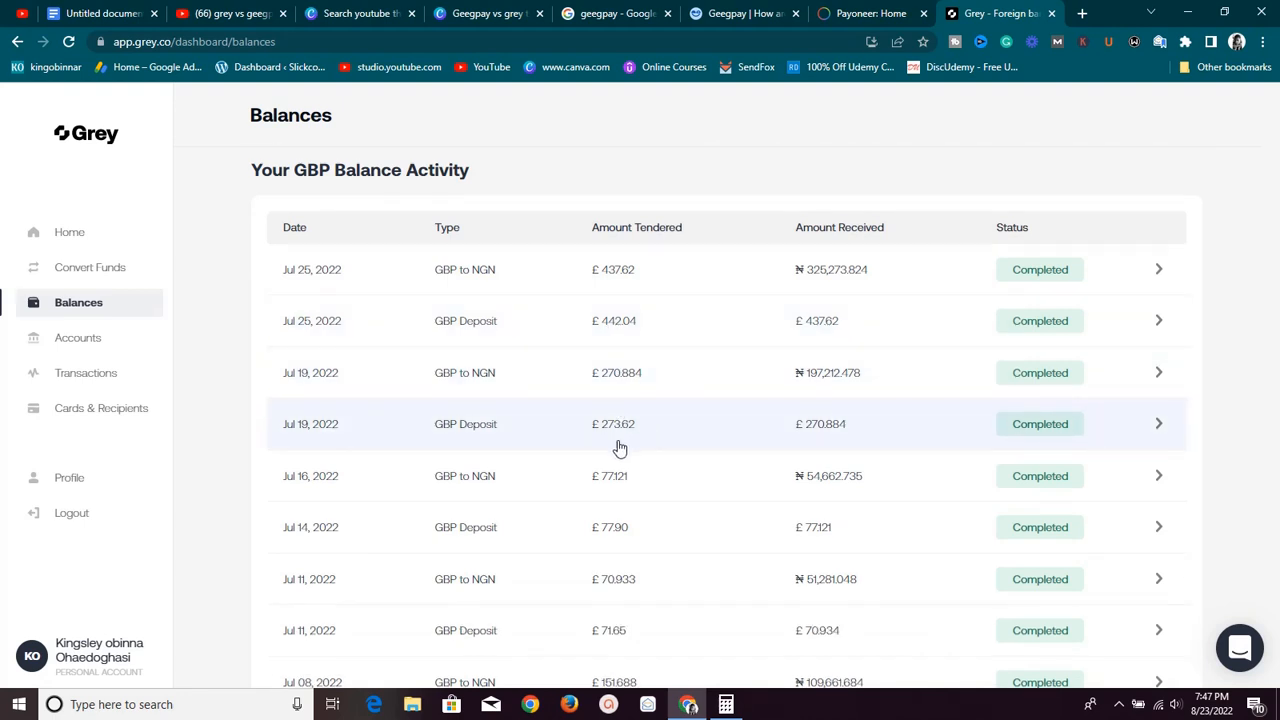
mouse_move(610, 500)
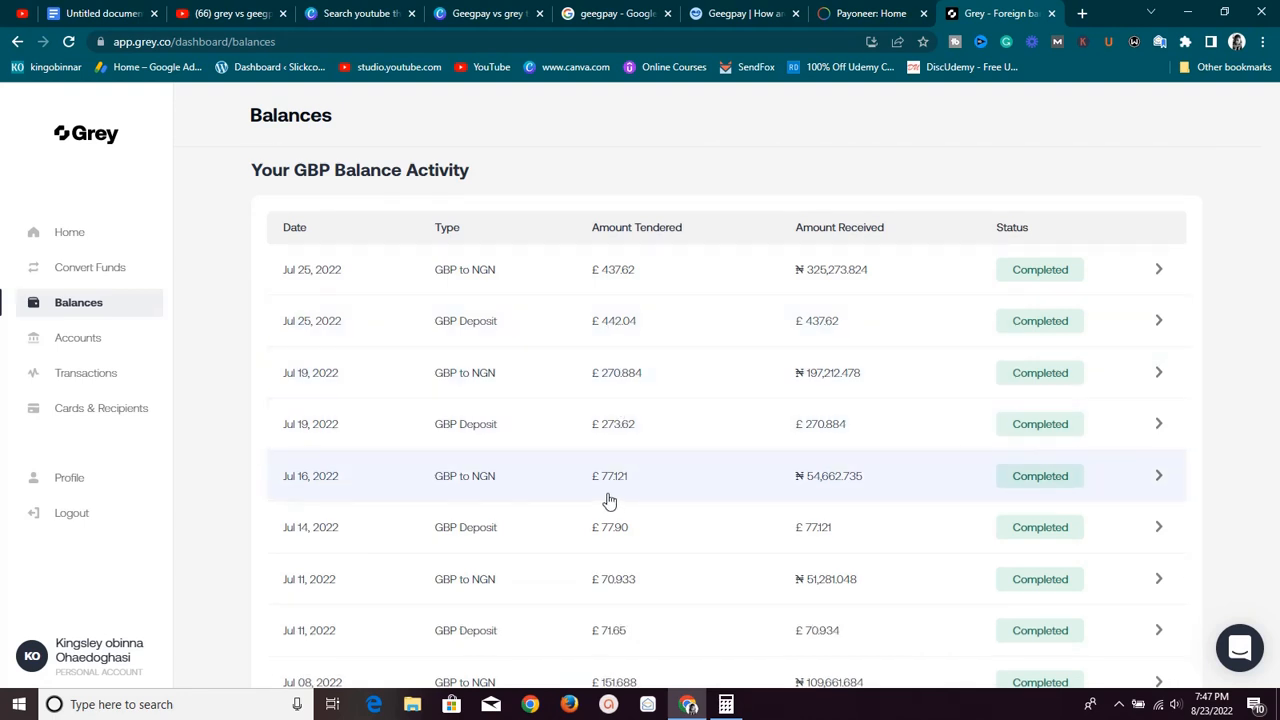
scroll(down, 3)
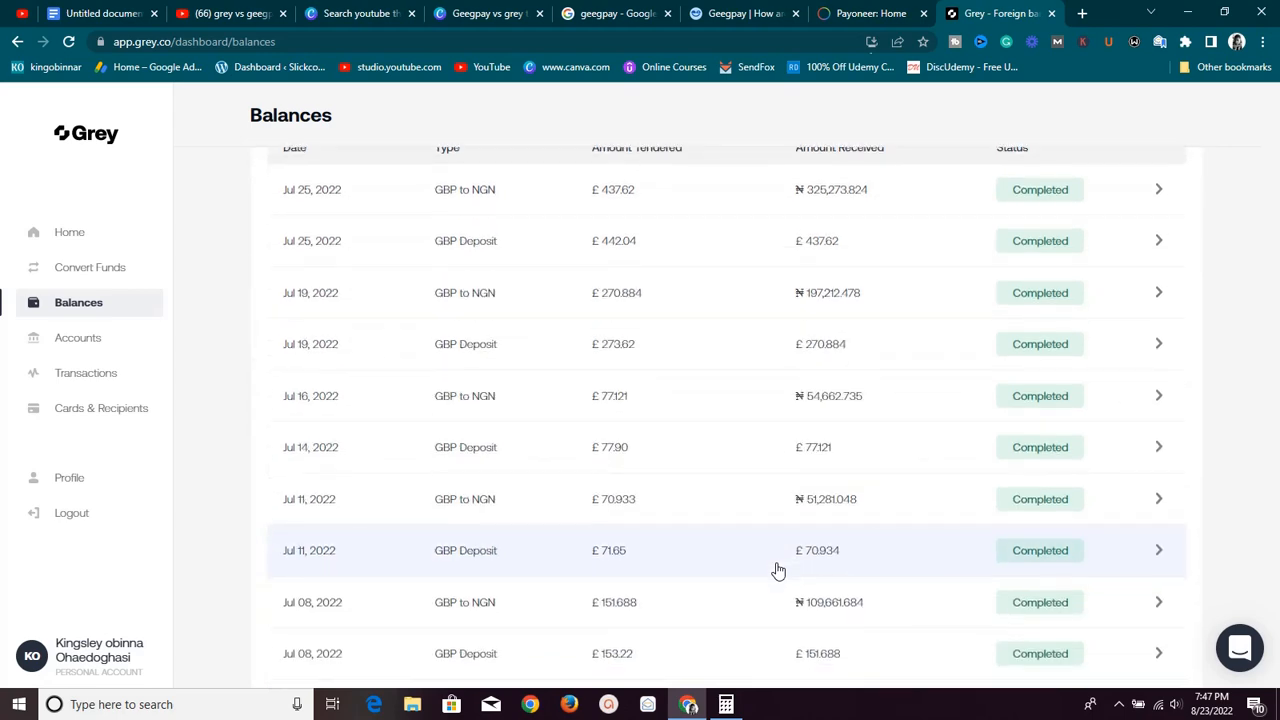
scroll(up, 3)
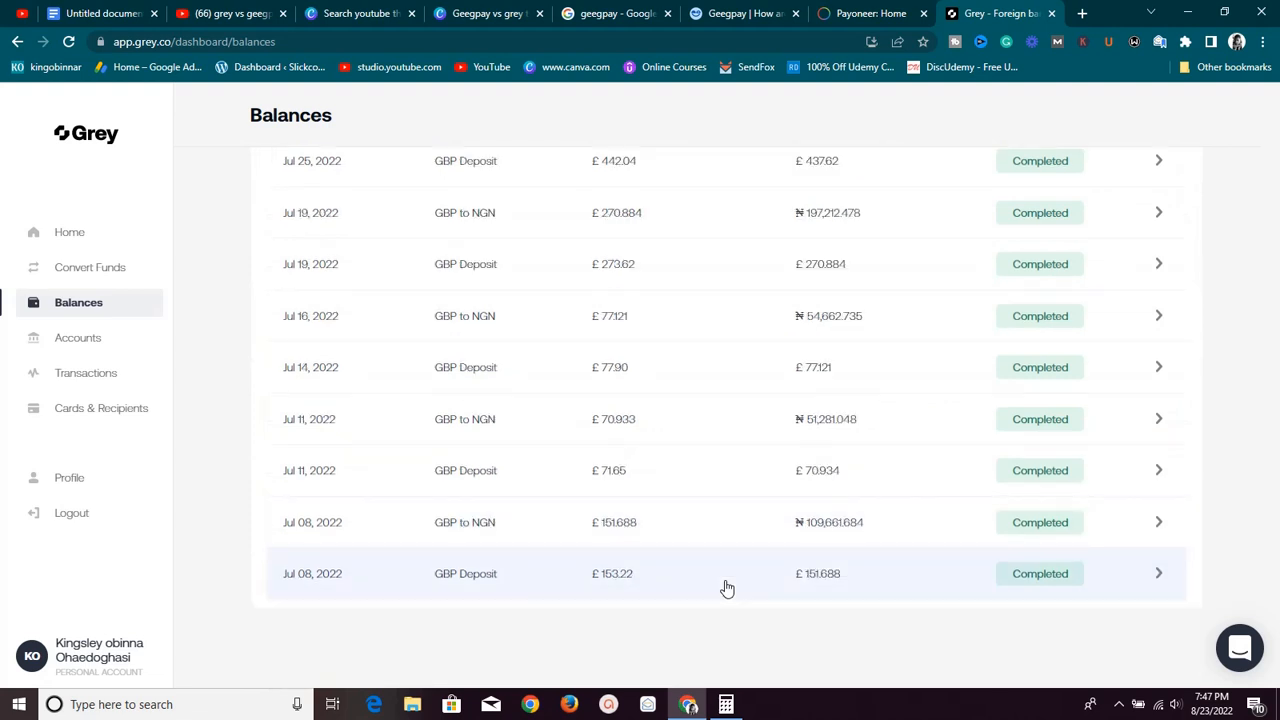
scroll(up, 3)
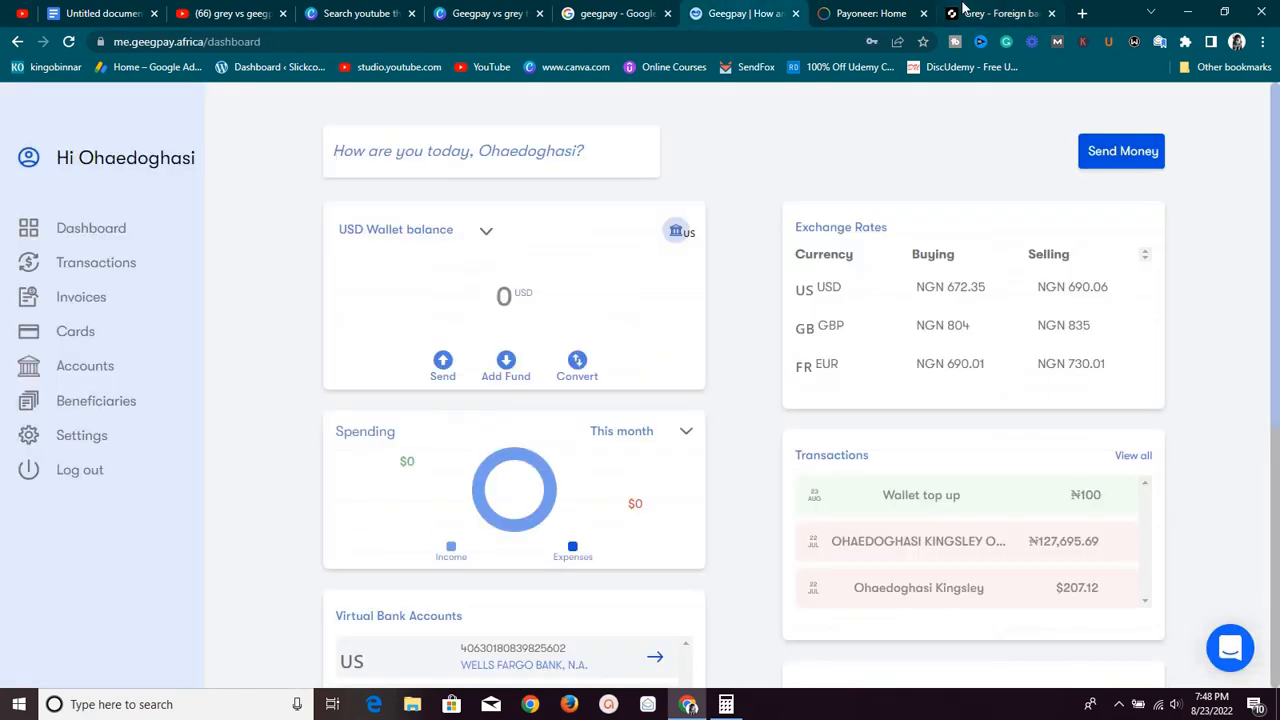
- Return to Grey and scroll up to the GBP balance card showing £0.00 available and ledger
click(1000, 12)
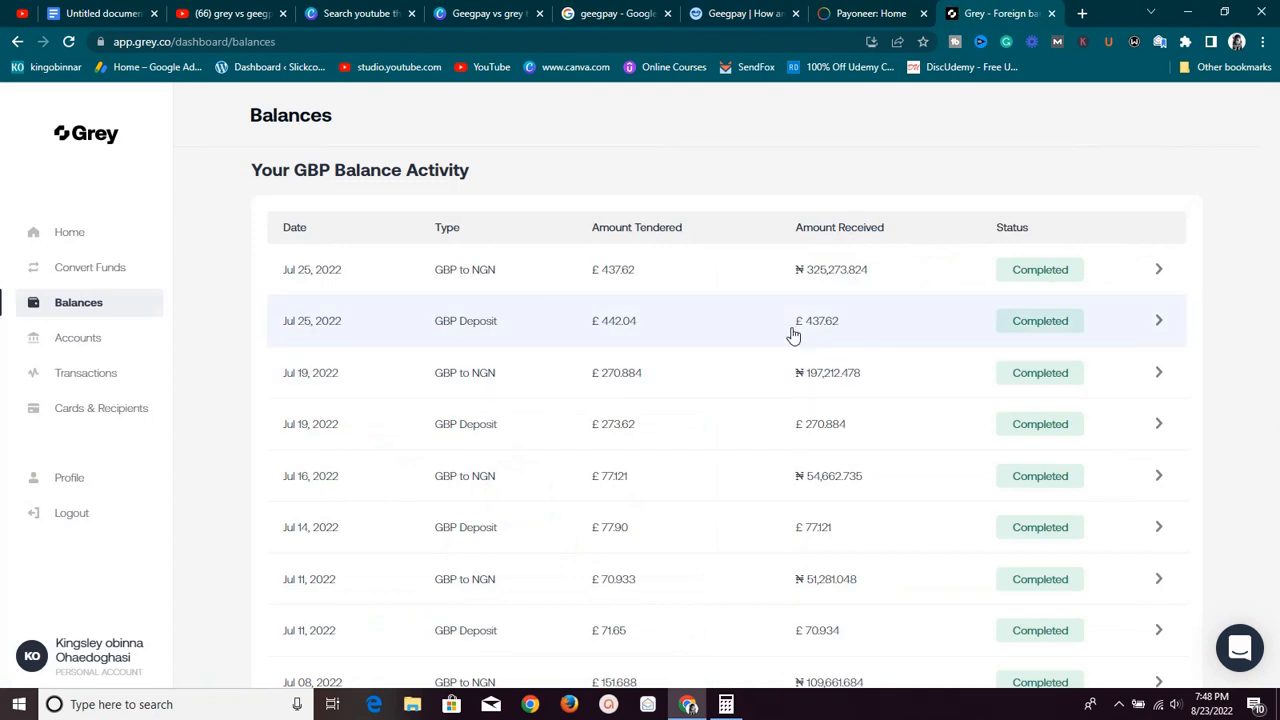
scroll(up, 3)
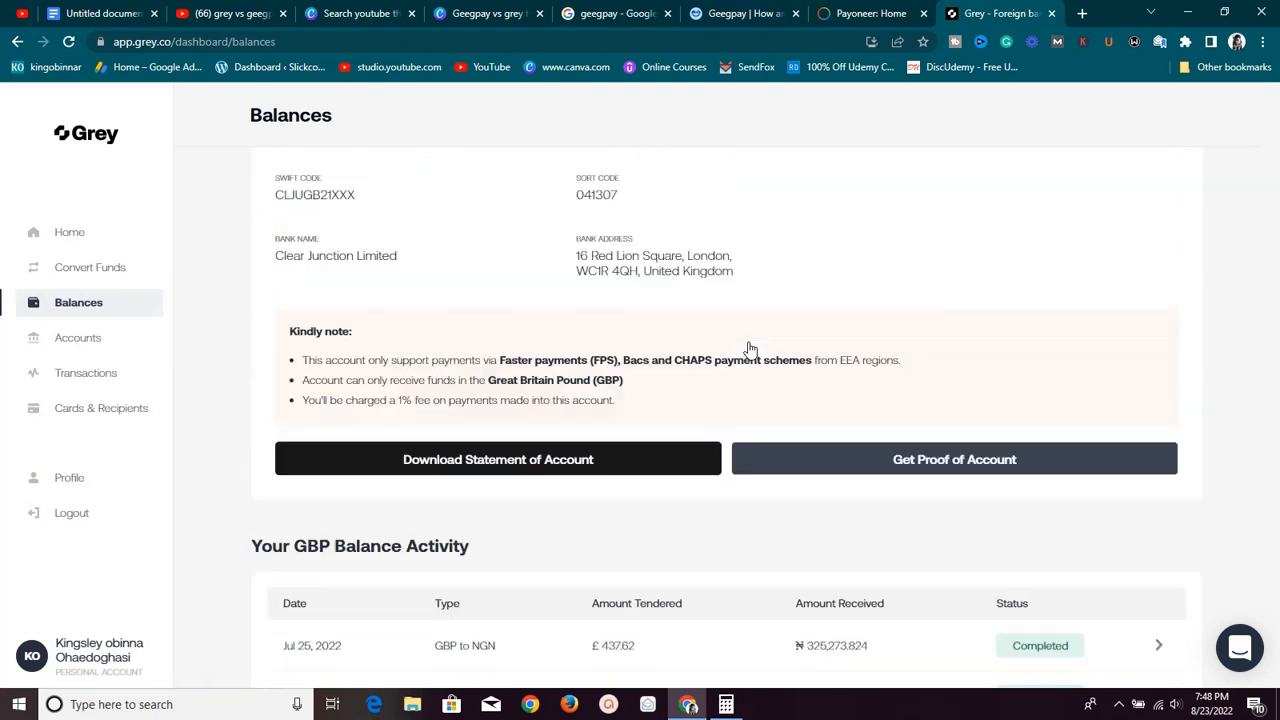
scroll(up, 3)
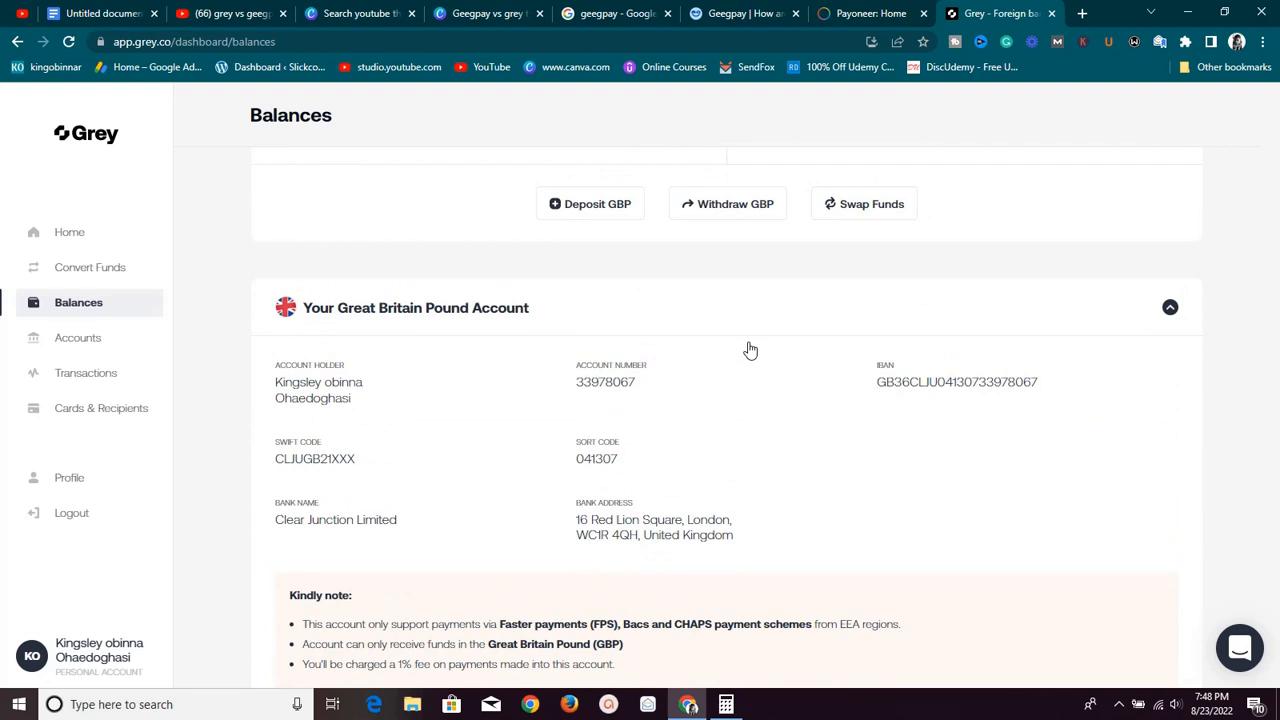
mouse_move(888, 666)
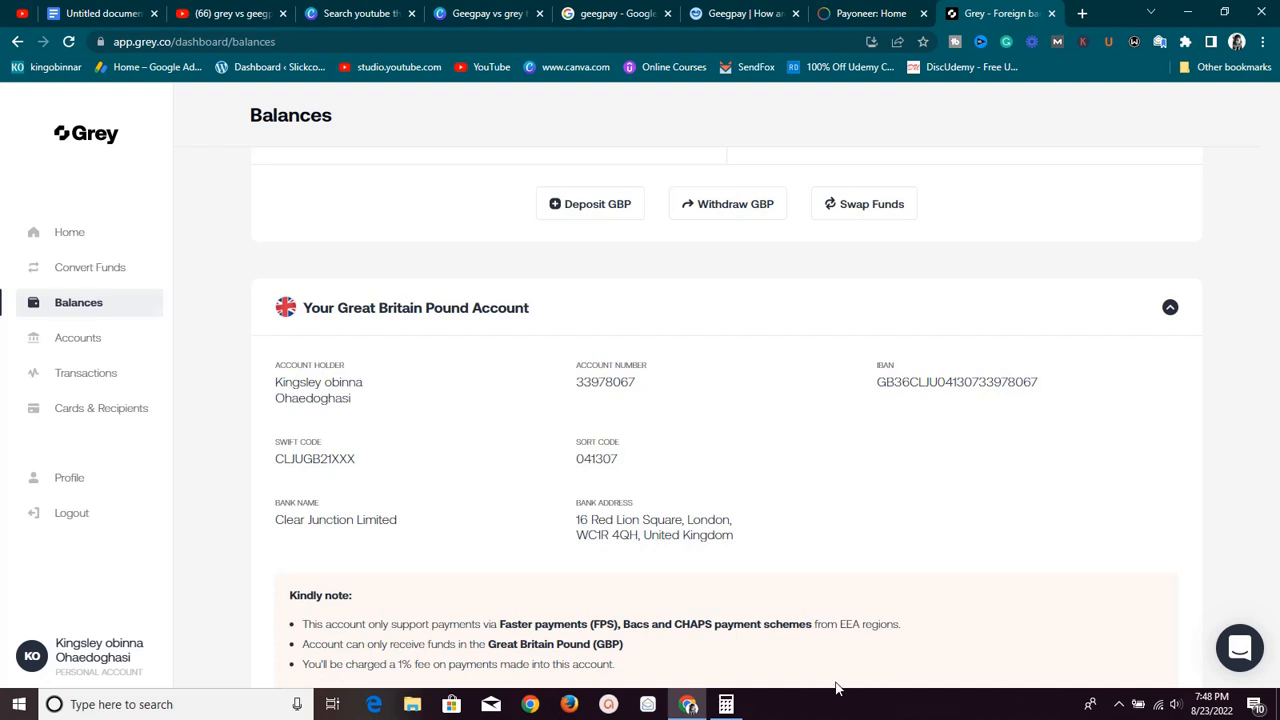
scroll(up, 3)
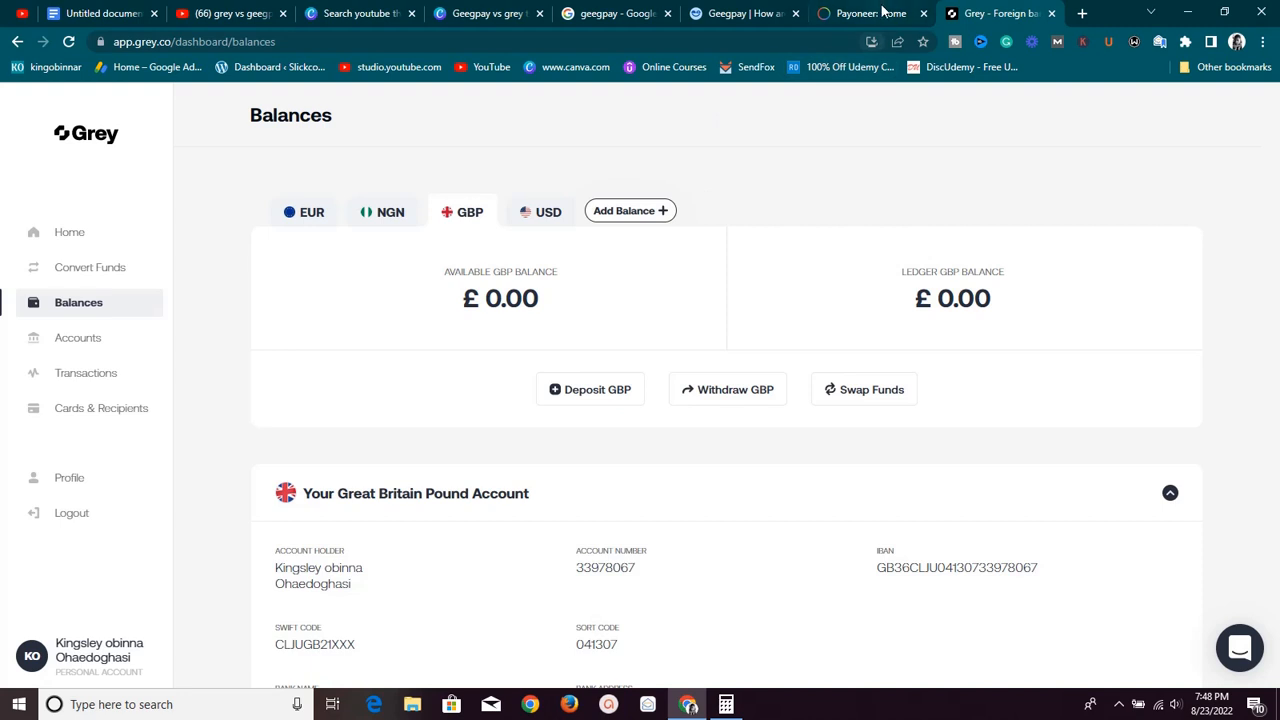
- Check Payoneer's 445.12 USD to 183,522.12 NGN quote, then return to Grey's GBP balance
click(872, 12)
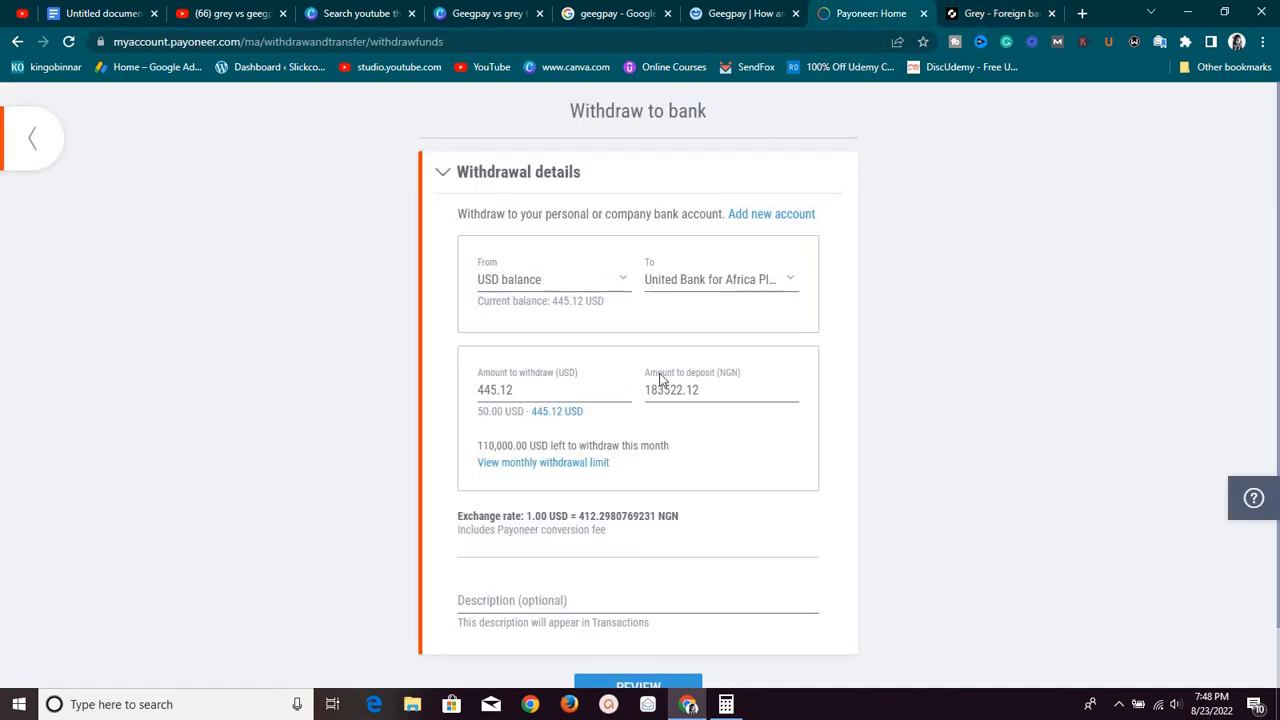
mouse_move(660, 496)
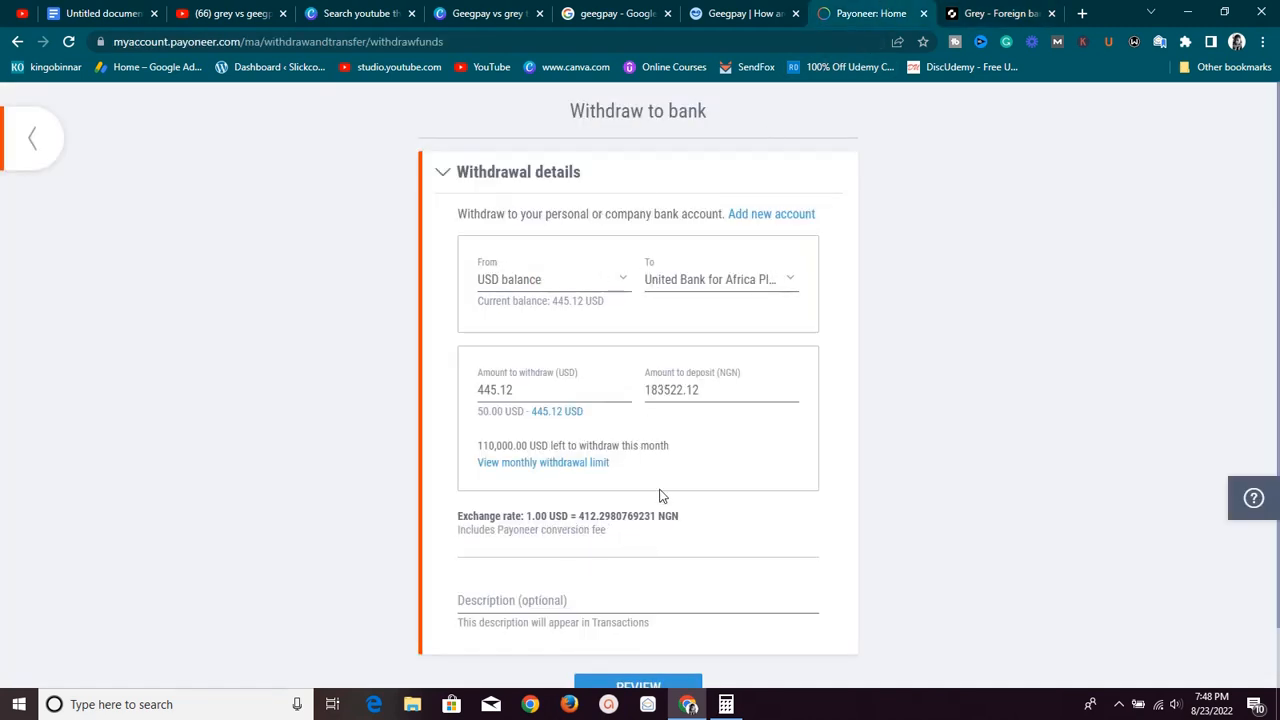
mouse_move(670, 330)
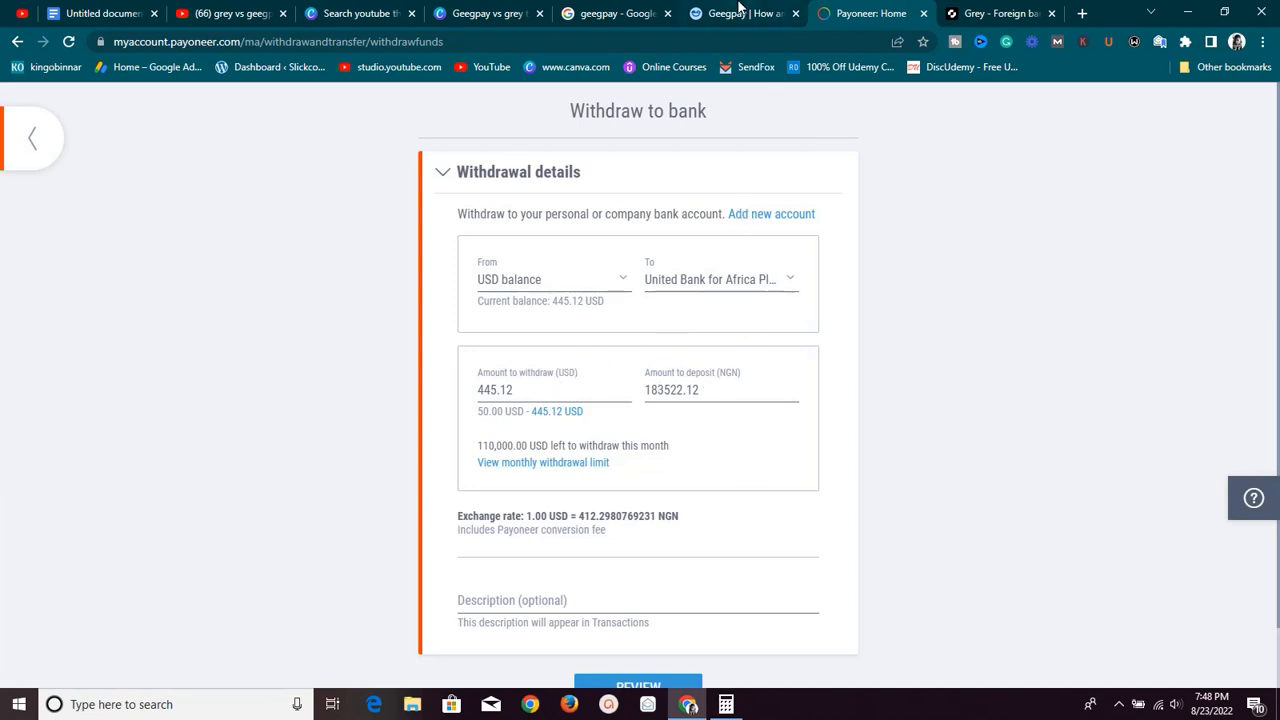
click(996, 12)
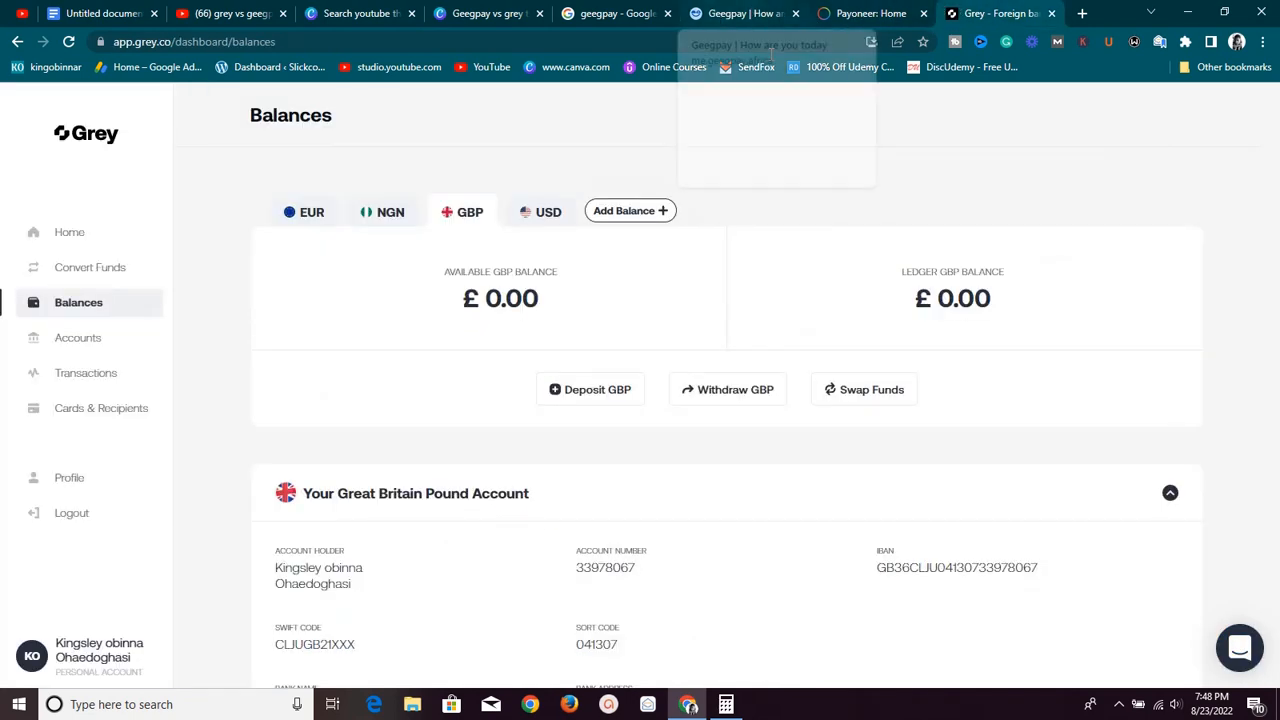
mouse_move(476, 192)
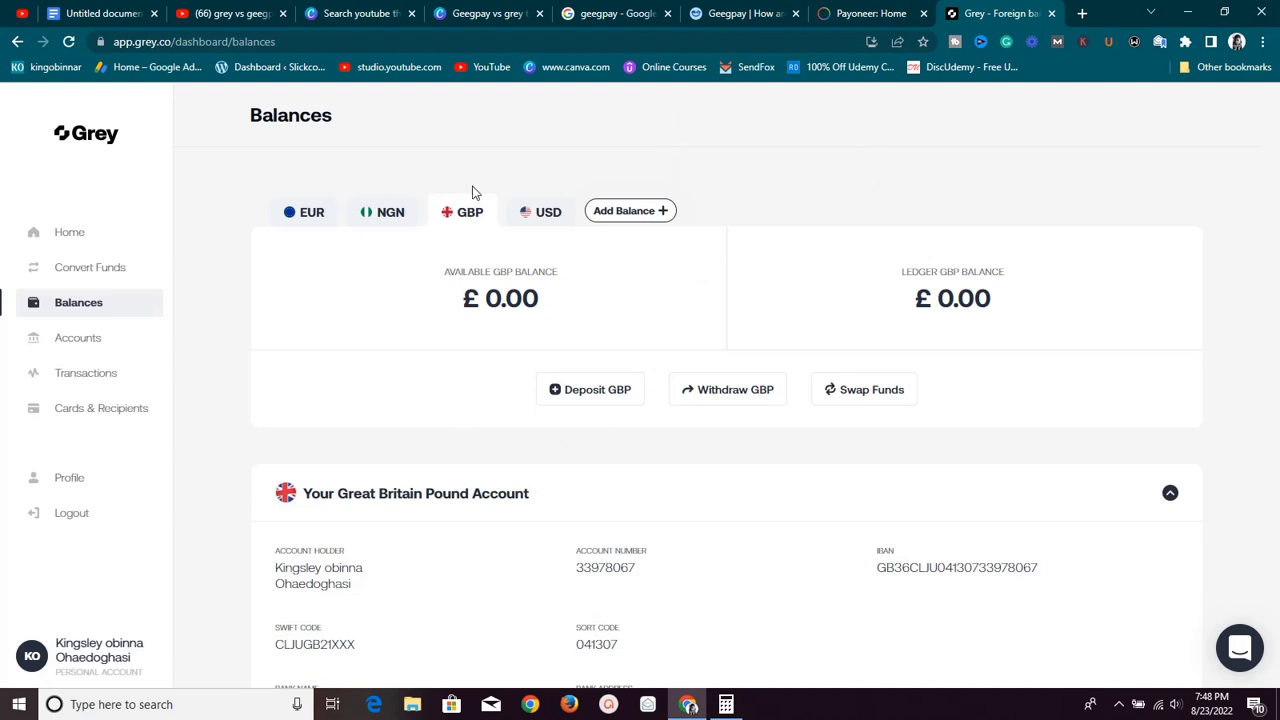
- Bring up the Geegpay dashboard showing GBP bought at NGN 804 and sold at NGN 835
click(744, 12)
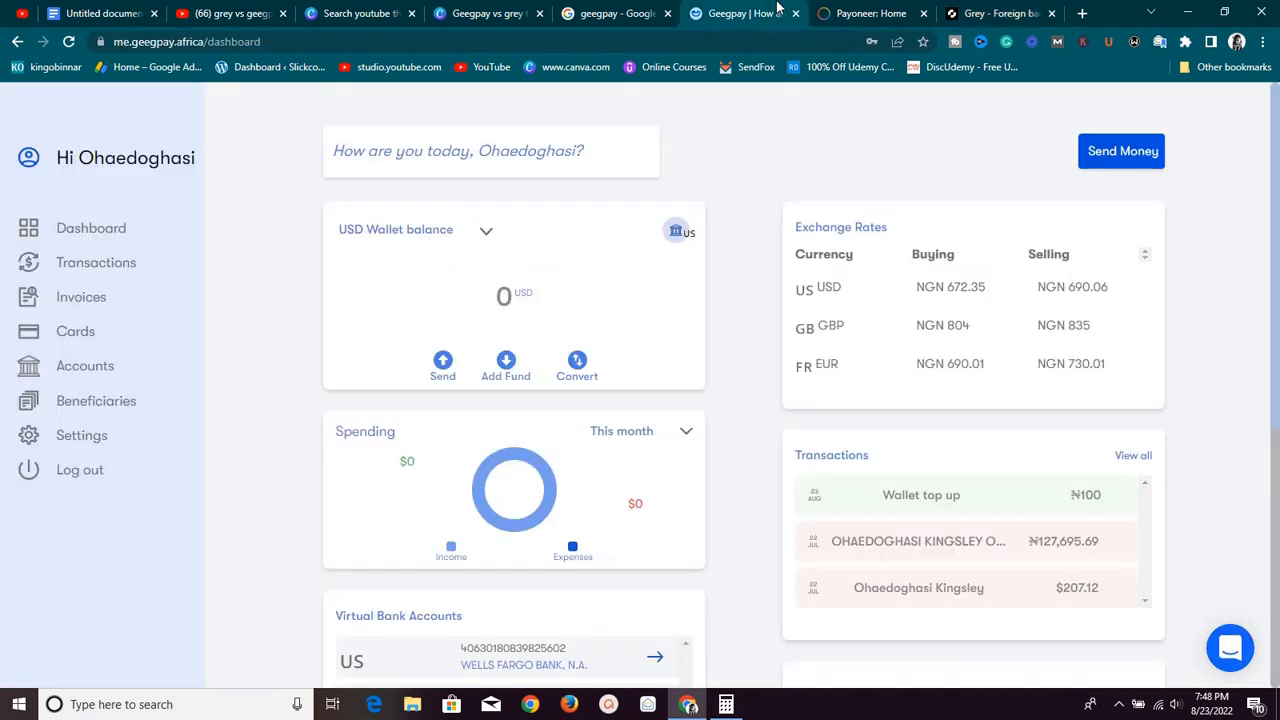
mouse_move(860, 20)
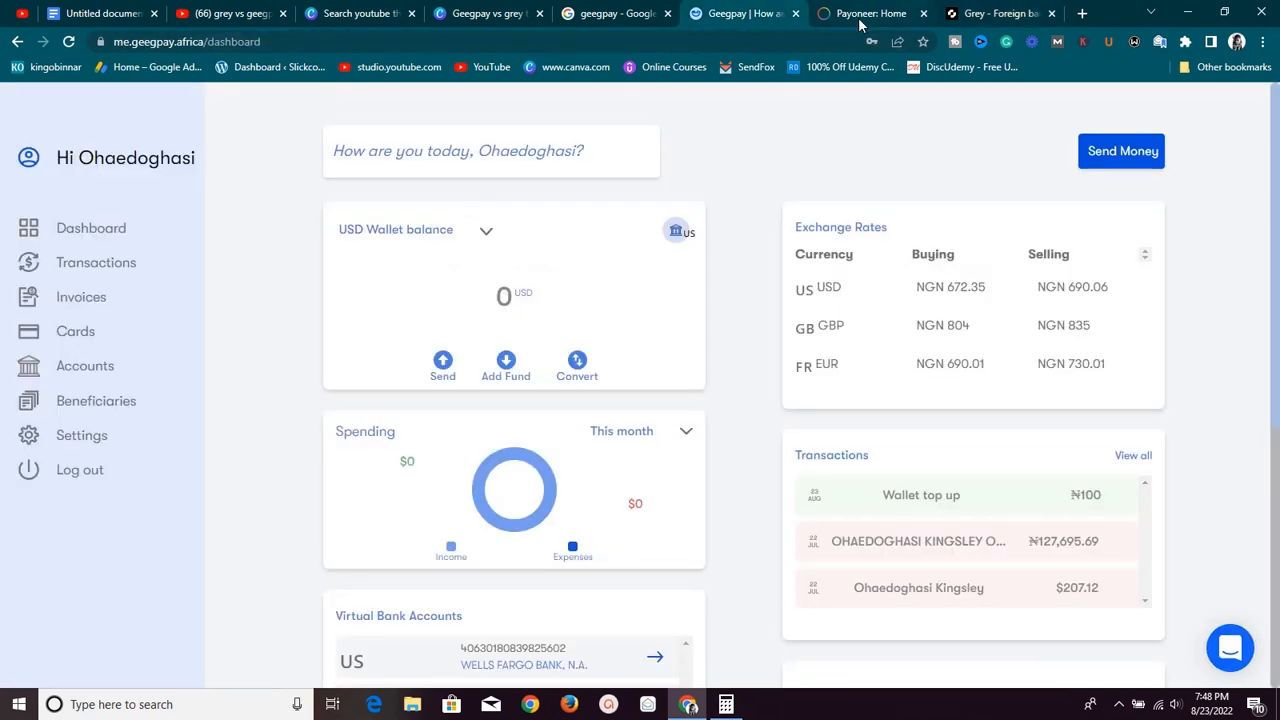
mouse_move(956, 176)
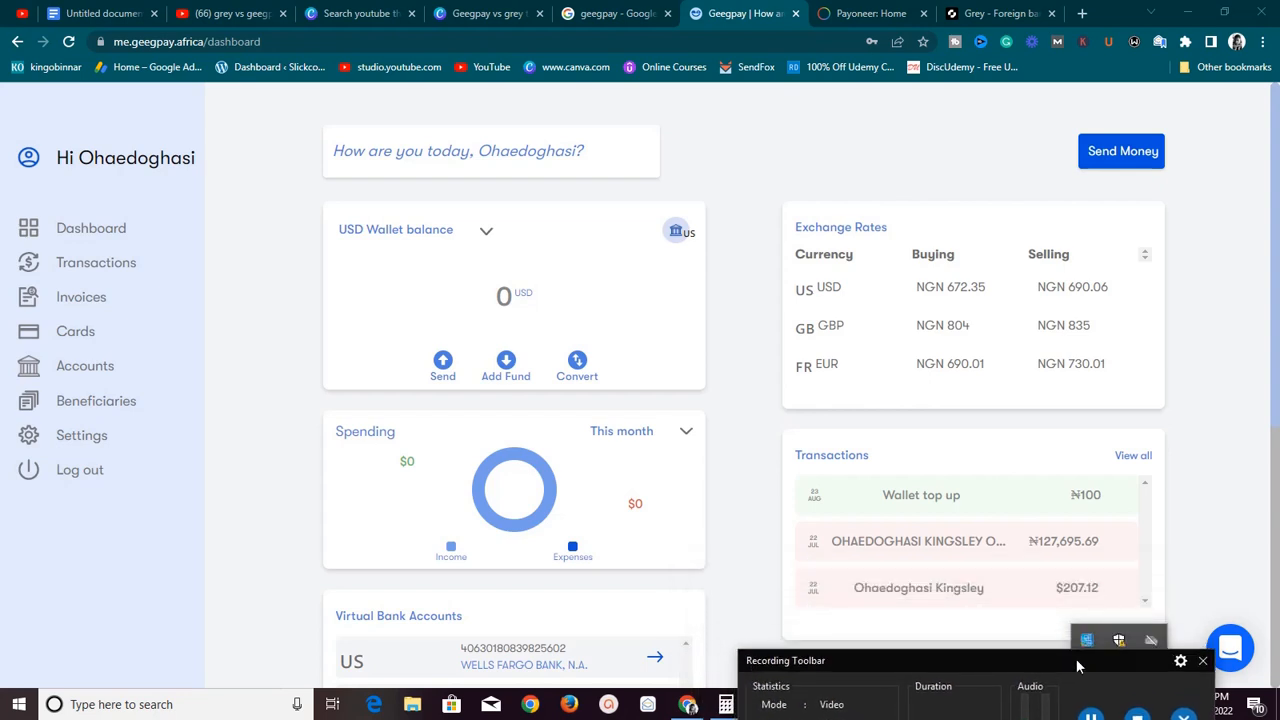
mouse_move(1168, 702)
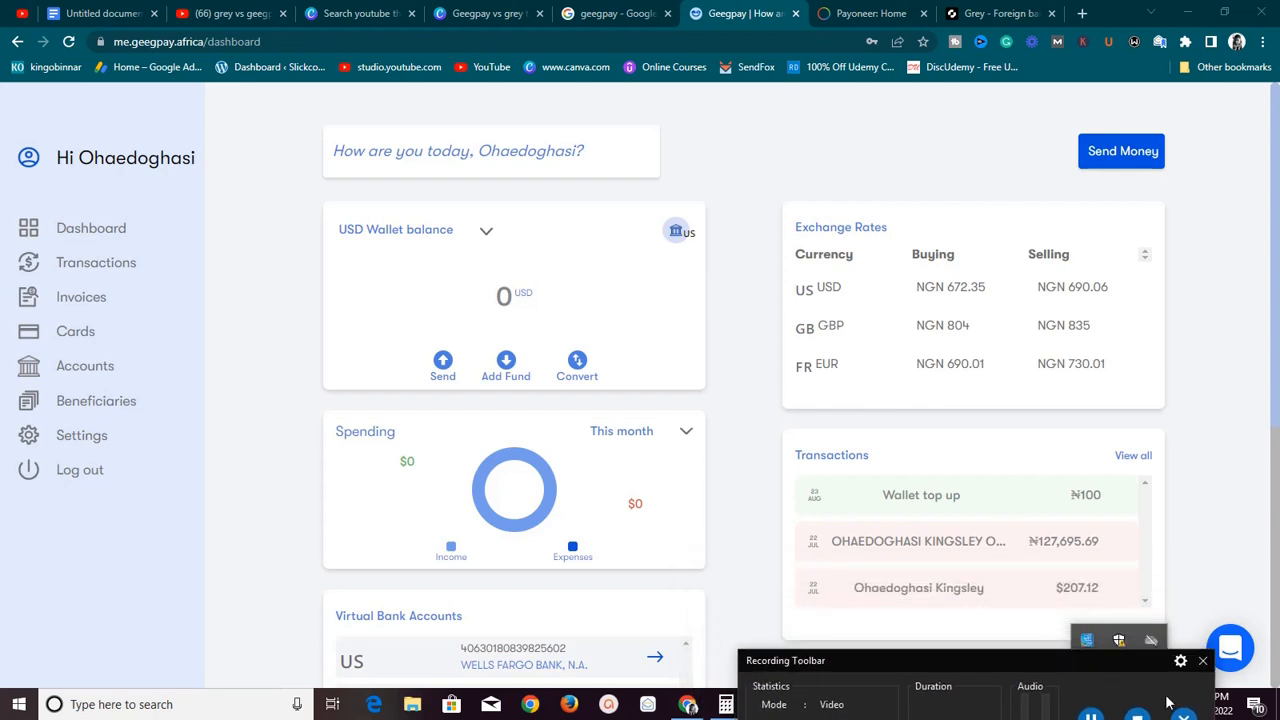